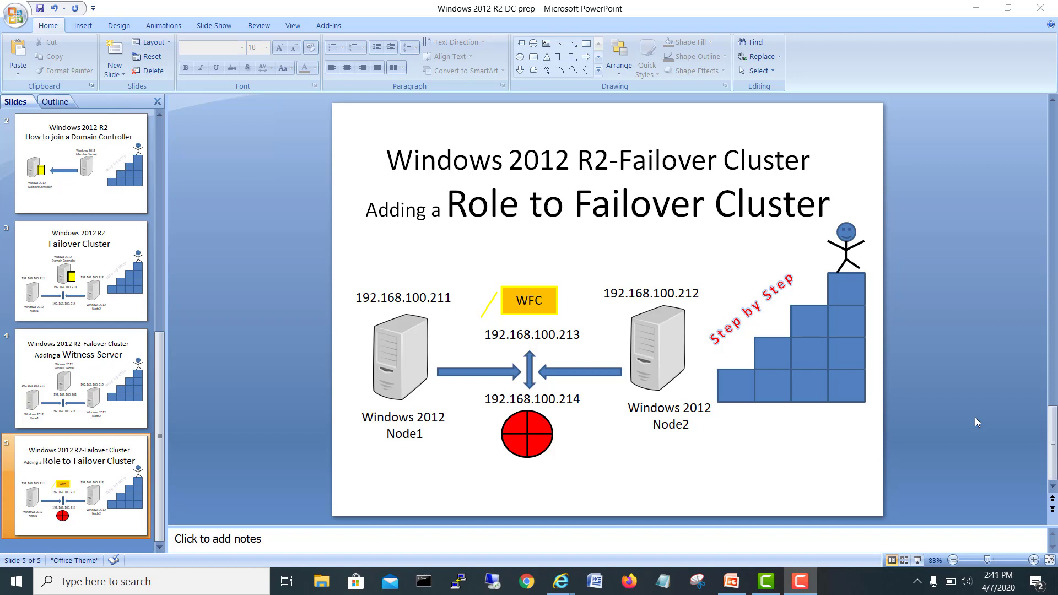
mouse_move(112, 401)
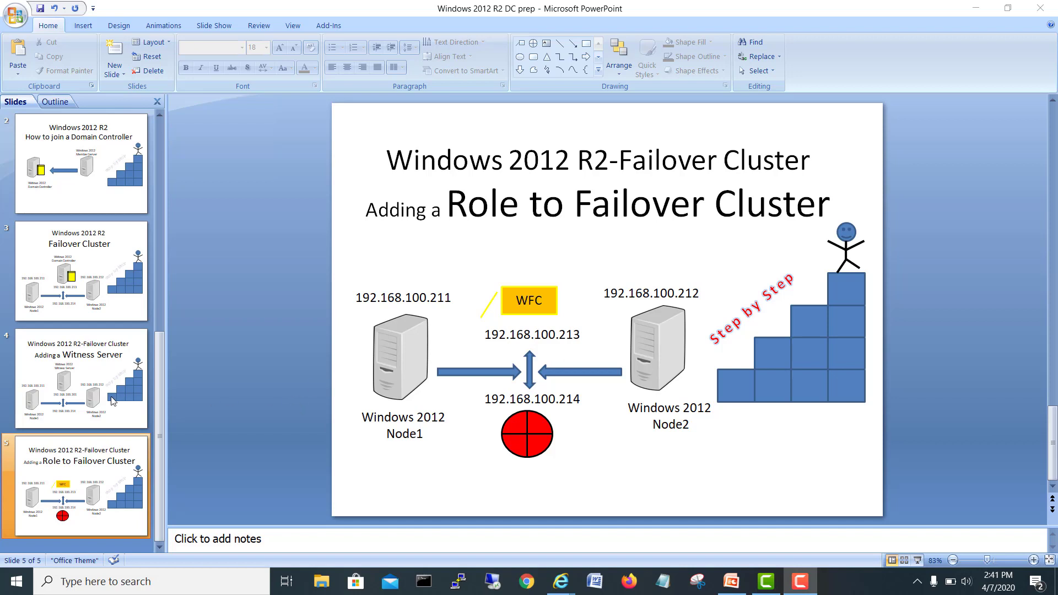
Step: Browse the presentation slides from Witness Server back to the Role to Failover Cluster slide
left_click(81, 378)
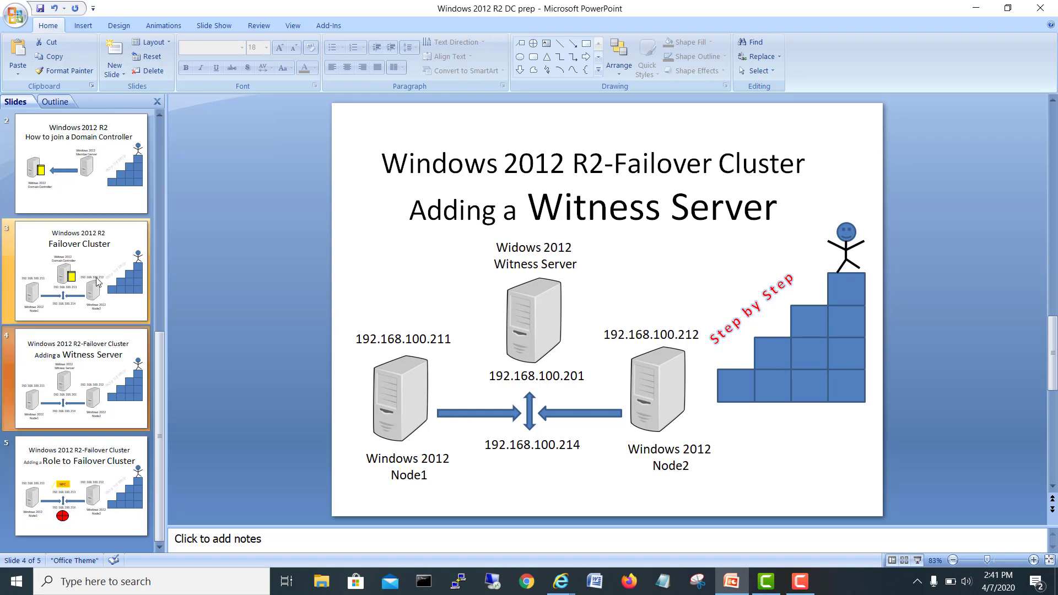
left_click(77, 271)
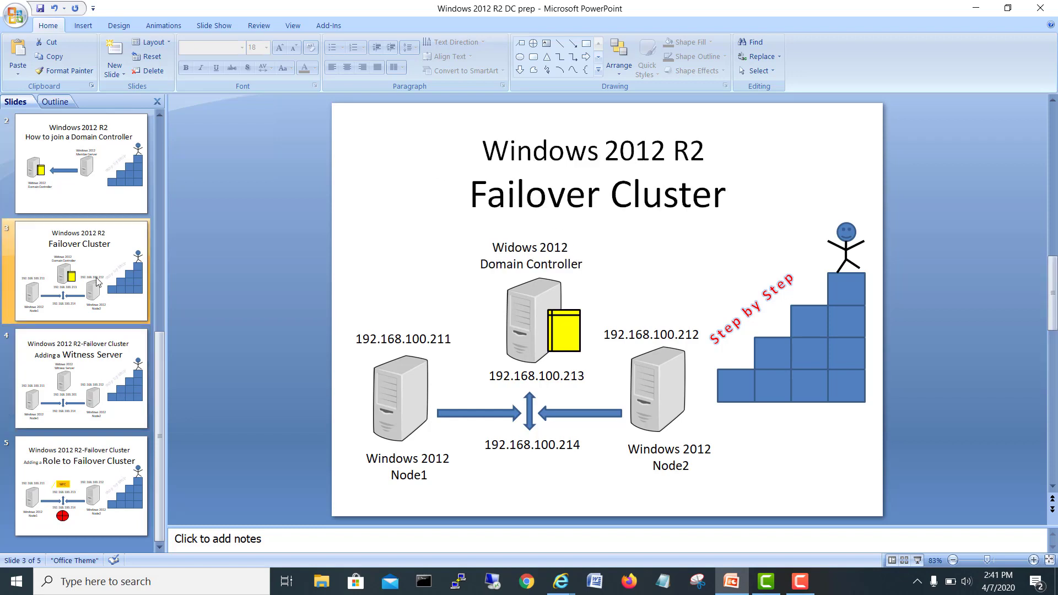
left_click(81, 162)
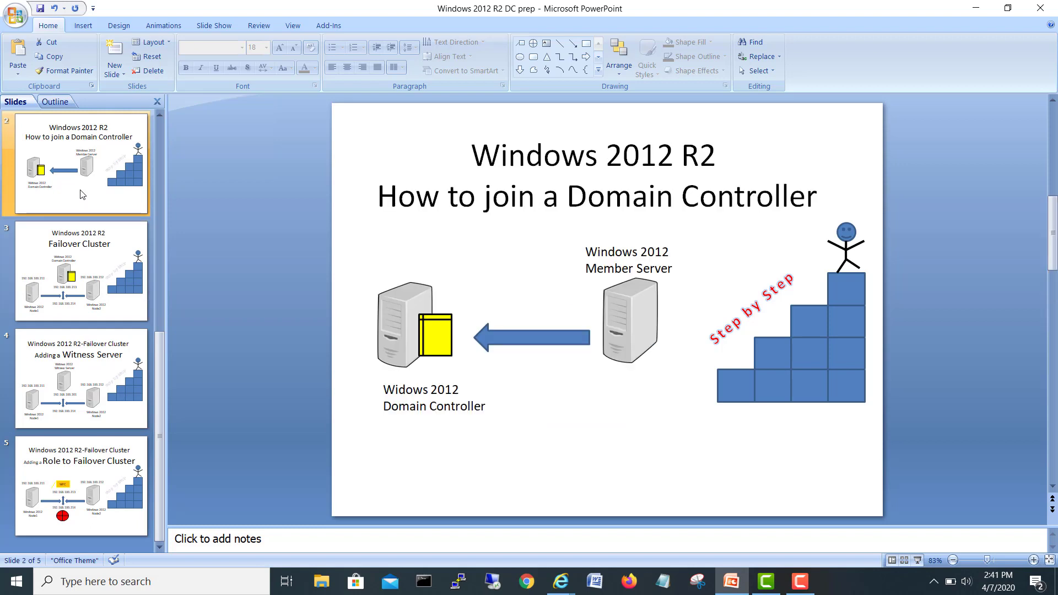
mouse_move(123, 147)
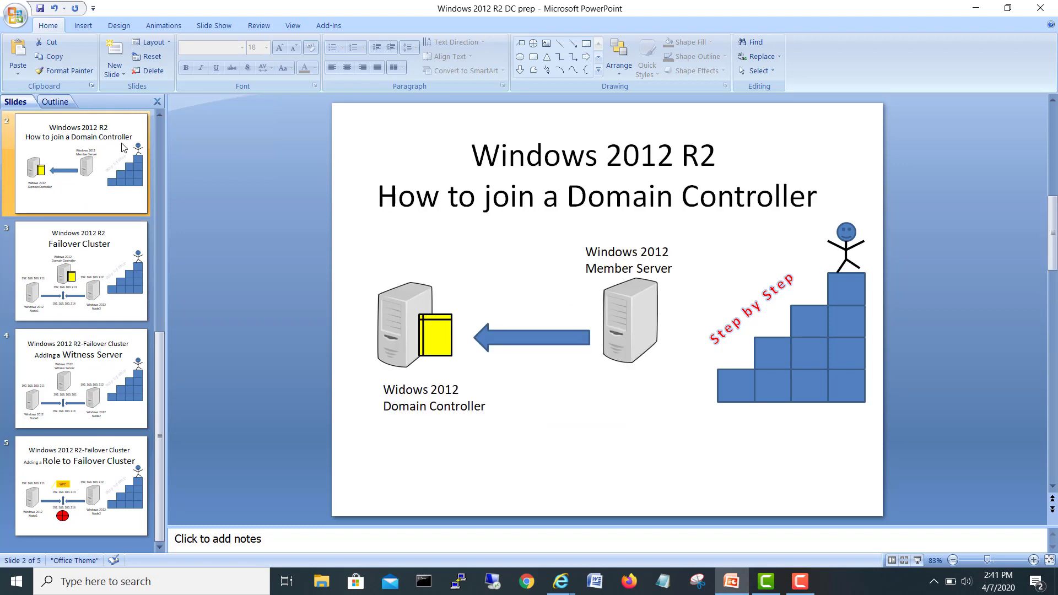
left_click(79, 165)
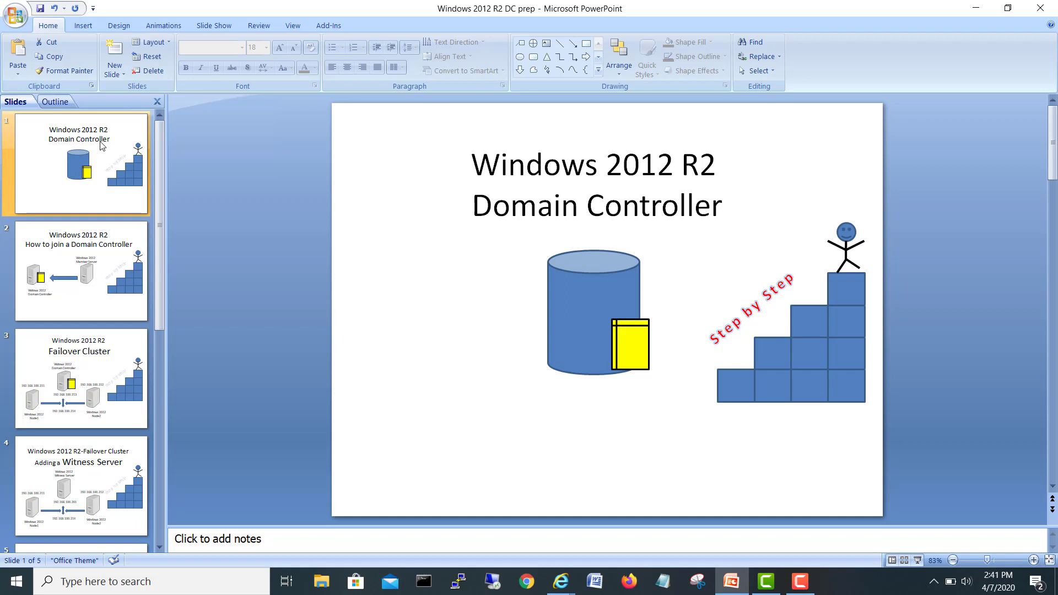
left_click(80, 270)
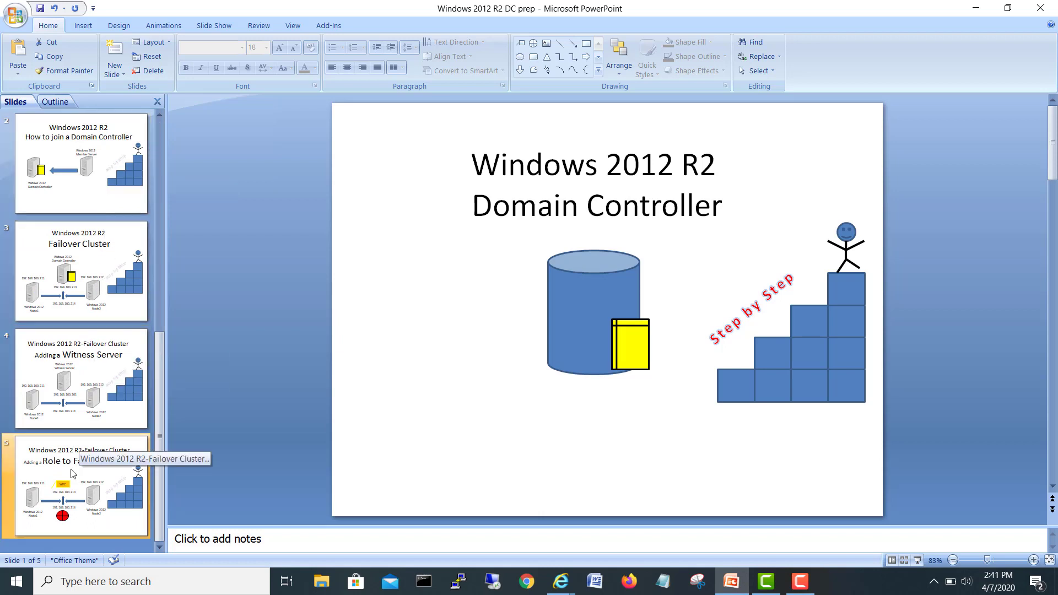
left_click(80, 487)
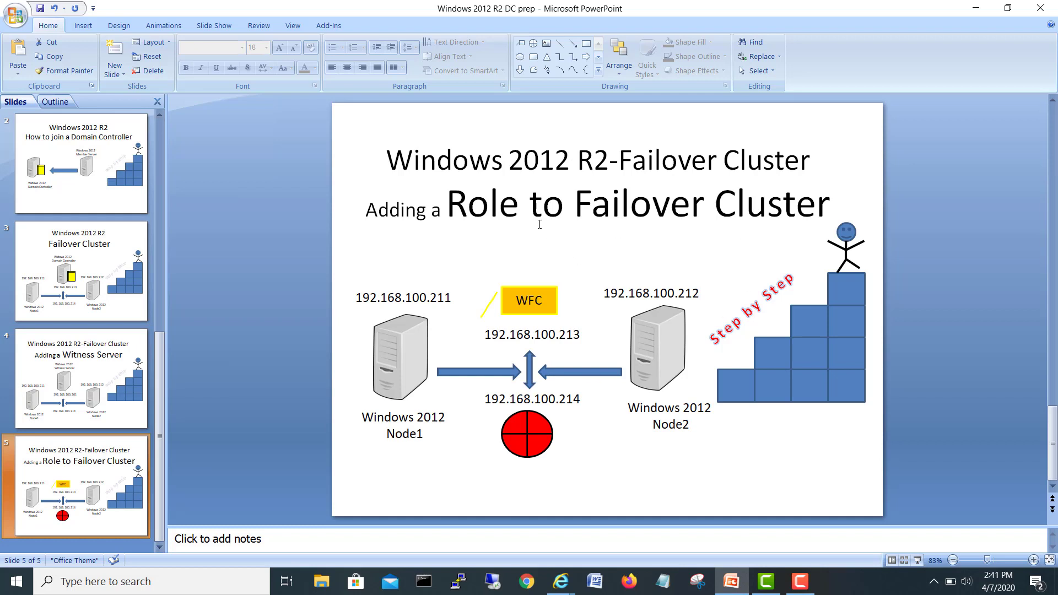
mouse_move(569, 246)
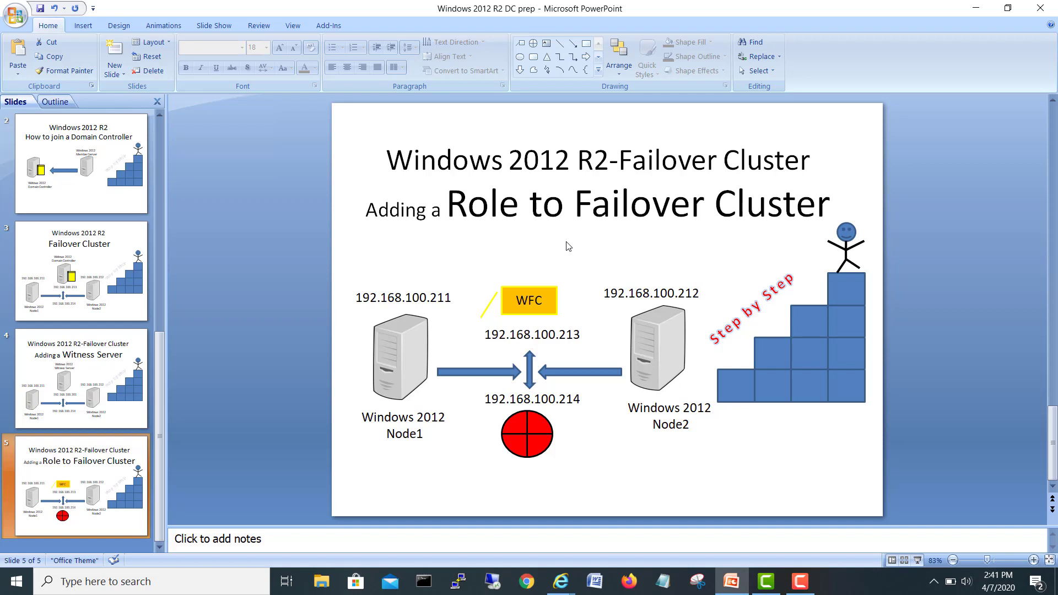
Step: Point out Node1, Node2, the cluster circle and the 192.168.100.211/.213/.214 address labels in the diagram
left_click(527, 434)
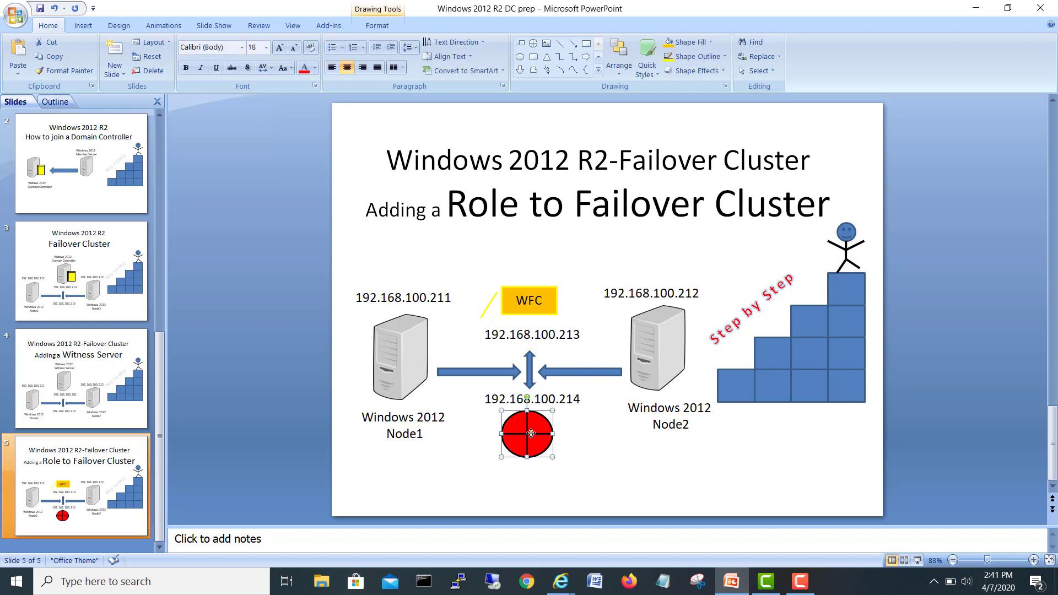
mouse_move(659, 479)
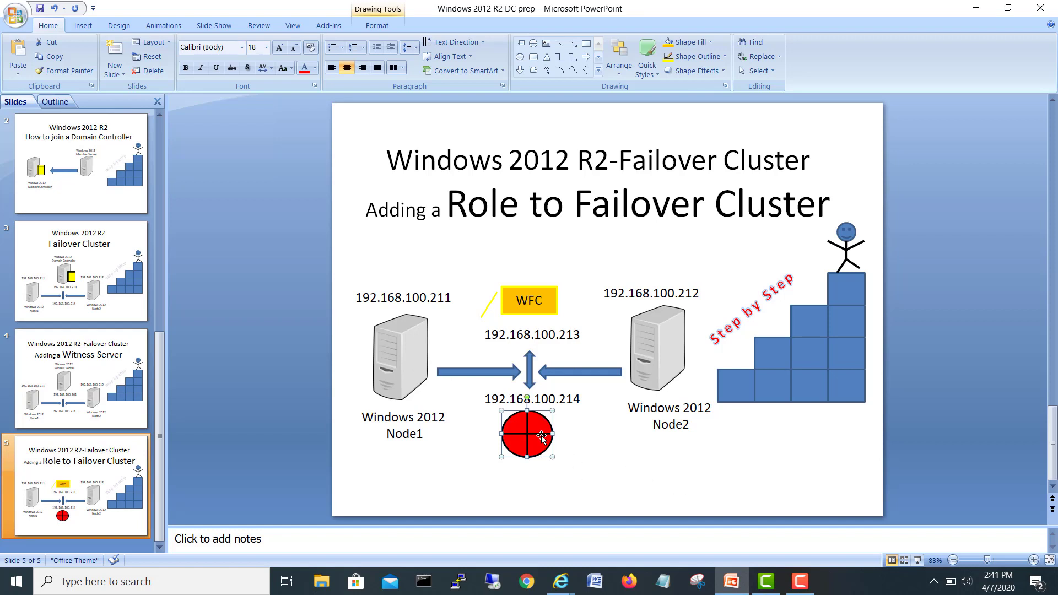
mouse_move(447, 365)
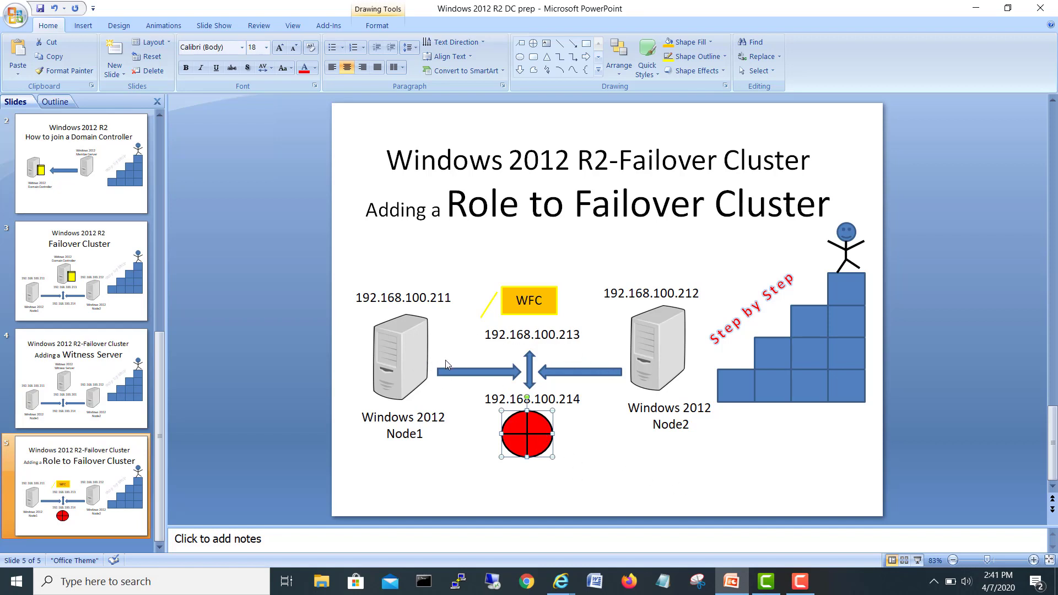
mouse_move(638, 356)
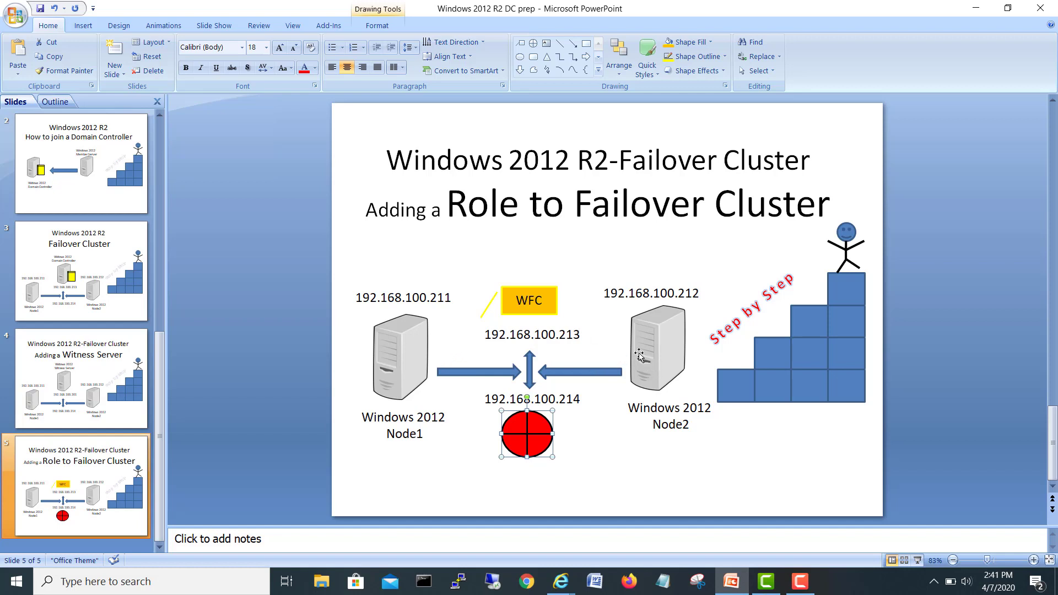
mouse_move(698, 354)
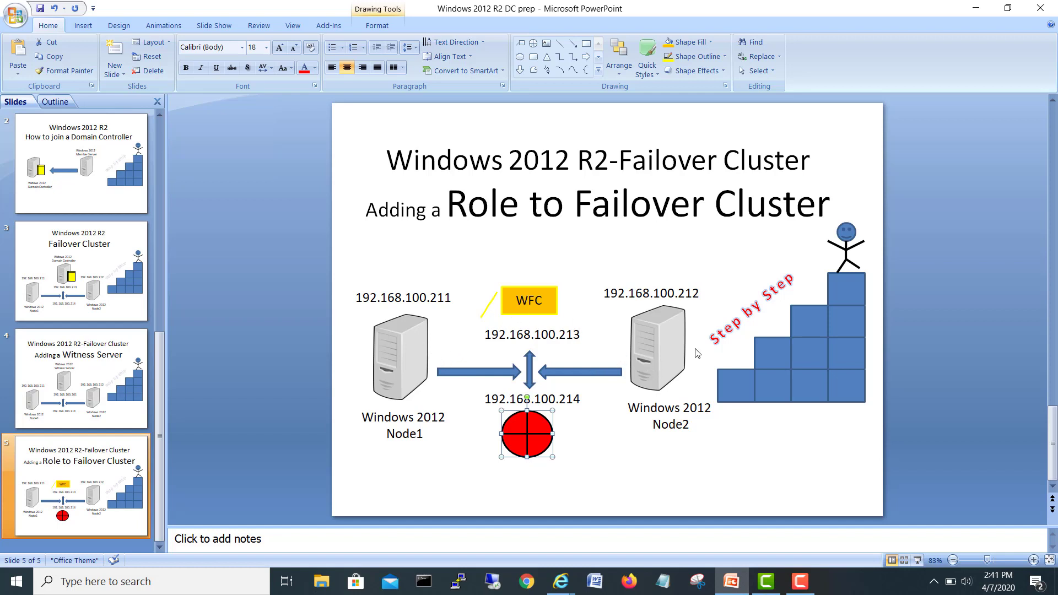
left_click(398, 354)
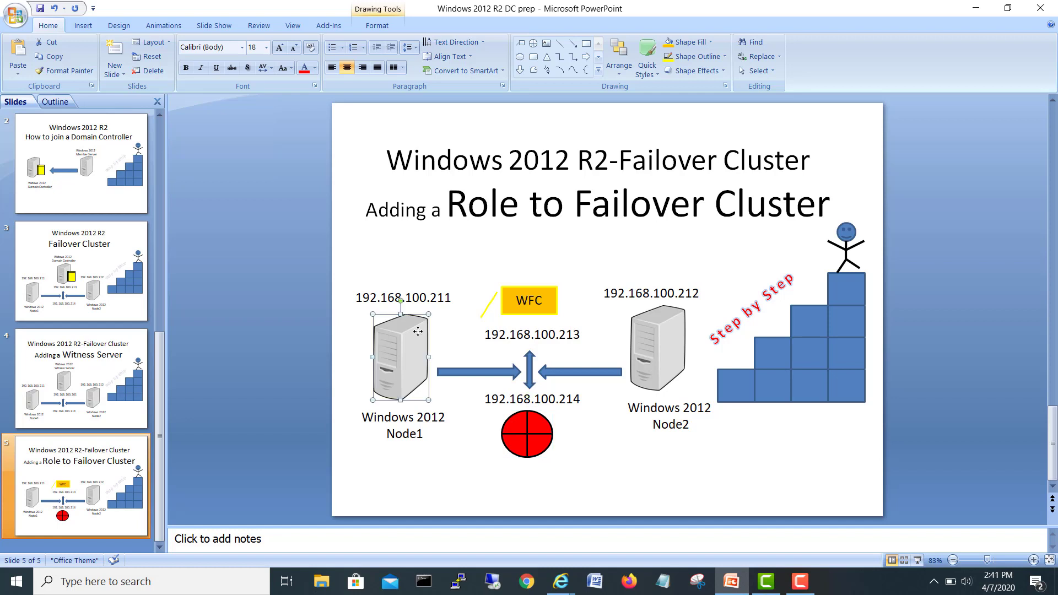
left_click(527, 434)
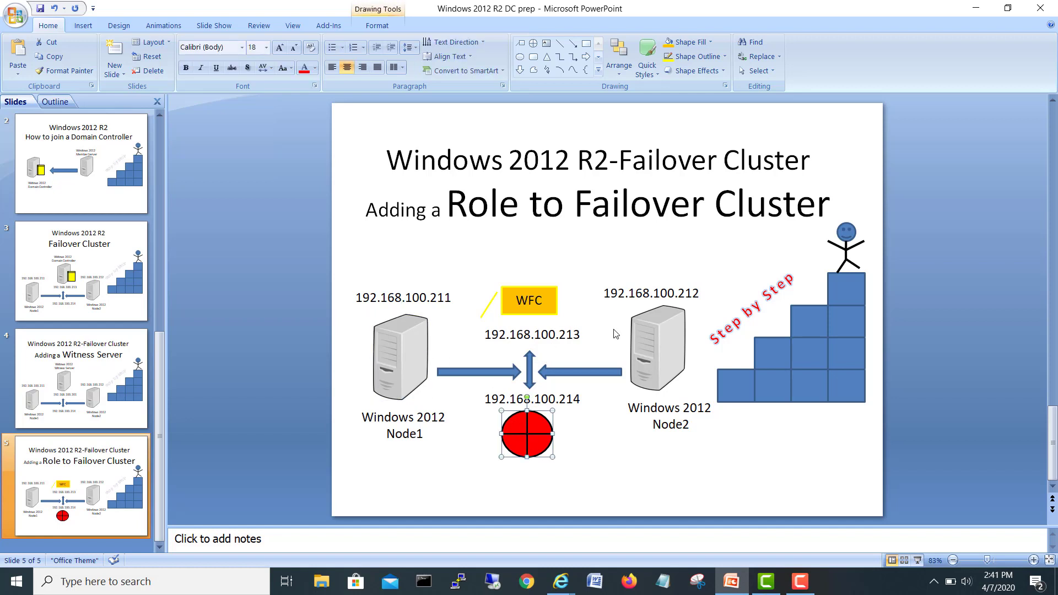
left_click(656, 347)
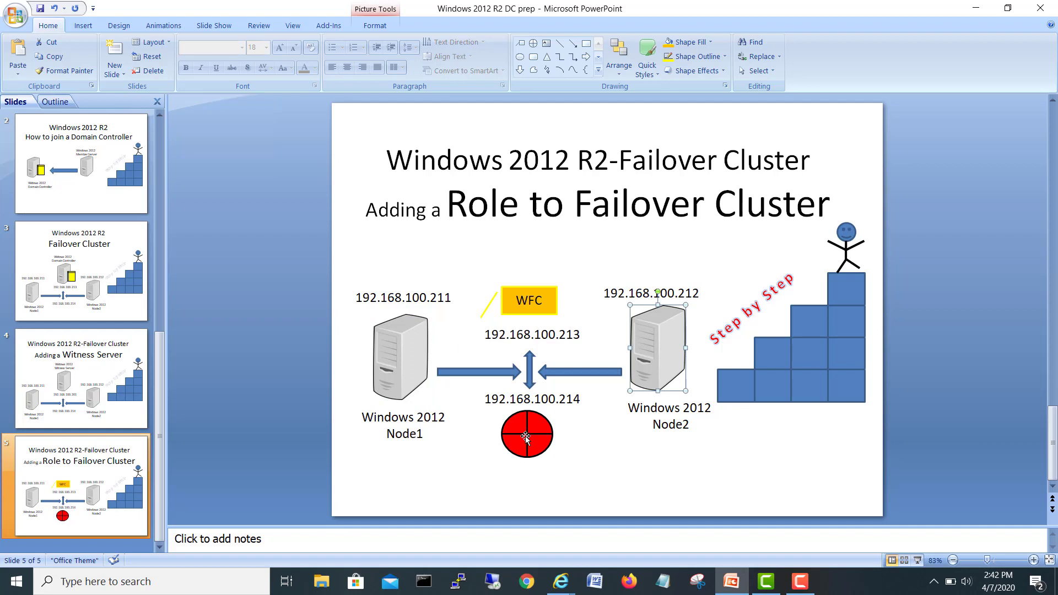
left_click(402, 356)
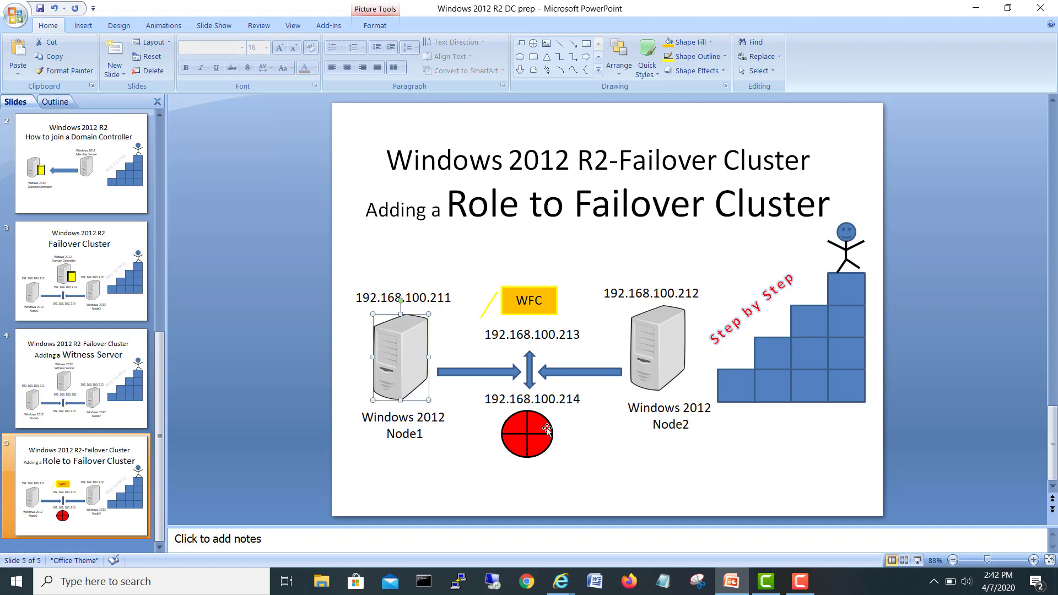
left_click(527, 434)
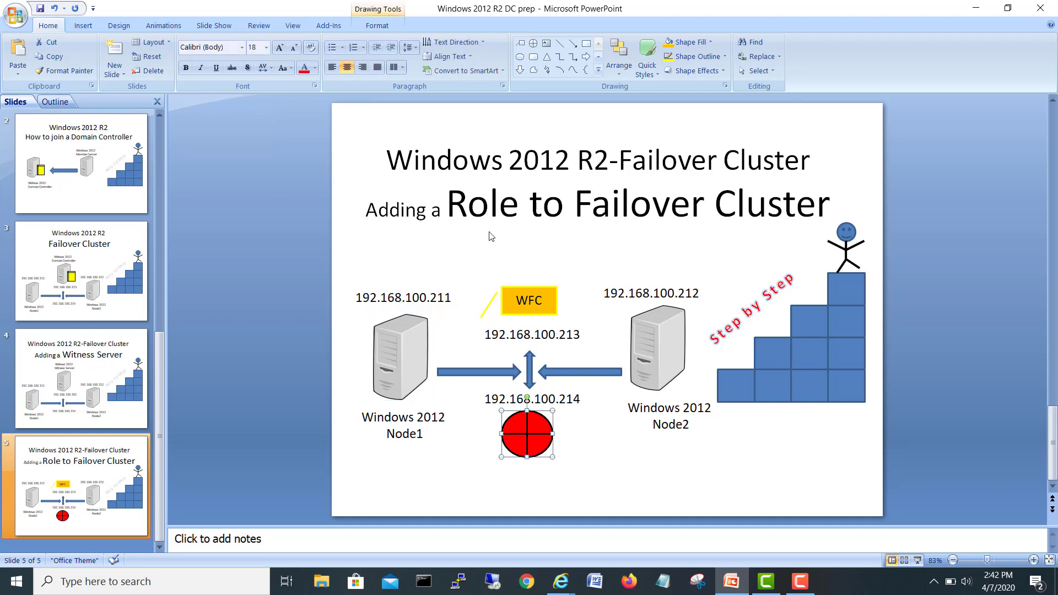
mouse_move(712, 243)
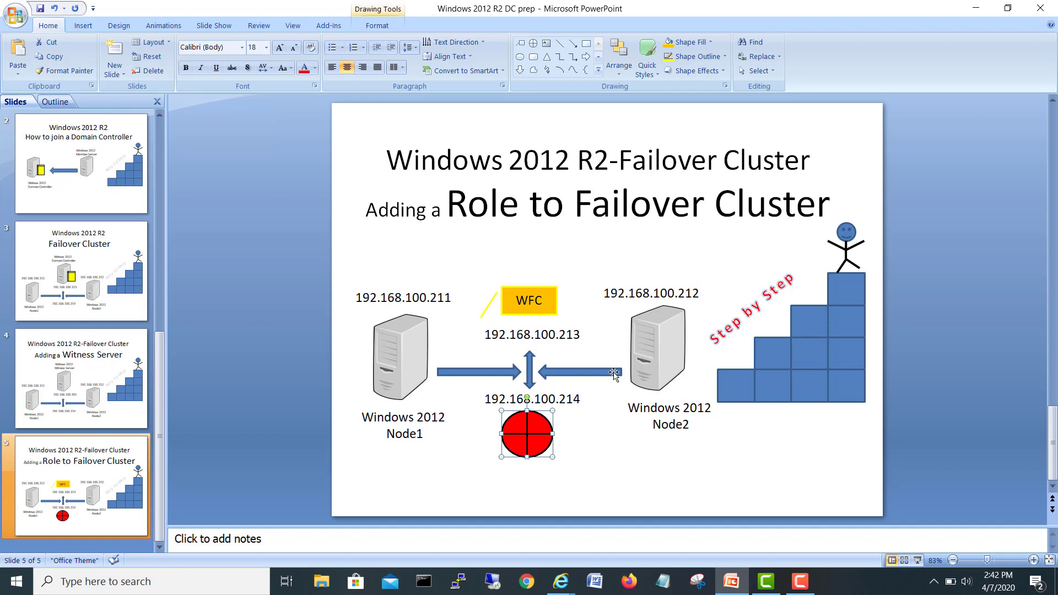
left_click(531, 399)
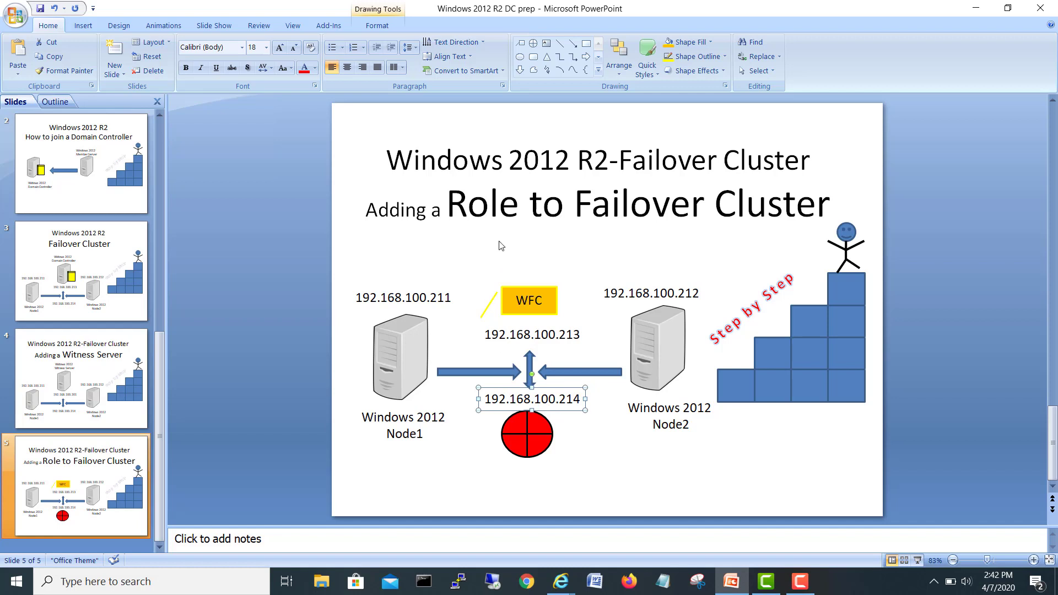
left_click(404, 297)
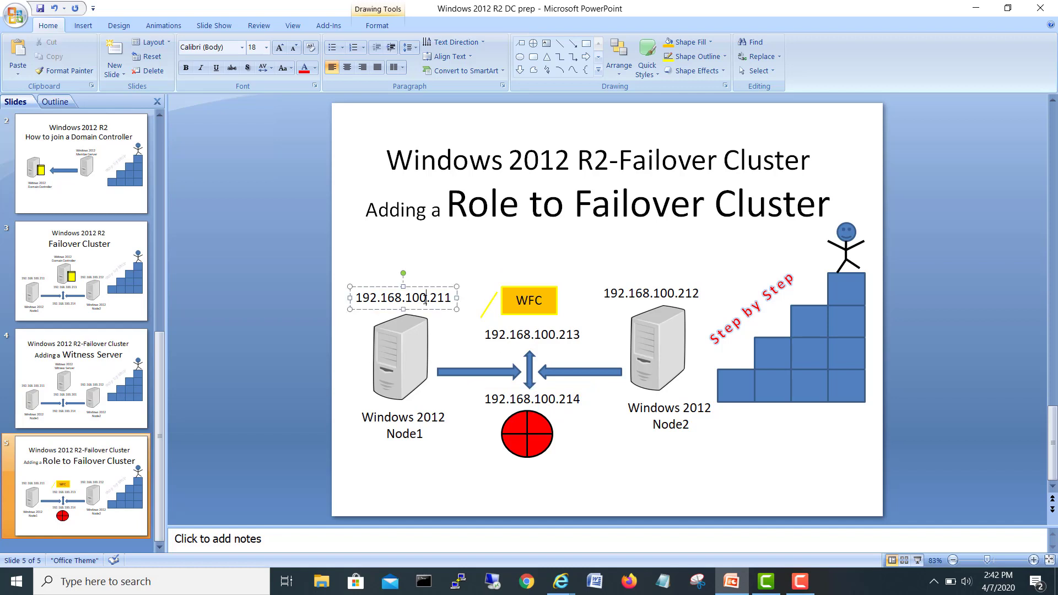
mouse_move(647, 315)
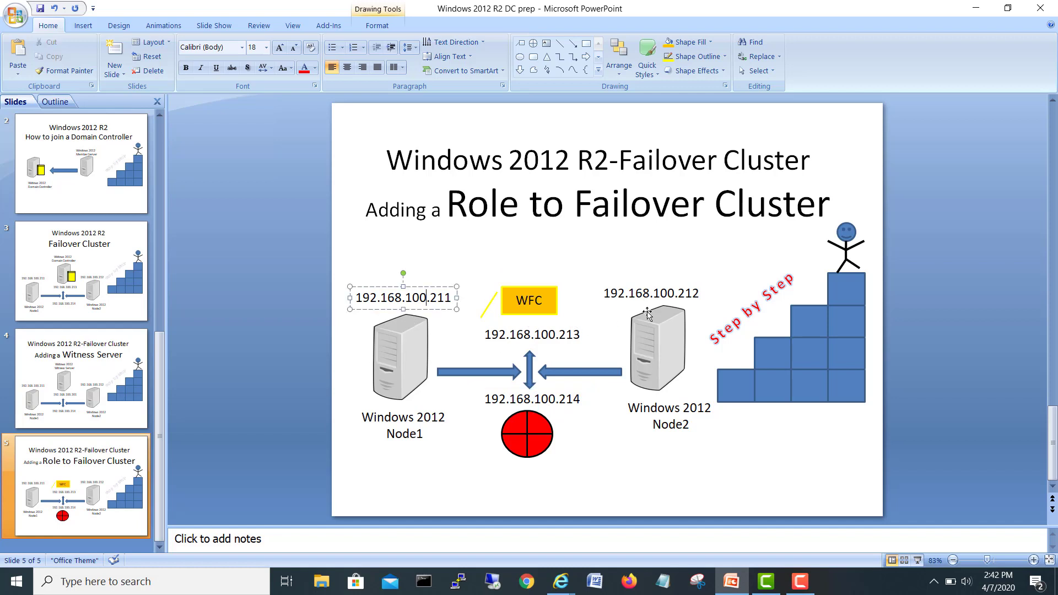
left_click(531, 335)
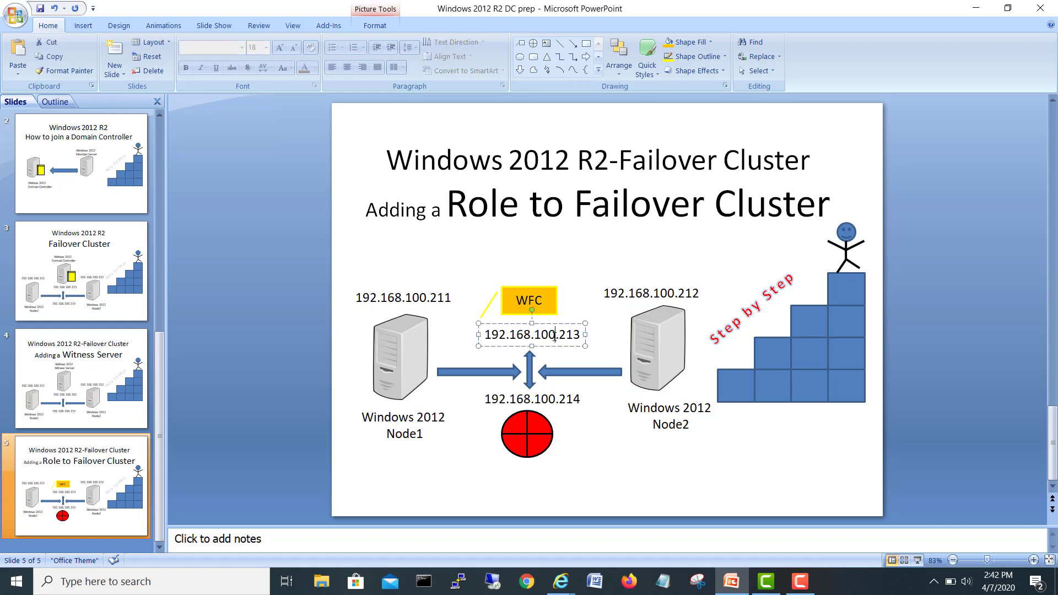
left_click(531, 335)
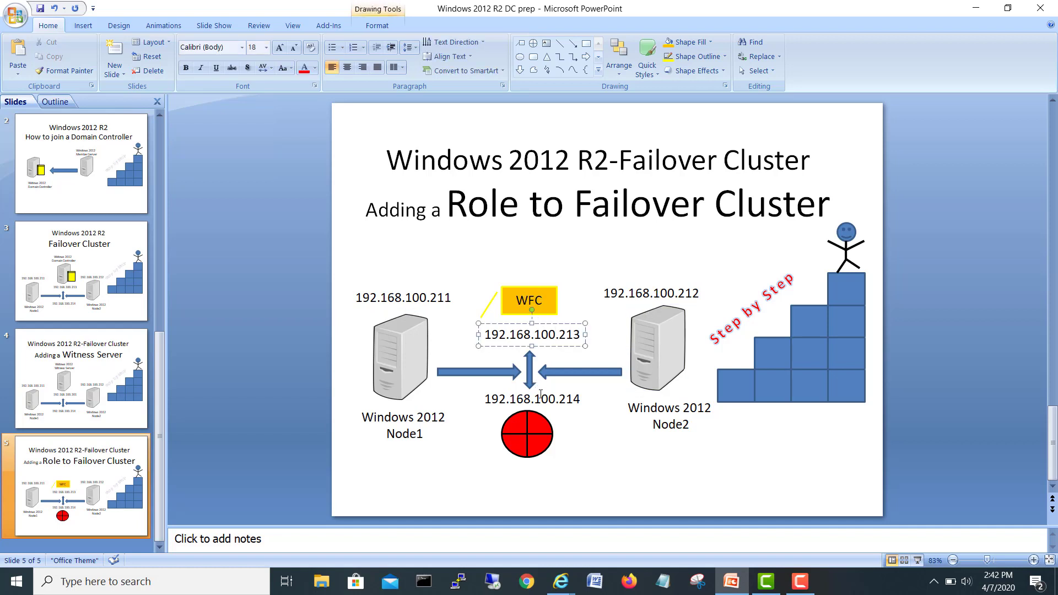
left_click(532, 398)
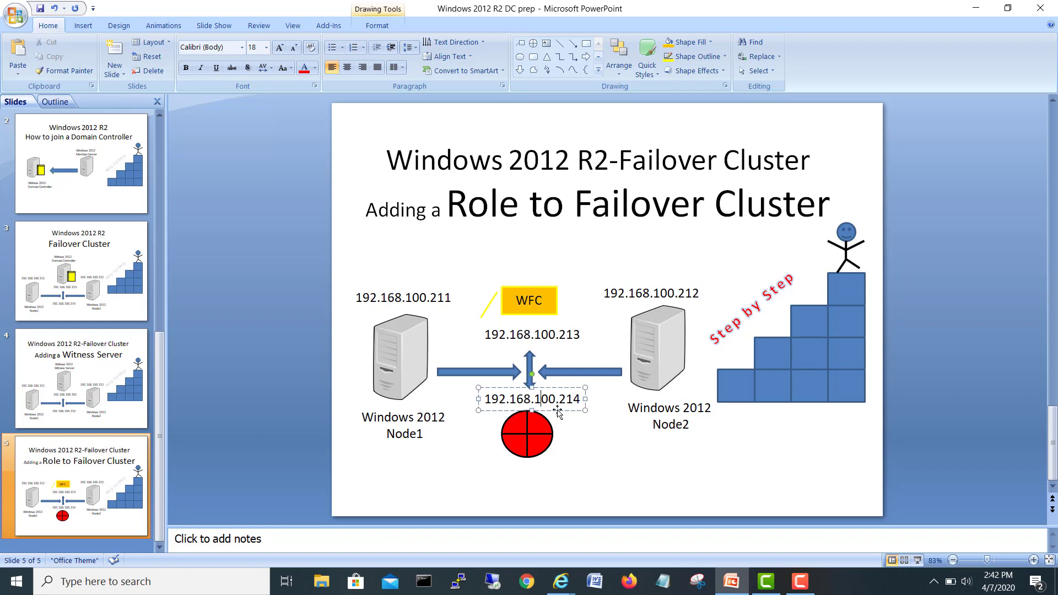
mouse_move(553, 443)
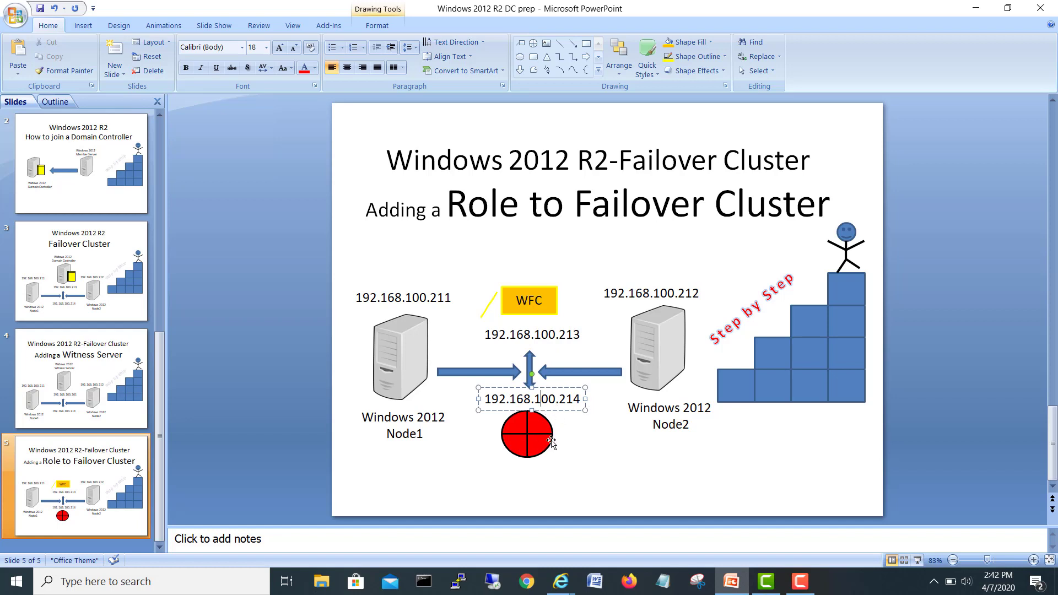
mouse_move(565, 516)
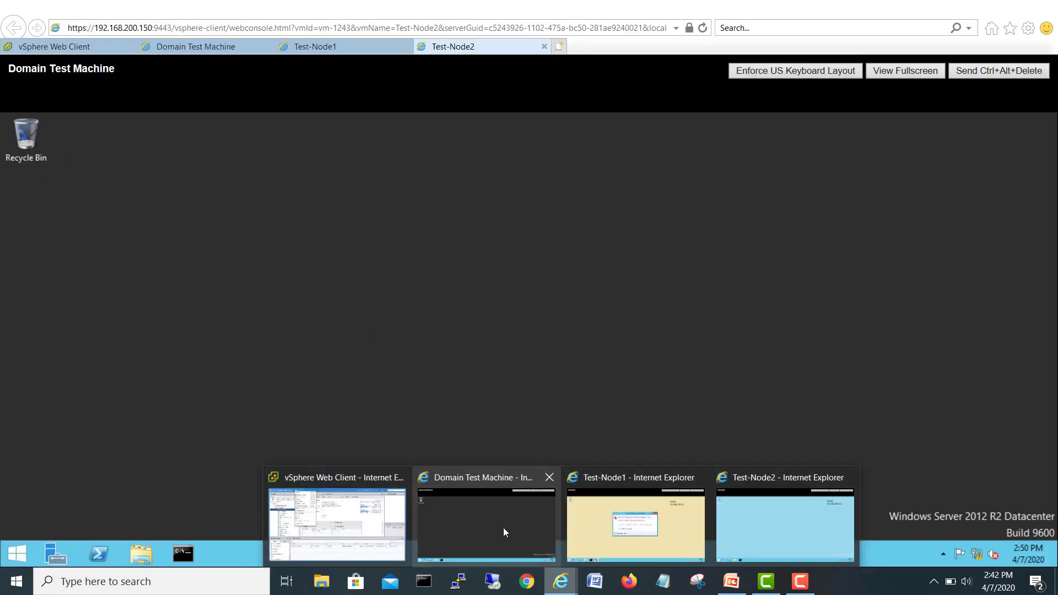
Step: Switch to the Test-Node1 console, launch Failover Cluster Manager and dismiss the MMC crash dialog
left_click(486, 516)
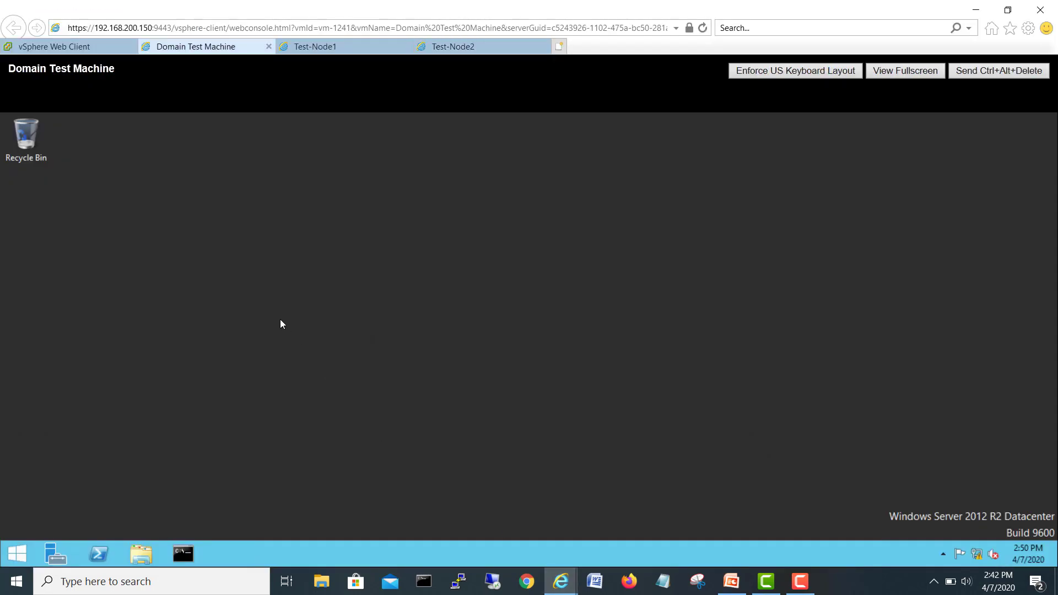
mouse_move(277, 302)
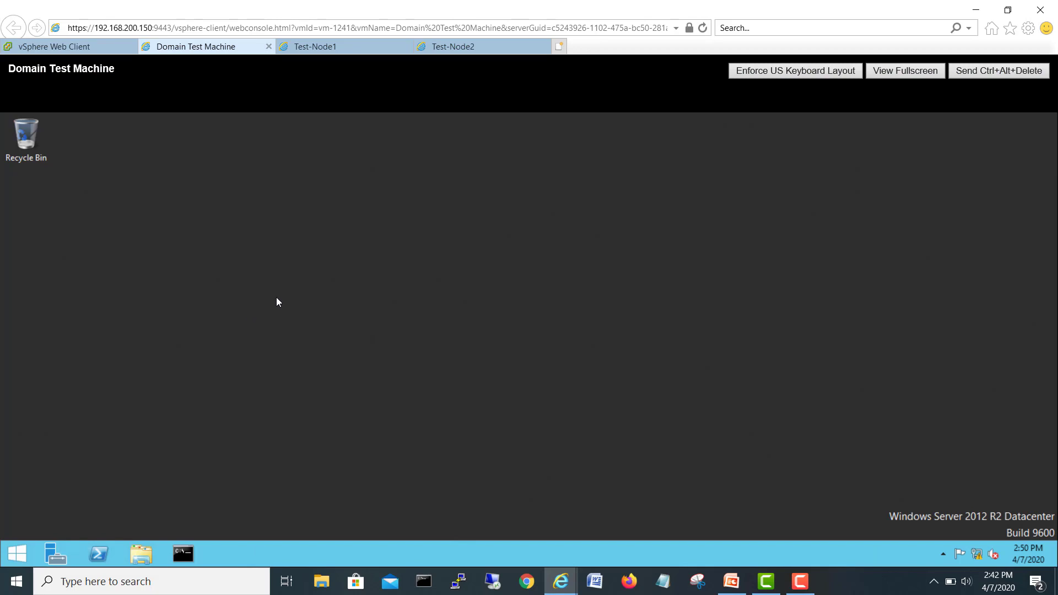
mouse_move(320, 71)
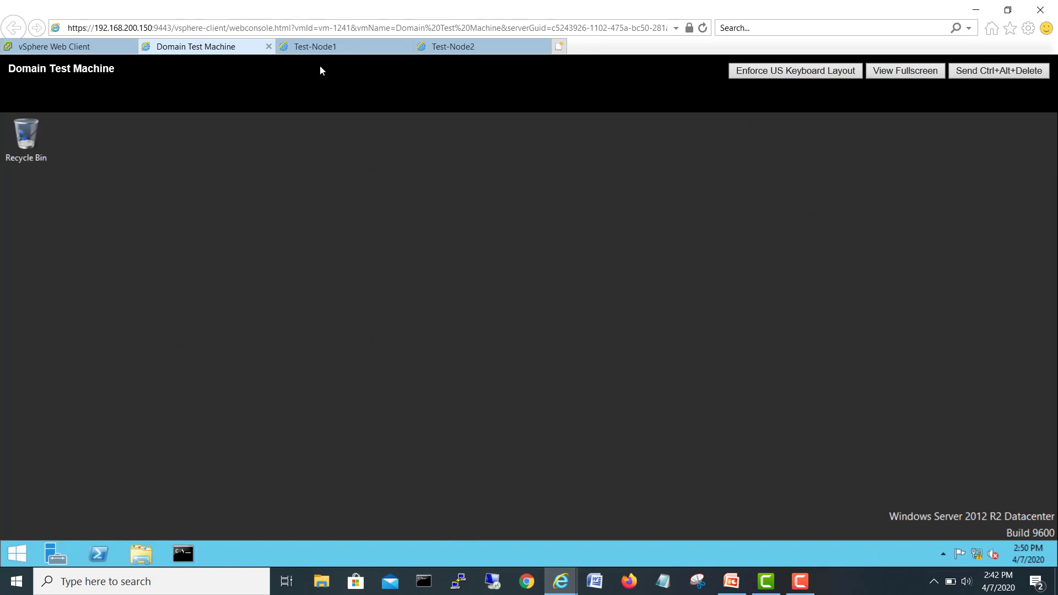
left_click(314, 47)
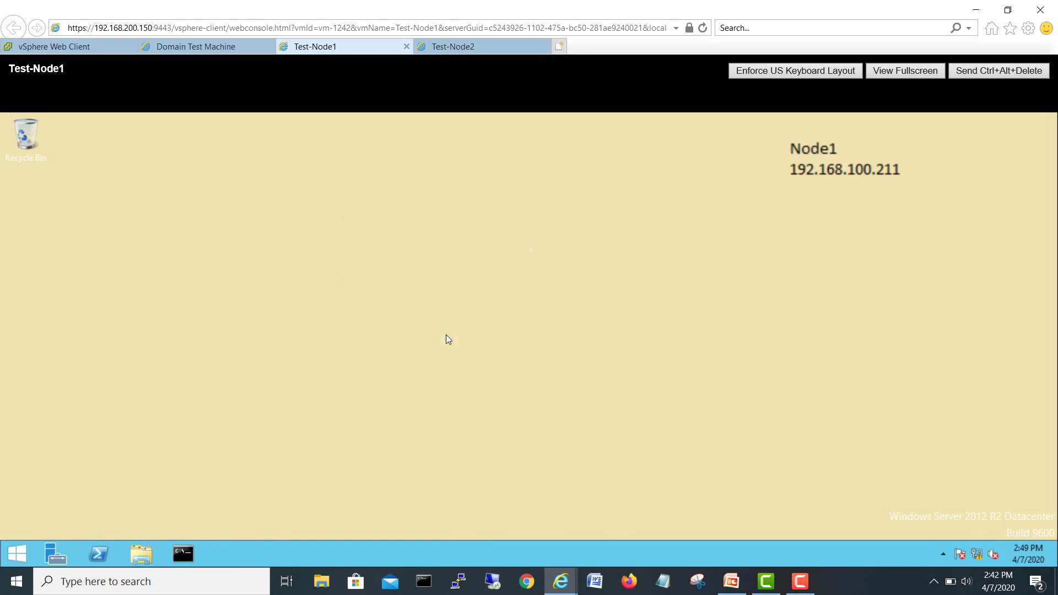
left_click(16, 581)
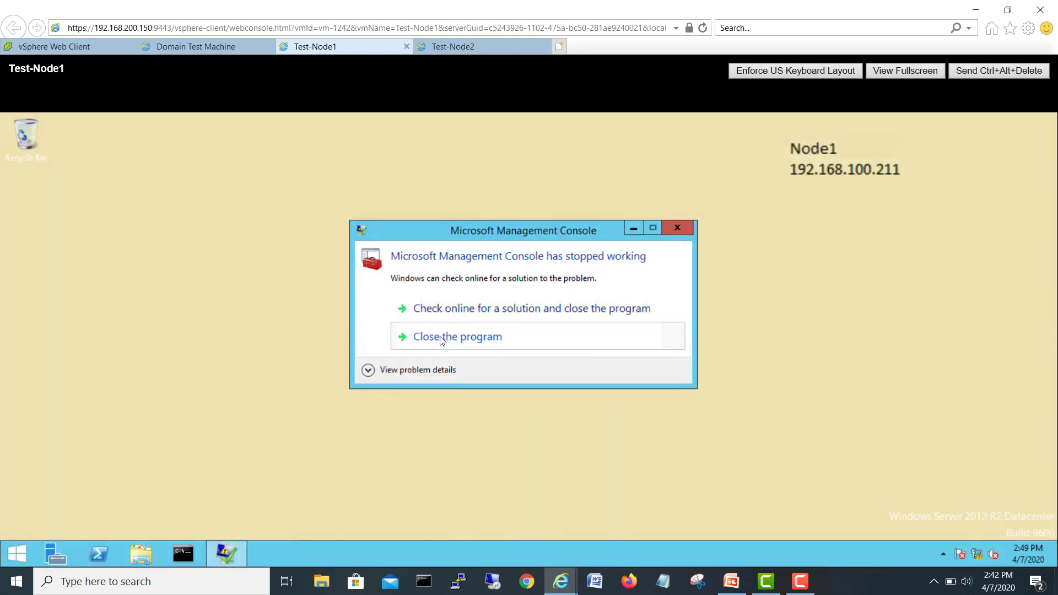
left_click(457, 337)
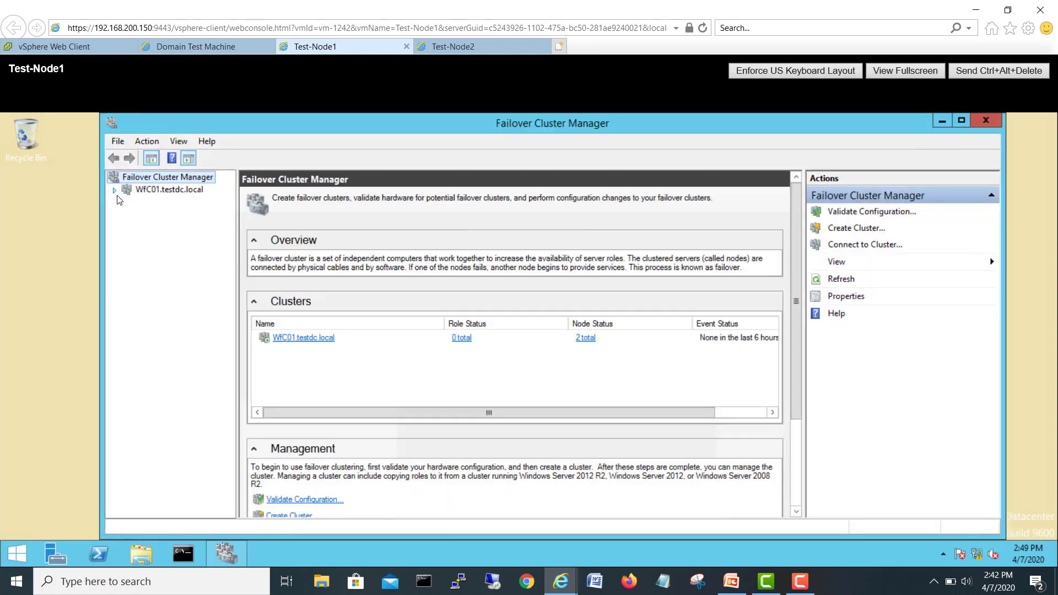
Step: Expand WFC01.testdc.local and check its empty Roles list and both nodes up
left_click(158, 201)
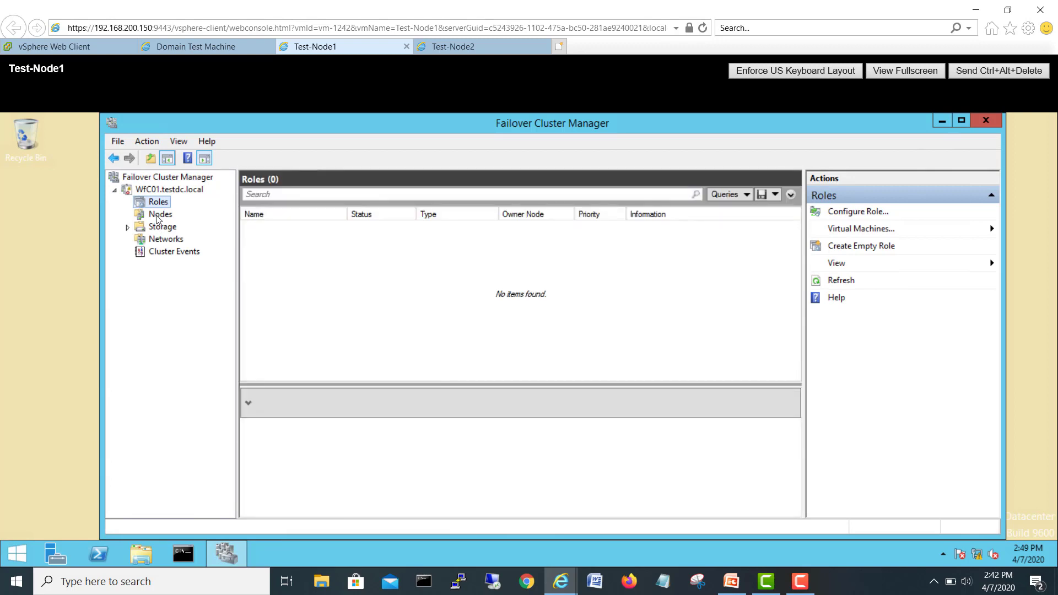
left_click(161, 214)
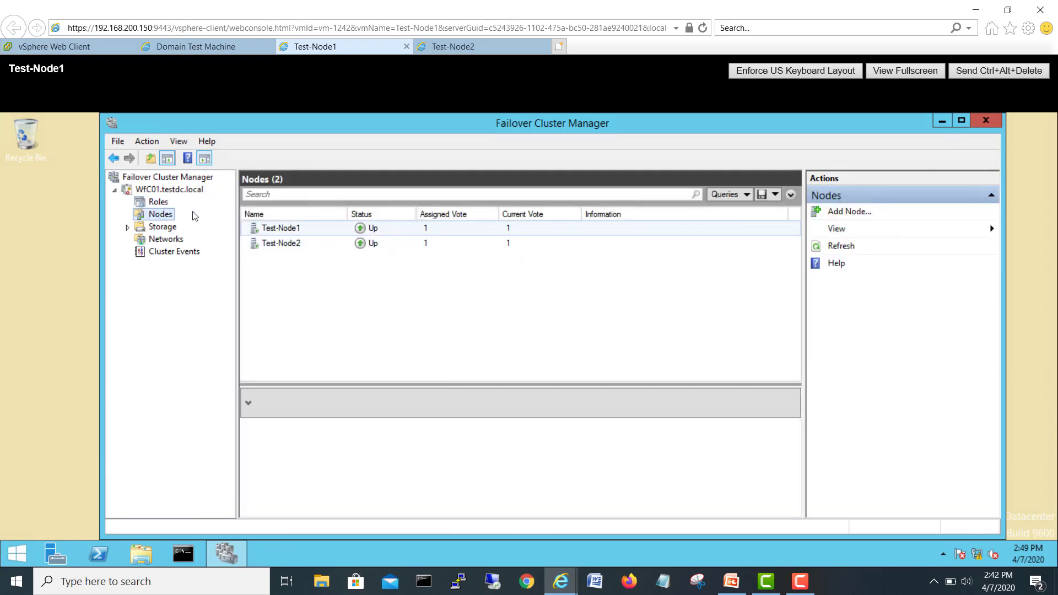
left_click(158, 202)
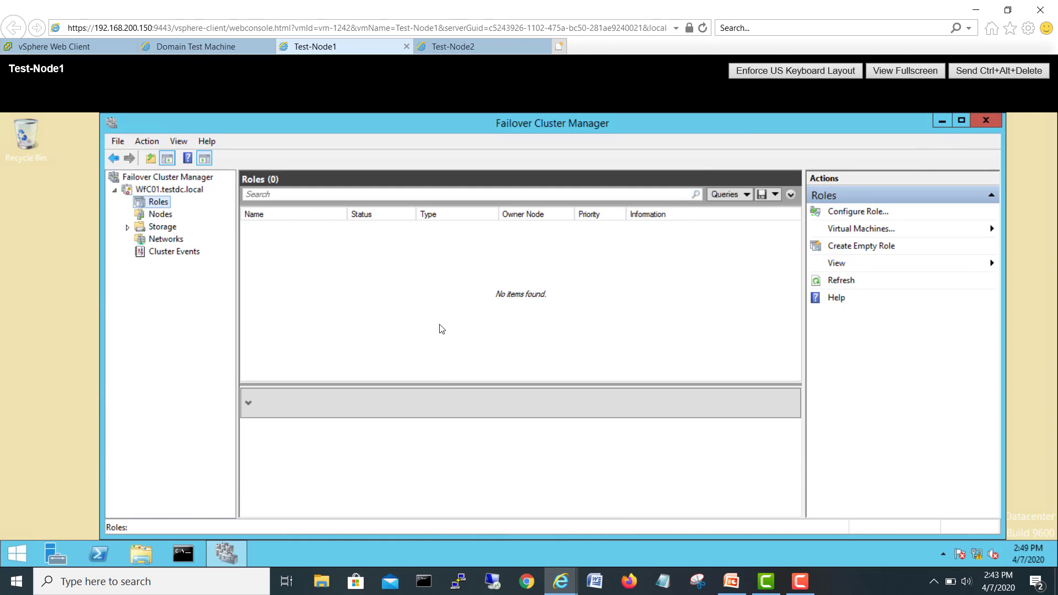
Step: On Test-Node2, launch Failover Cluster Manager and the Services list from the Start screen
left_click(453, 47)
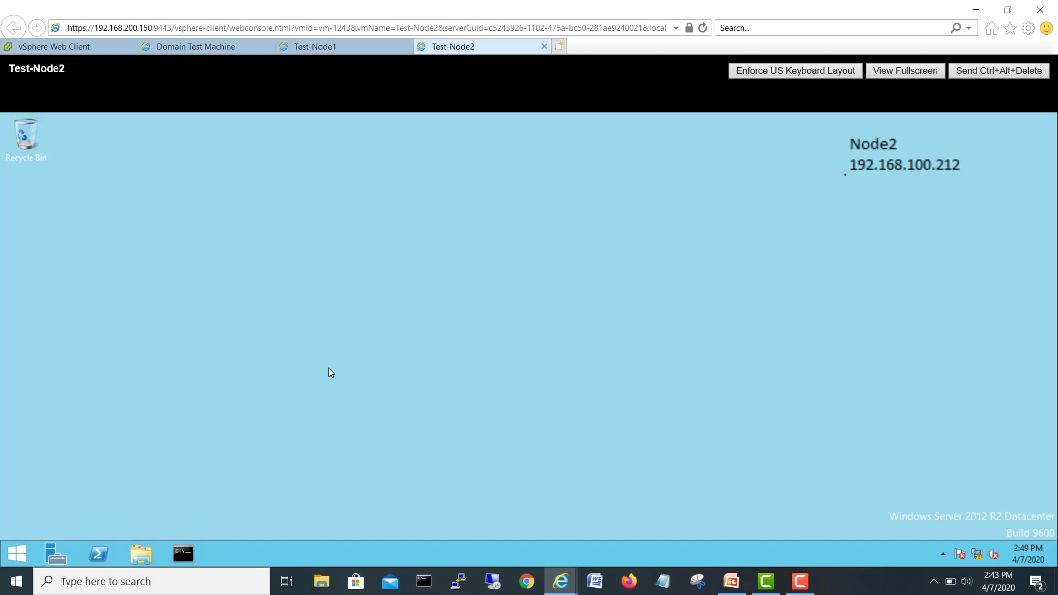
left_click(17, 581)
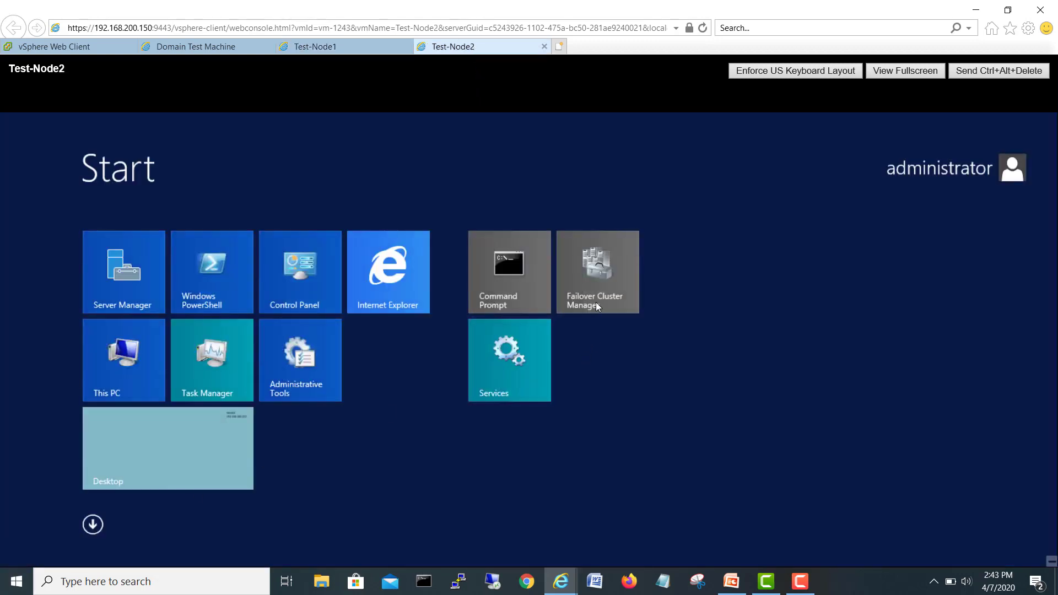
left_click(167, 448)
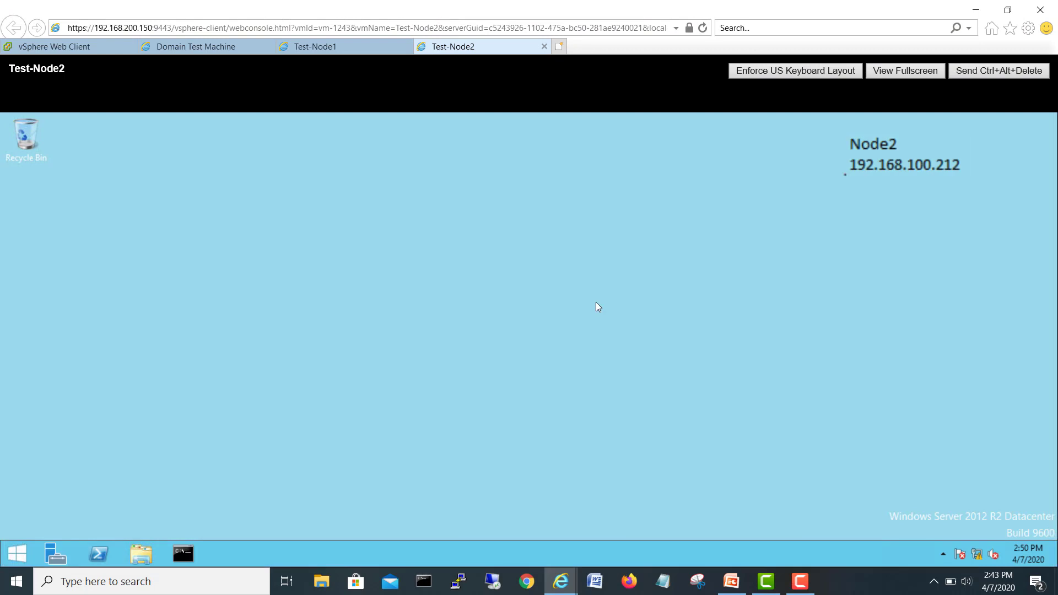
mouse_move(495, 314)
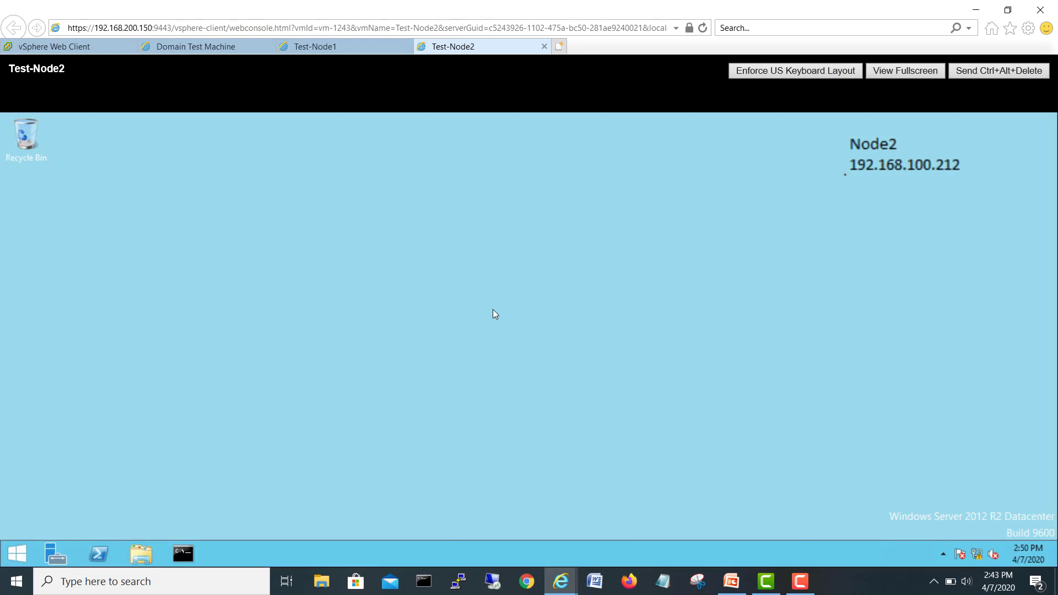
left_click(315, 46)
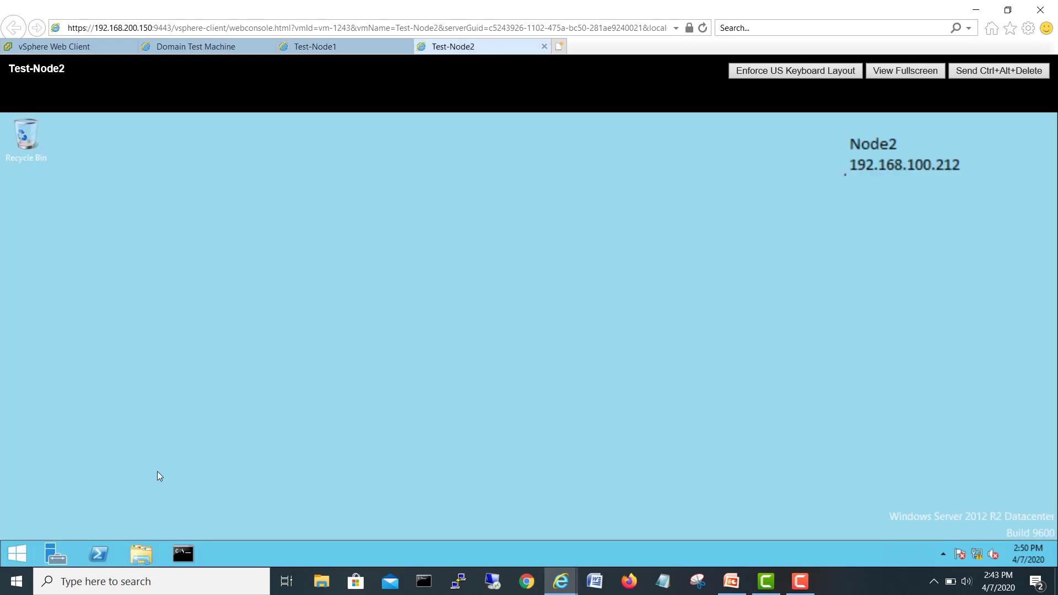
left_click(17, 581)
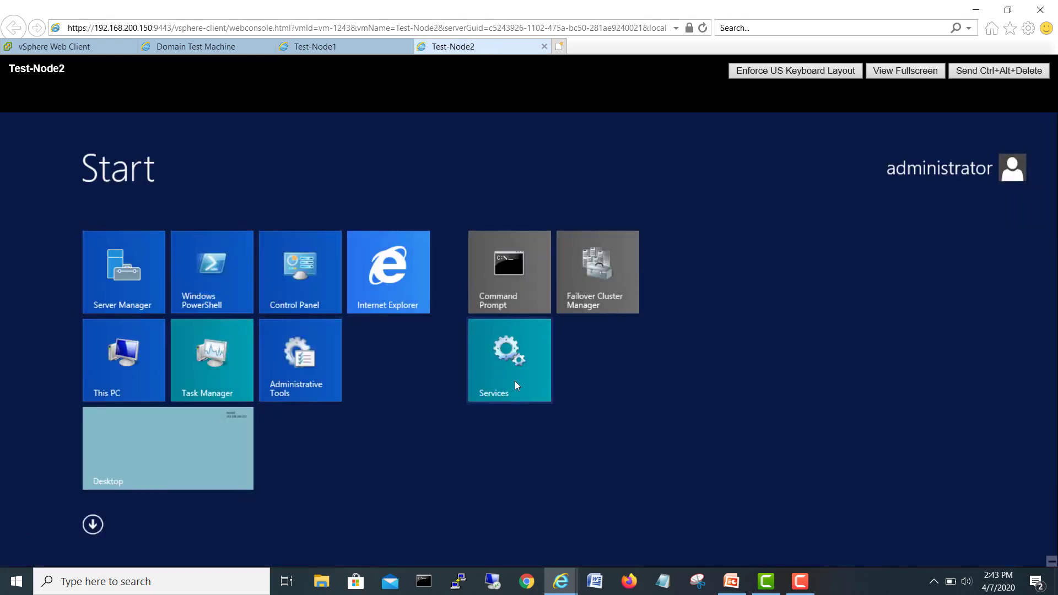
left_click(596, 272)
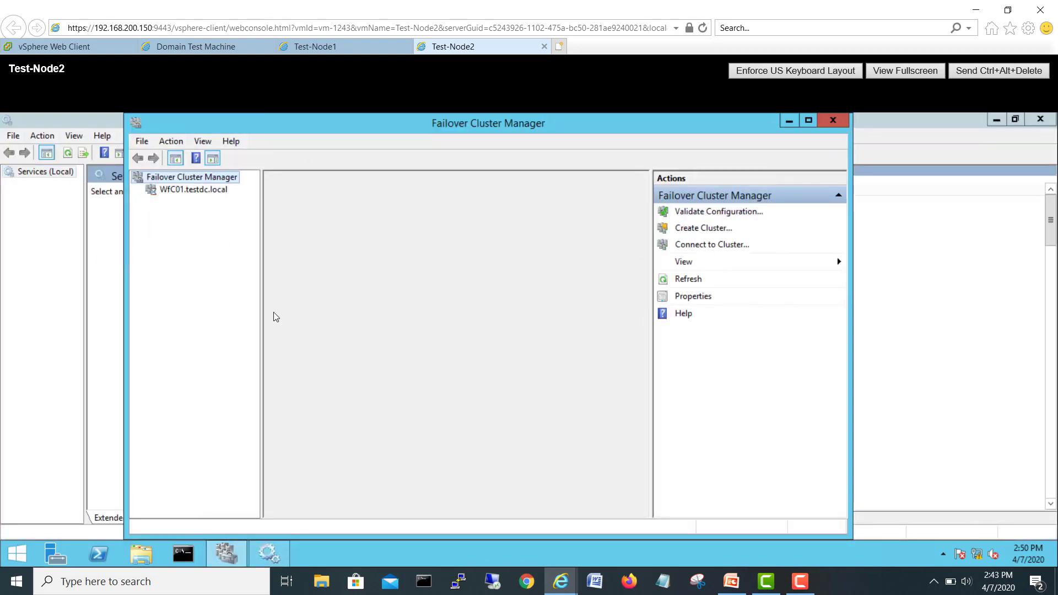
Step: Expand WFC01 to confirm both nodes up and no roles, then check Cluster Service is running
left_click(194, 189)
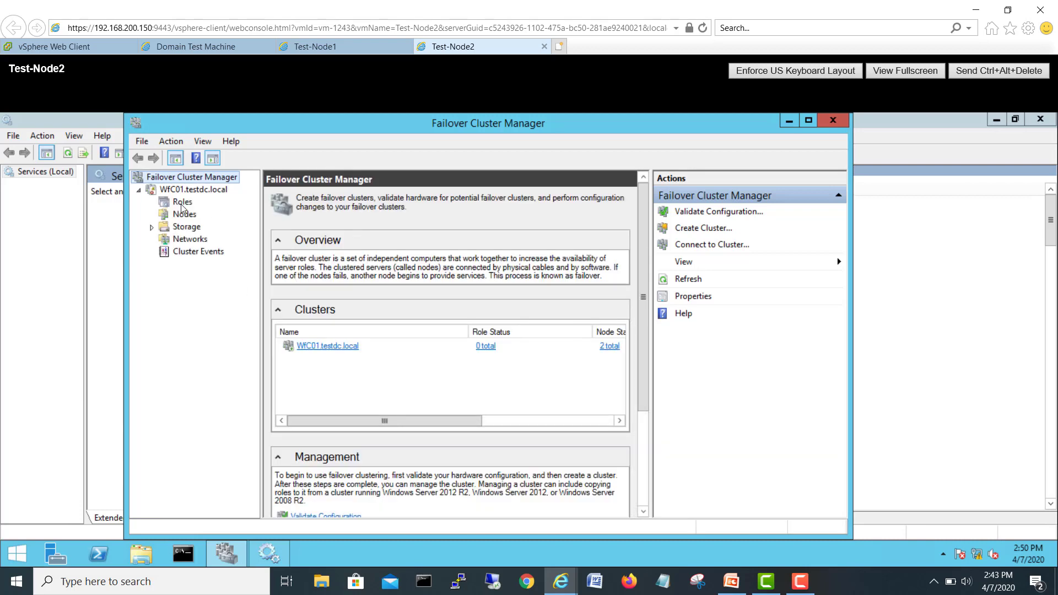
left_click(184, 214)
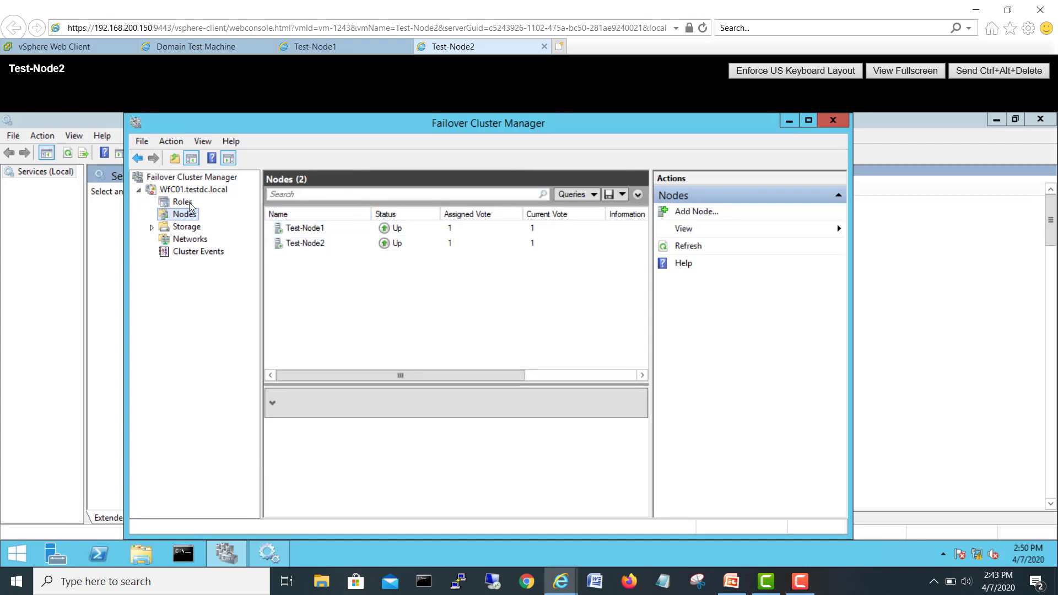
left_click(182, 202)
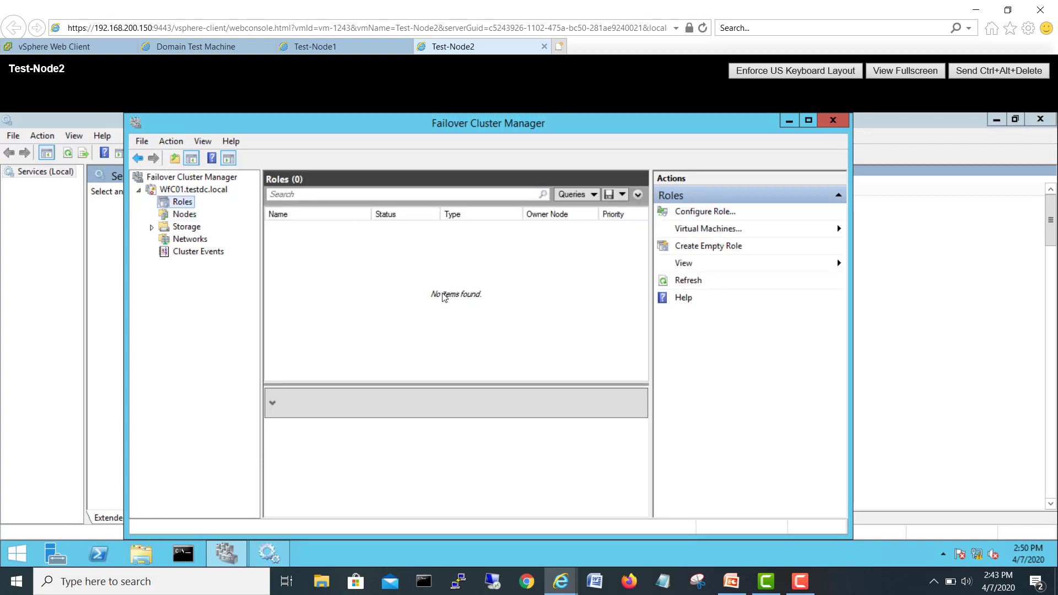
mouse_move(358, 318)
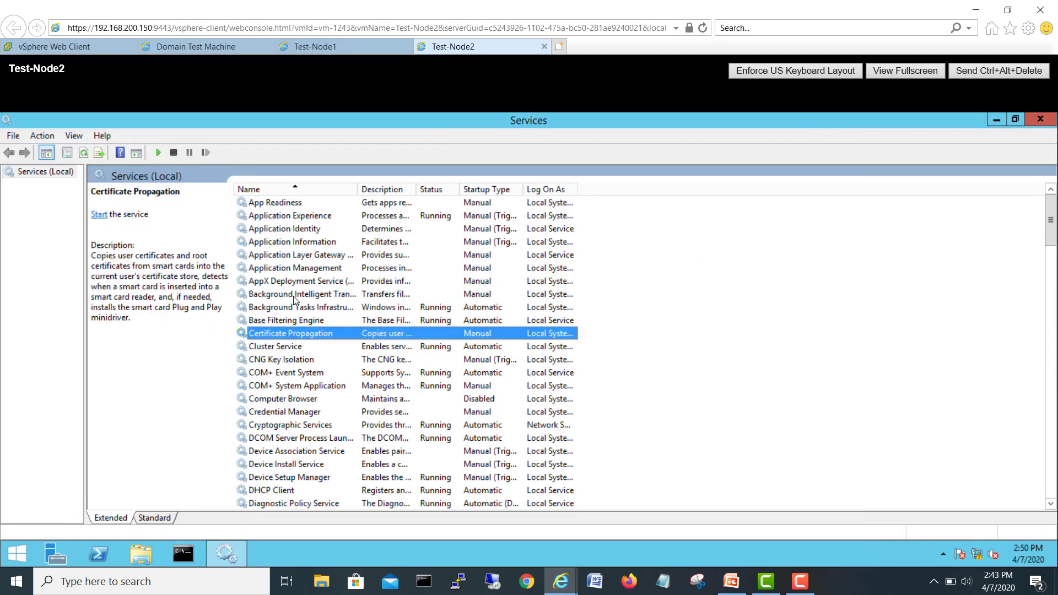
left_click(274, 346)
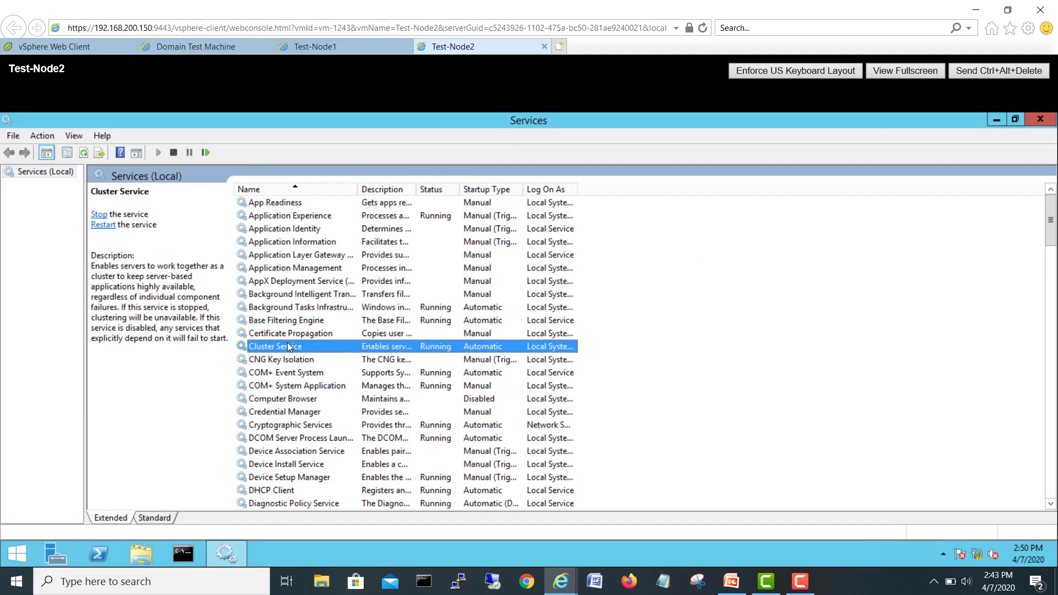
mouse_move(377, 63)
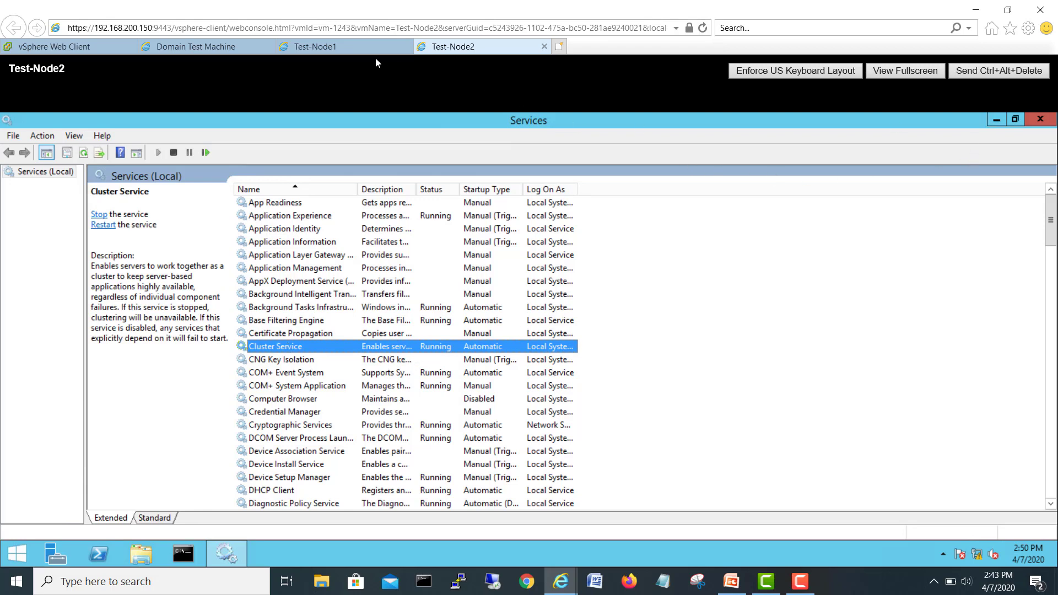
Step: Back on Test-Node1, check Cluster Service in Services, then close Services and Failover Cluster Manager
left_click(316, 47)
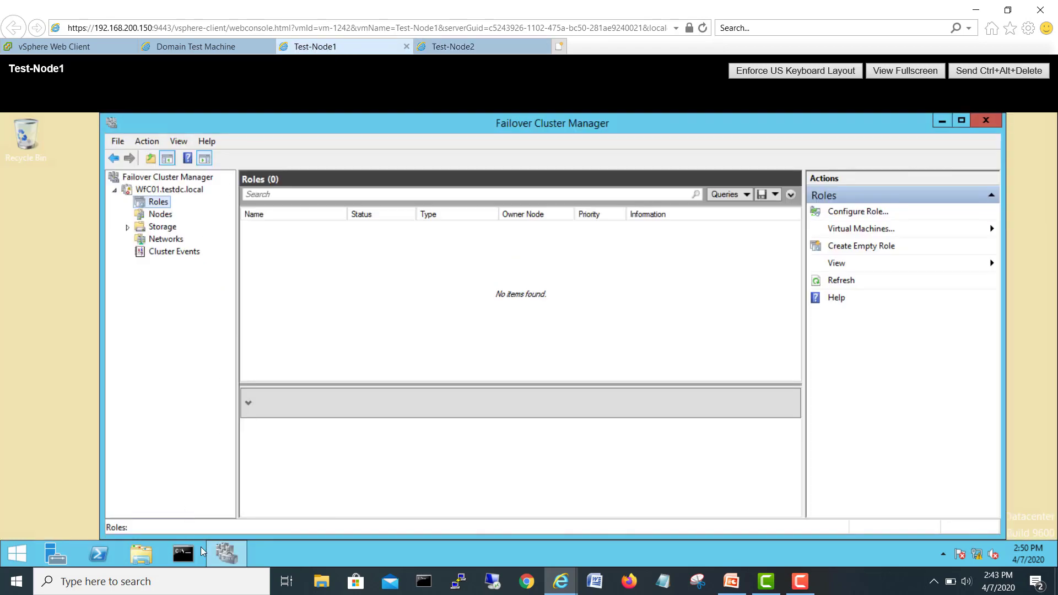
left_click(17, 581)
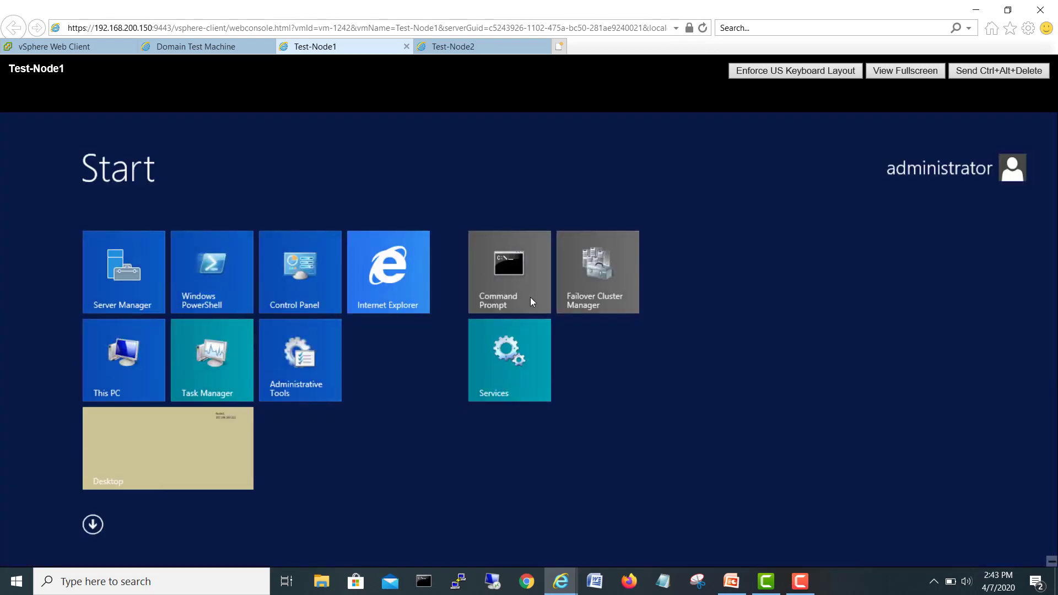
mouse_move(527, 391)
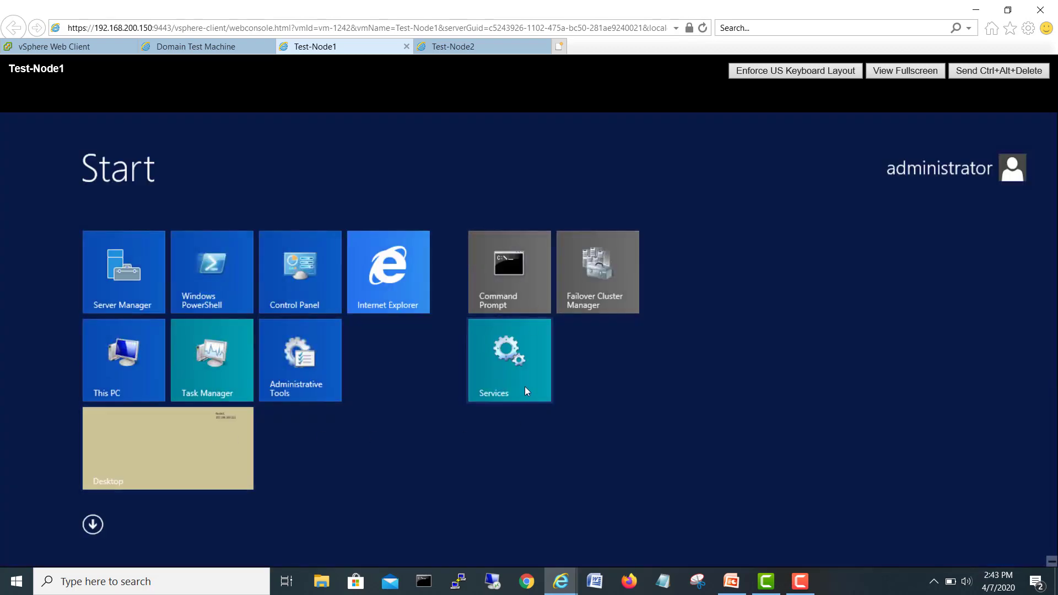
left_click(508, 360)
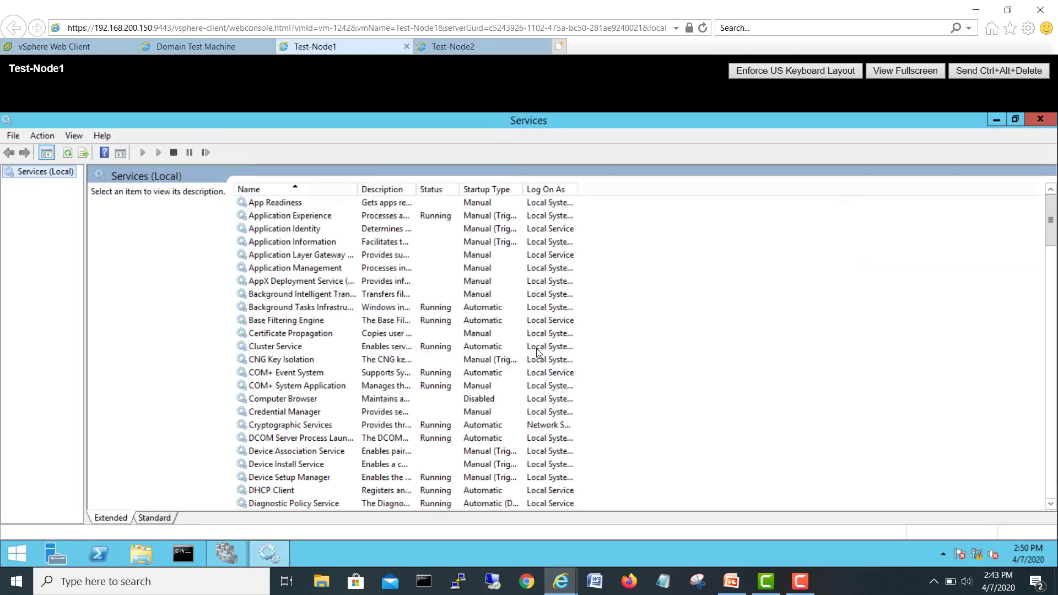
left_click(274, 346)
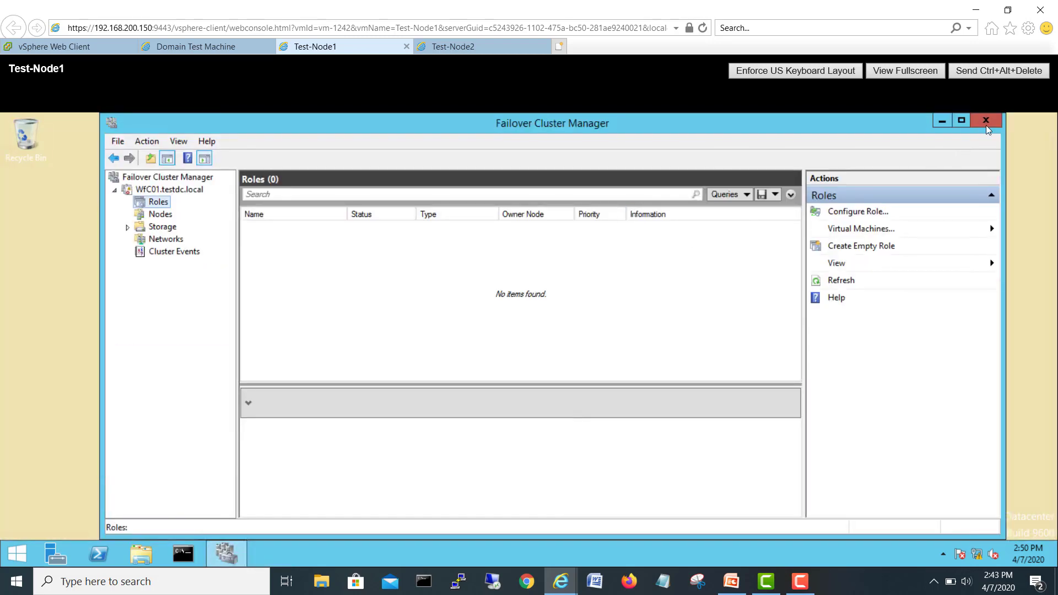
left_click(986, 120)
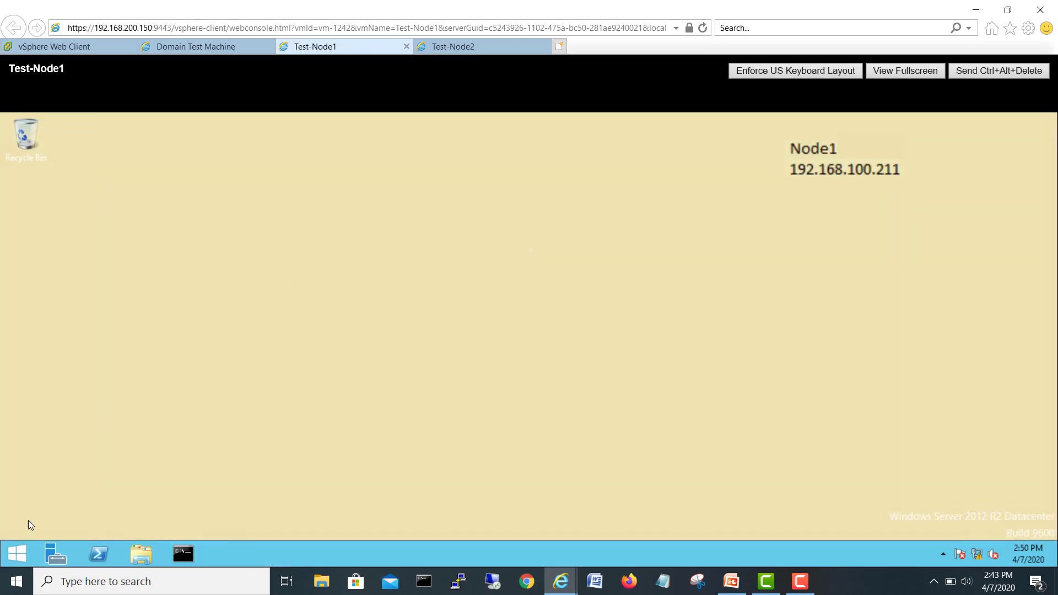
Step: Relaunch Failover Cluster Manager, expand WFC01 and confirm its Roles list is still empty
left_click(17, 581)
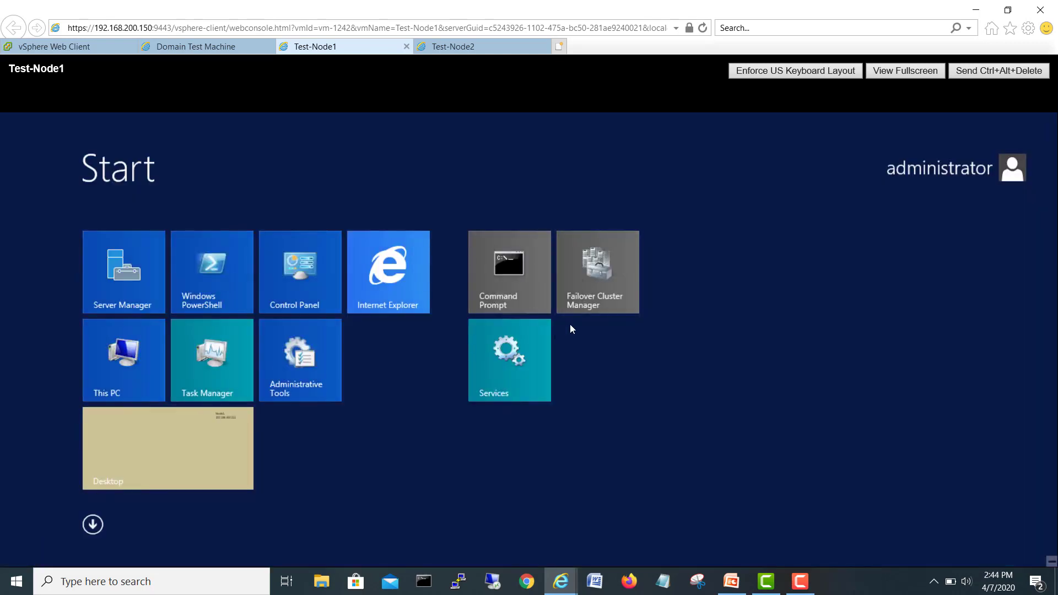
left_click(168, 448)
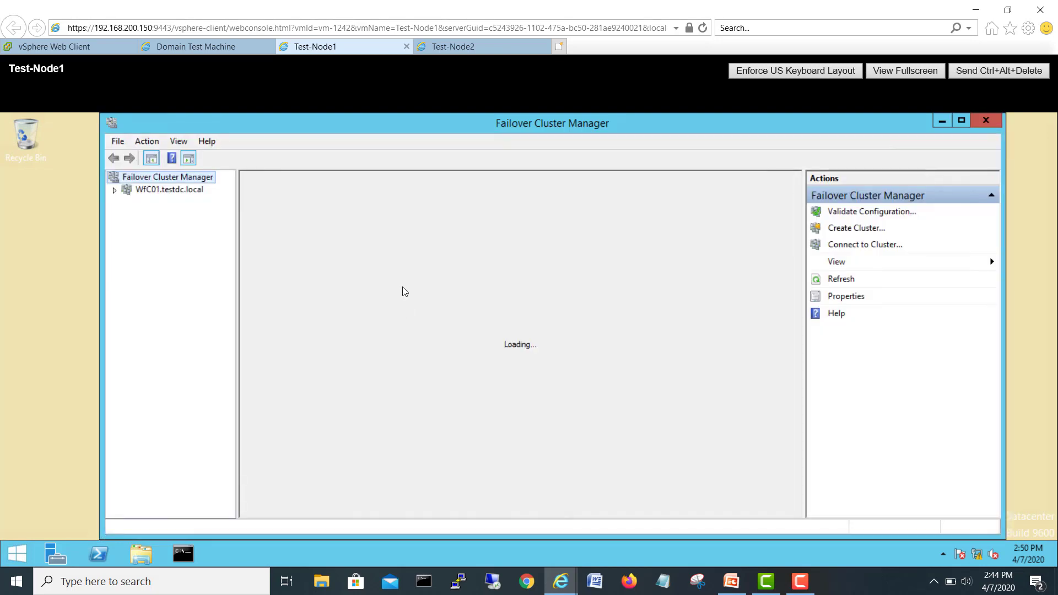
left_click(115, 190)
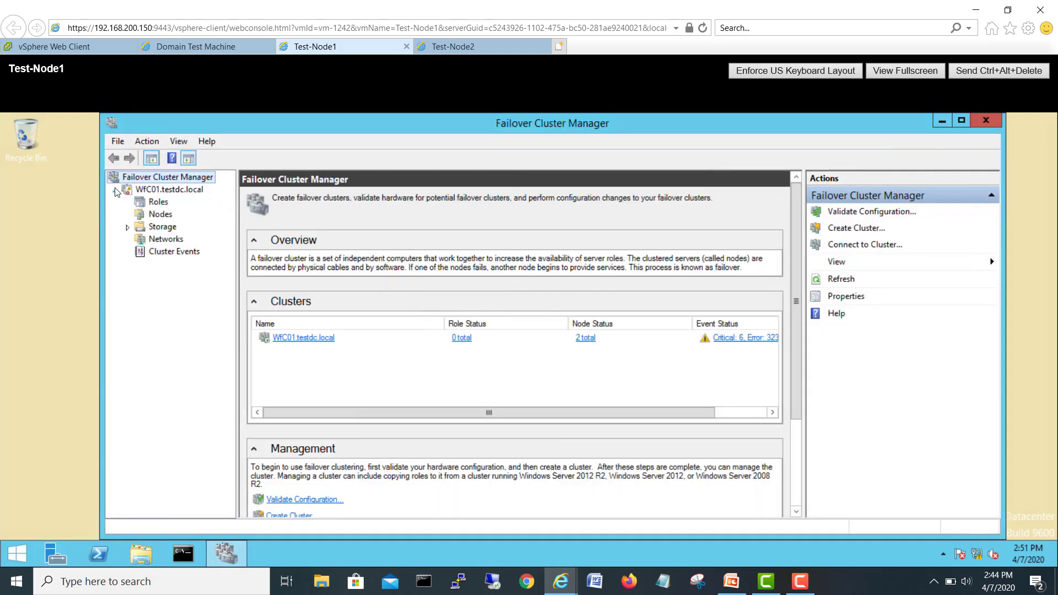
left_click(158, 202)
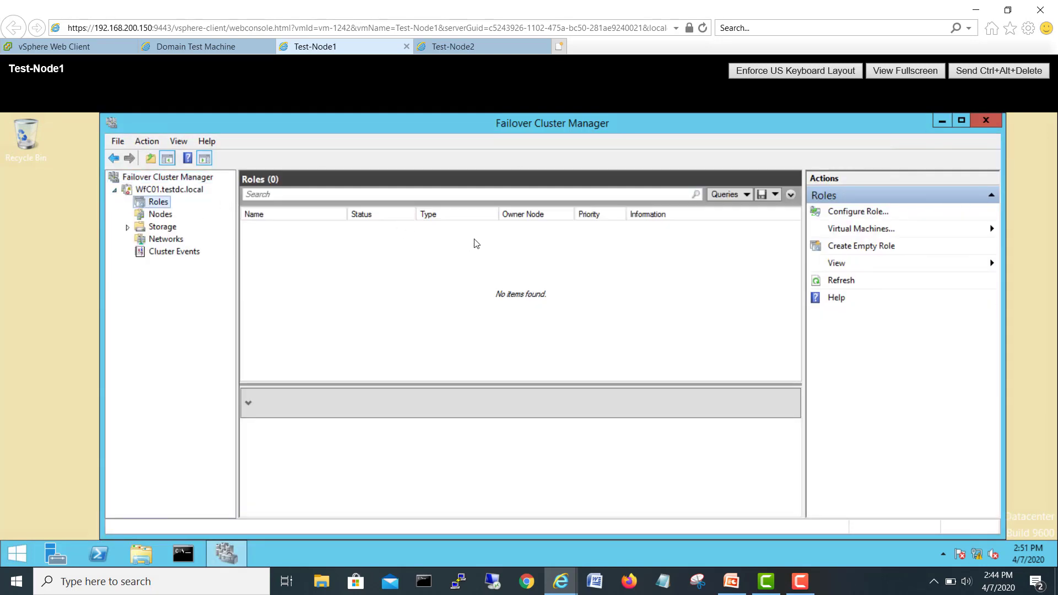
mouse_move(488, 244)
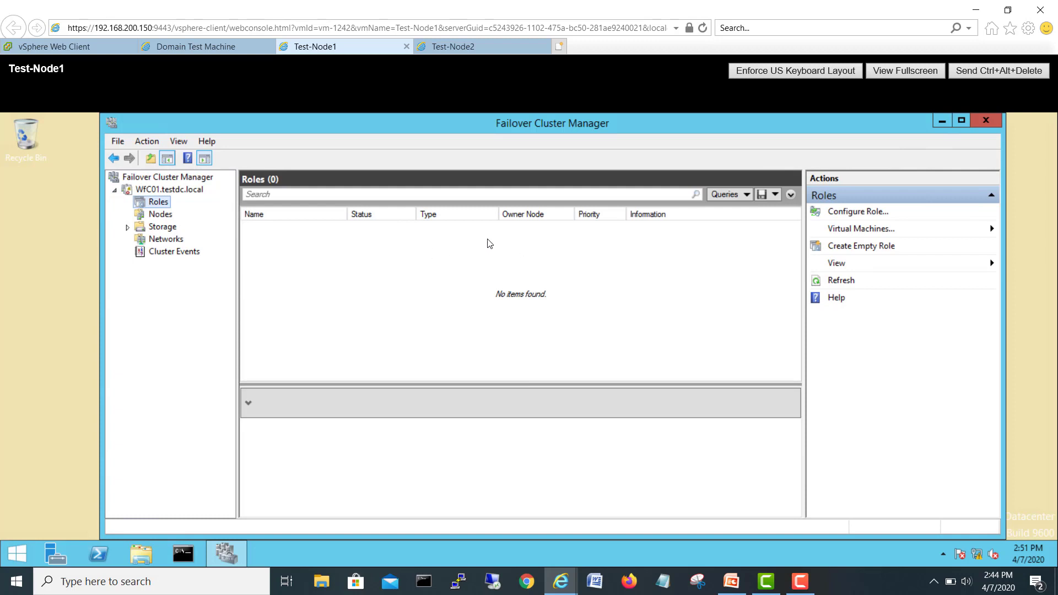
mouse_move(404, 237)
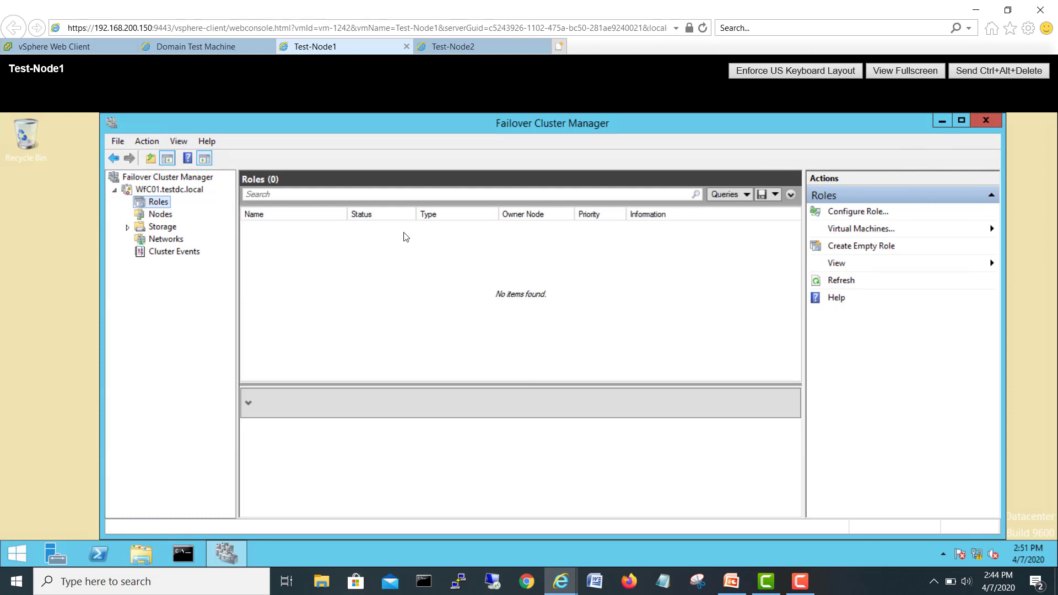
mouse_move(420, 245)
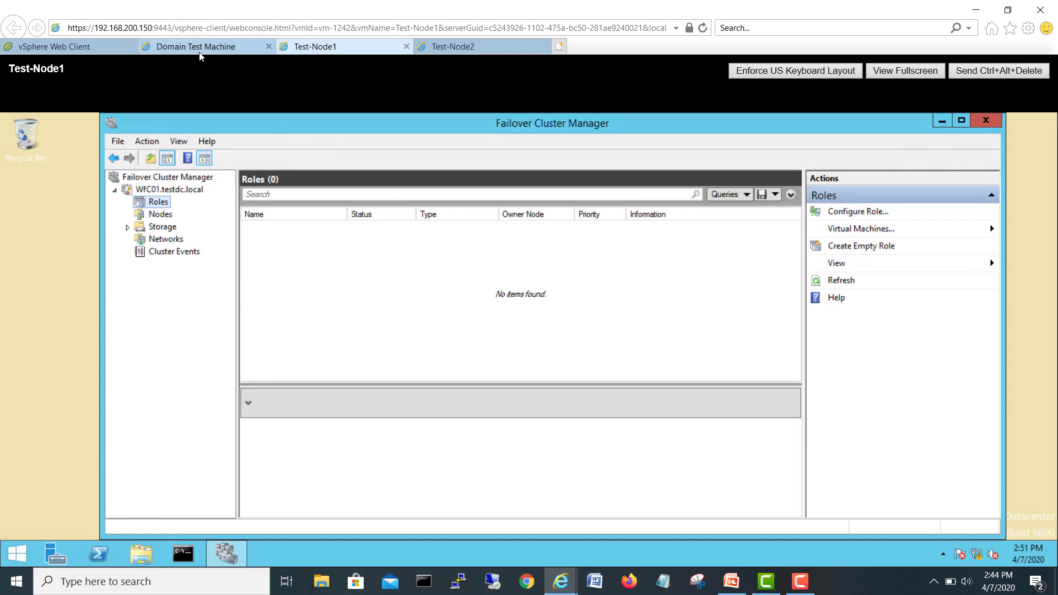
Step: Show the Domain machine's desktop, then select WFC01.testdc.local on Test-Node1 to view the cluster summary
left_click(198, 47)
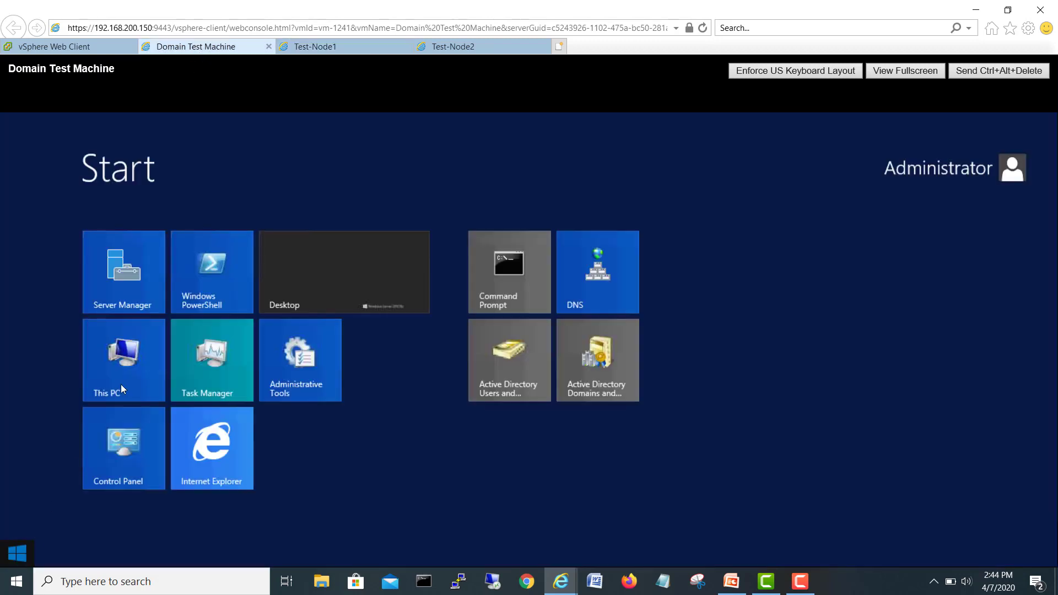
left_click(344, 272)
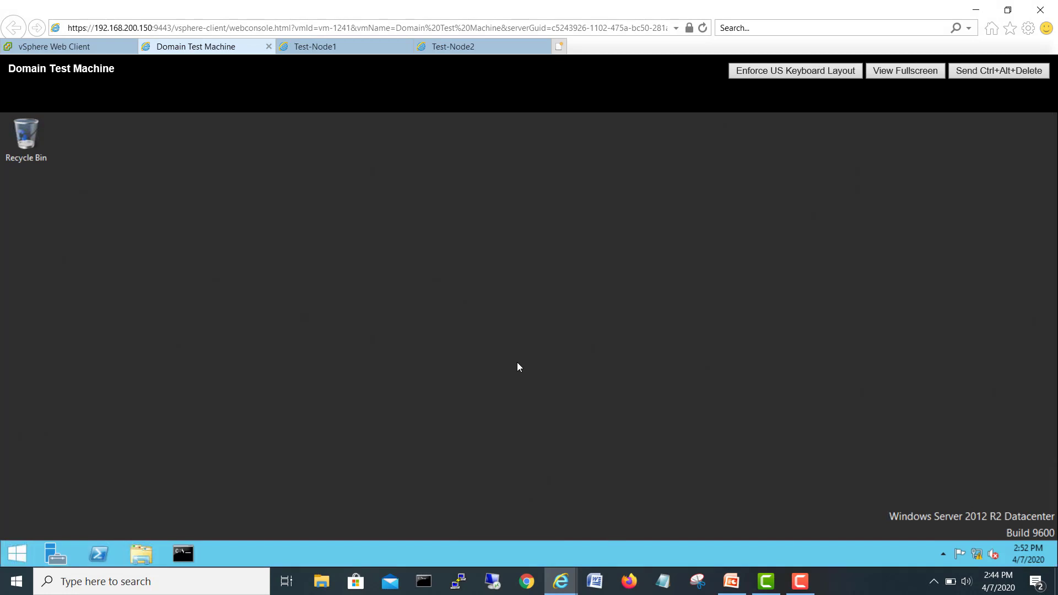
mouse_move(507, 338)
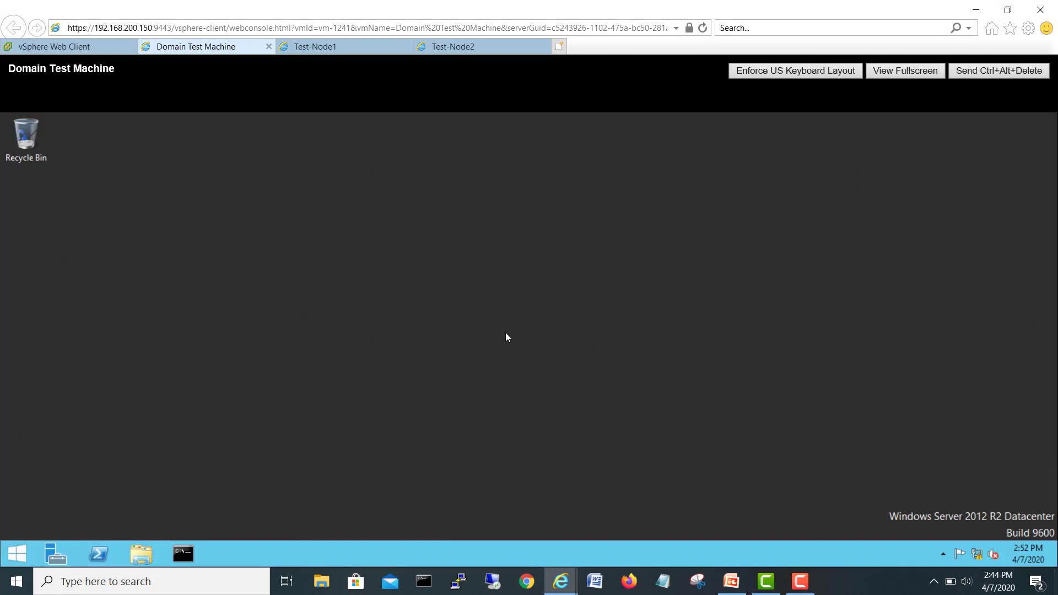
mouse_move(547, 314)
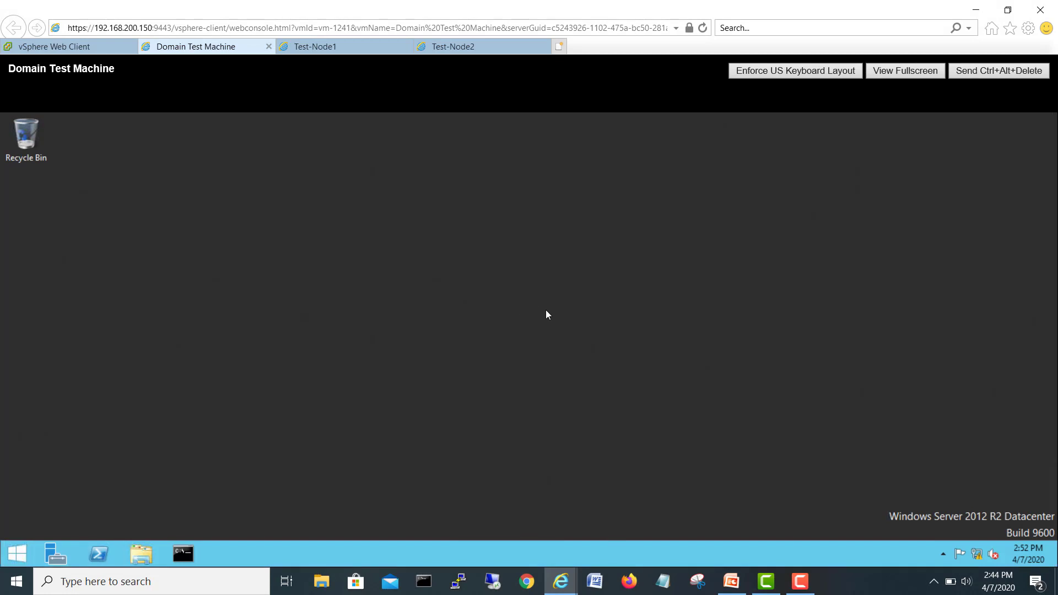
mouse_move(525, 308)
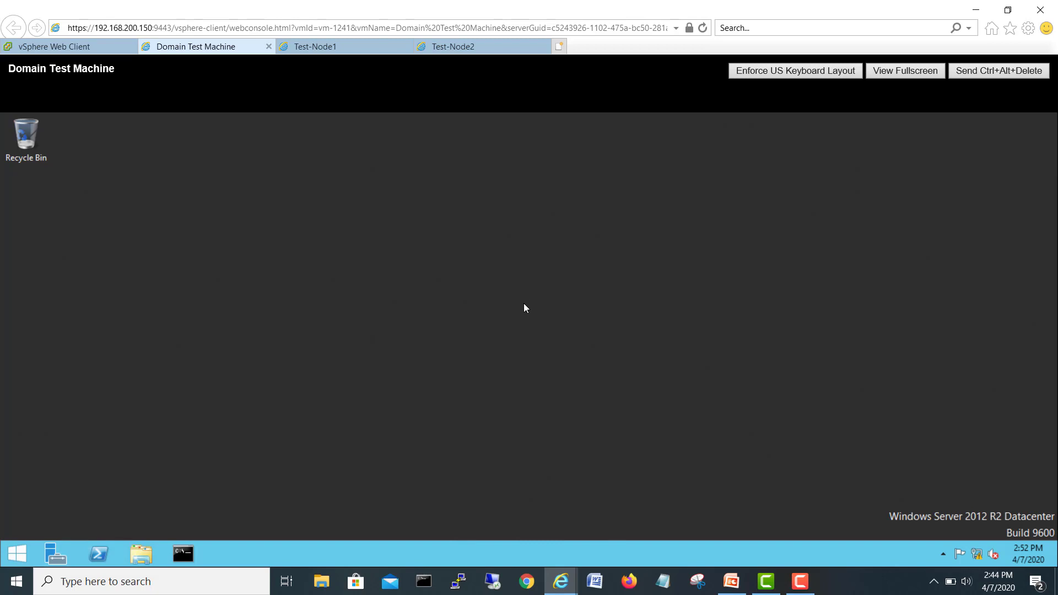
left_click(315, 47)
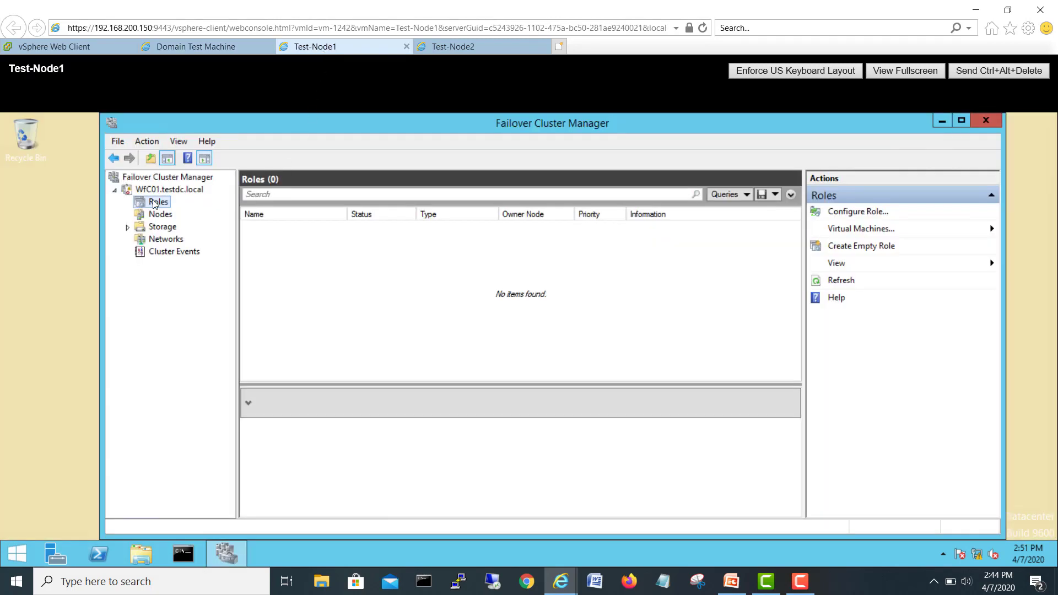
left_click(168, 190)
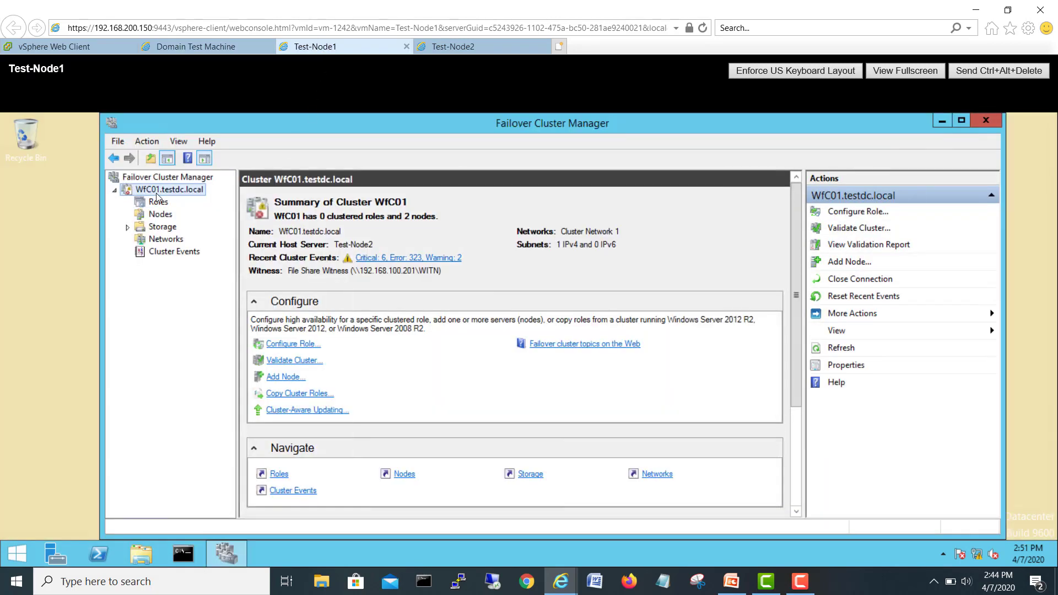
Step: On the Domain Test Machine, select the Windows 2012 Servers OU listing TEST-NODE1, TEST-NODE2 and WFC01
left_click(196, 46)
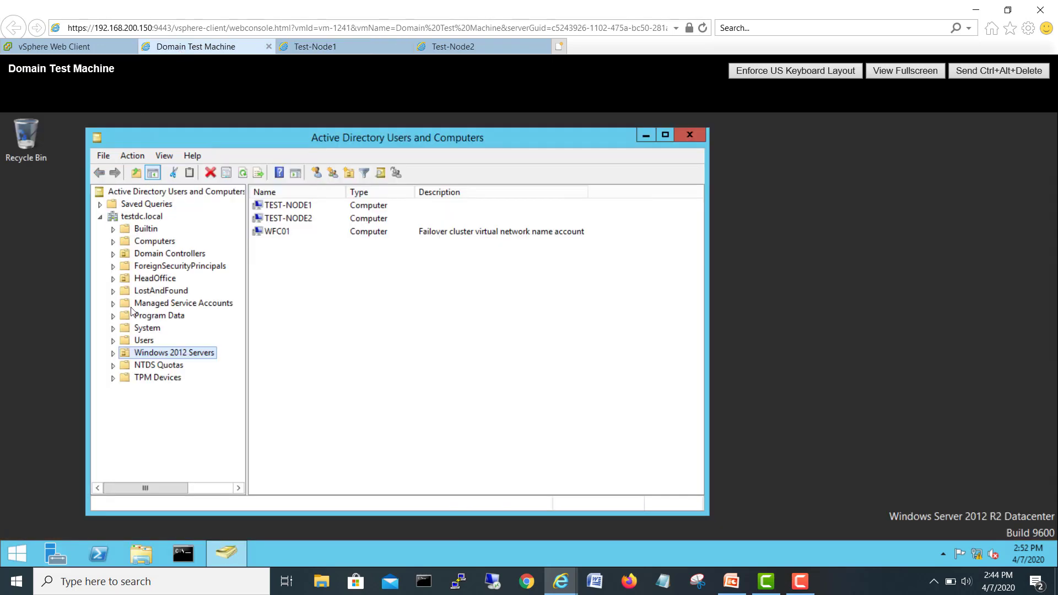
mouse_move(187, 356)
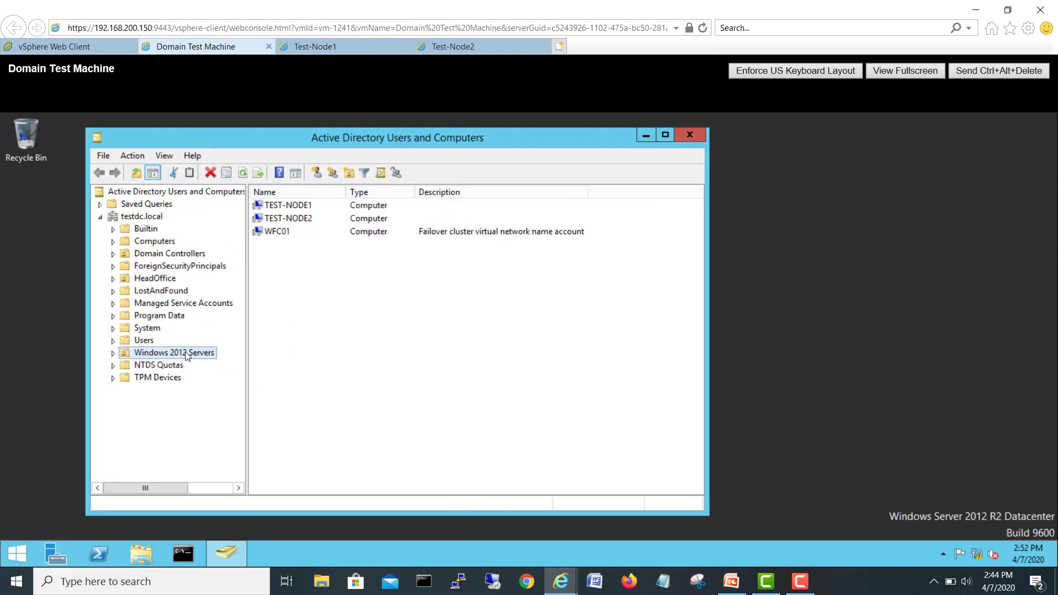
left_click(277, 230)
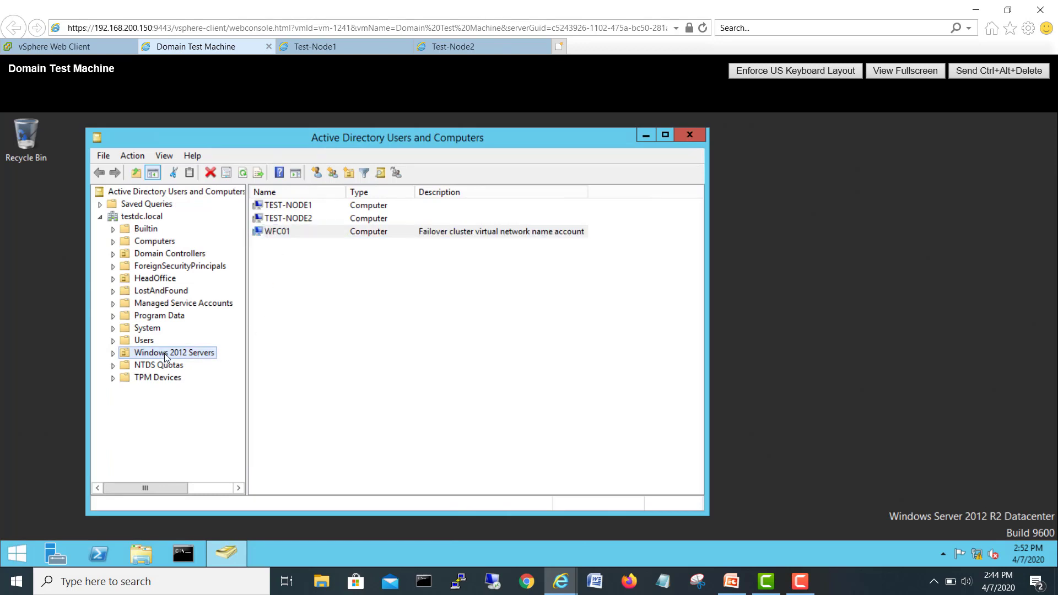
mouse_move(148, 217)
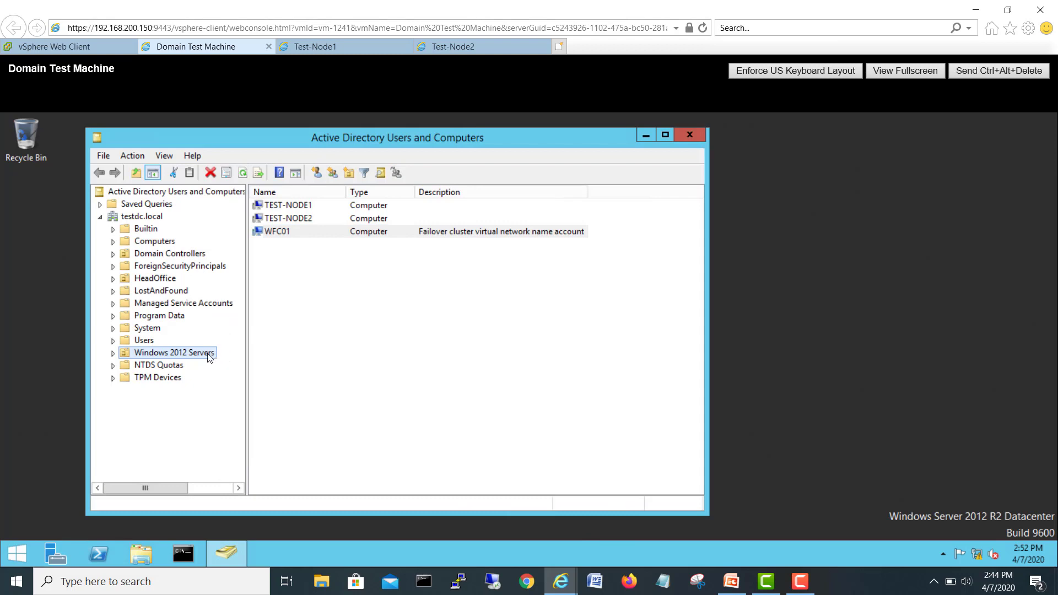
mouse_move(258, 255)
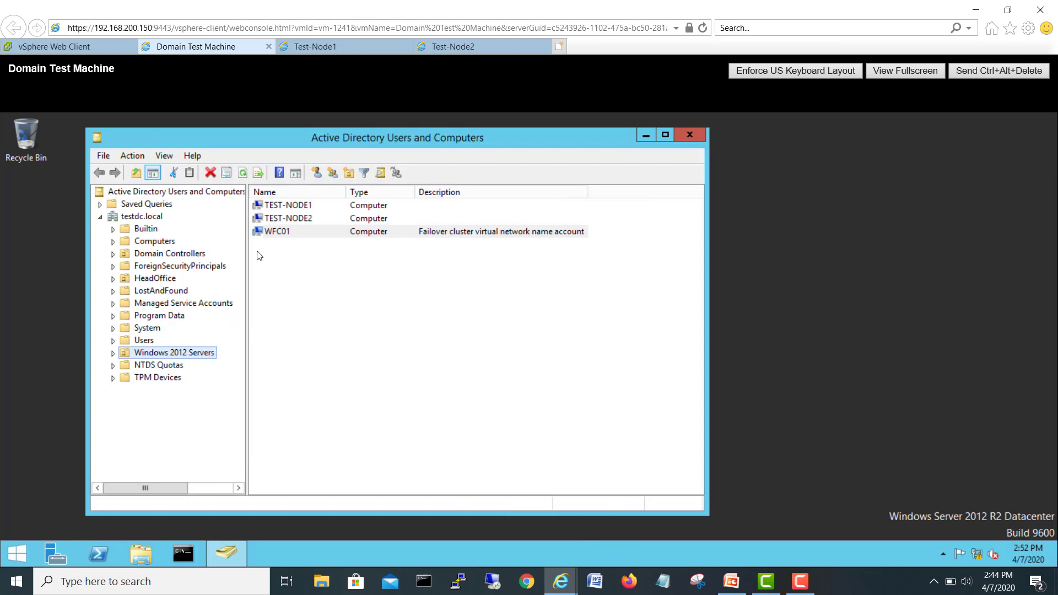
left_click(154, 242)
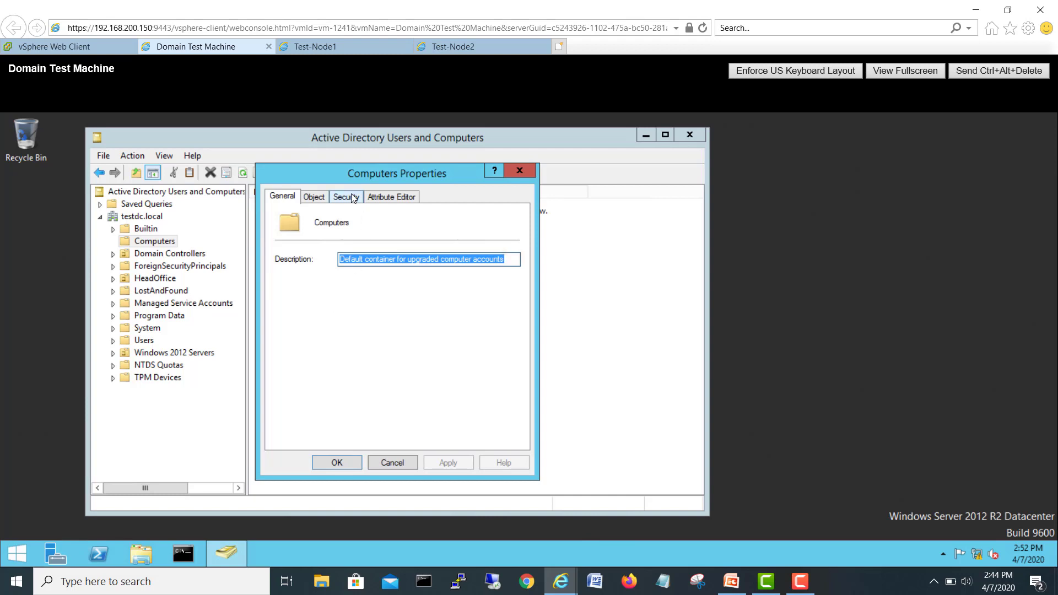
left_click(345, 196)
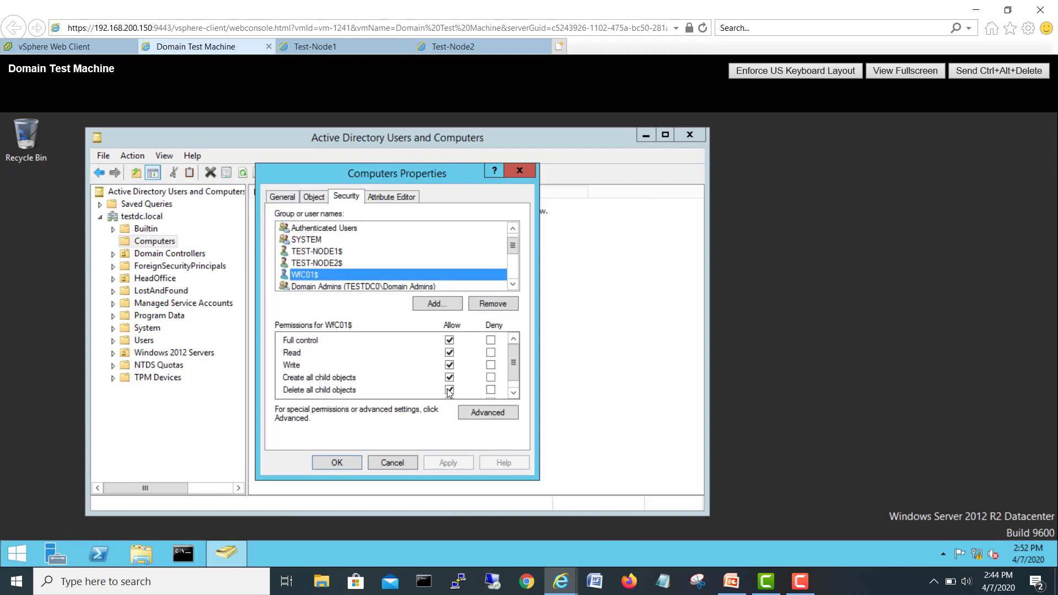
left_click(337, 462)
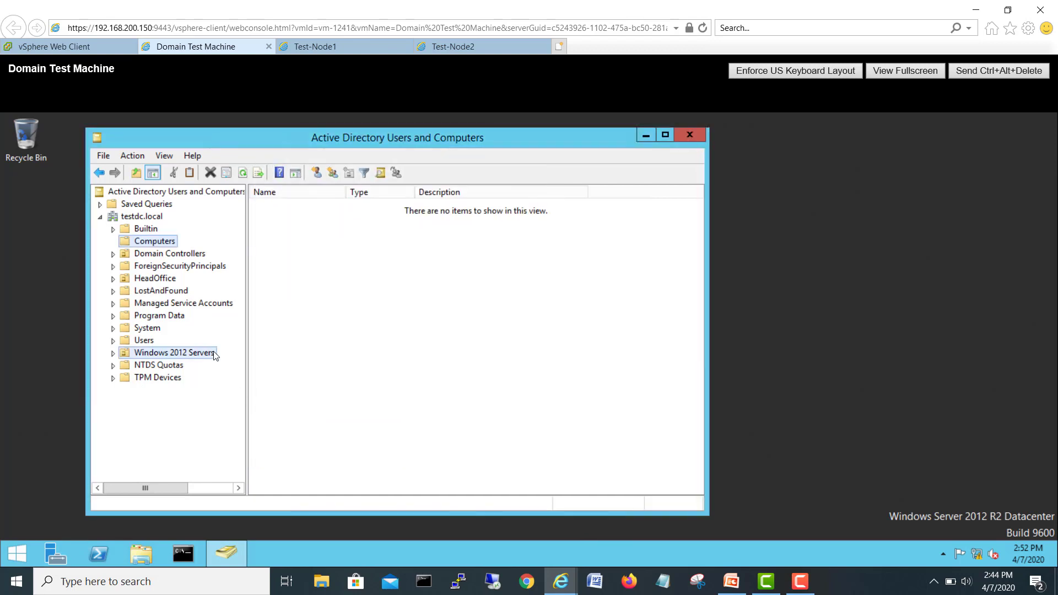
right_click(173, 353)
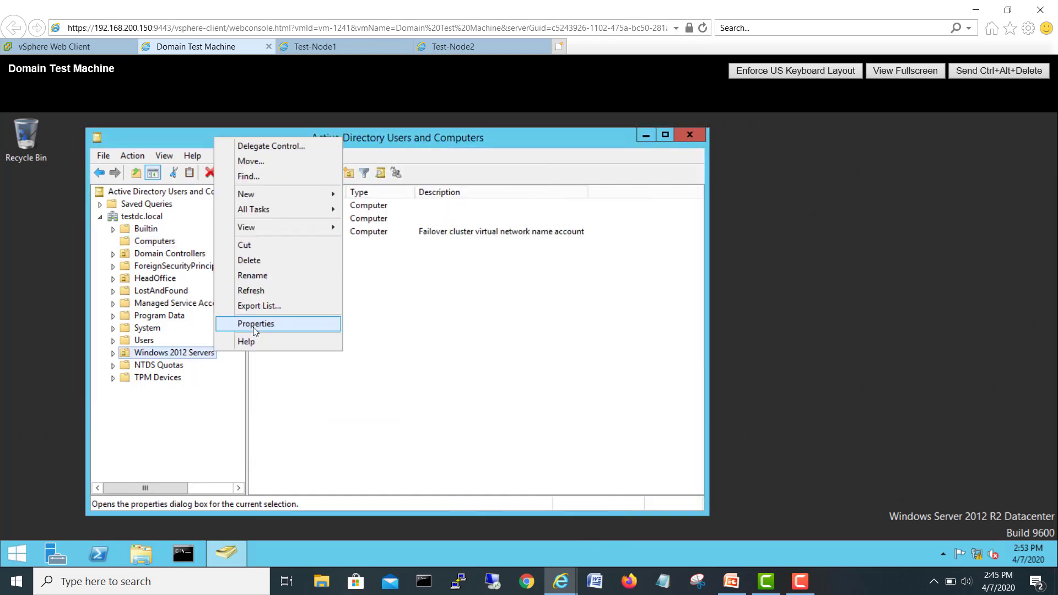
left_click(255, 323)
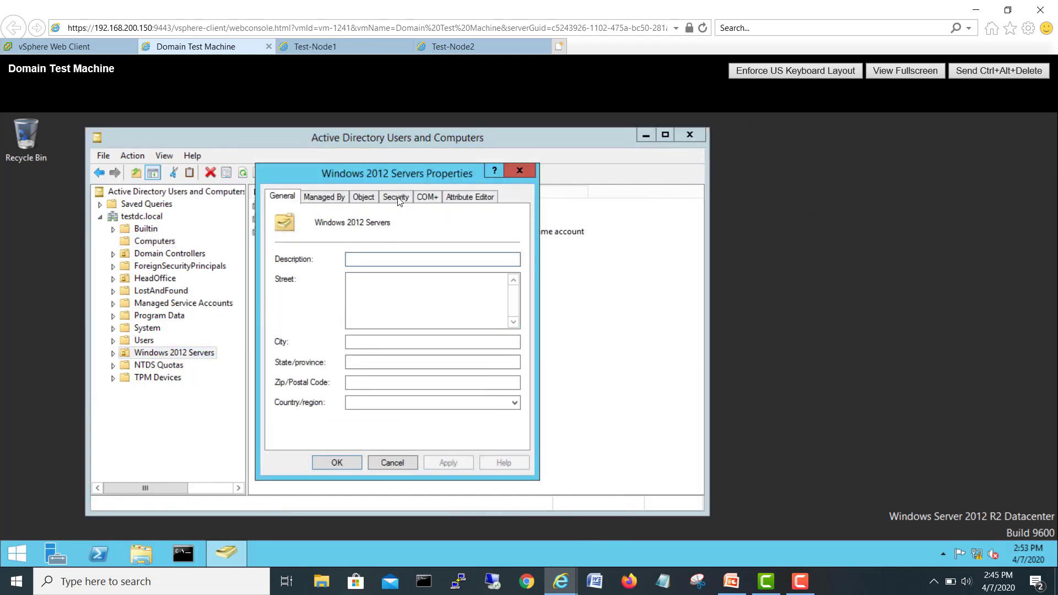
left_click(396, 197)
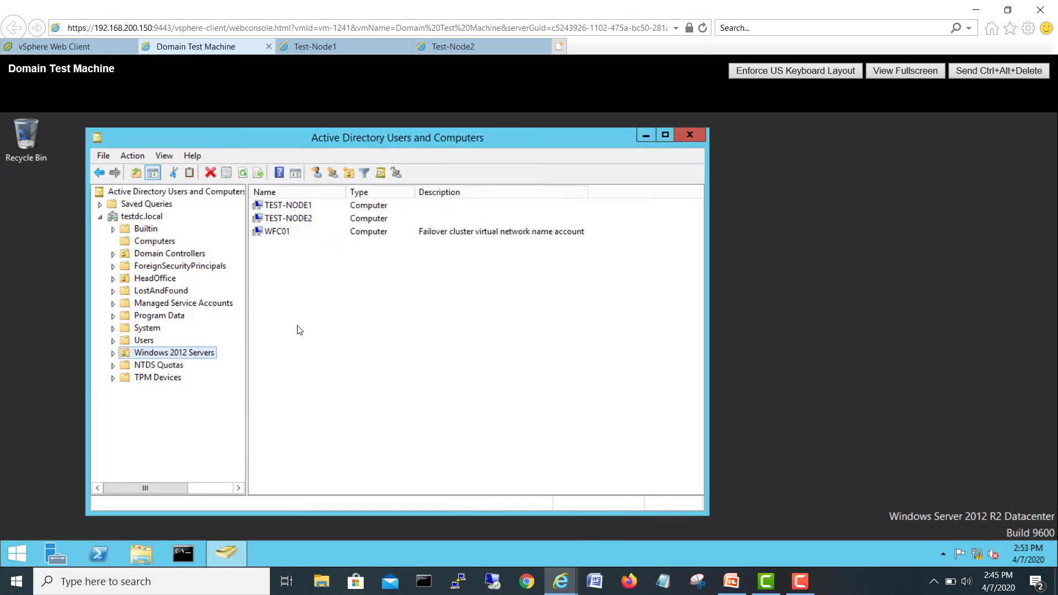
Step: On Test-Node1, create an empty clustered role under WFC01 and bring up New Role's actions to move it
left_click(317, 46)
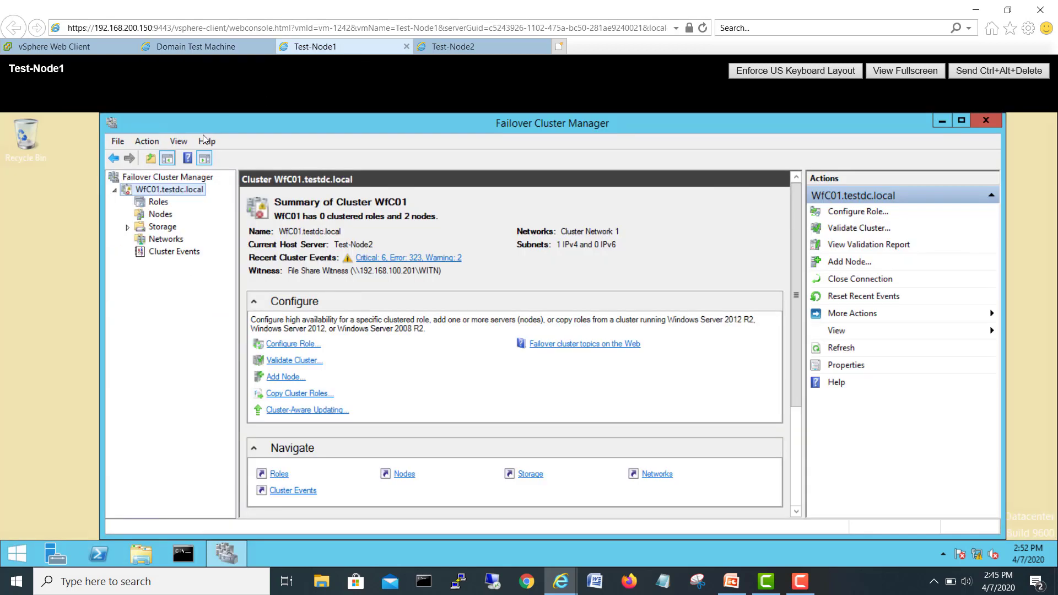
mouse_move(159, 207)
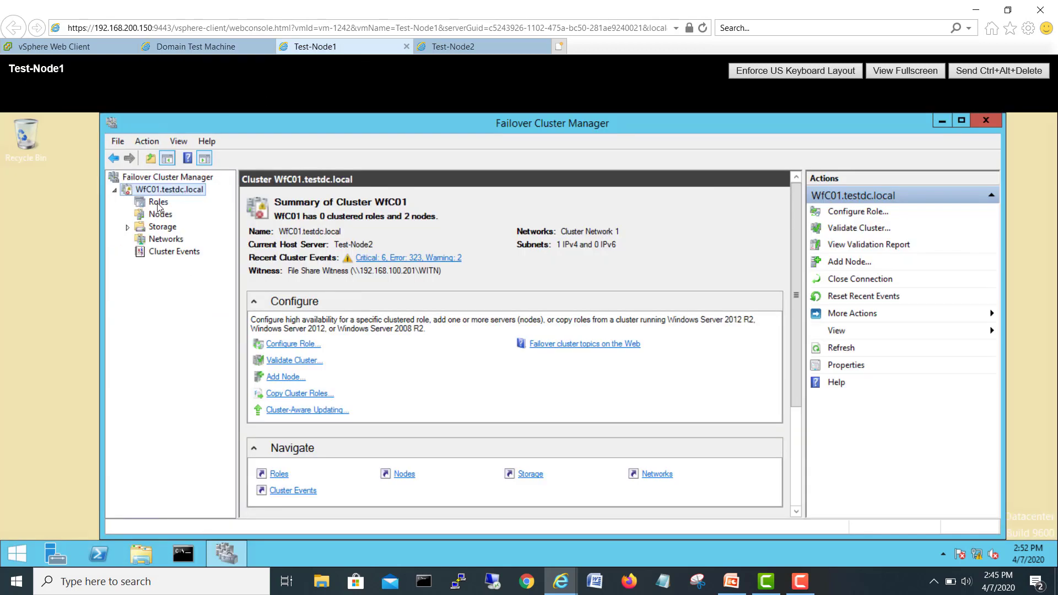
left_click(158, 201)
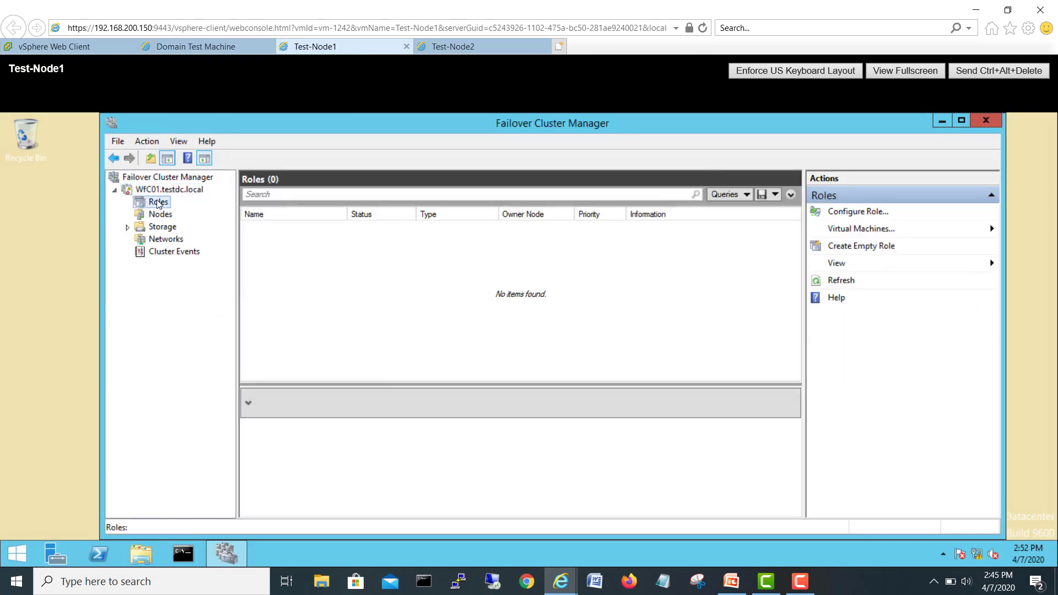
right_click(157, 202)
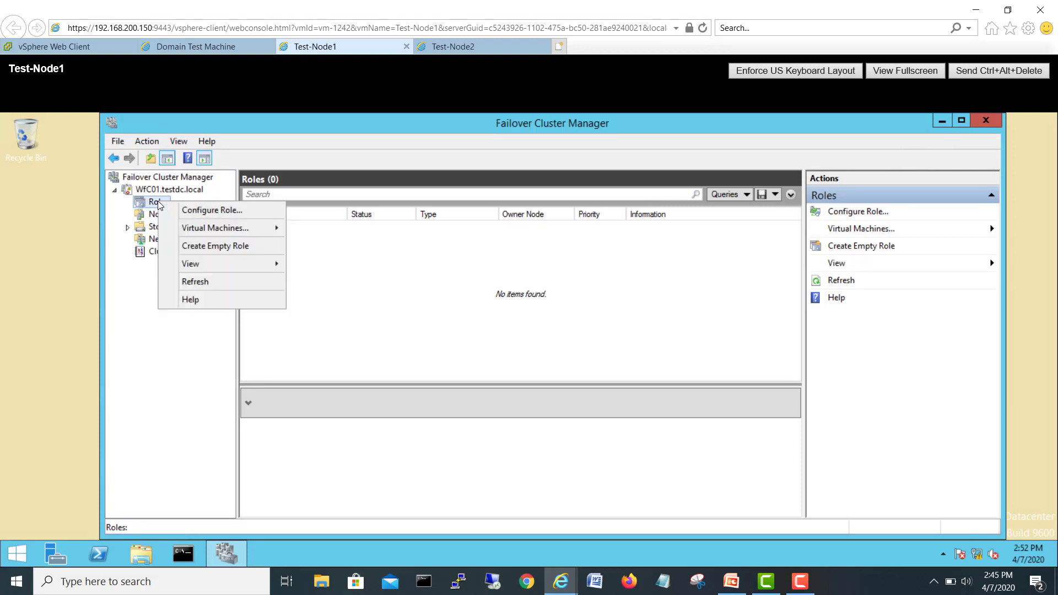
mouse_move(220, 246)
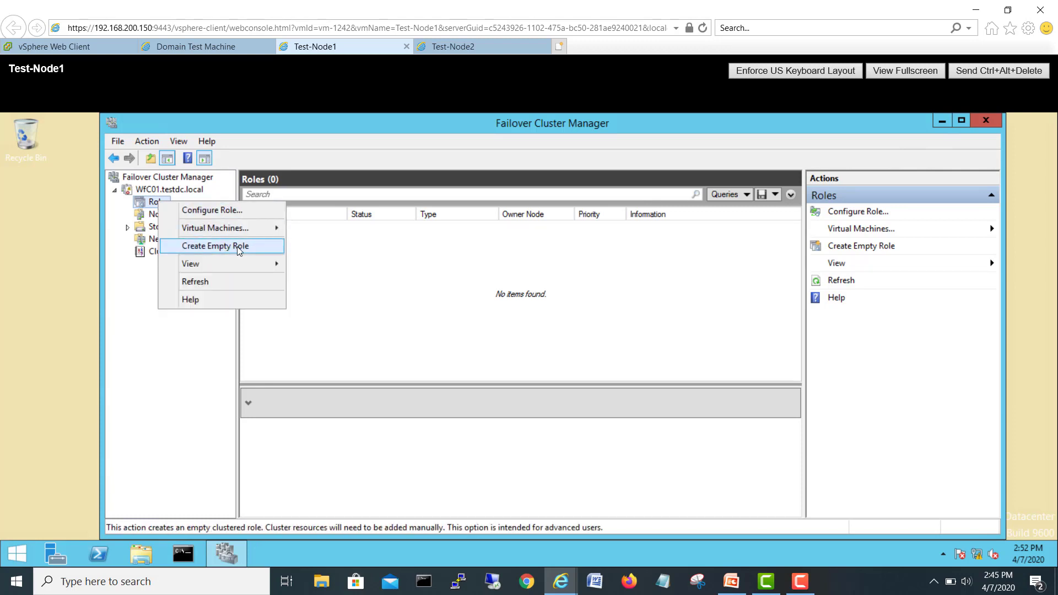
left_click(216, 246)
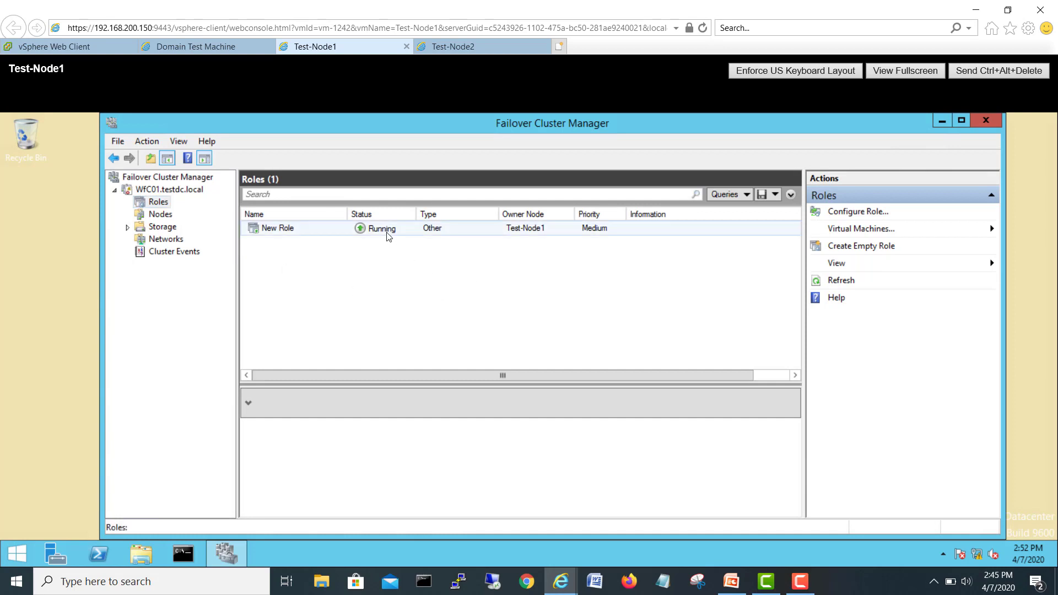
mouse_move(314, 230)
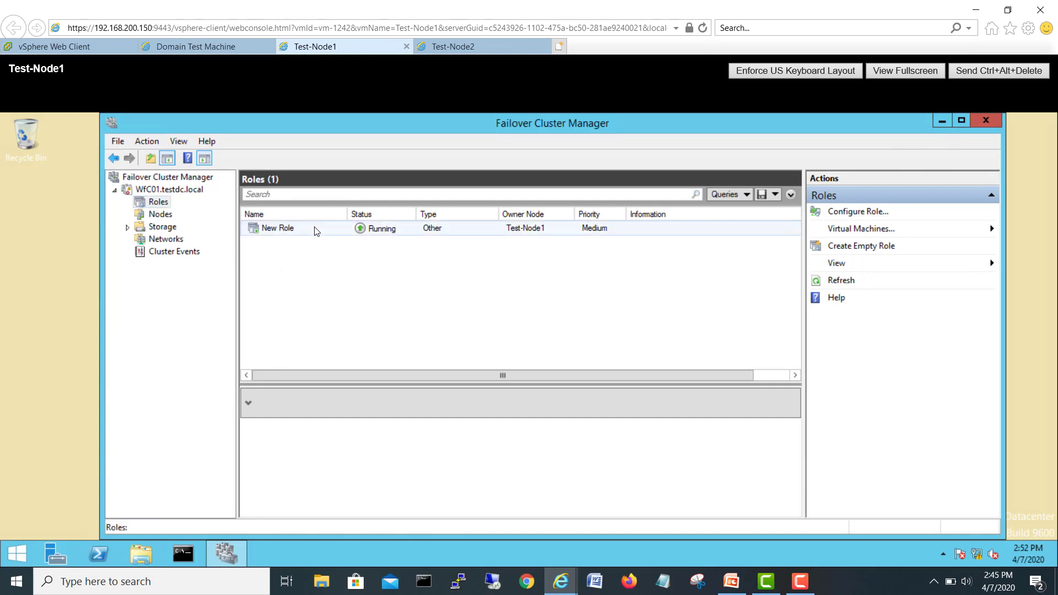
left_click(277, 228)
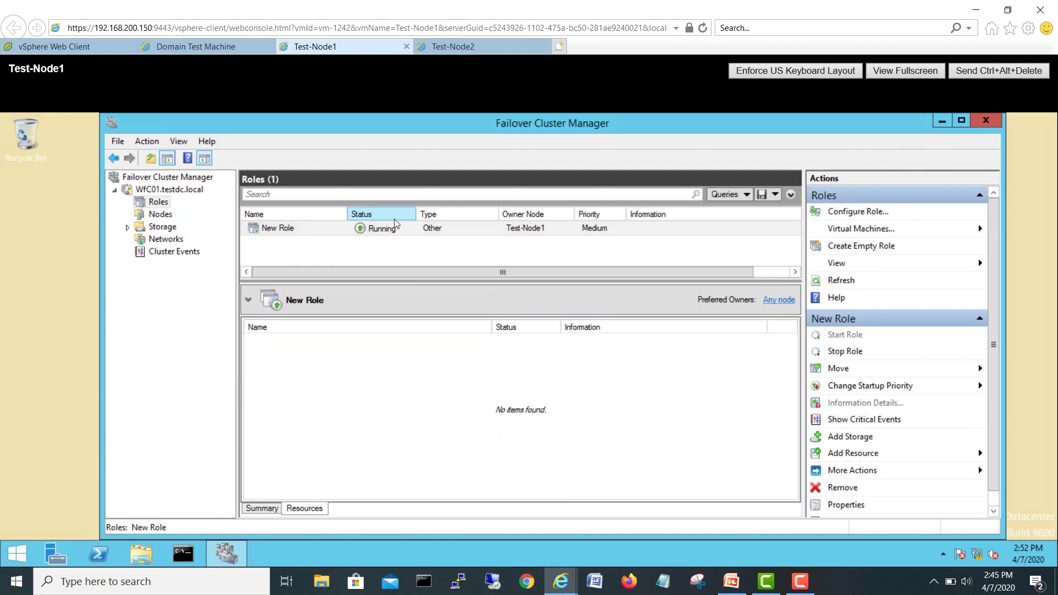
mouse_move(527, 232)
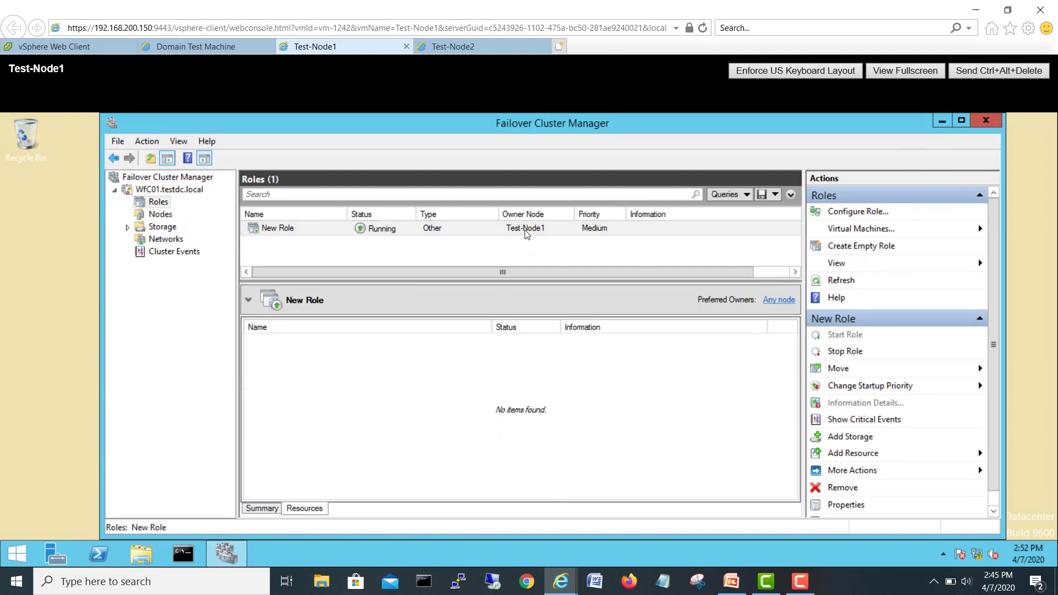
right_click(276, 227)
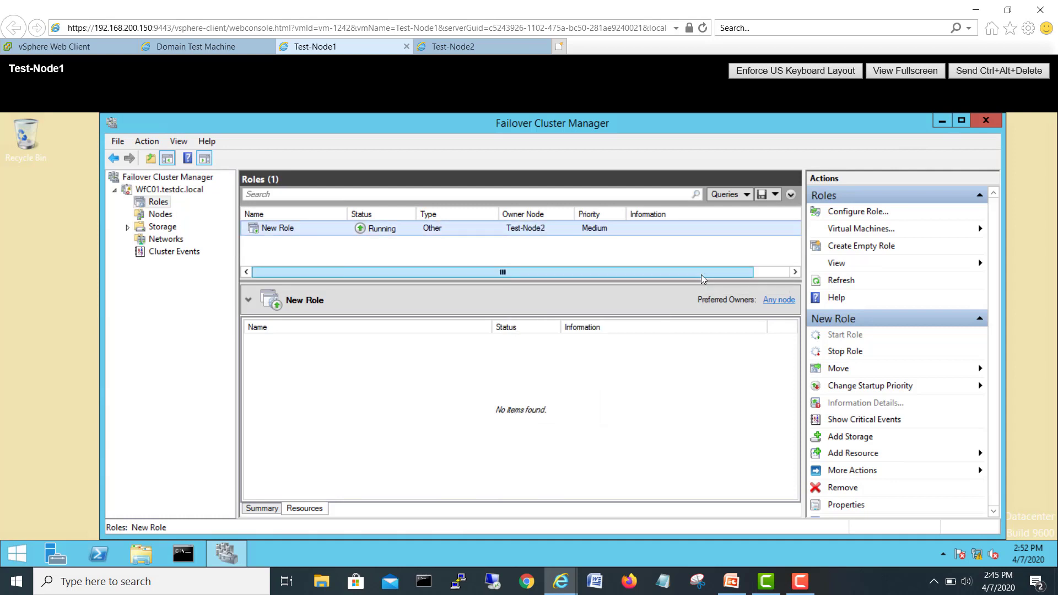
mouse_move(540, 237)
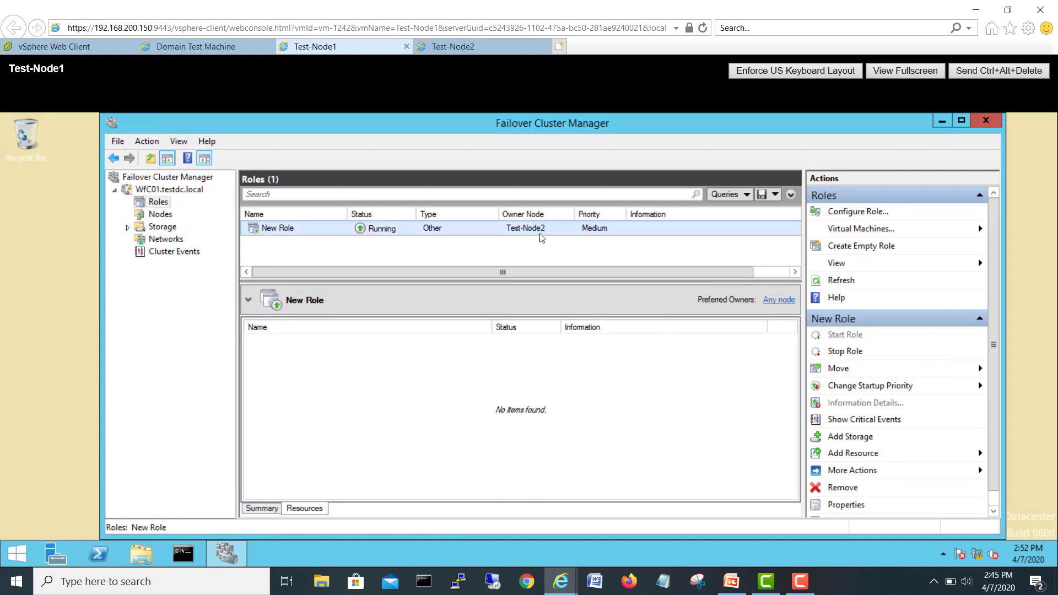
mouse_move(500, 199)
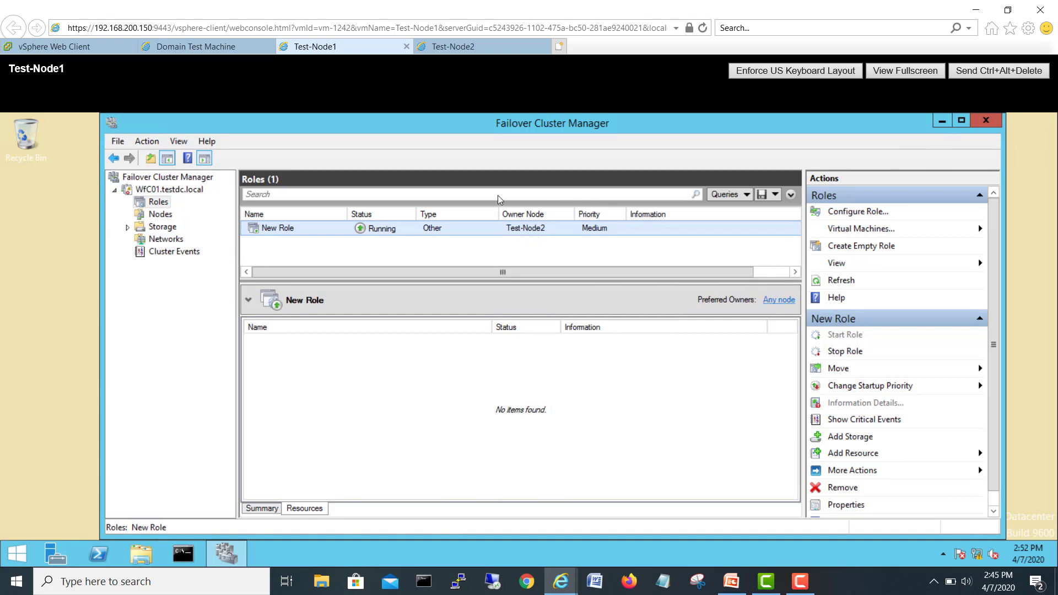
Step: On Test-Node2, close Services and expand WFC01's Roles to show New Role
left_click(453, 46)
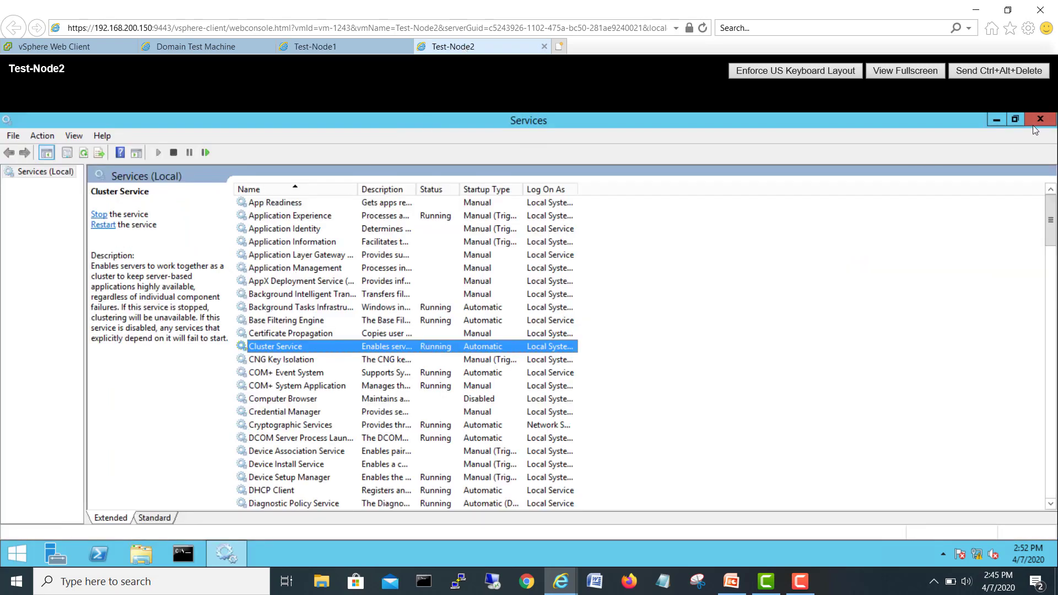
left_click(1039, 119)
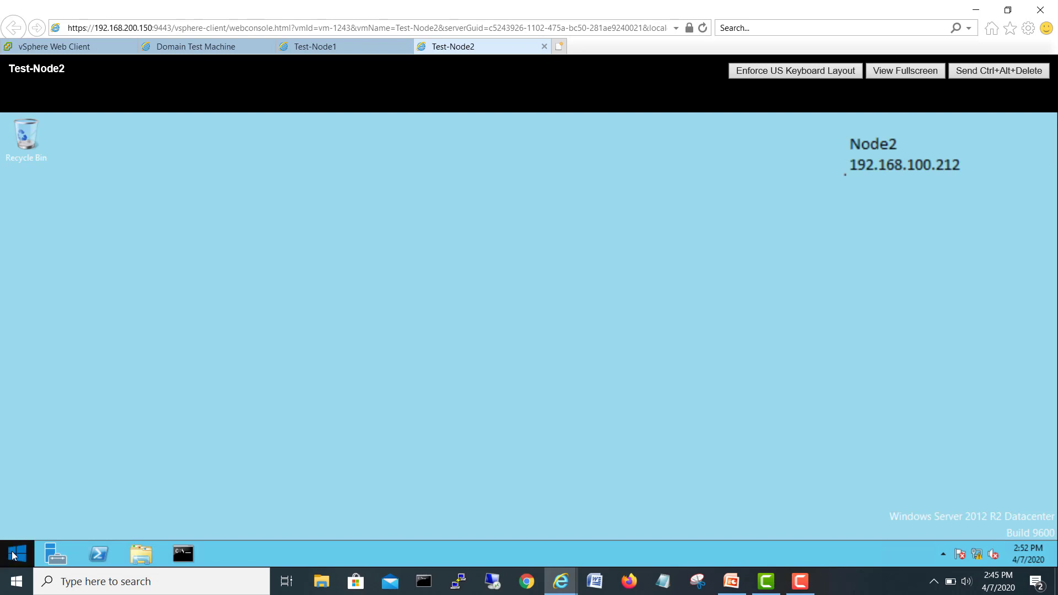
mouse_move(595, 298)
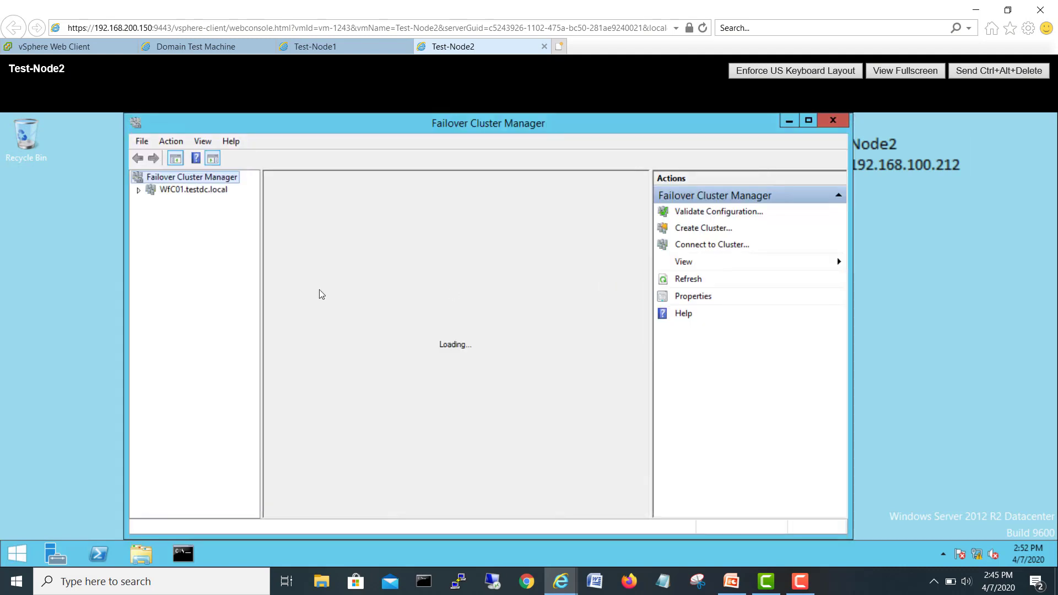
left_click(139, 189)
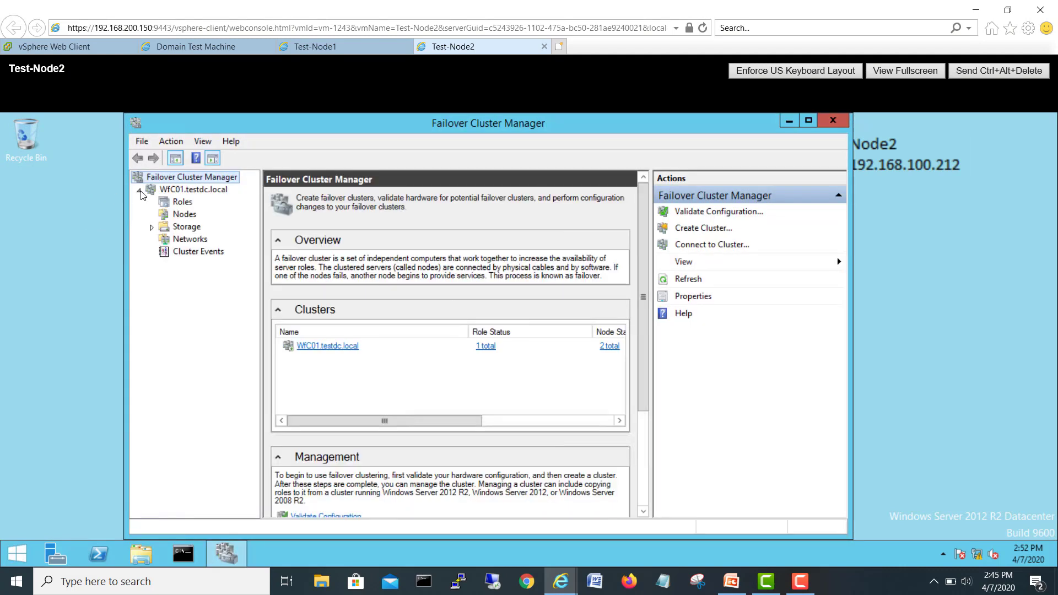
left_click(182, 201)
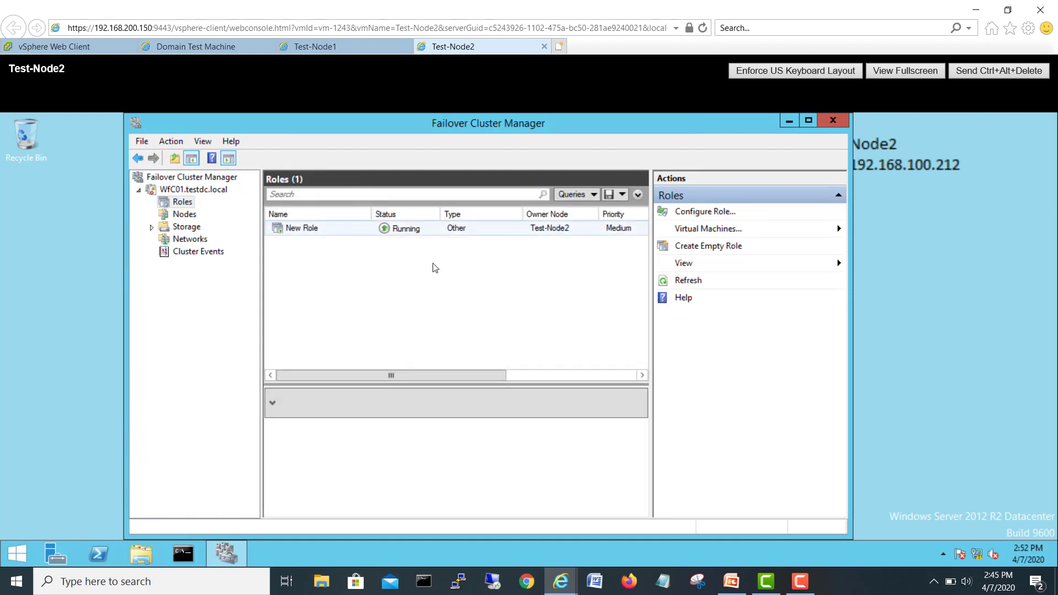
left_click(301, 228)
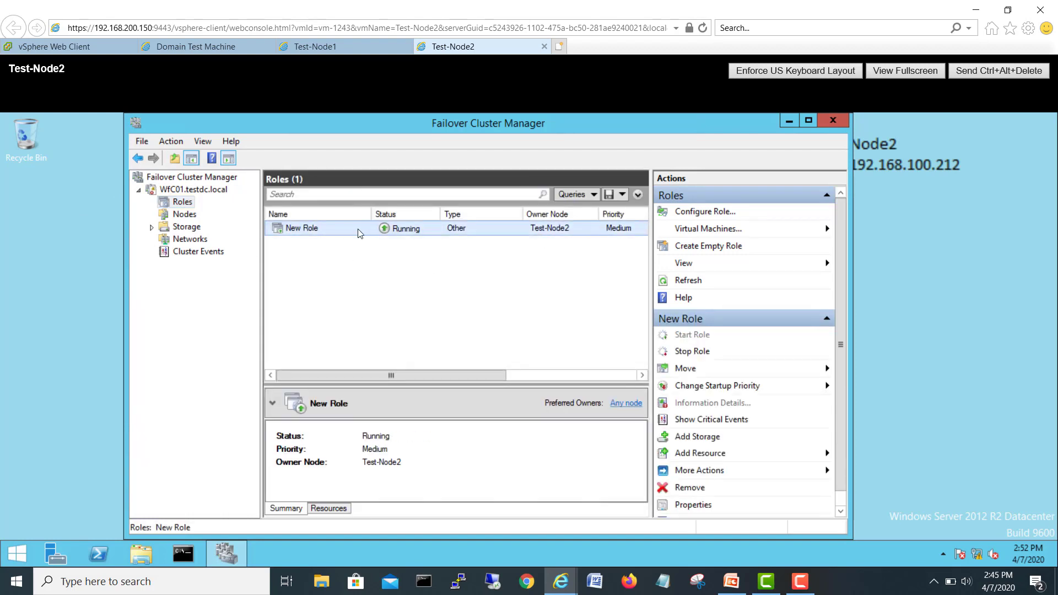
Step: Move New Role to Test-Node1 via Move > Select Node, then view it from the Test-Node1 console
right_click(302, 227)
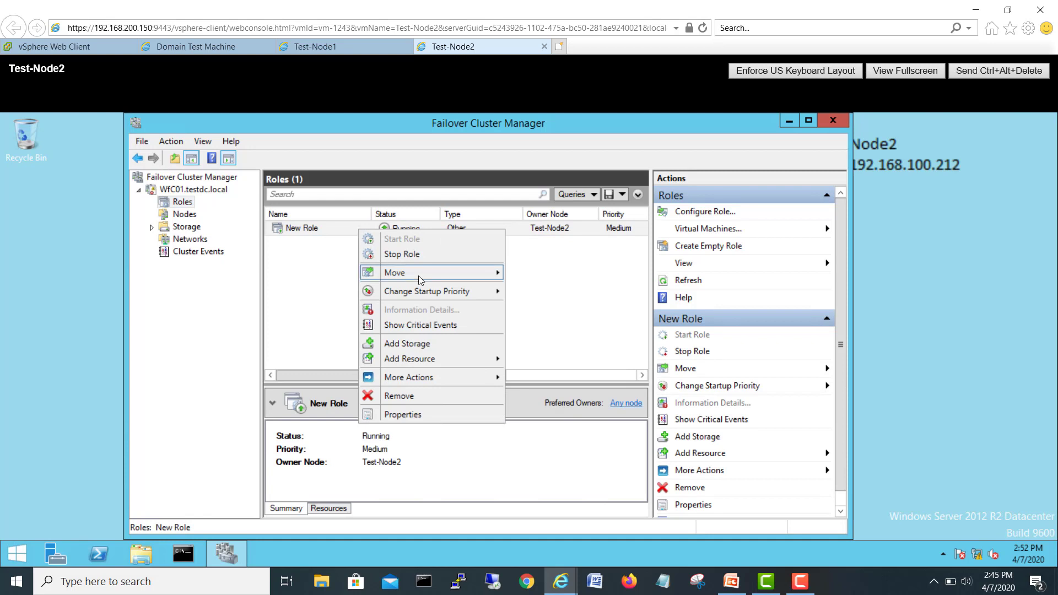
left_click(543, 297)
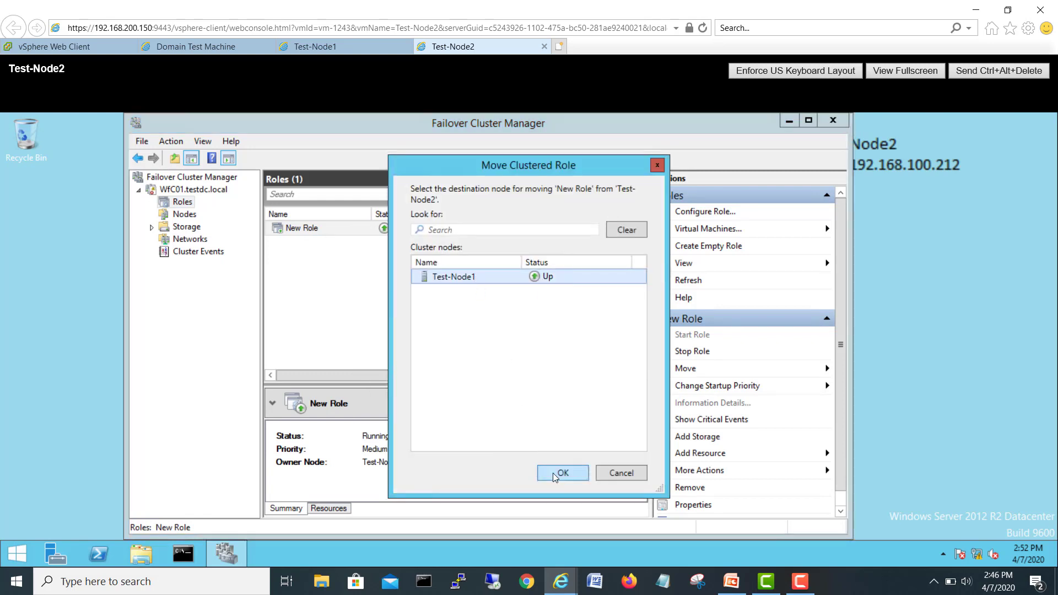
left_click(564, 473)
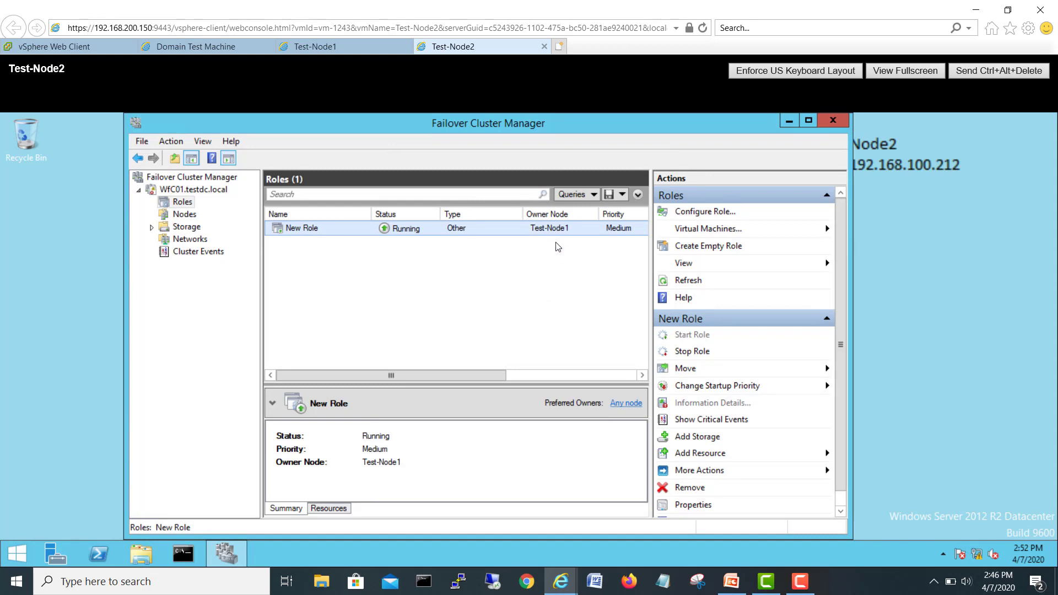
left_click(314, 47)
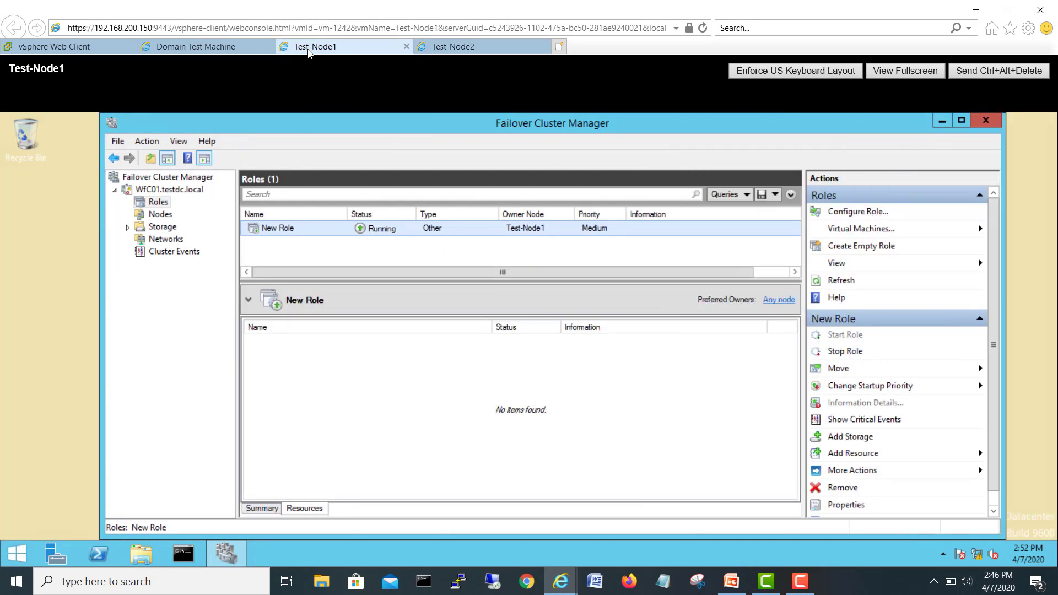
Step: Remove New Role from WFC01, leaving the cluster with no roles
right_click(276, 227)
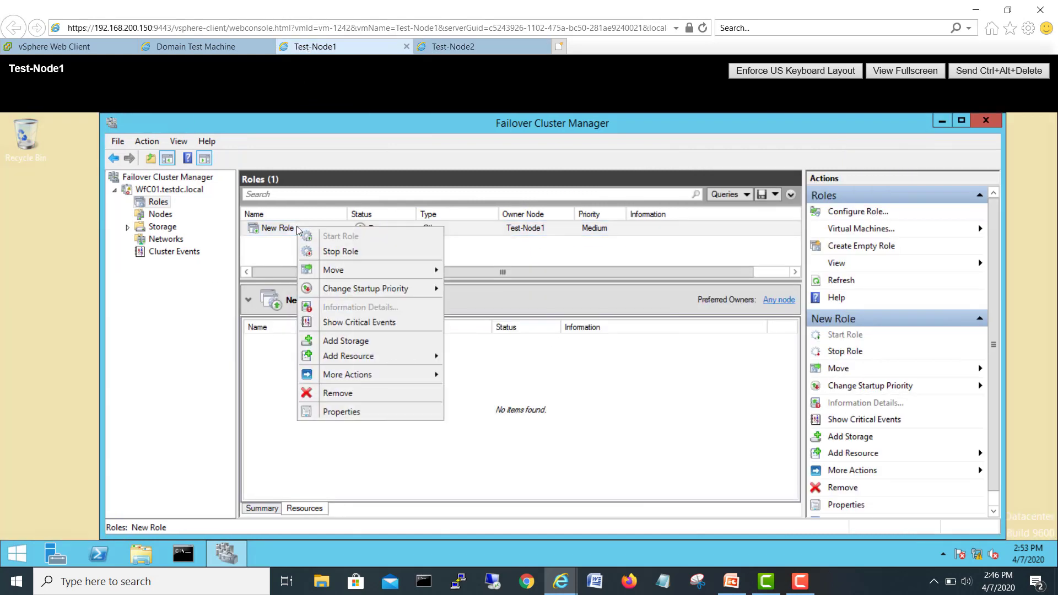
mouse_move(358, 387)
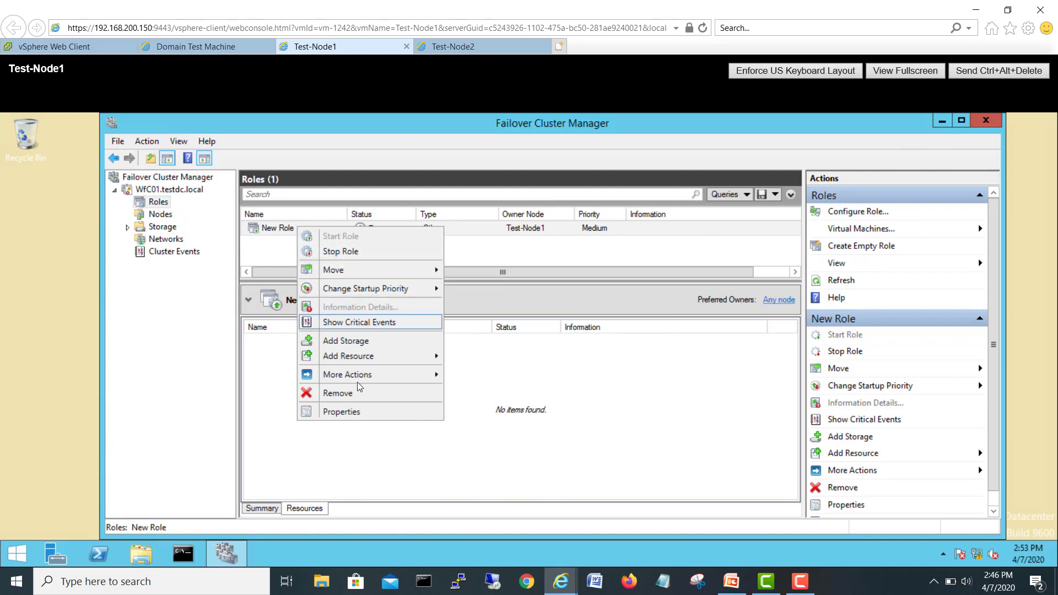
left_click(337, 392)
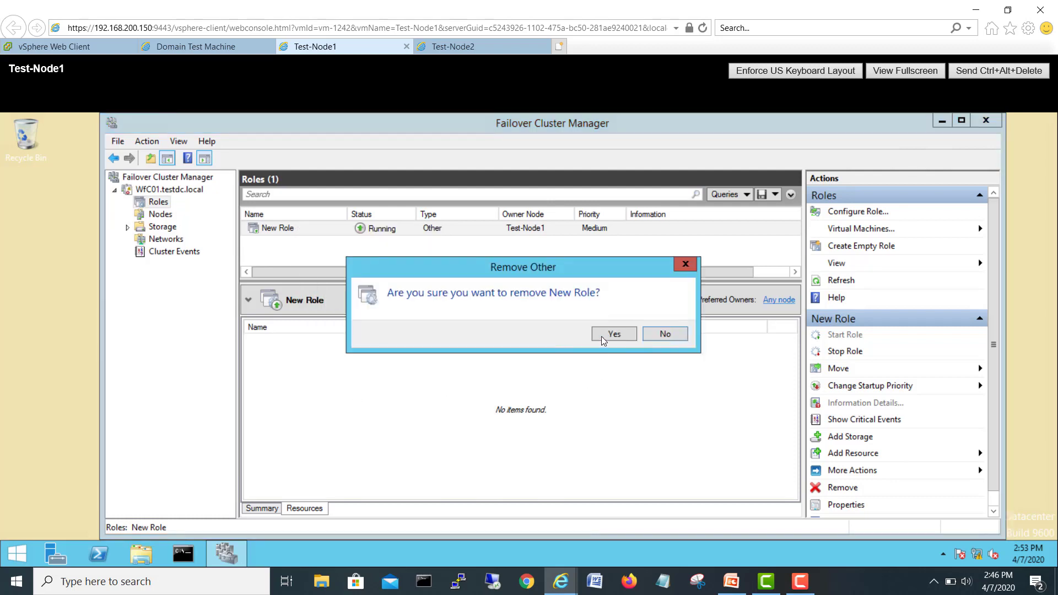
left_click(613, 333)
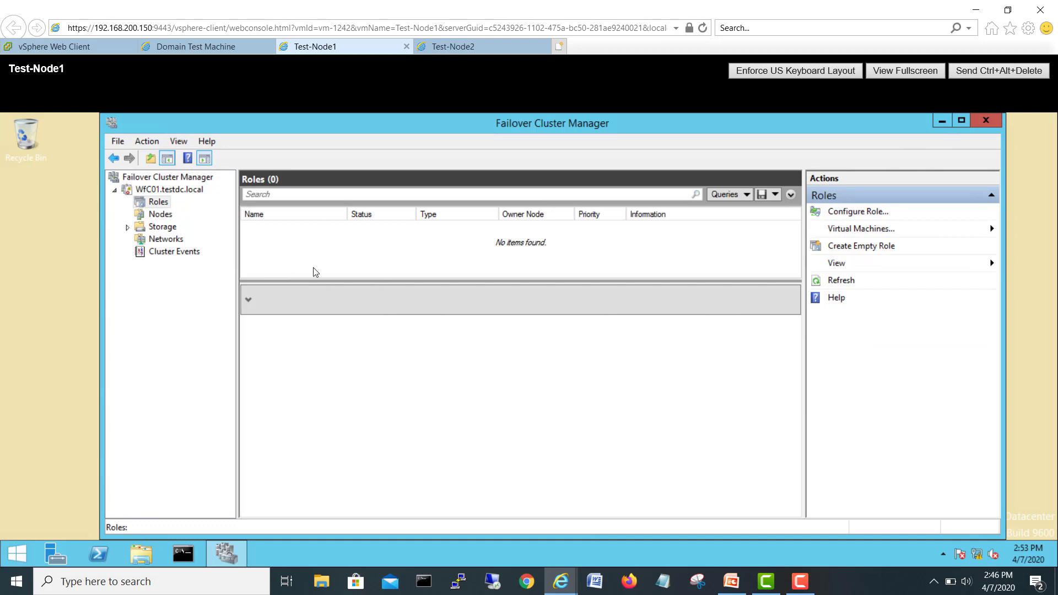
mouse_move(384, 374)
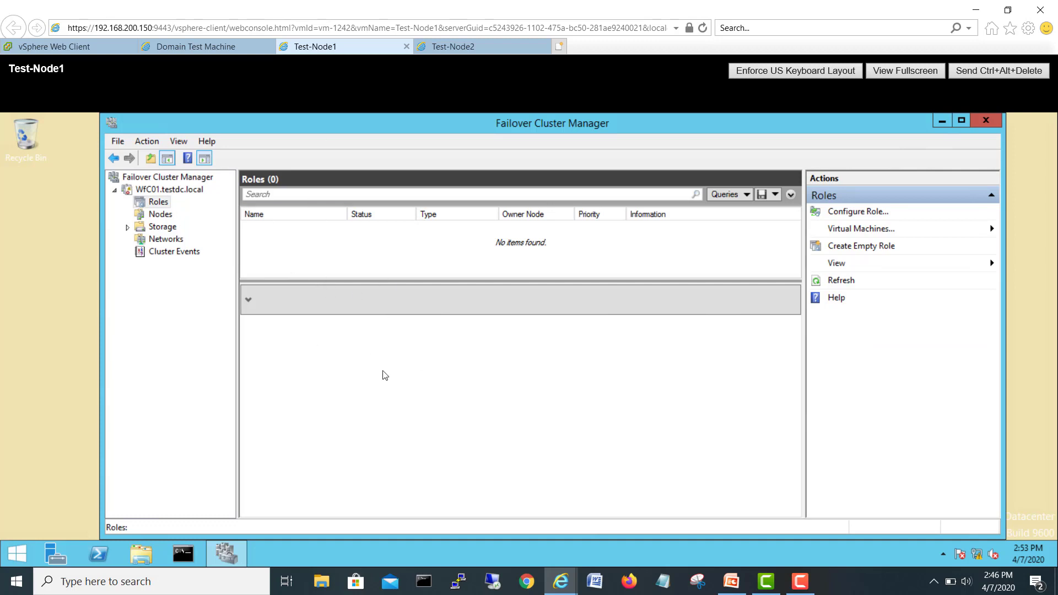
mouse_move(131, 450)
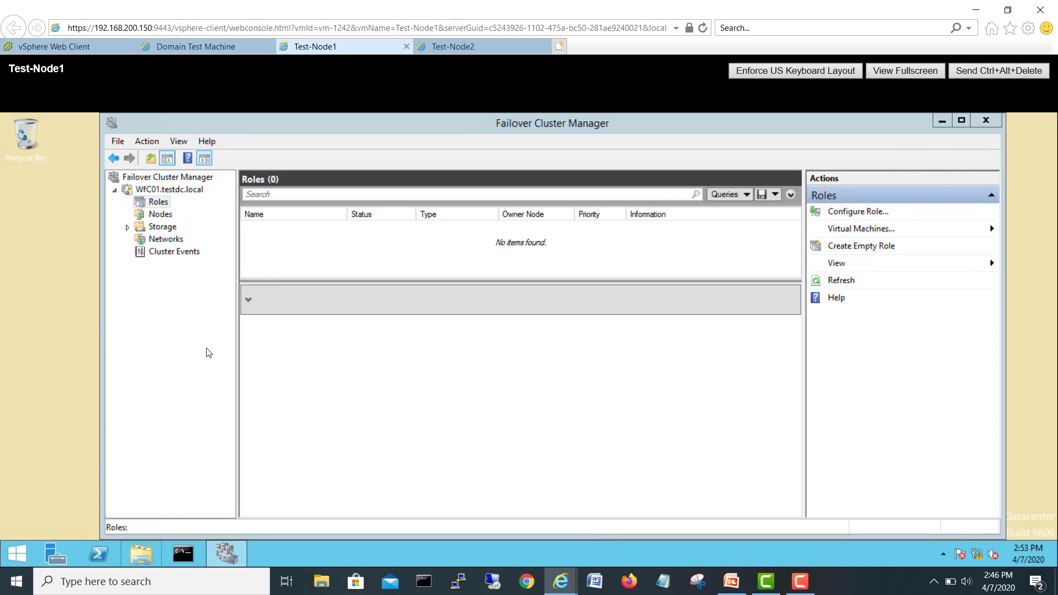
mouse_move(205, 364)
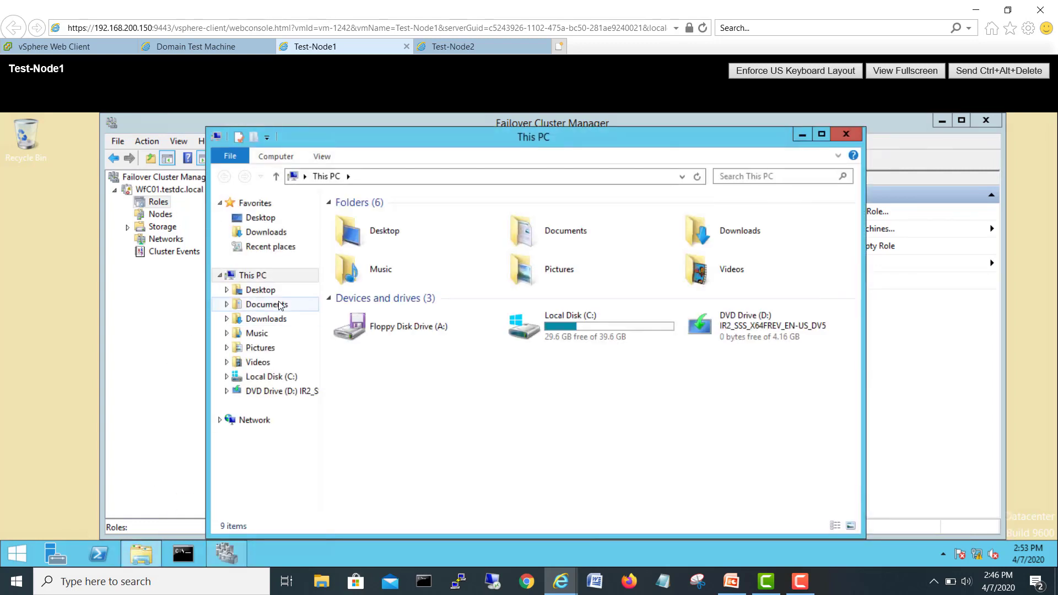
Step: Run the FileZilla Server installer from Documents with default components, install folder and startup settings
double_click(265, 304)
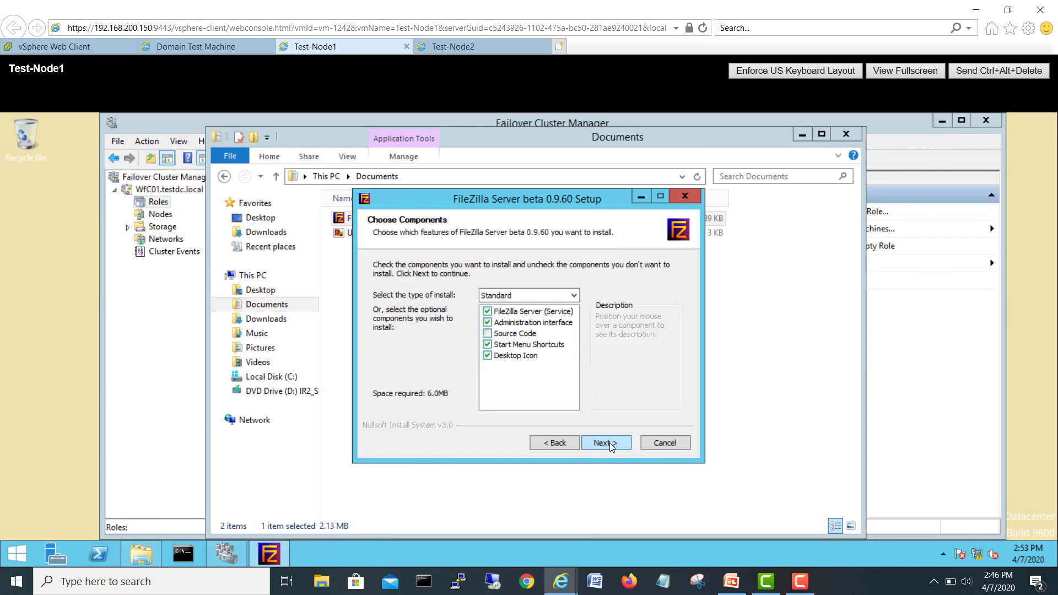
left_click(605, 443)
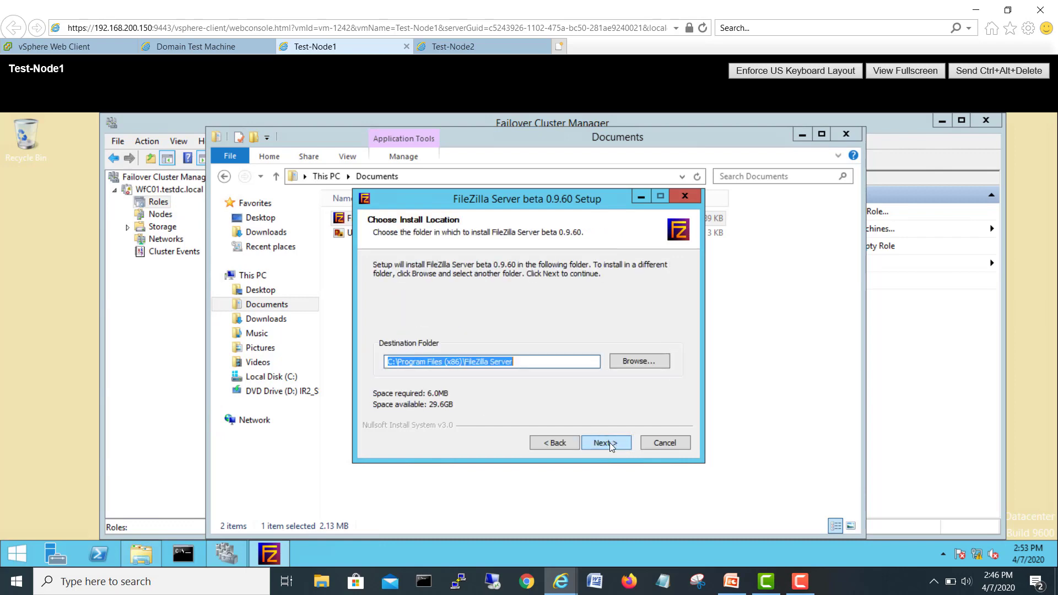
left_click(602, 444)
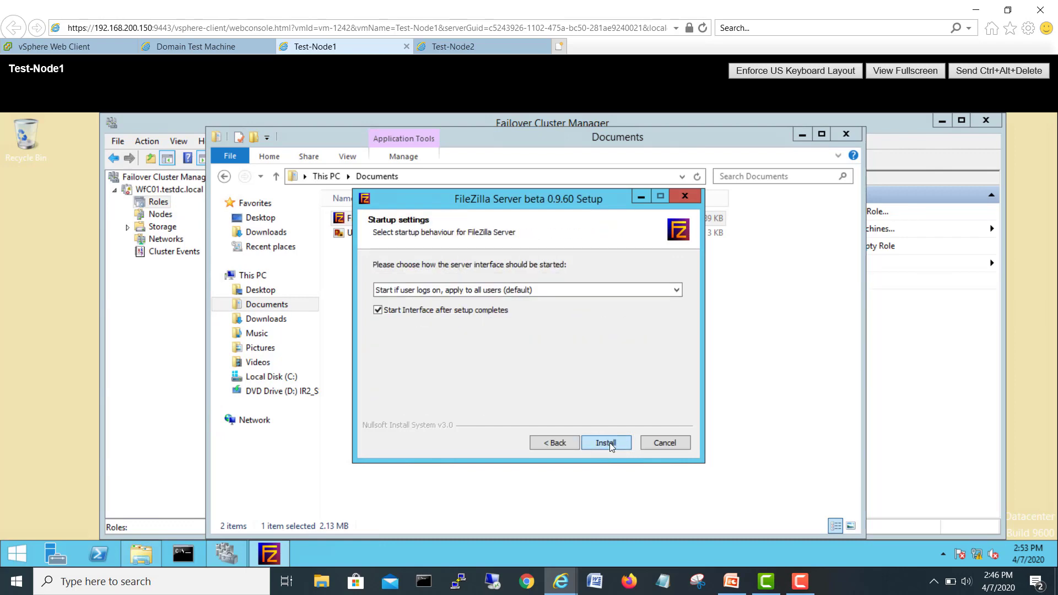
left_click(605, 444)
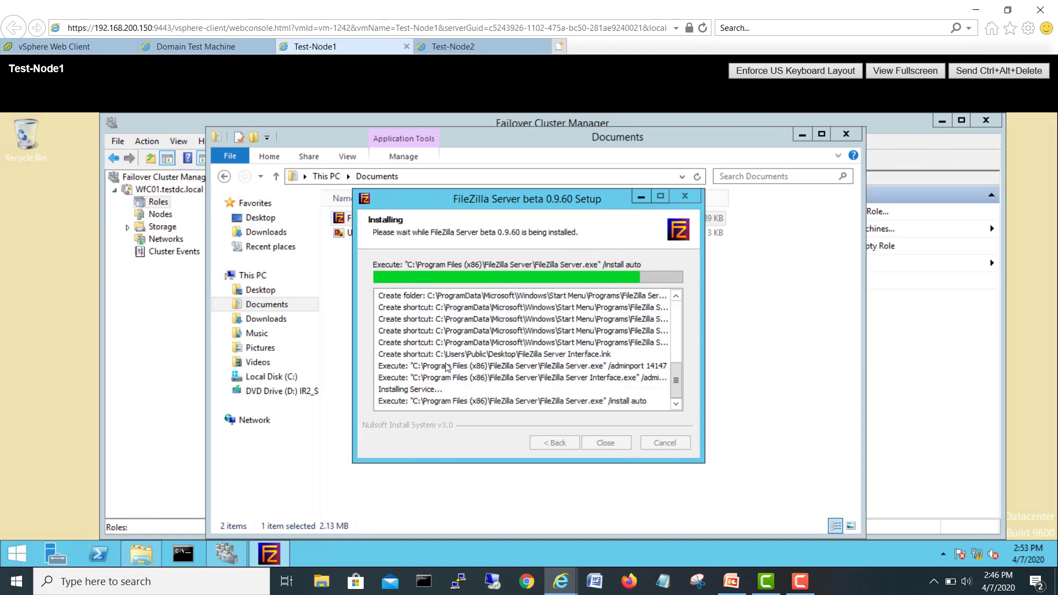
left_click(605, 443)
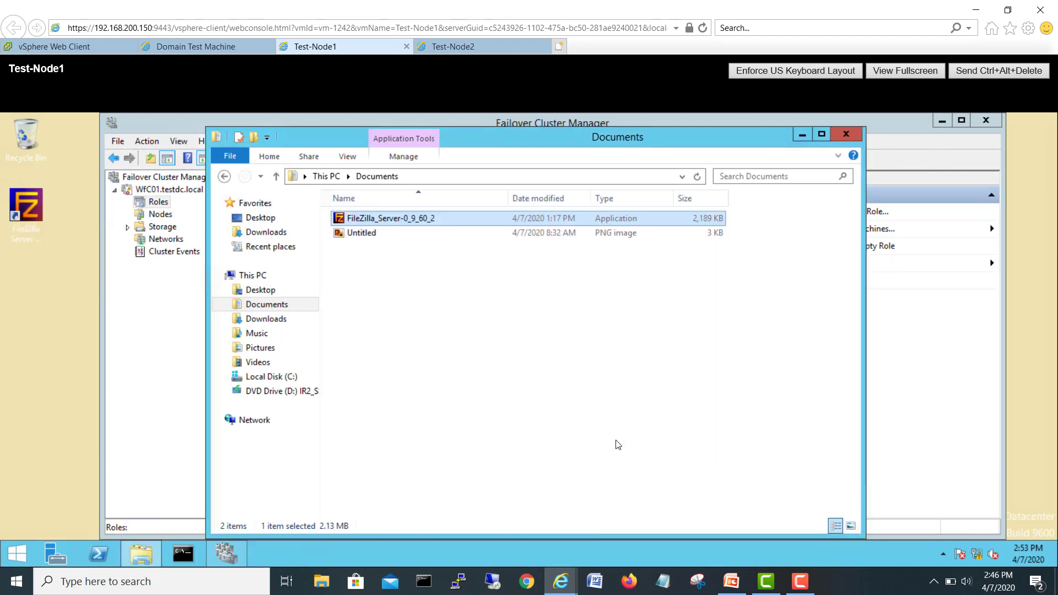
Step: Launch the FileZilla Server interface and cancel its server connection prompt
double_click(389, 218)
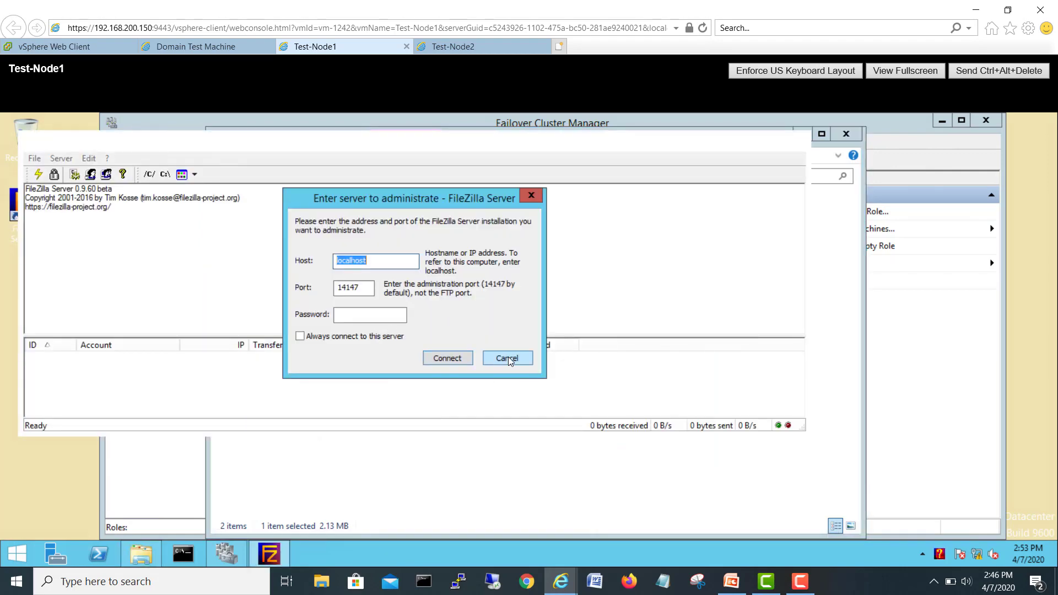
left_click(507, 357)
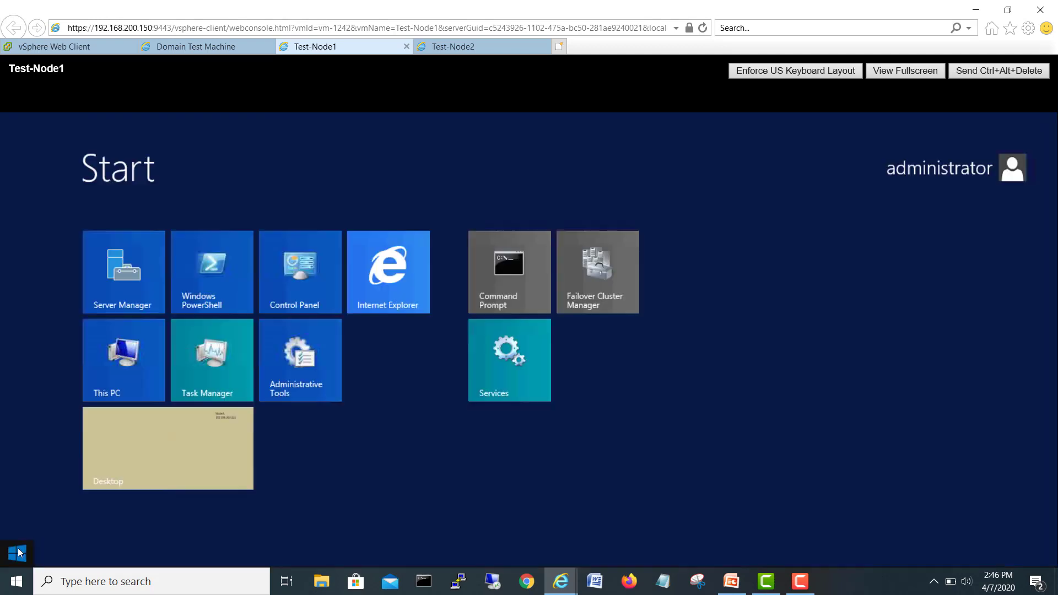
Step: Confirm FileZilla Server FTP server is running in Services on Test-Node1, close it and switch to Test-Node2
left_click(509, 359)
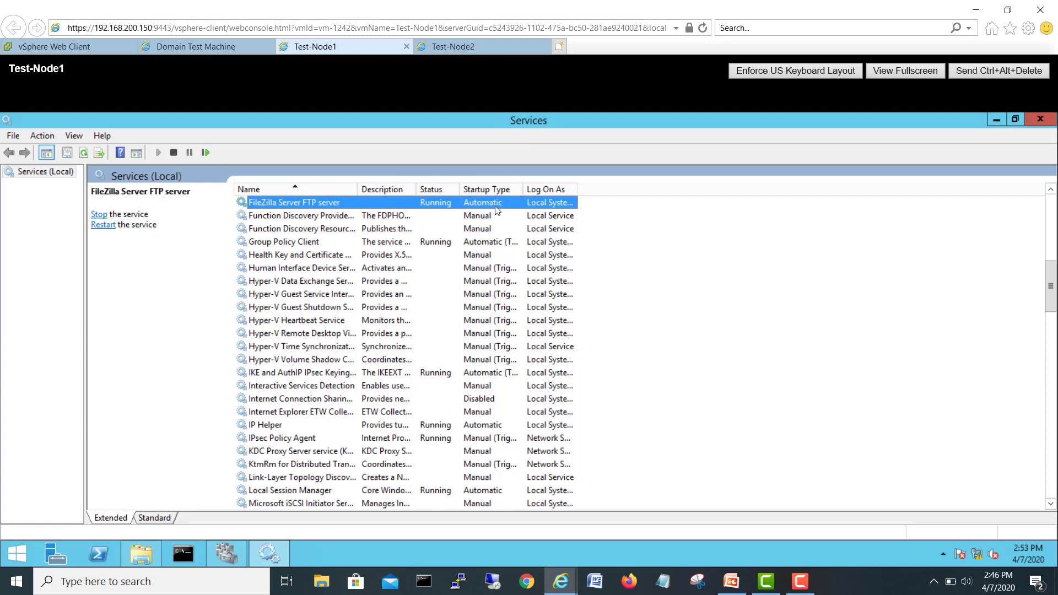
mouse_move(1043, 141)
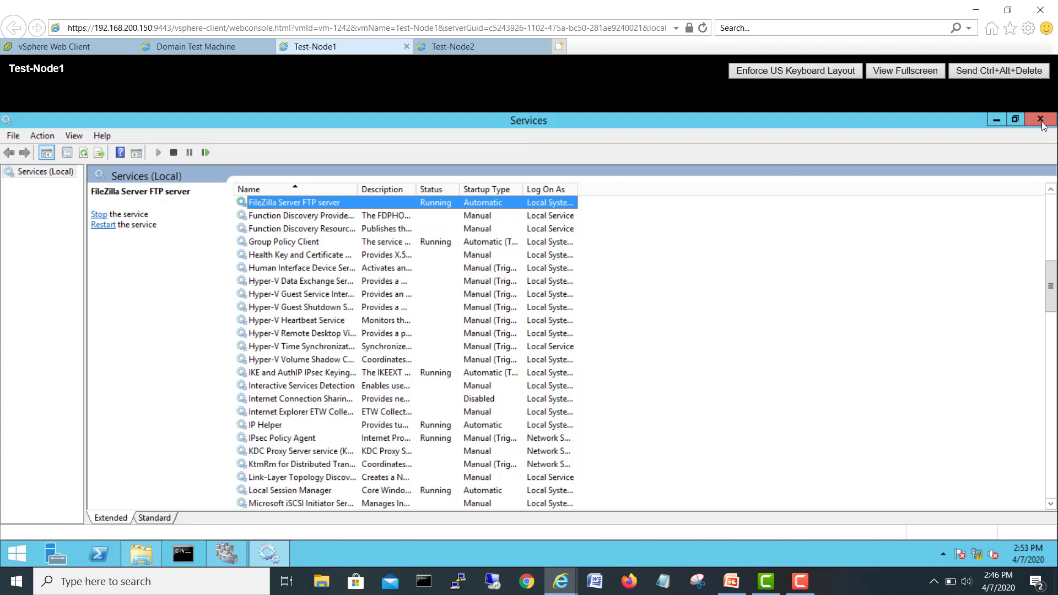
left_click(1044, 119)
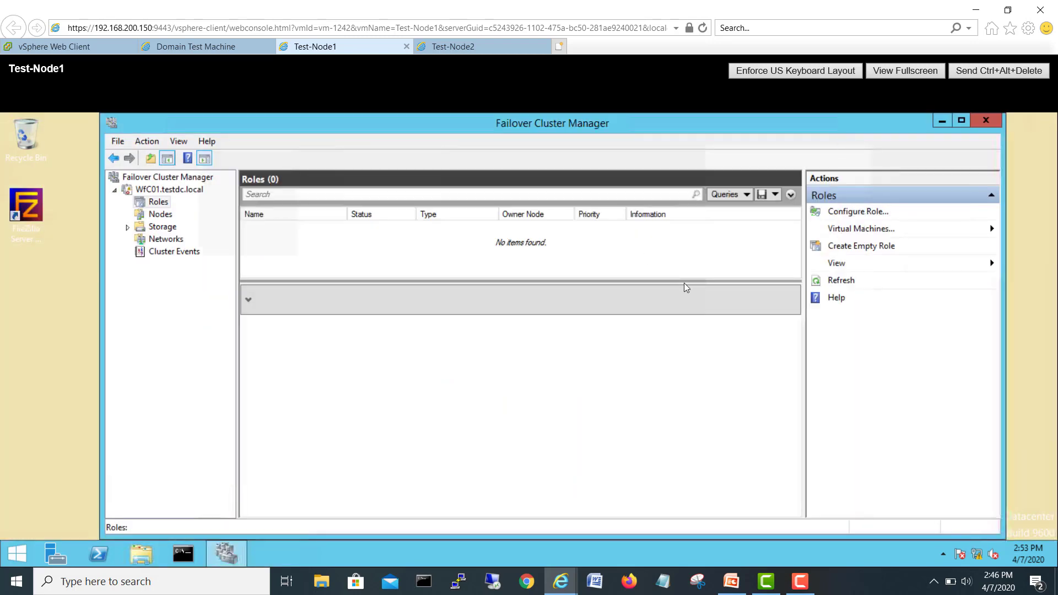
left_click(452, 46)
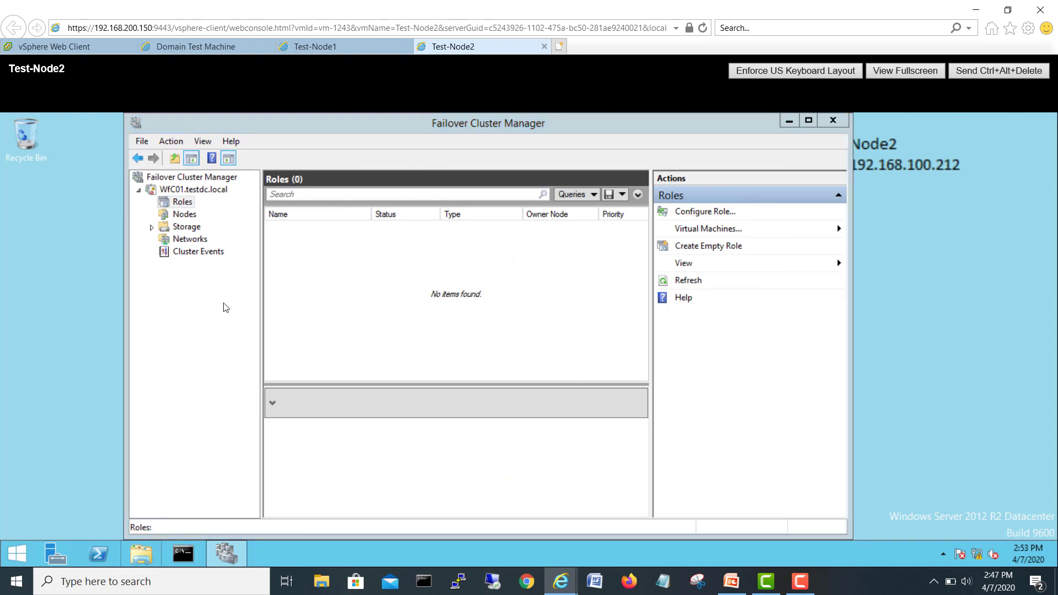
Step: Browse to the \\192.168.100.201\witn share and pick out the FileZilla_Server-0_9_60_2 installer
left_click(141, 553)
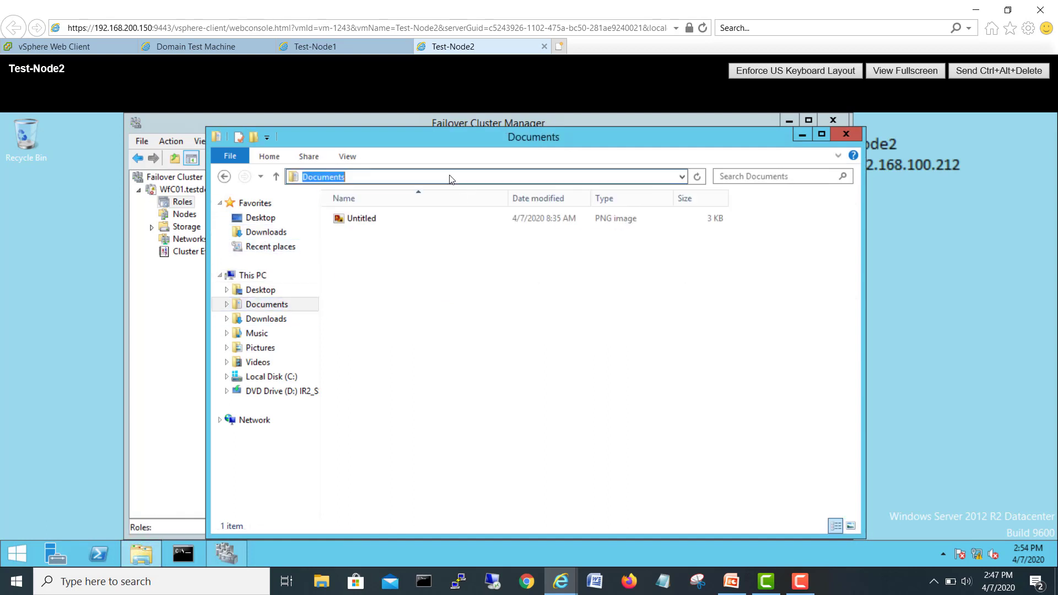
type("\\\\1")
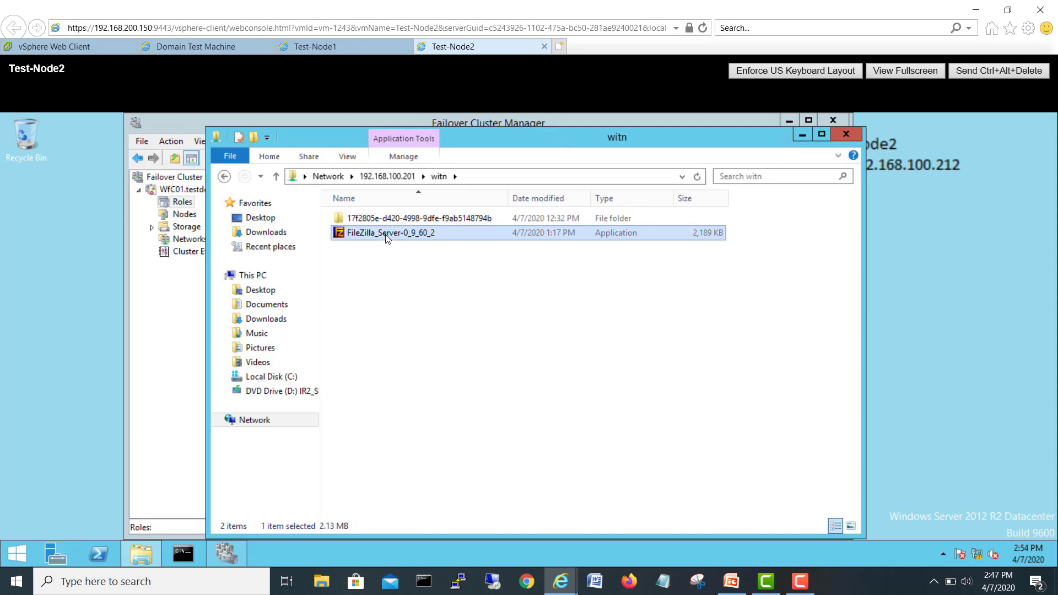
right_click(390, 233)
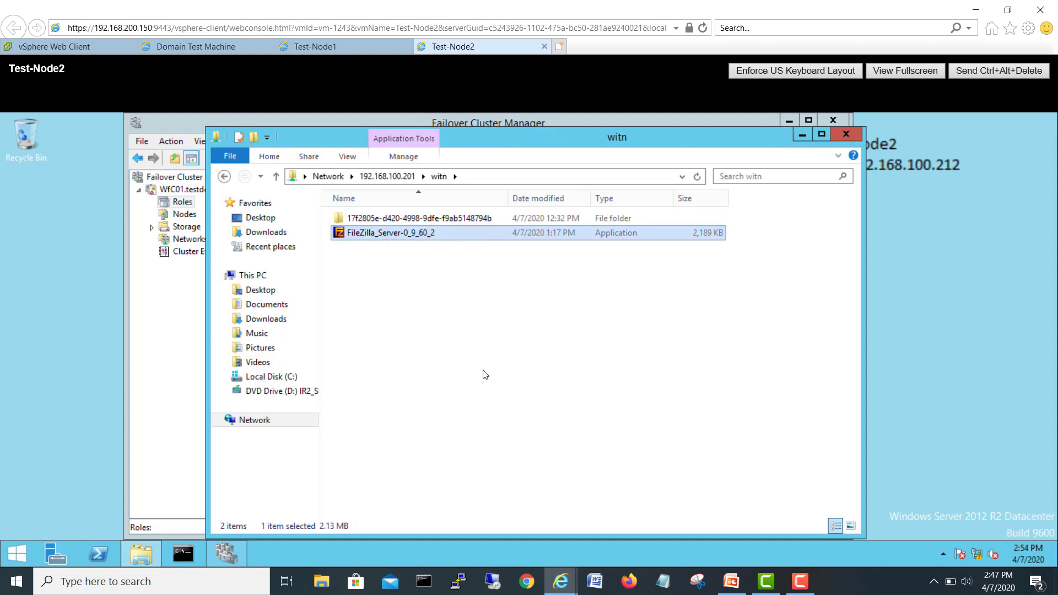
Step: Run the FileZilla Server 0.9.60 installer with default license and startup settings, then close it
double_click(390, 232)
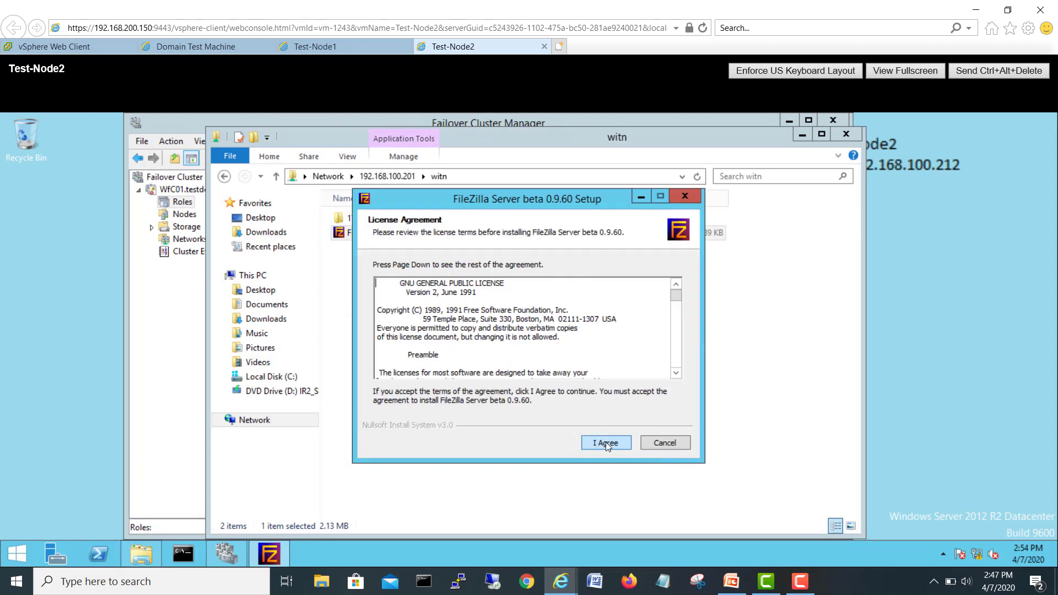
left_click(605, 443)
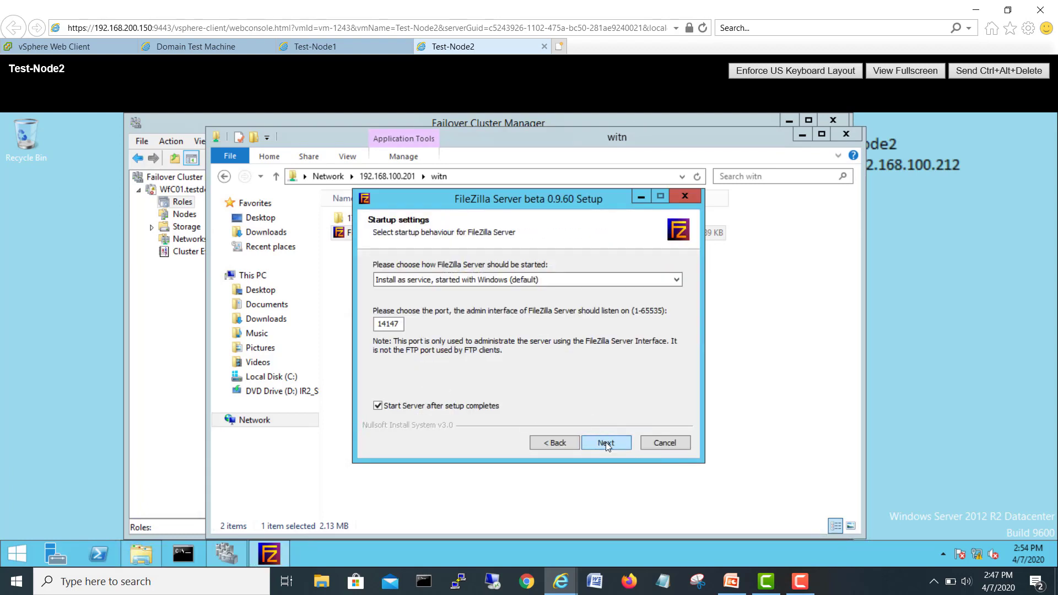
left_click(605, 443)
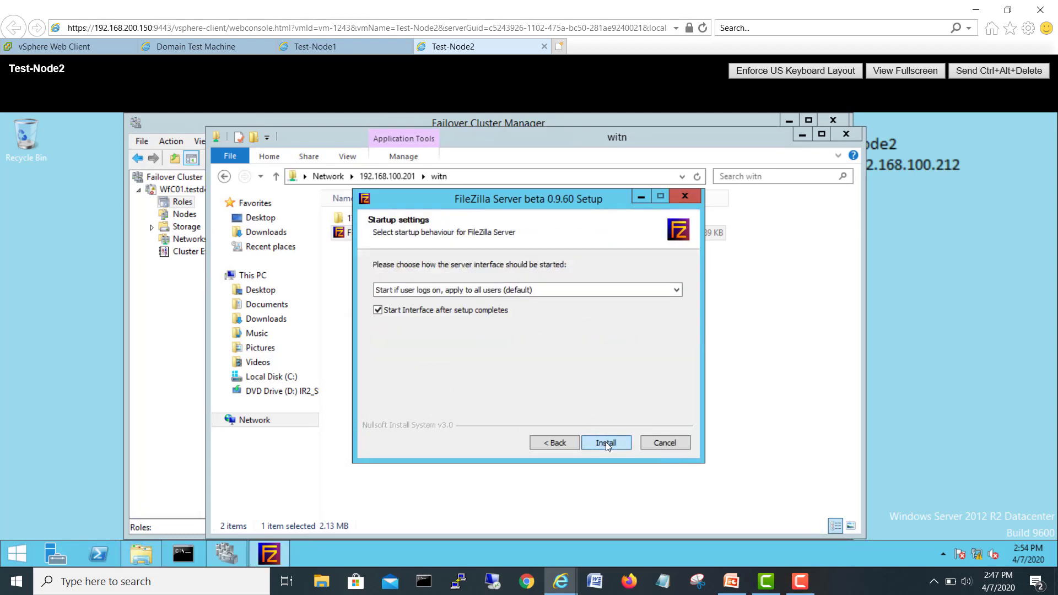
left_click(605, 443)
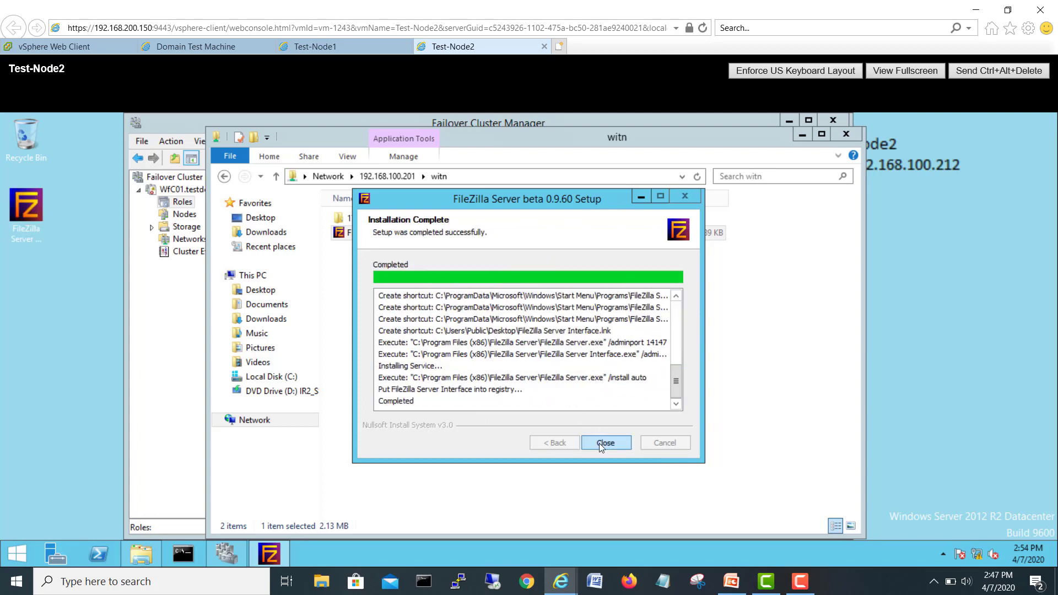
left_click(605, 443)
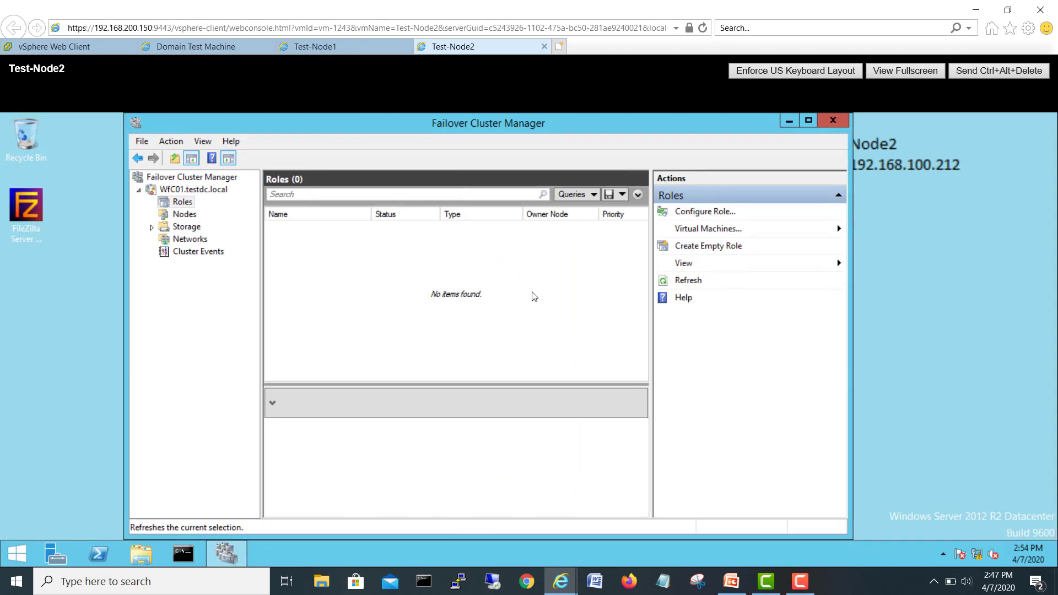
mouse_move(731, 581)
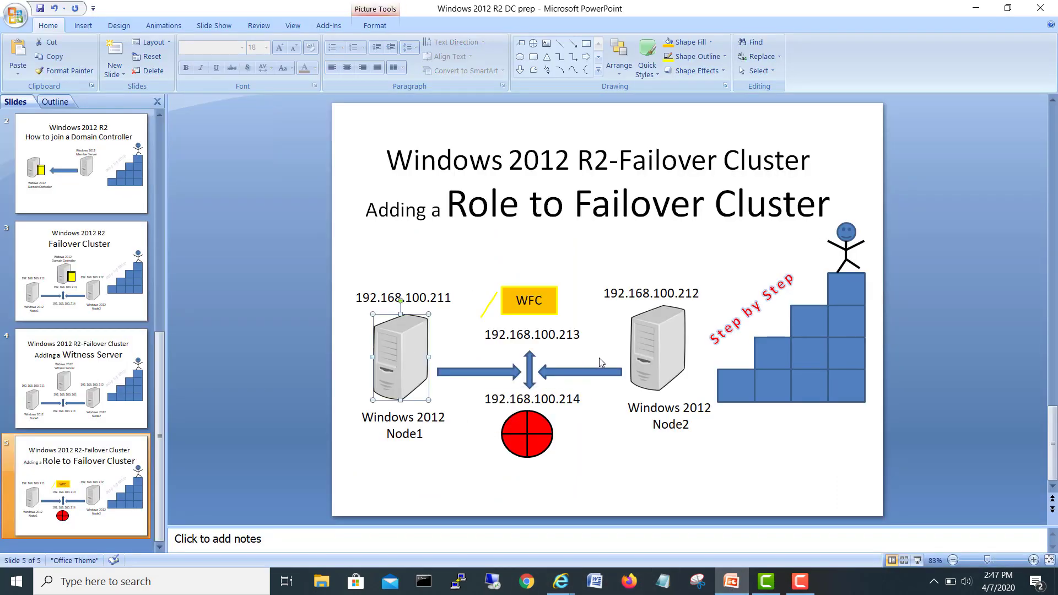
left_click(655, 349)
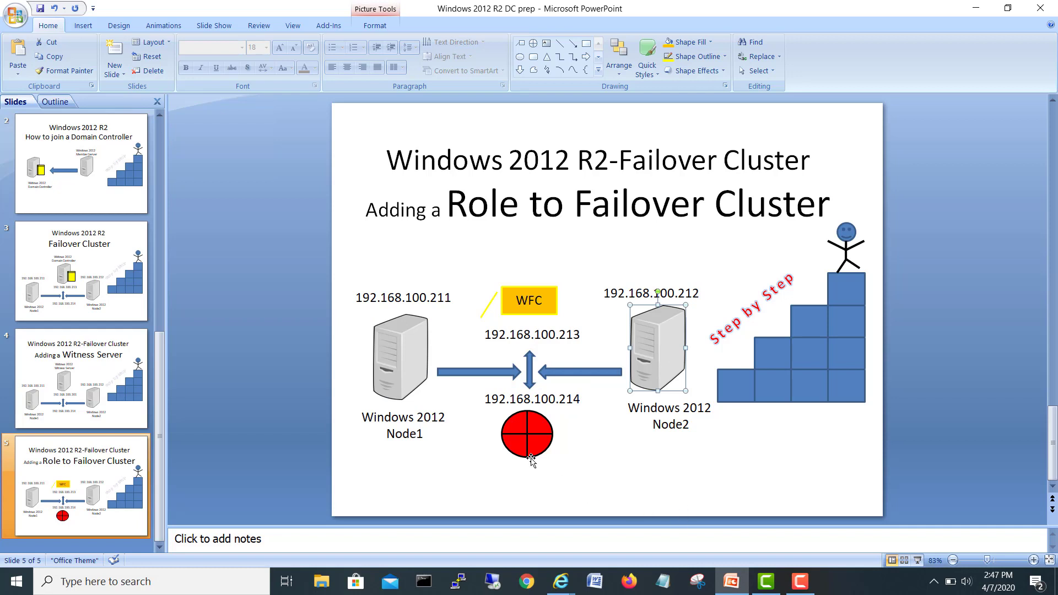
mouse_move(662, 479)
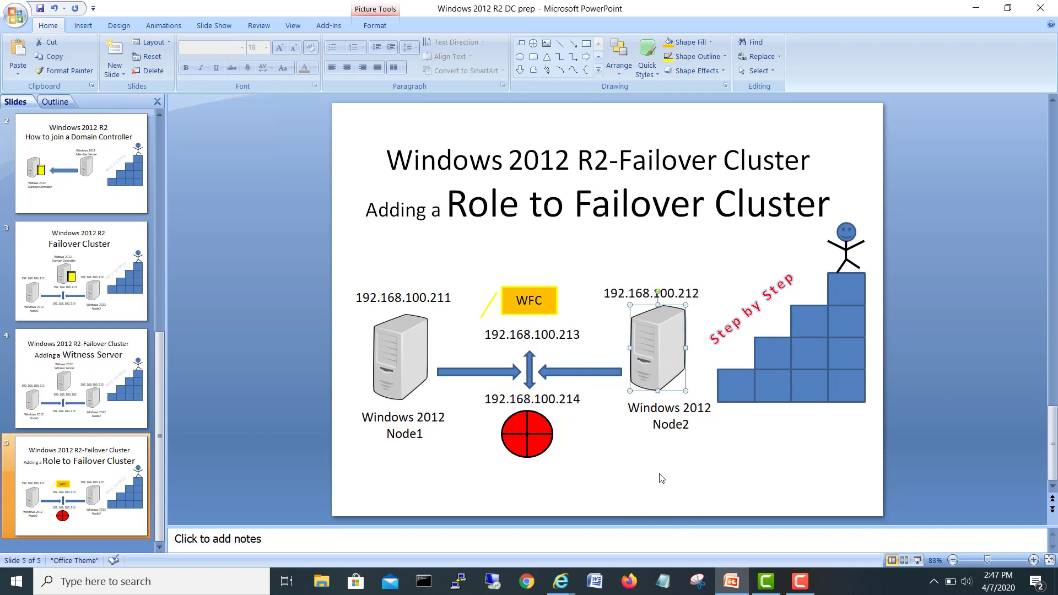
mouse_move(575, 477)
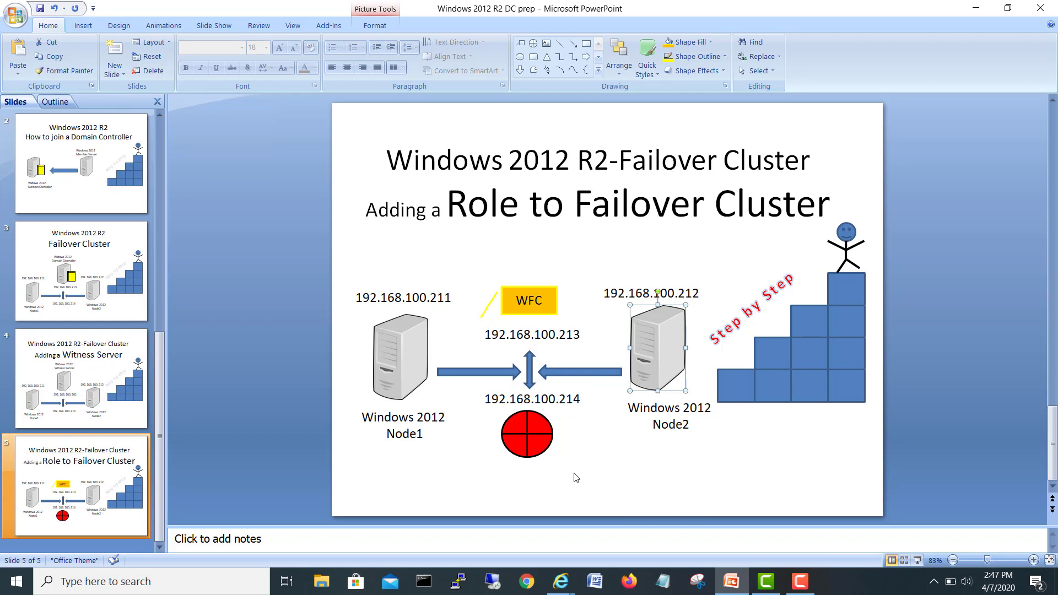
left_click(527, 434)
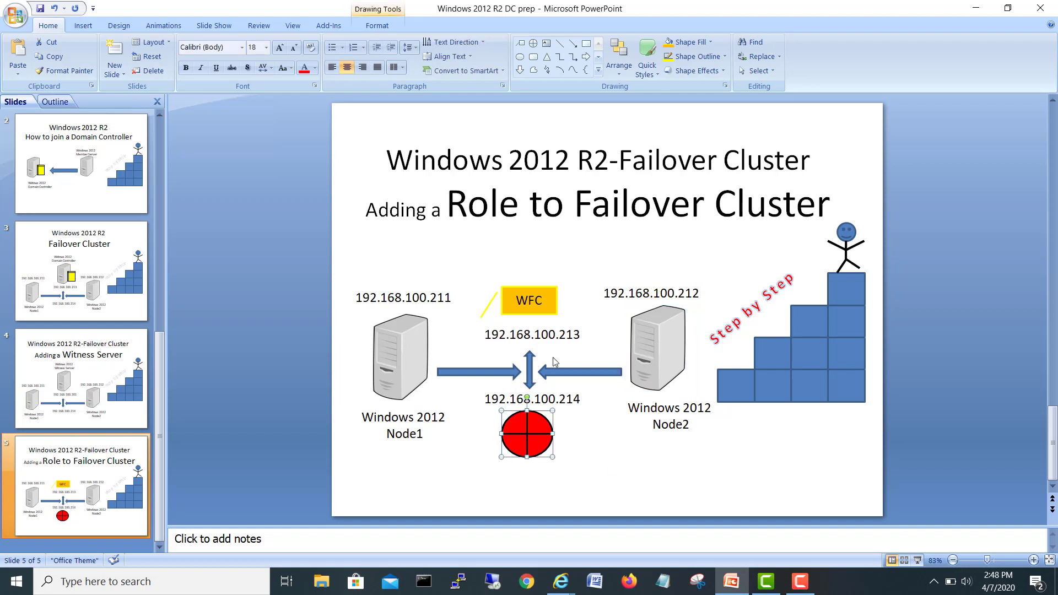
mouse_move(381, 369)
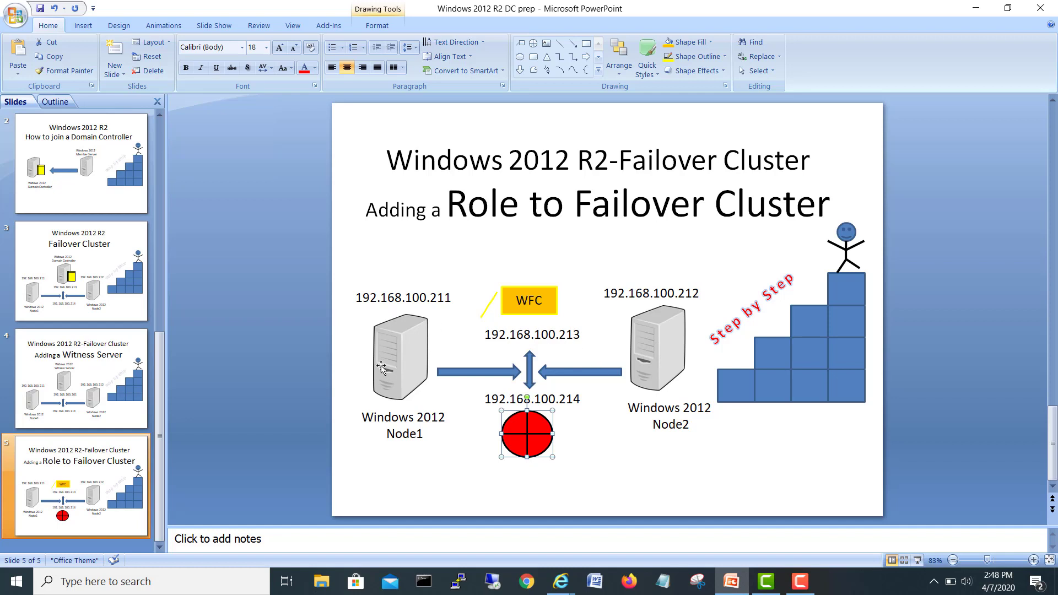
left_click(655, 349)
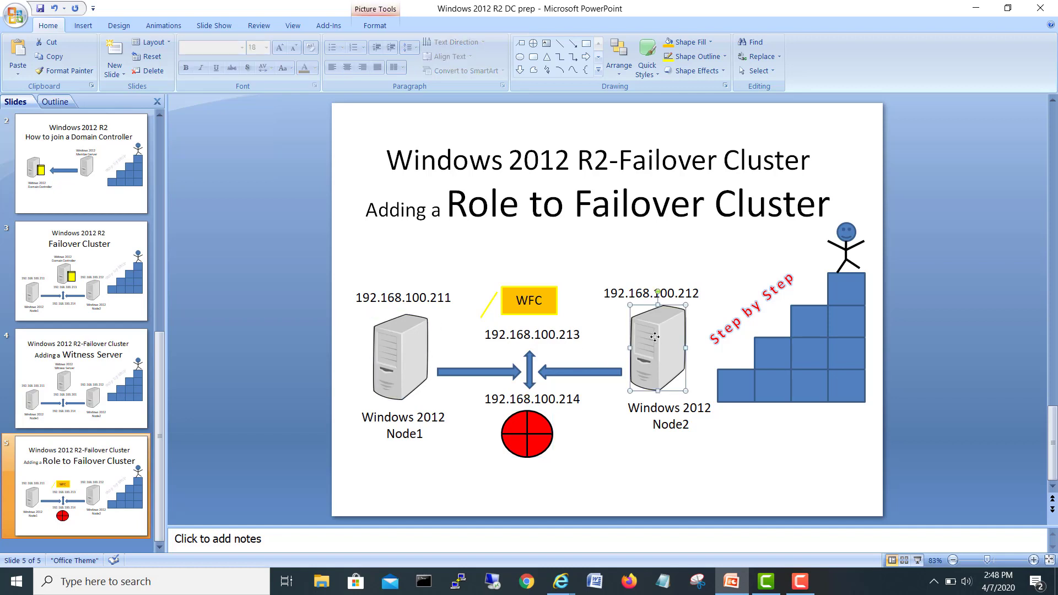
left_click(398, 354)
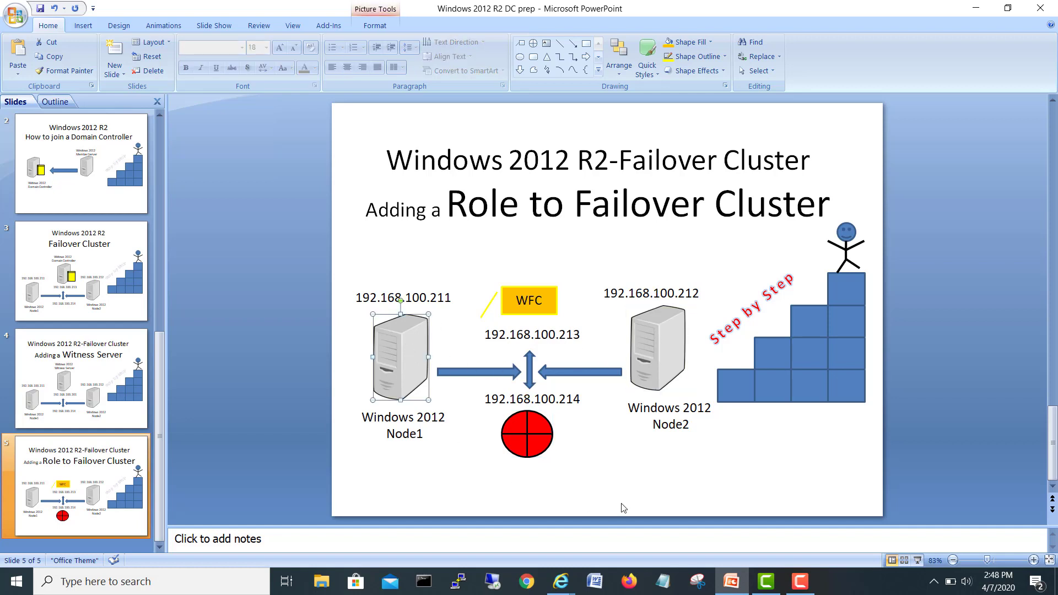
mouse_move(561, 581)
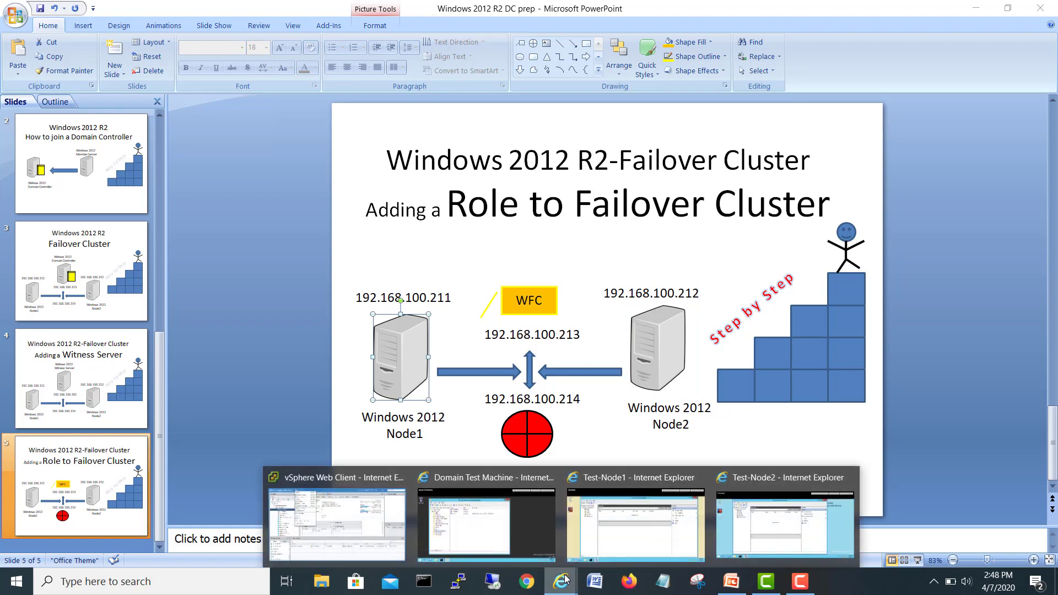
Step: On Test-Node1, start the Configure Role wizard from the cluster's Roles node
left_click(486, 519)
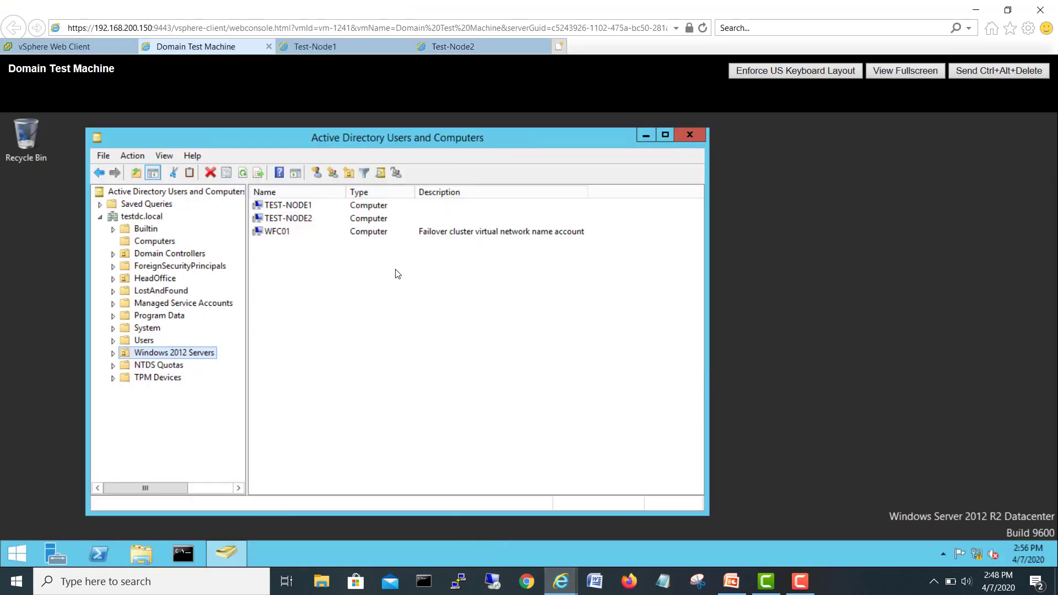
left_click(314, 47)
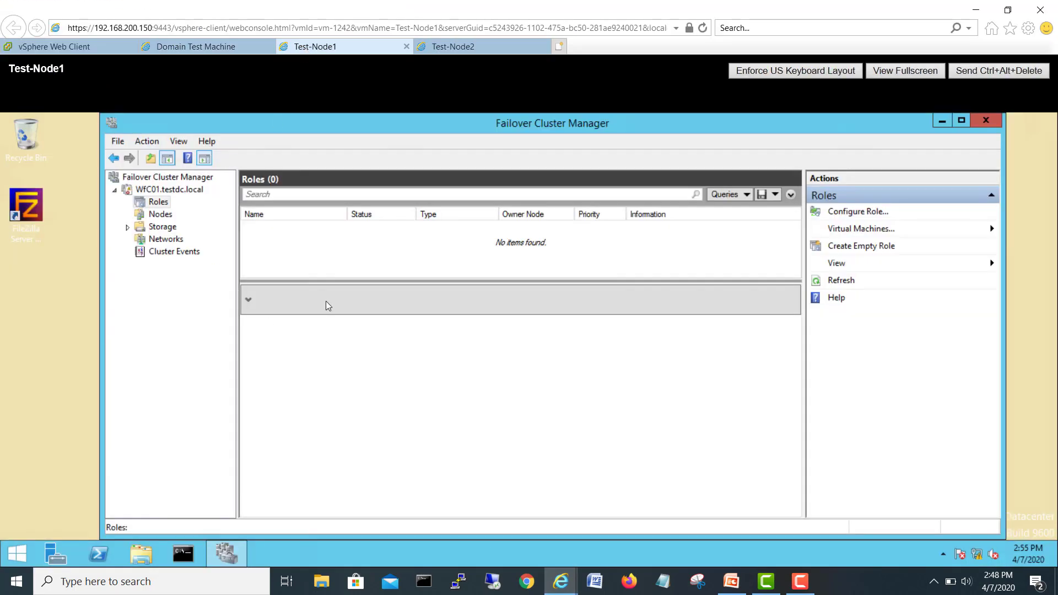
right_click(158, 201)
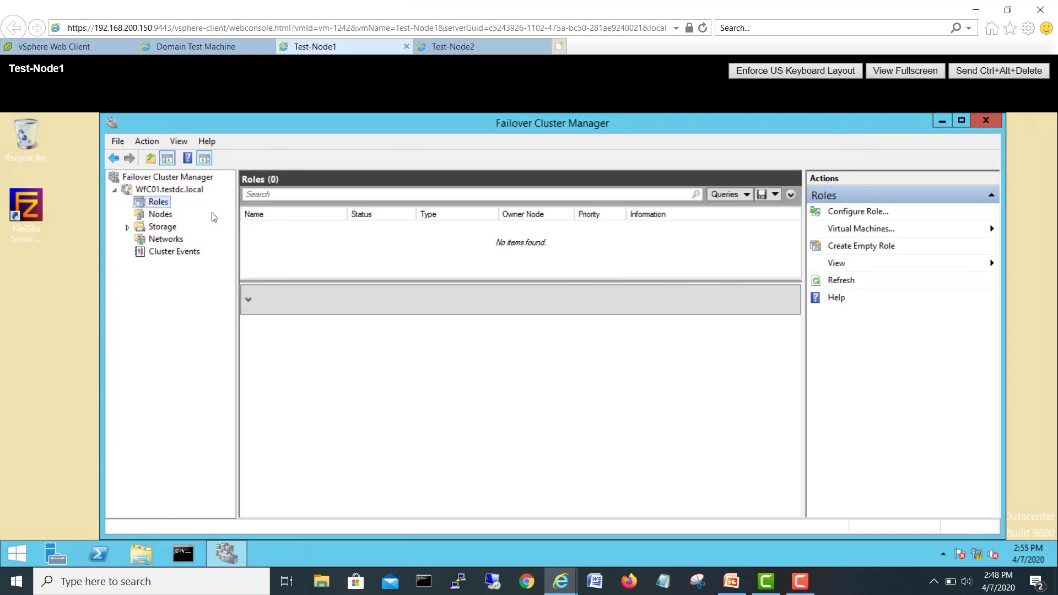
left_click(858, 212)
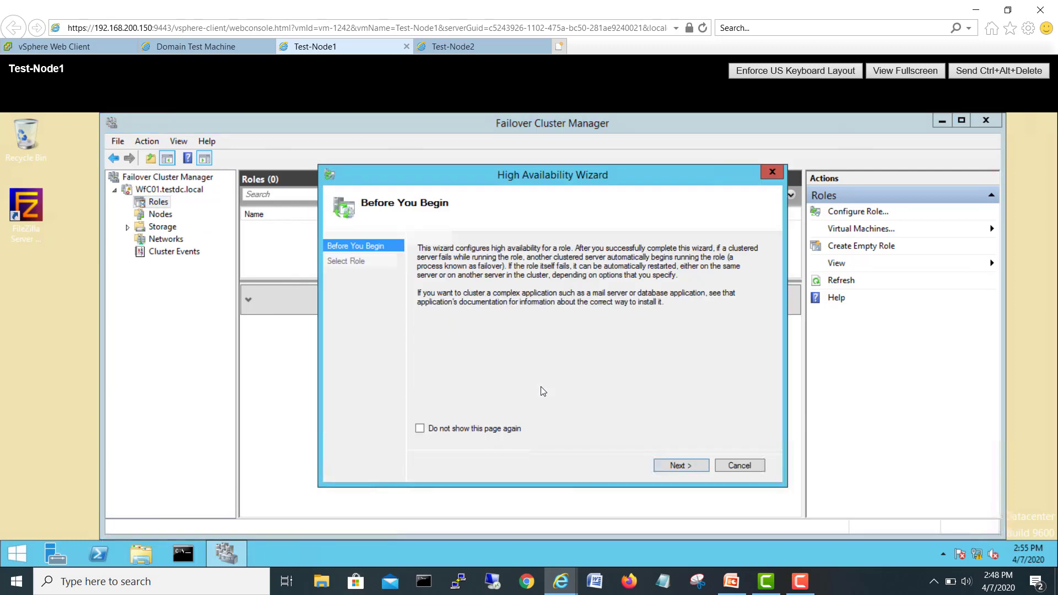
left_click(680, 465)
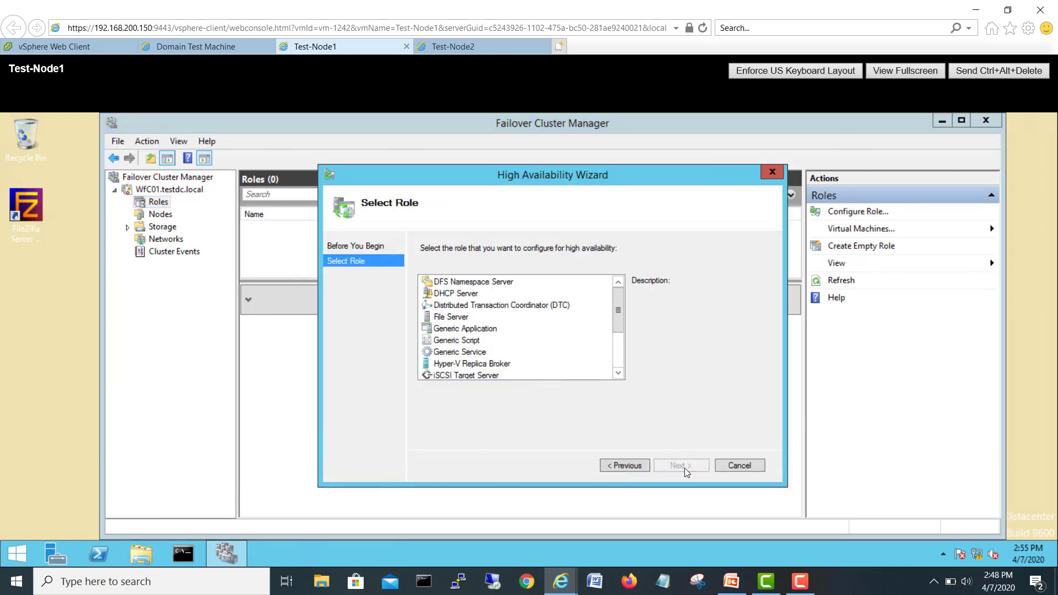
mouse_move(458, 354)
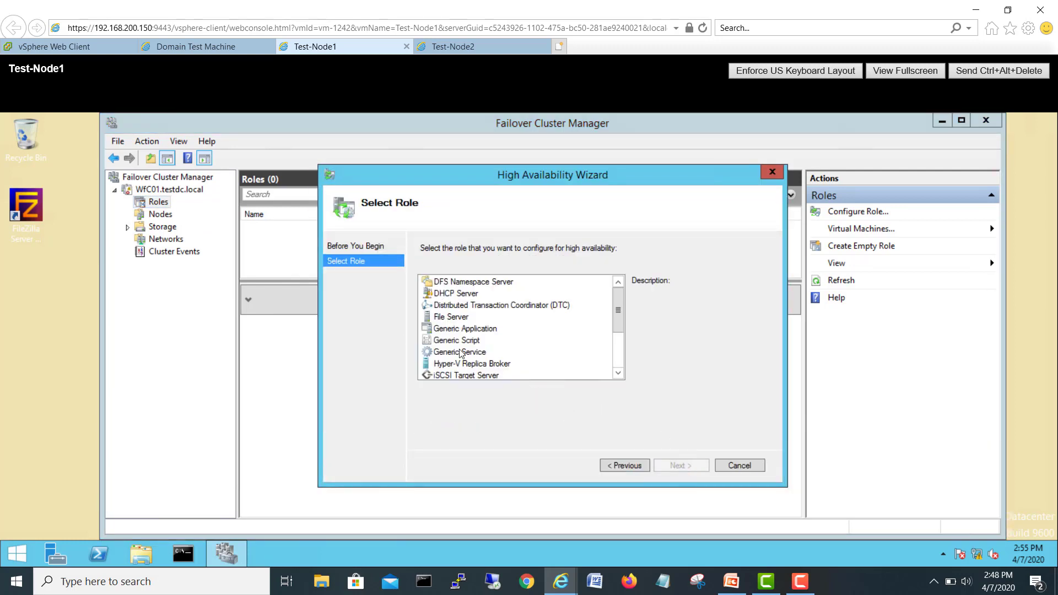
Step: Choose Generic Service as the role type and select the FileZilla Server FTP server service
left_click(458, 351)
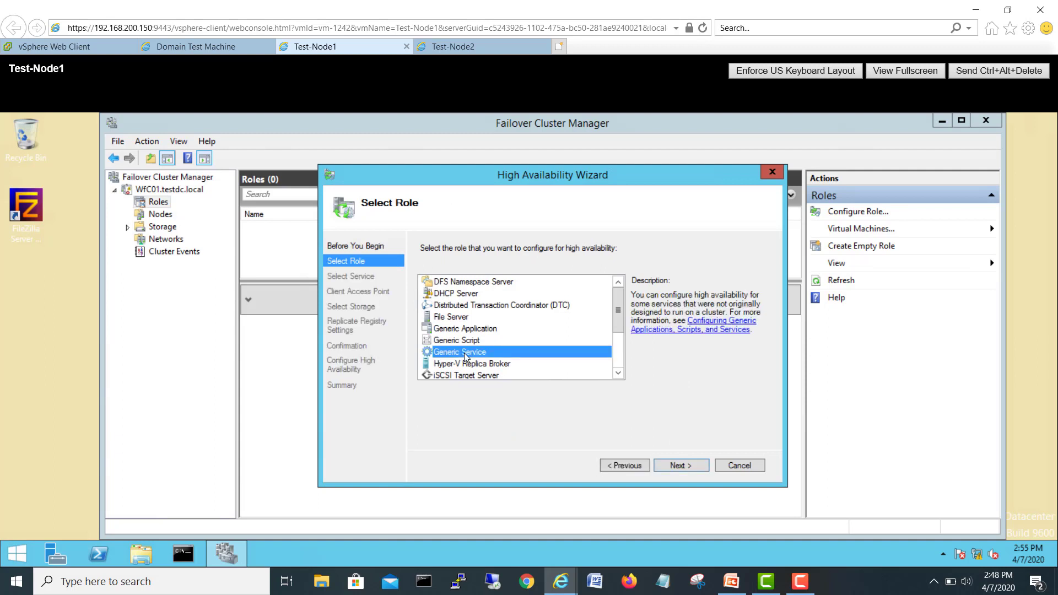
mouse_move(585, 406)
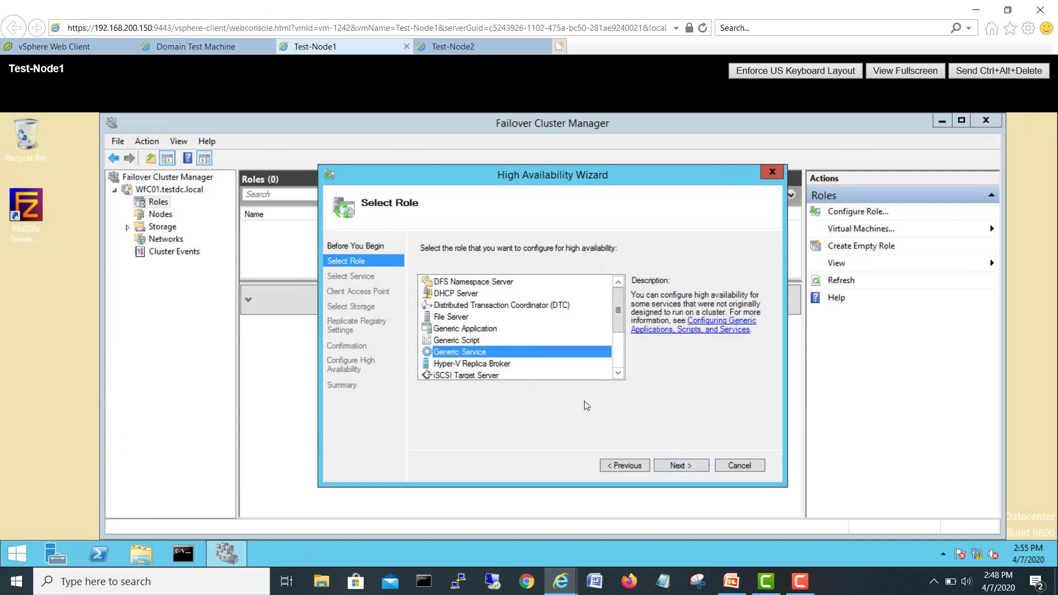
left_click(681, 465)
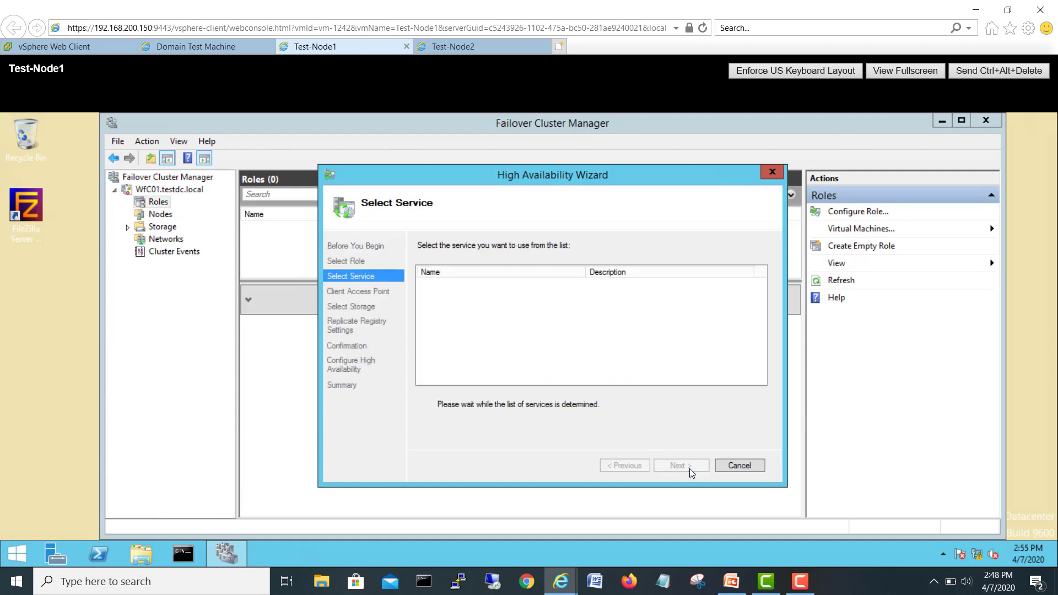
left_click(477, 354)
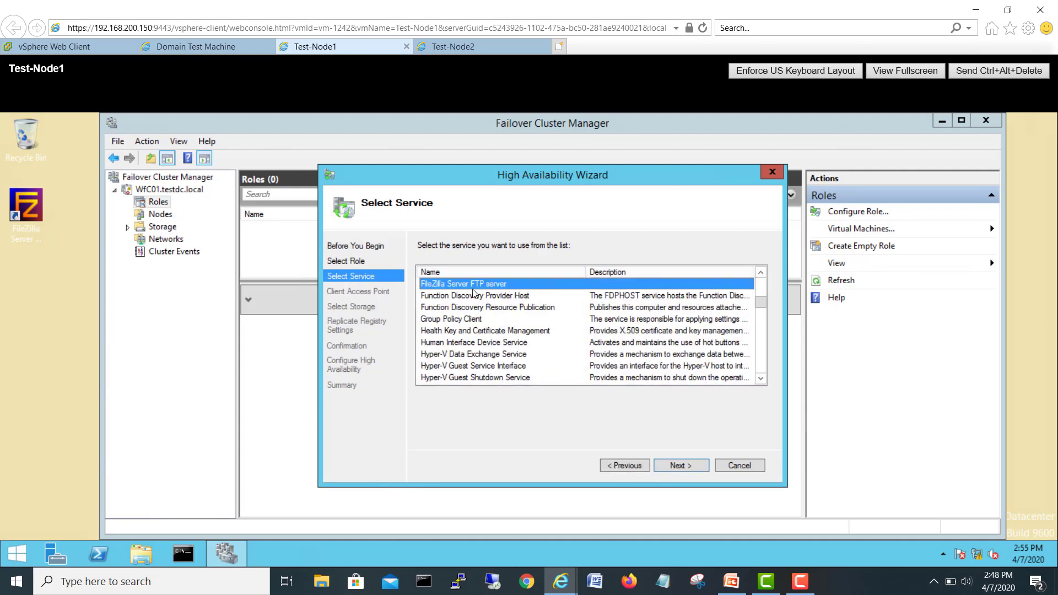
mouse_move(489, 287)
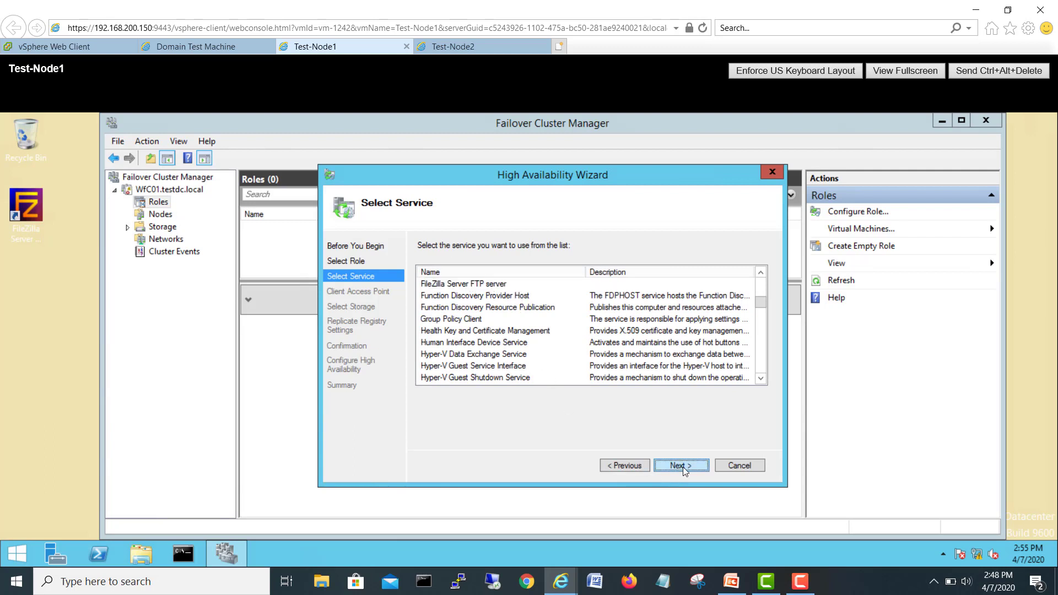
Step: Name the client access point FTP with address 192.168.100.214
left_click(680, 465)
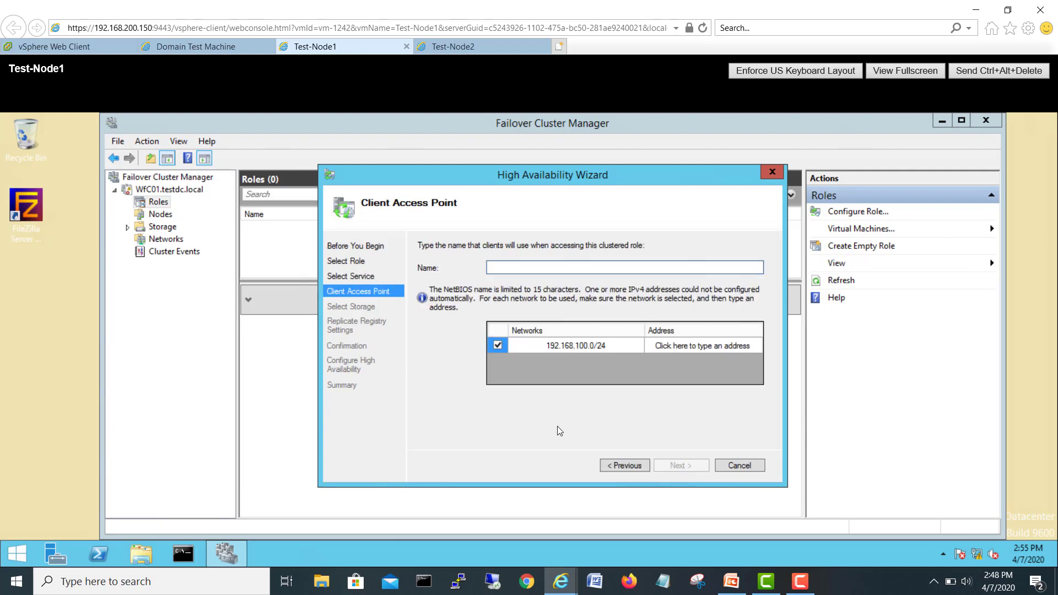
type("FTP")
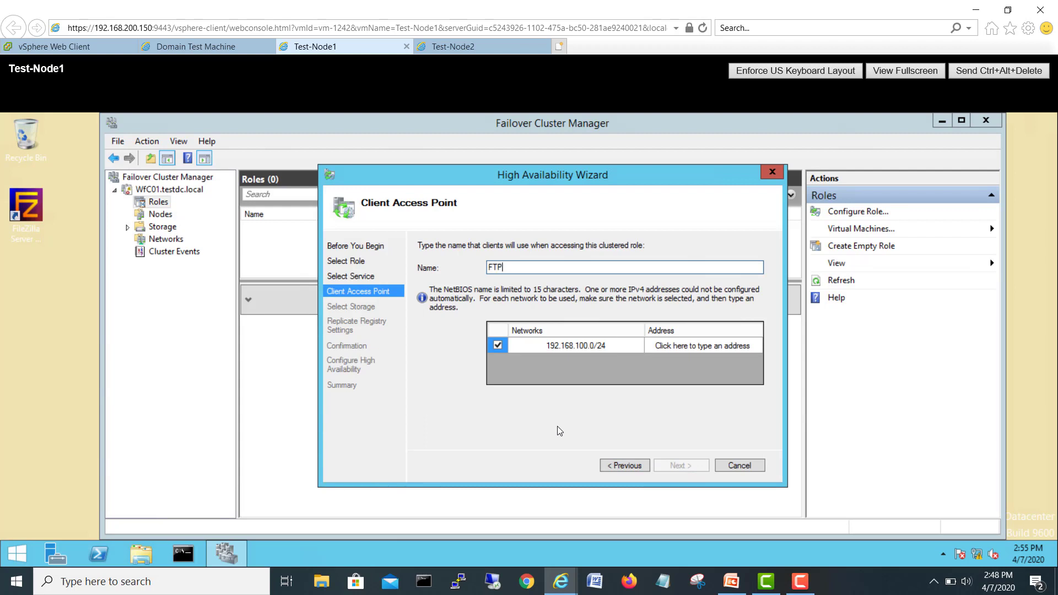
left_click(702, 345)
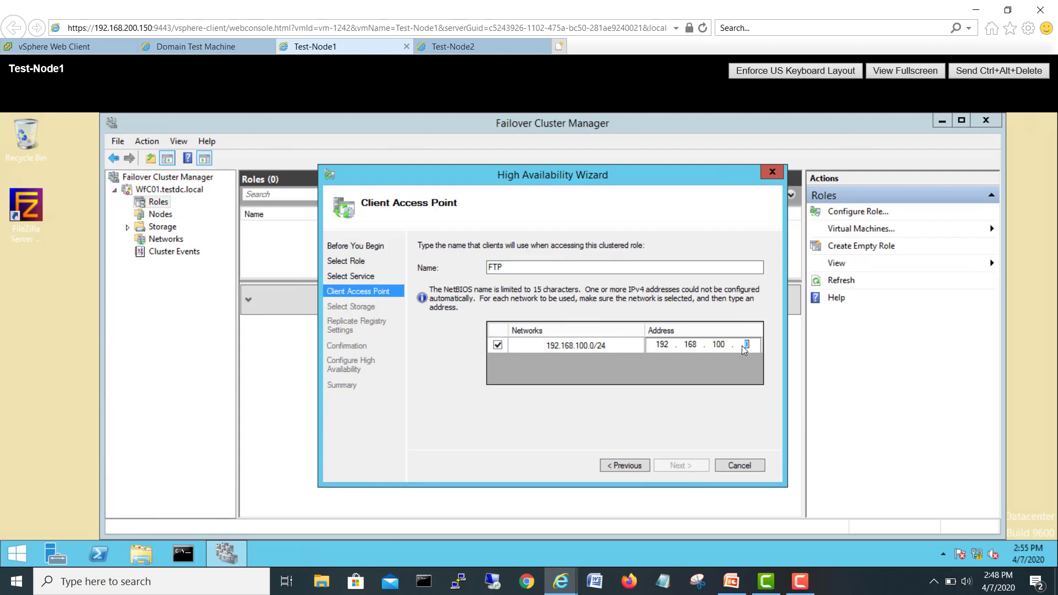
type("214")
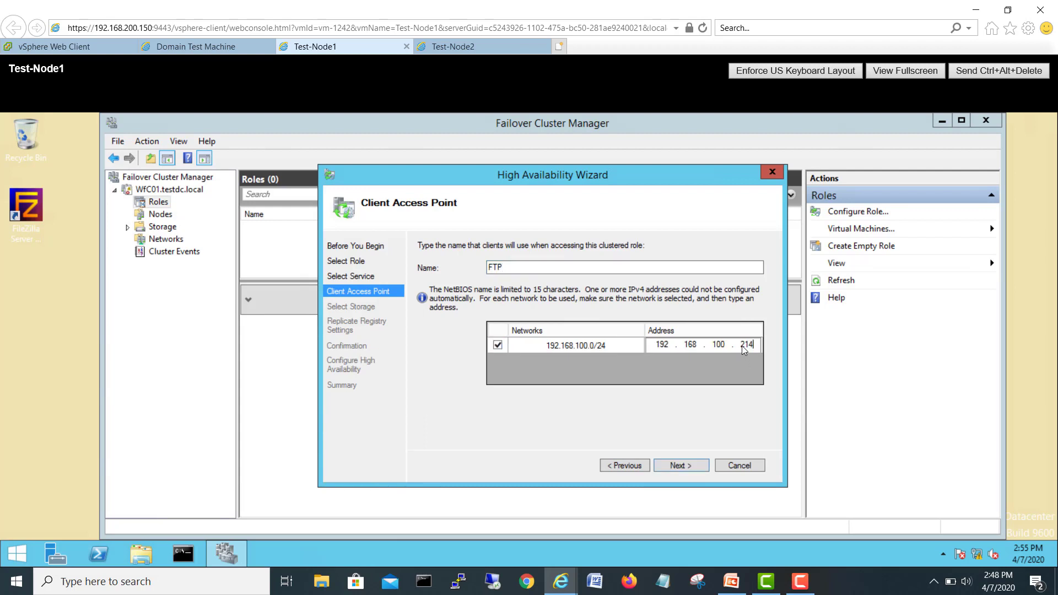
Step: Check the 192.168.100.214 address against the cluster diagram slide and return to Test-Node1
left_click(730, 581)
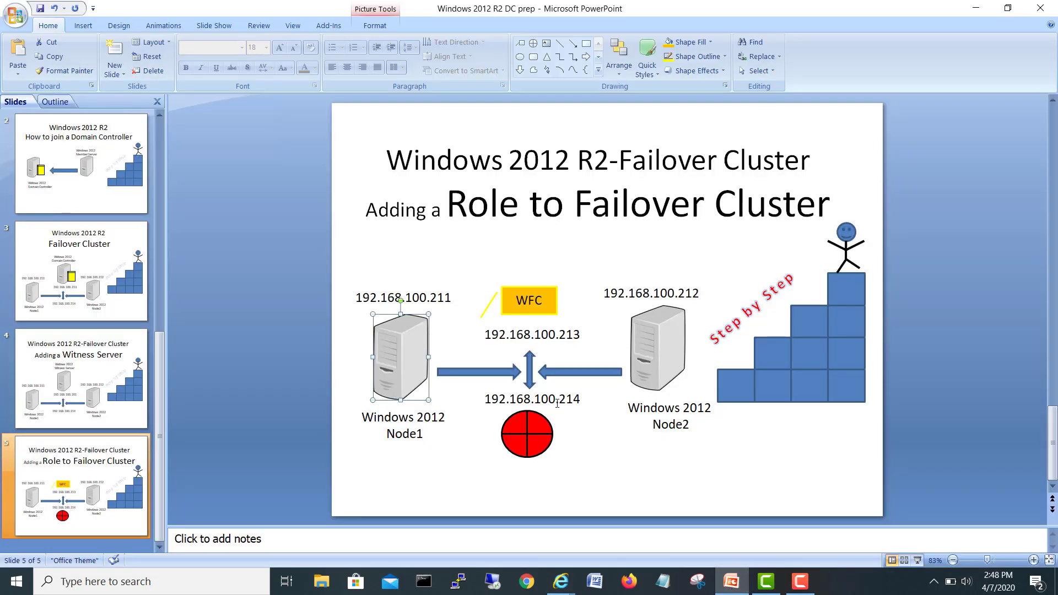
left_click(531, 399)
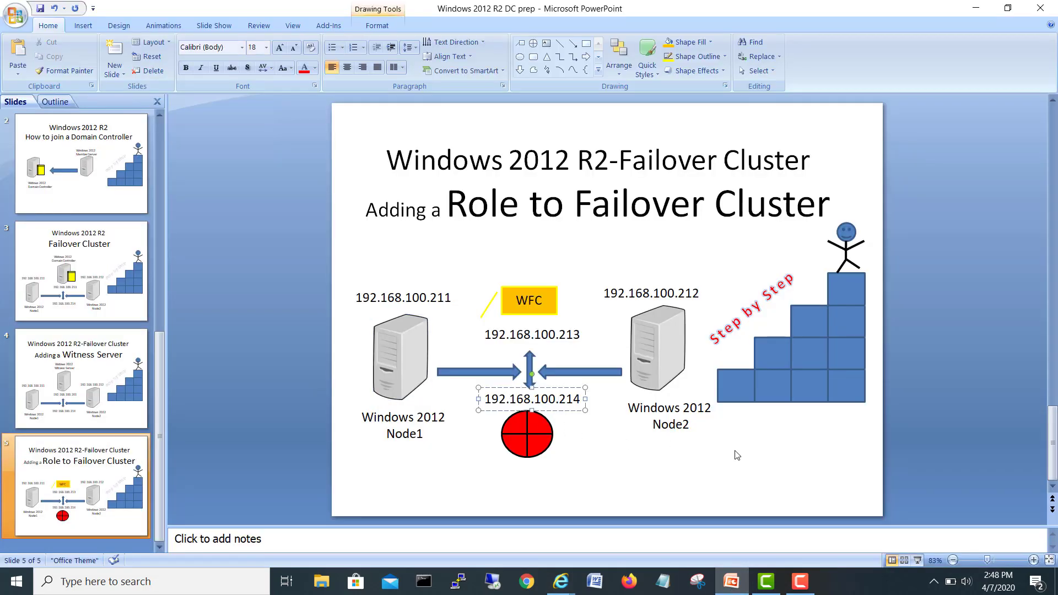
mouse_move(561, 581)
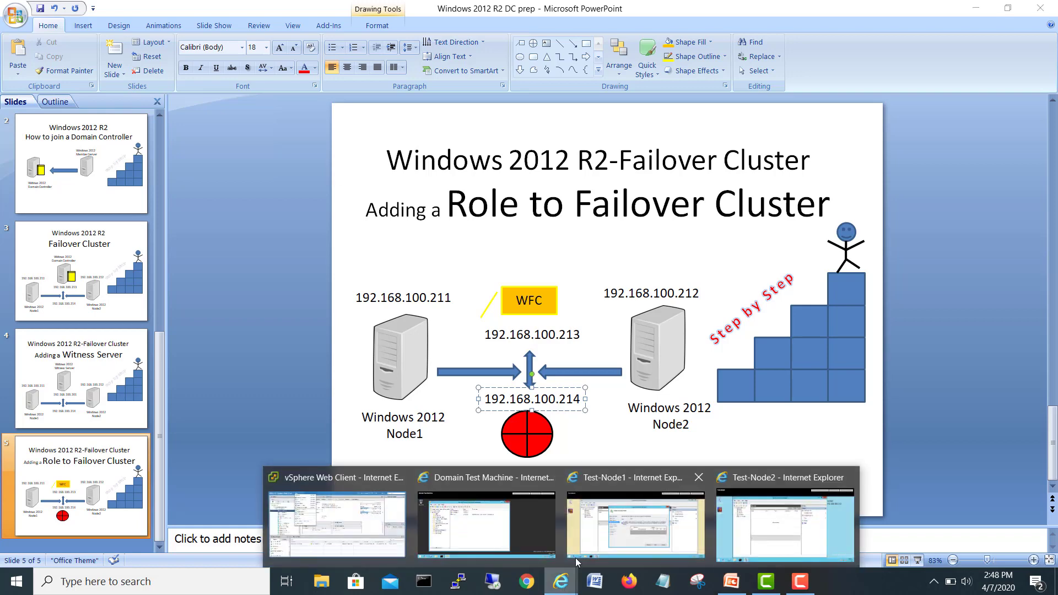
left_click(635, 527)
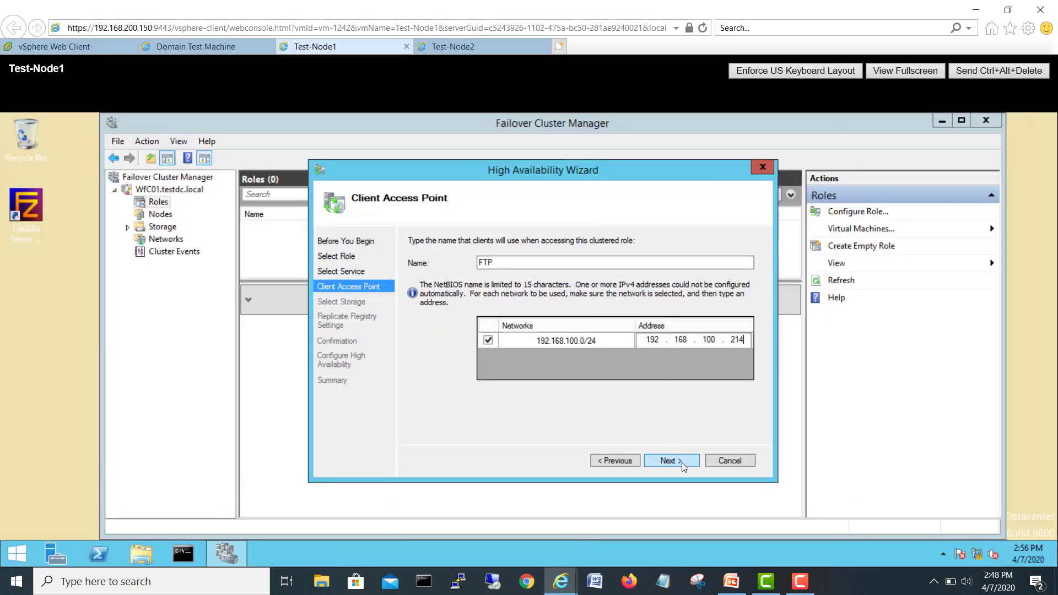
Step: Advance through Replicate Registry Settings and Confirmation to finish configuring the FTP role
left_click(668, 461)
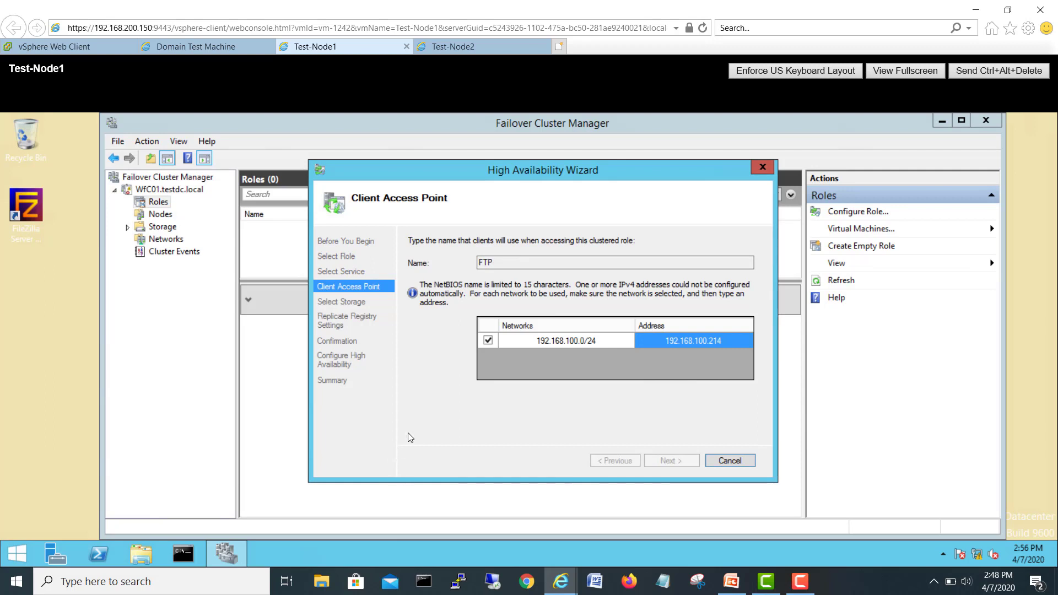
left_click(670, 461)
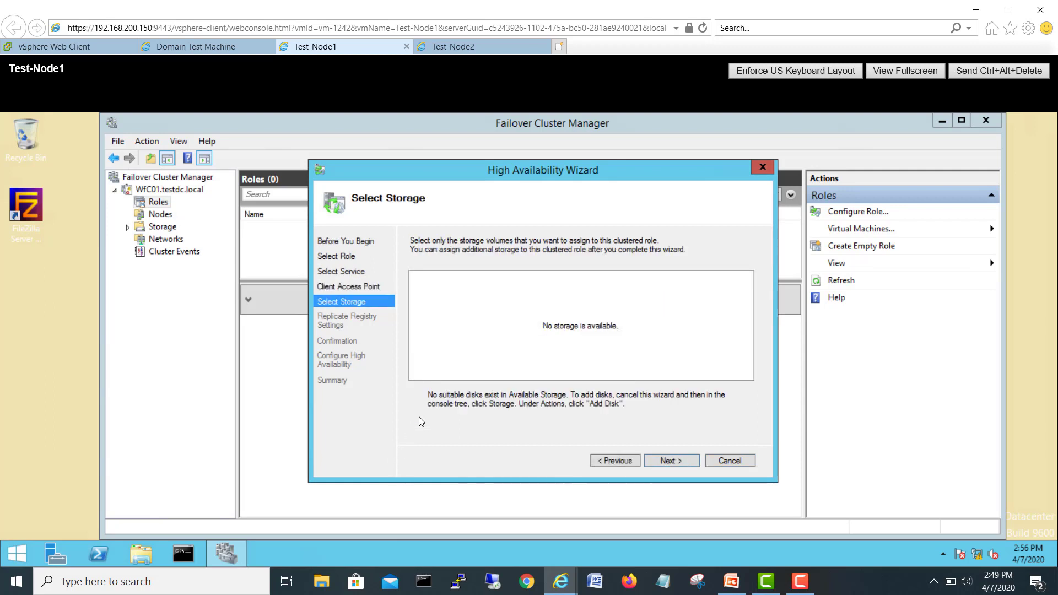
left_click(671, 461)
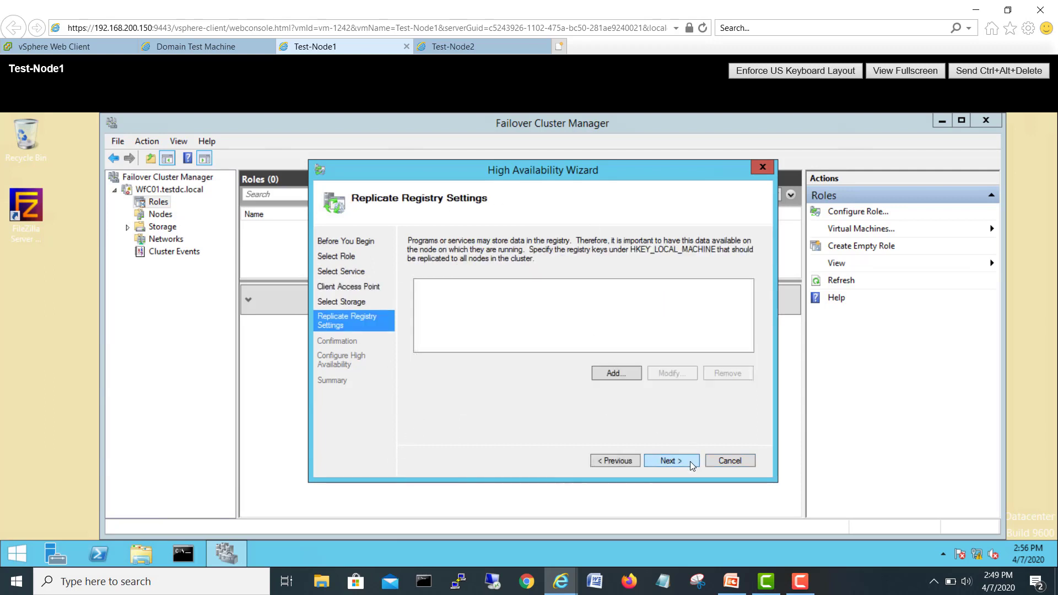
mouse_move(444, 404)
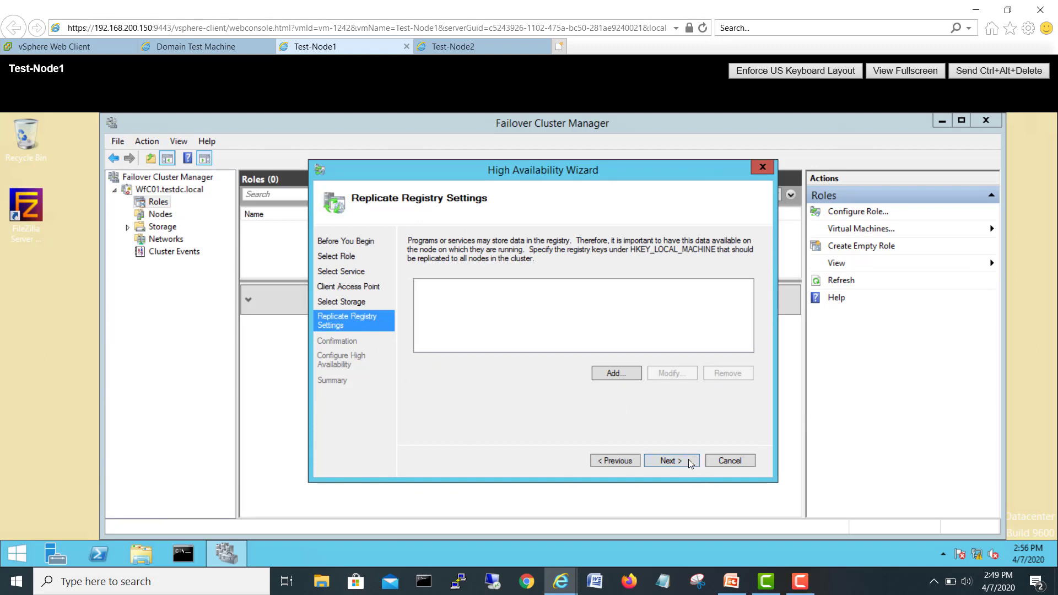
left_click(672, 461)
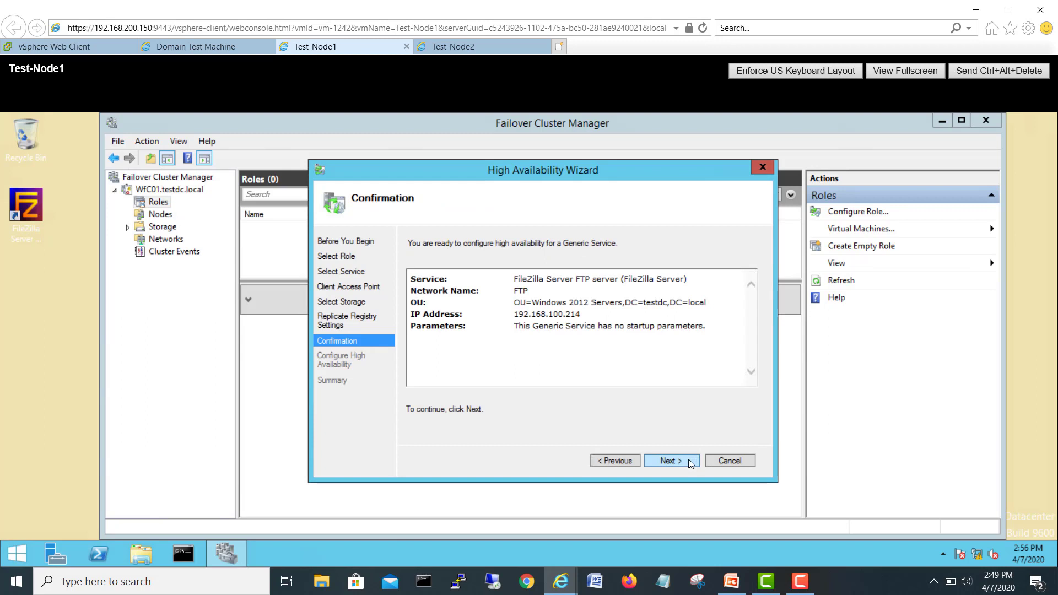
left_click(668, 461)
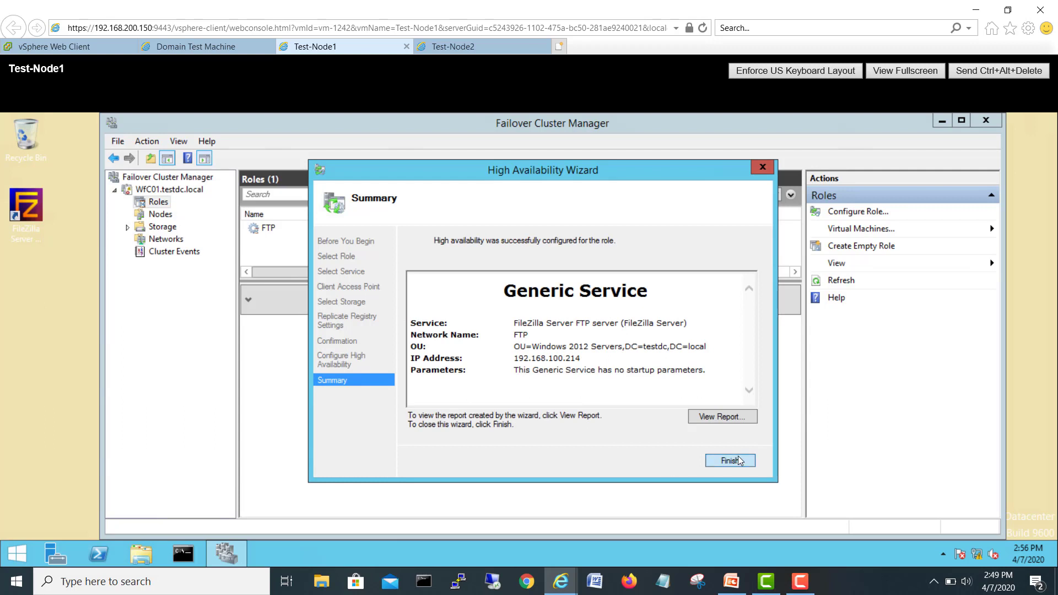
Step: Finish the wizard and select the FTP role to watch it come online on Test-Node1
left_click(730, 461)
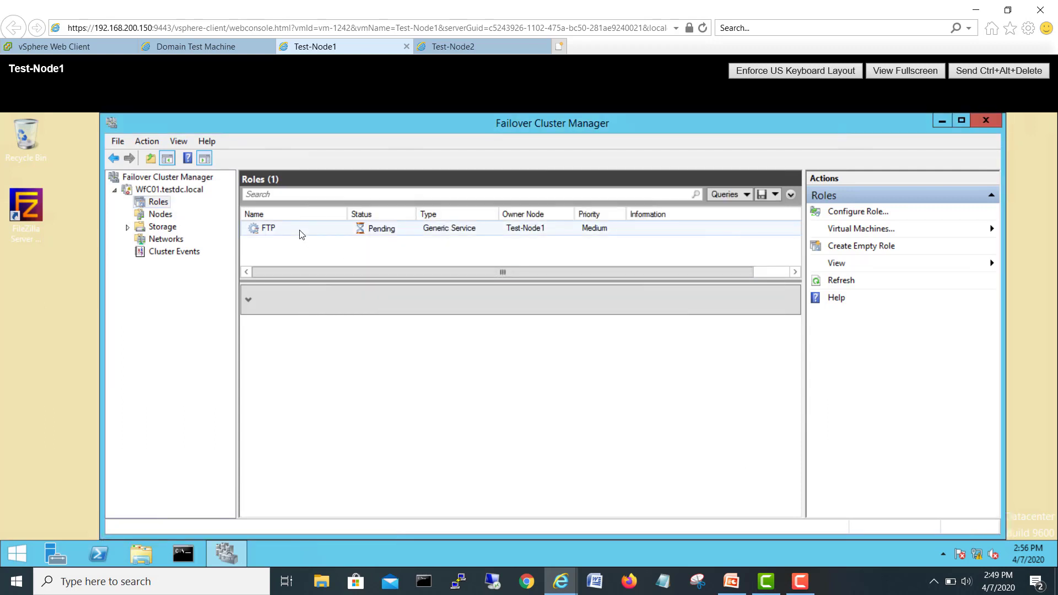
mouse_move(286, 232)
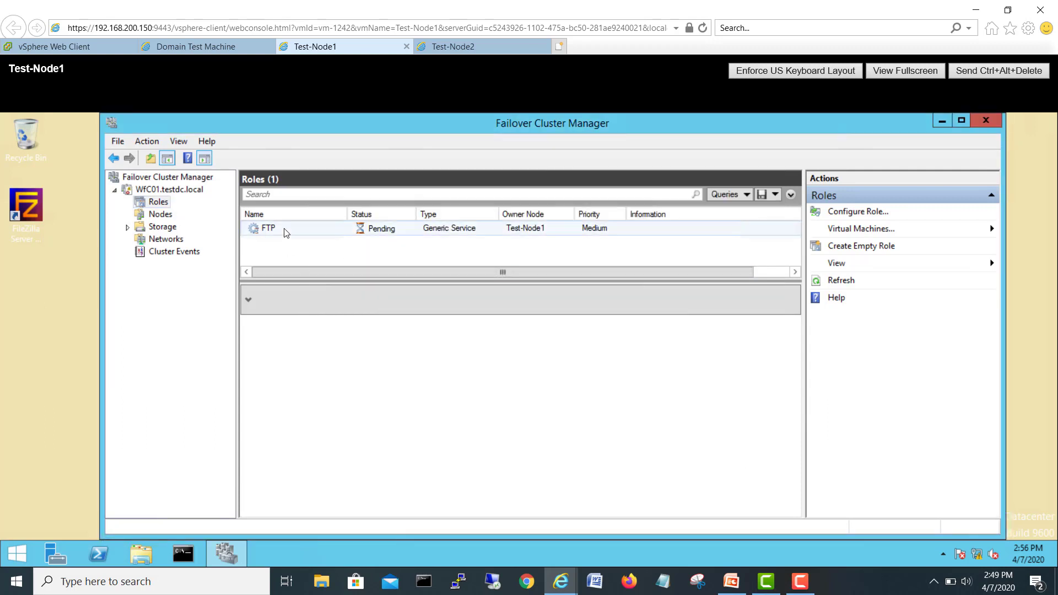
left_click(267, 228)
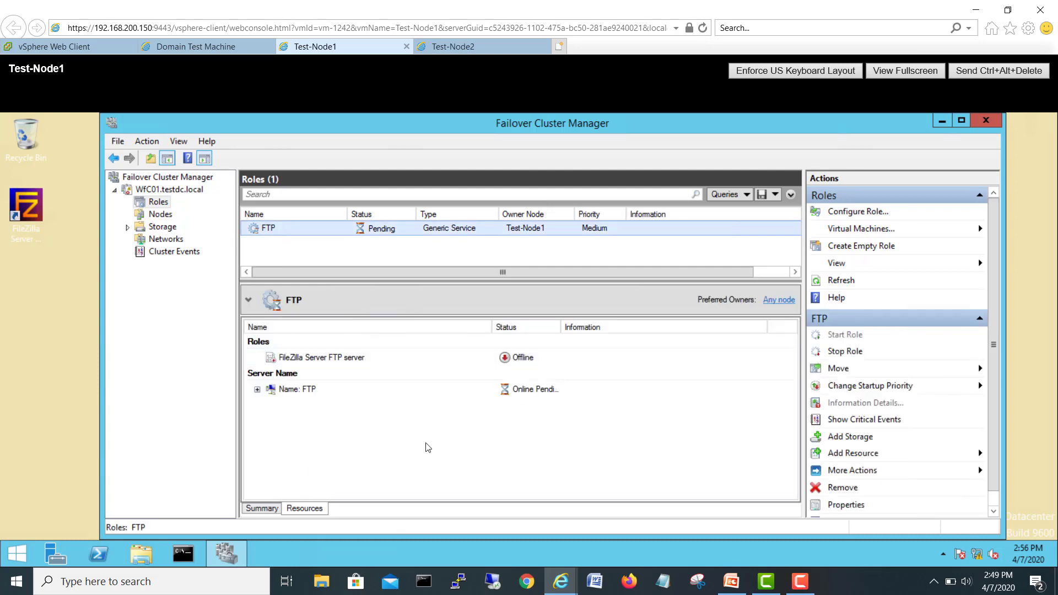
mouse_move(420, 445)
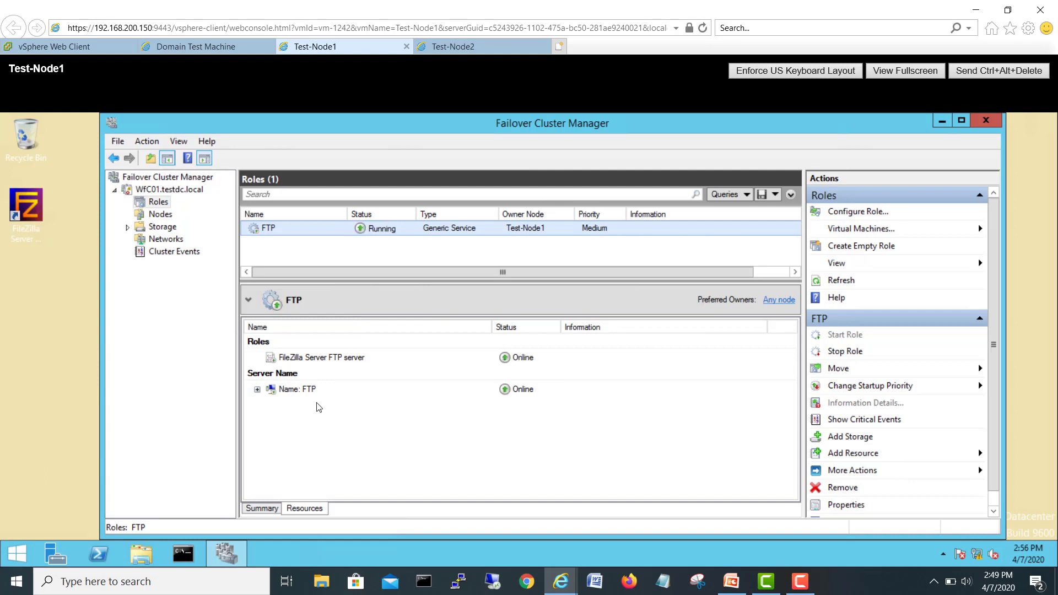
mouse_move(551, 245)
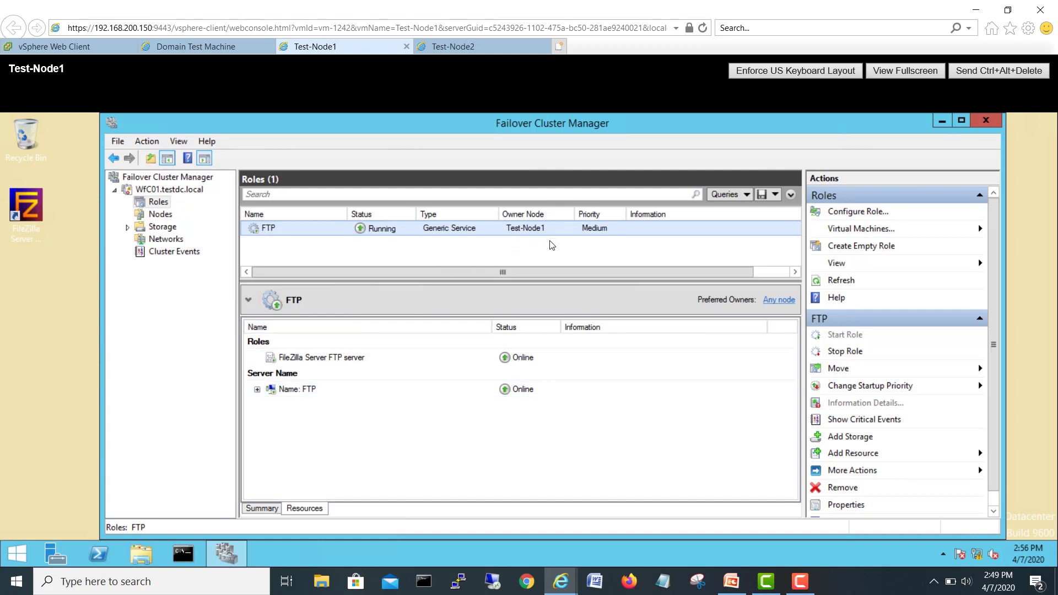
mouse_move(548, 205)
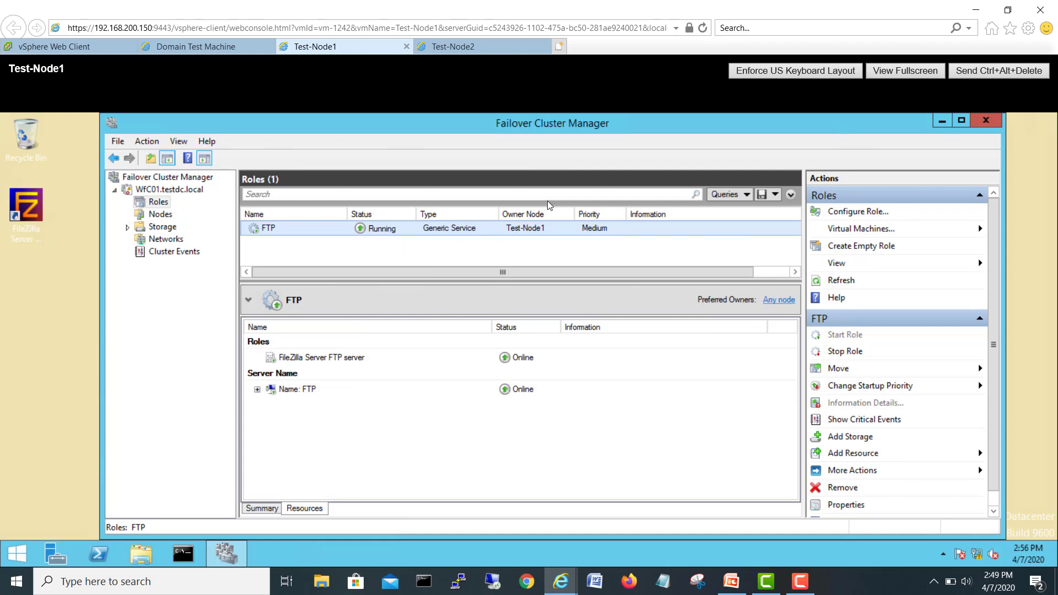
mouse_move(543, 234)
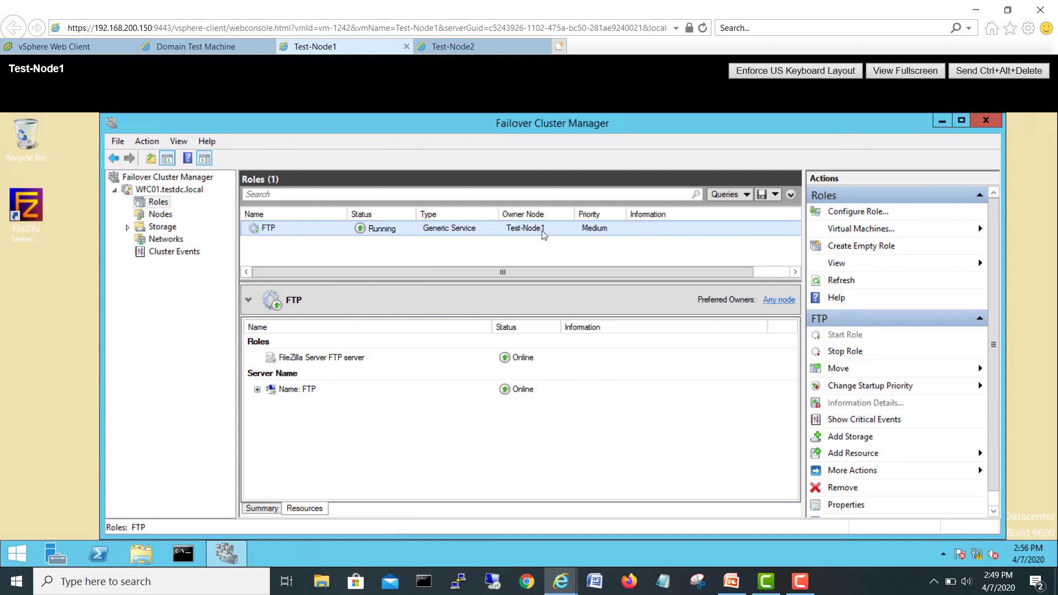
mouse_move(207, 46)
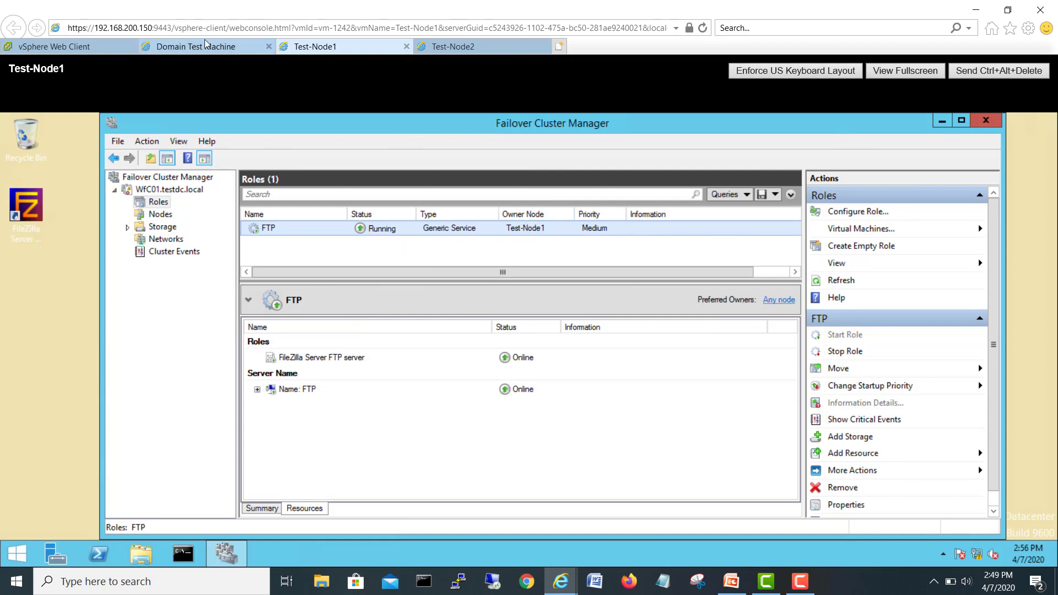
Step: On the domain controller, refresh Windows 2012 Servers to reveal and select the new FTP computer object
left_click(196, 46)
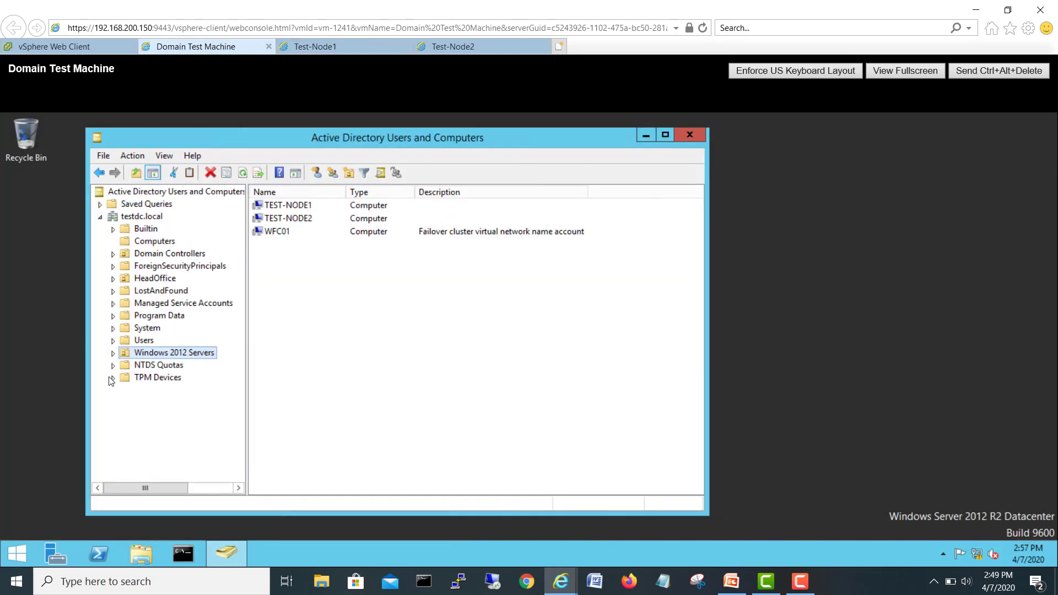
left_click(242, 174)
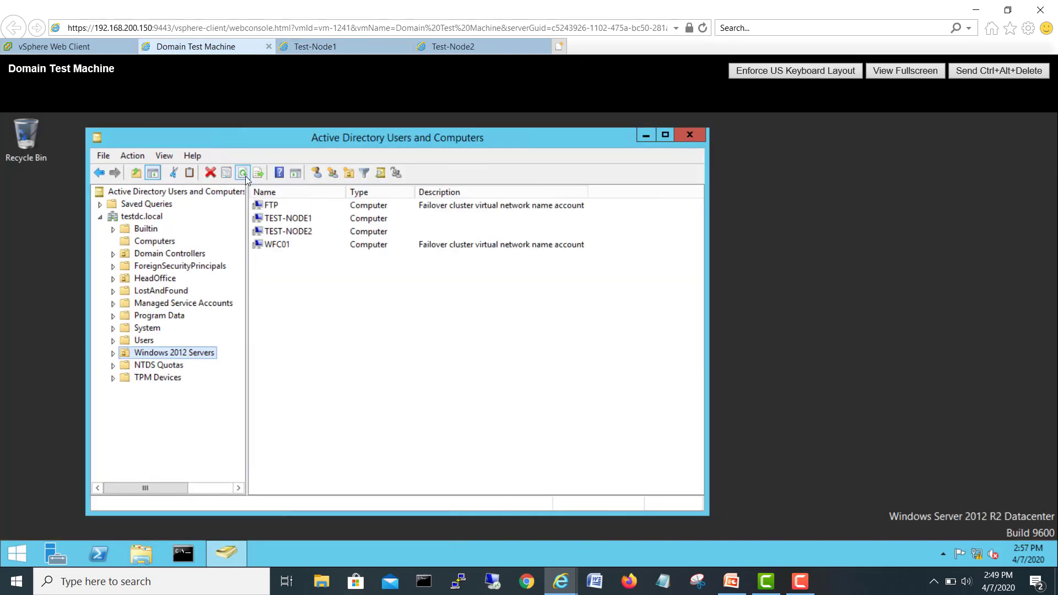
left_click(271, 205)
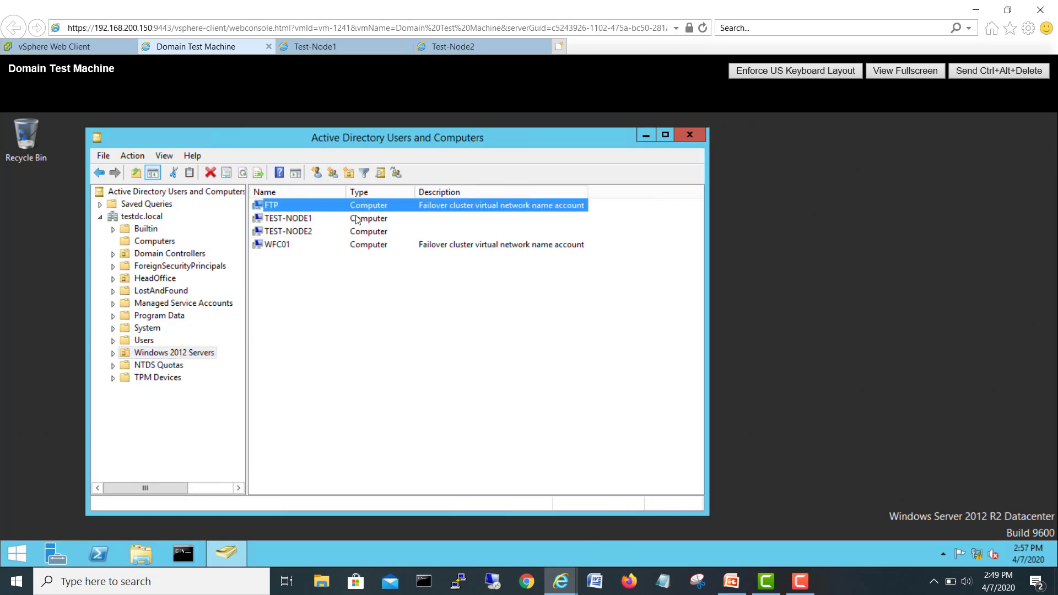
mouse_move(296, 209)
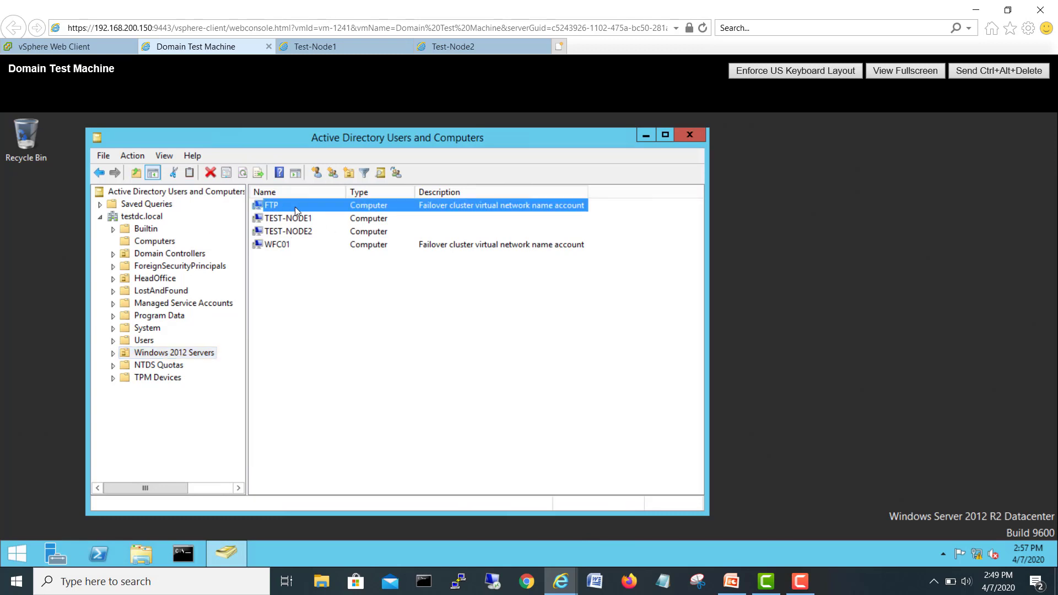
right_click(271, 205)
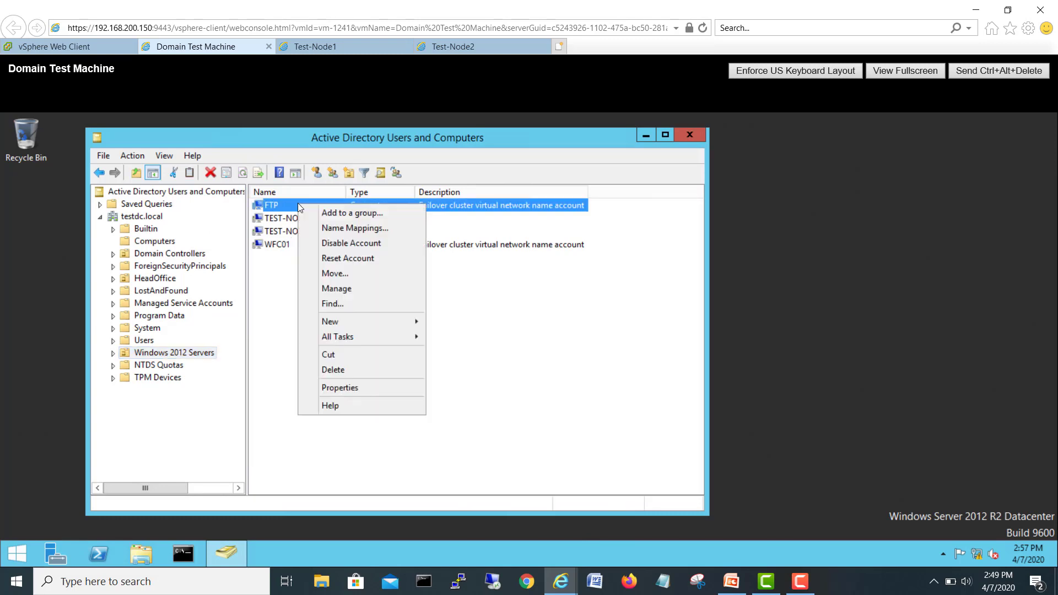
left_click(378, 350)
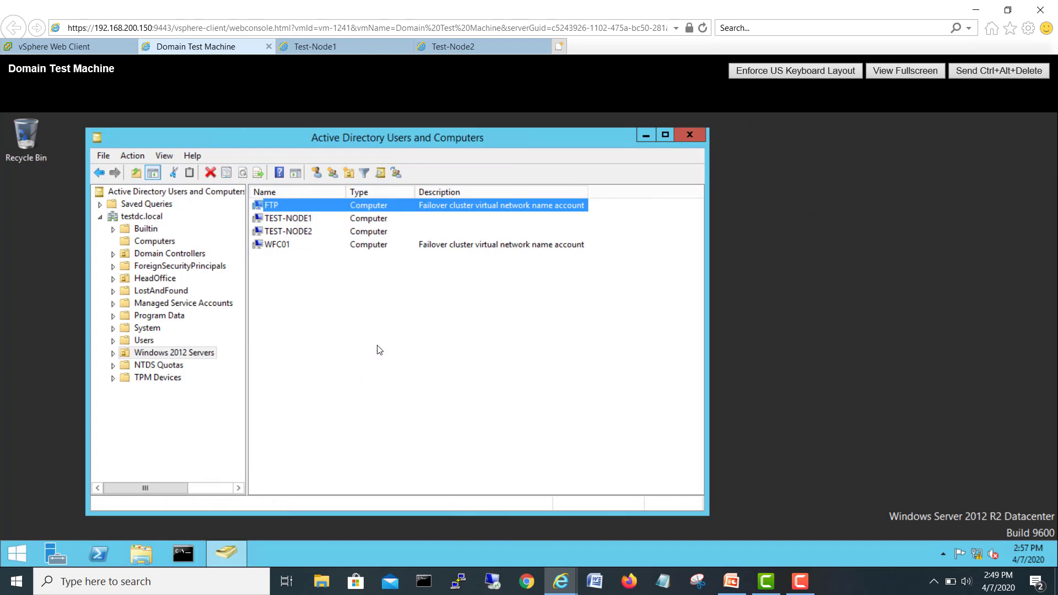
Step: In FTP Properties Security, include Computers in the search and enter test-n
double_click(271, 205)
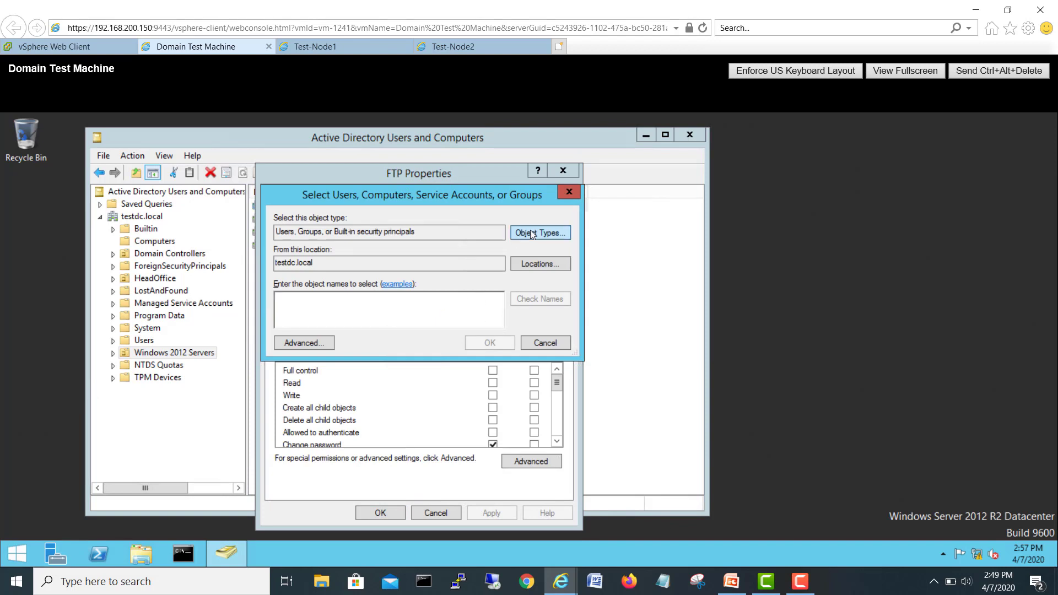
left_click(540, 232)
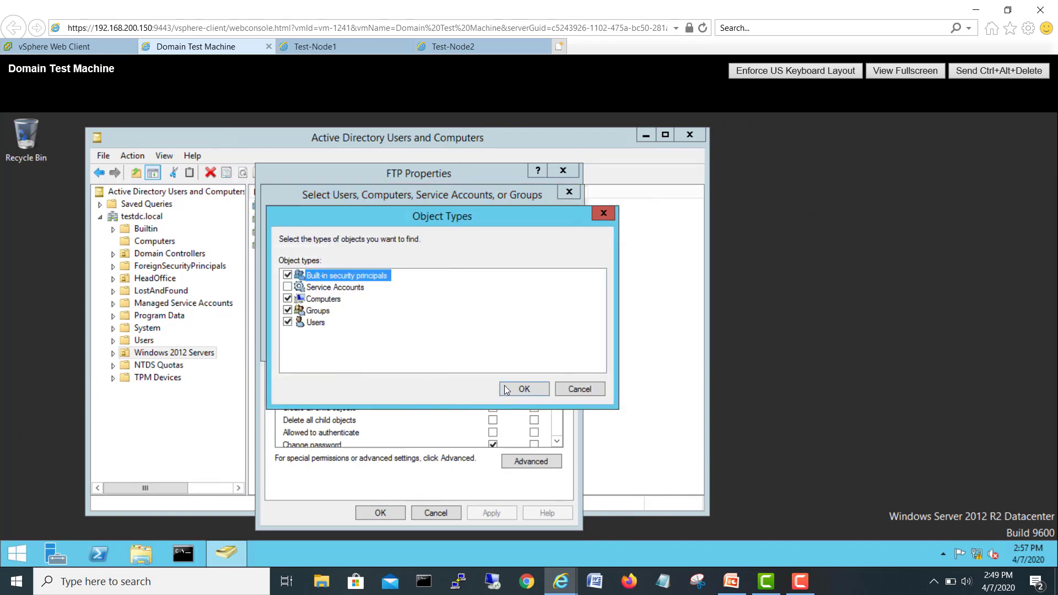
left_click(524, 389)
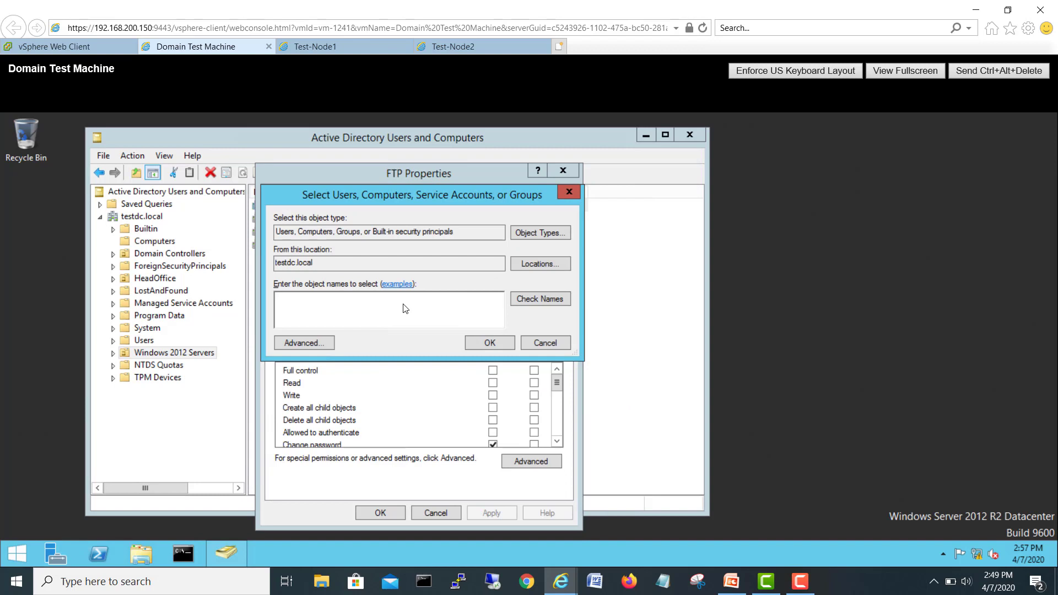
type("test")
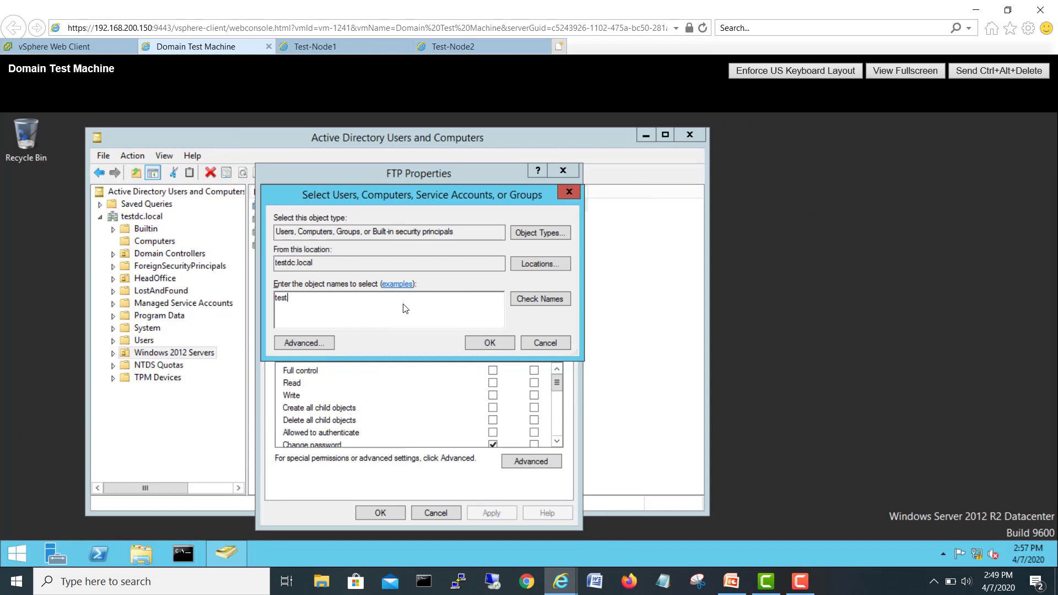
type("-n")
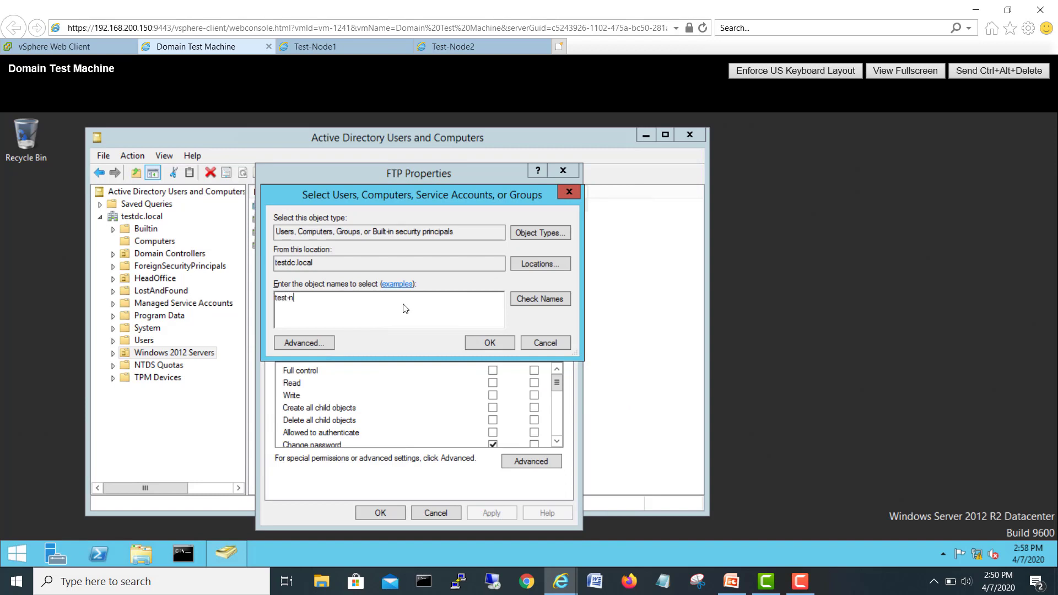
Step: Resolve the name and add both TEST-NODE1$ and TEST-NODE2$ to the FTP object's permissions
left_click(539, 298)
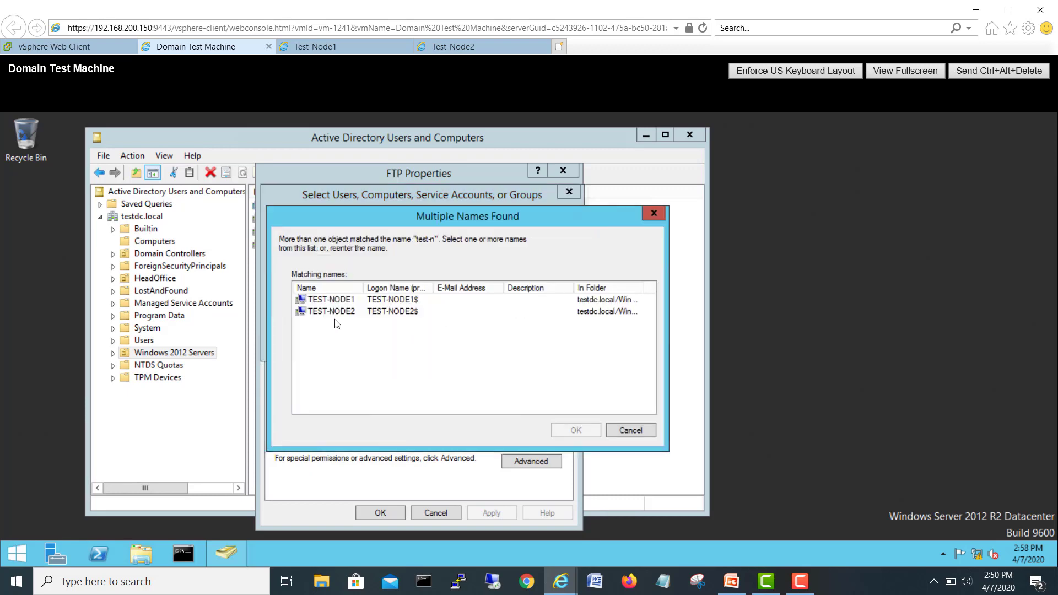
left_click(576, 430)
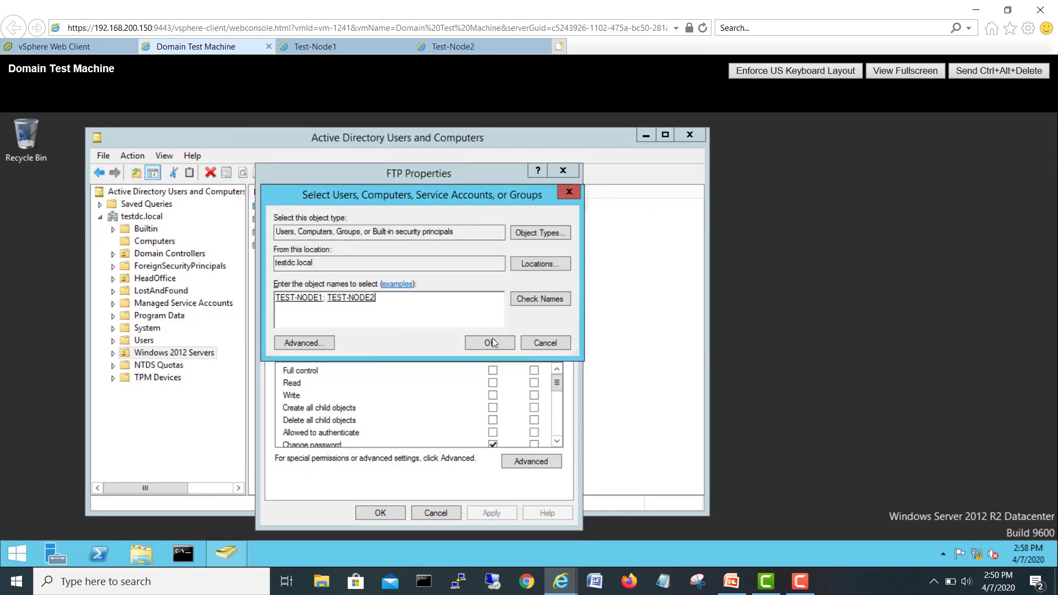
left_click(489, 342)
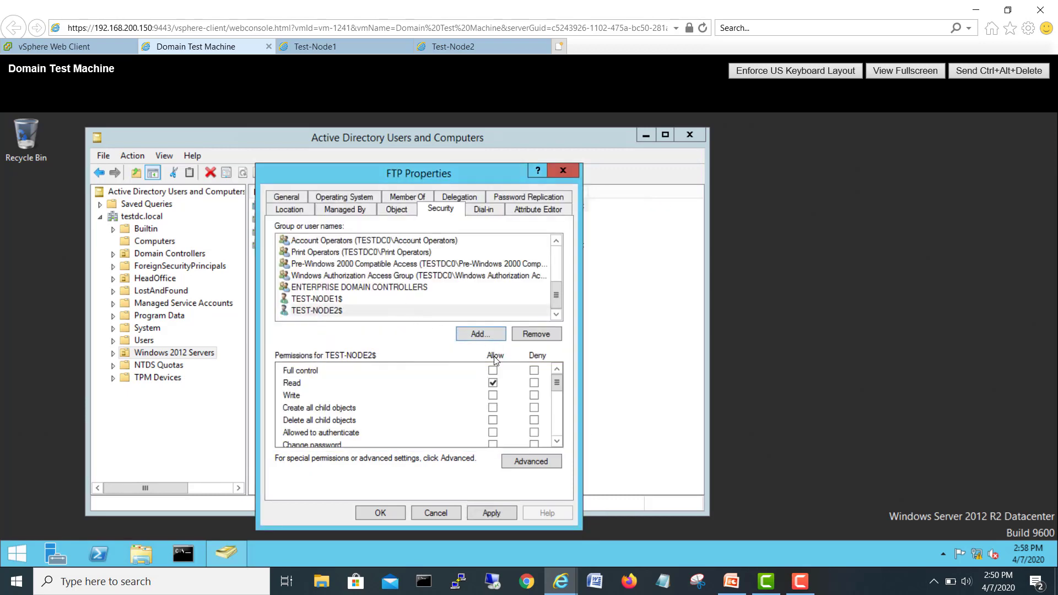
left_click(492, 513)
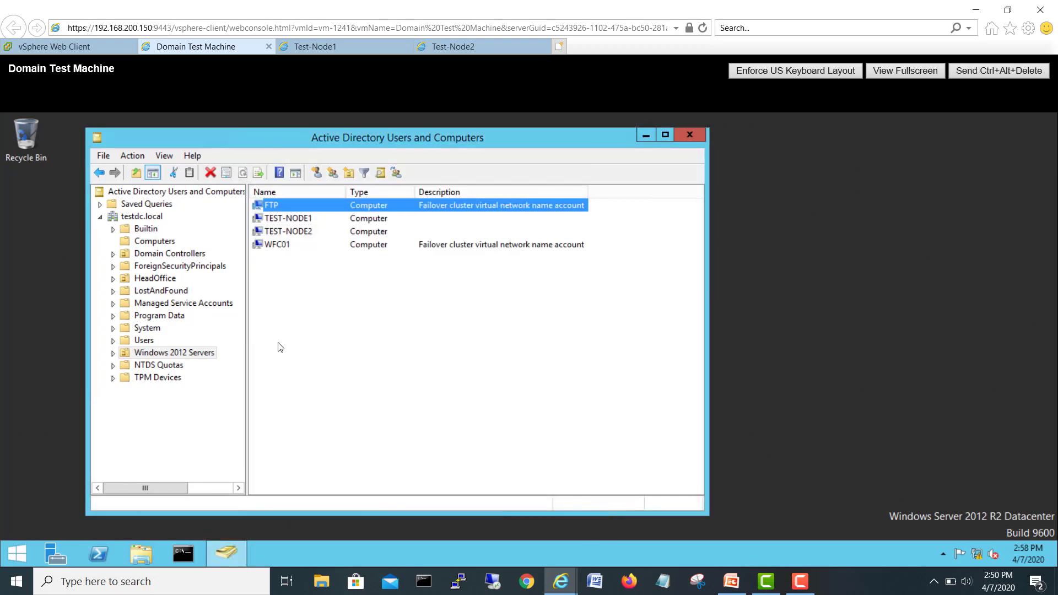
mouse_move(296, 213)
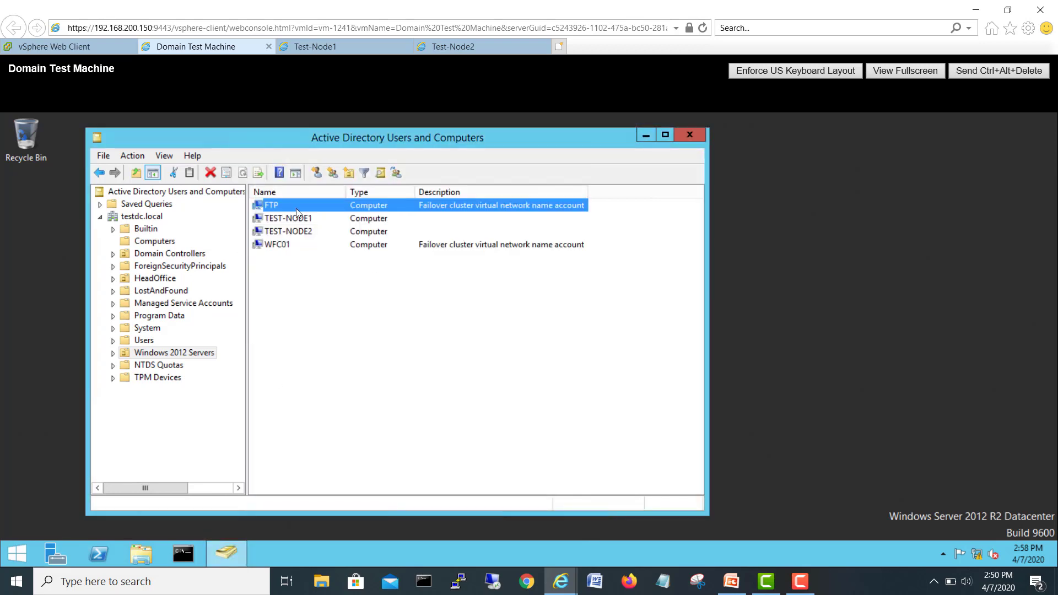
mouse_move(331, 46)
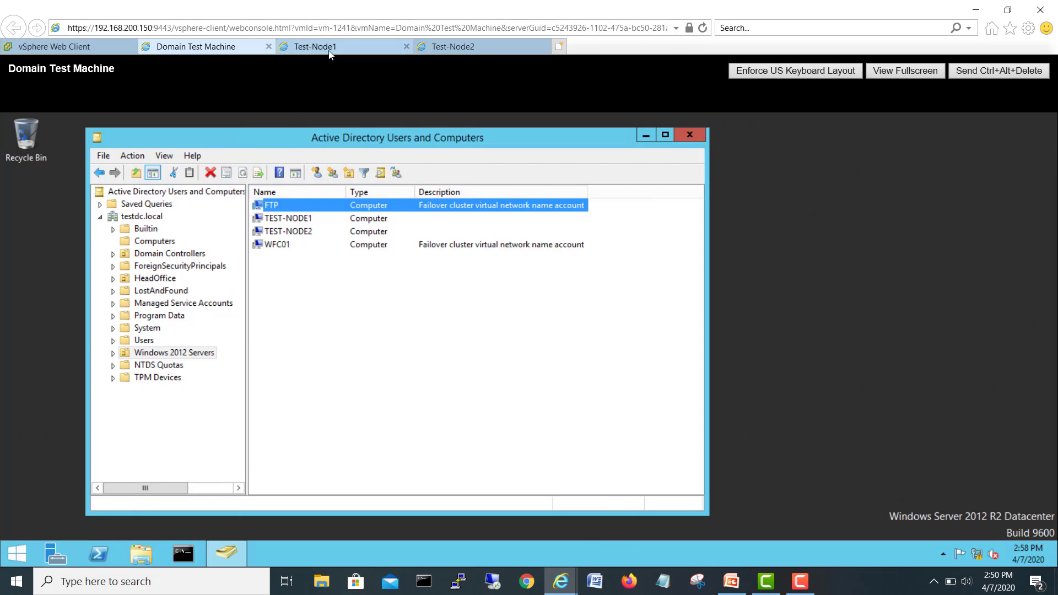
Step: On Test-Node1, review the FTP role's Failover properties with Test-Node1 preferred and confirm them
left_click(315, 46)
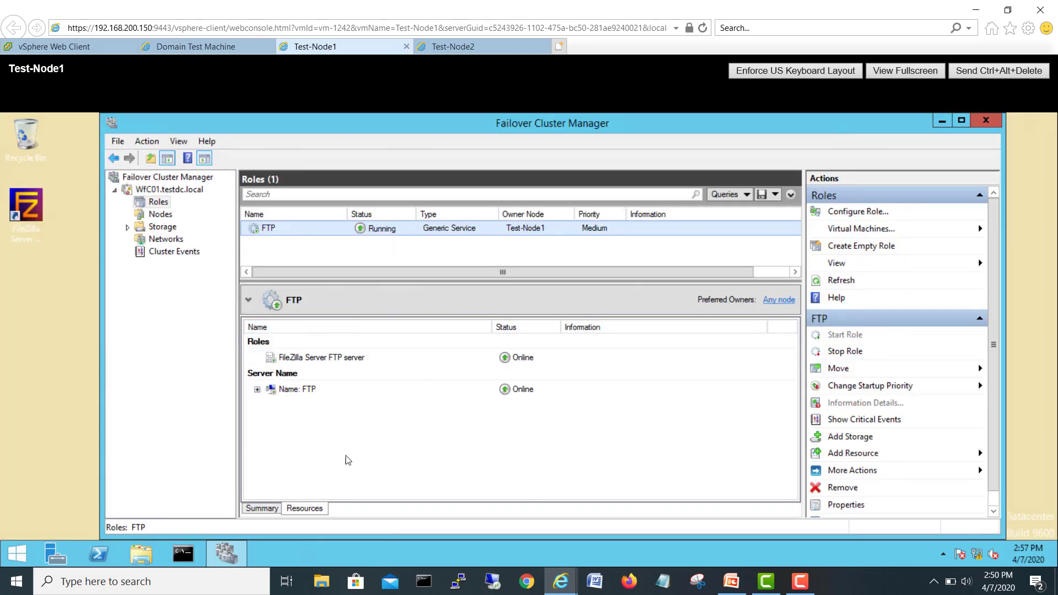
right_click(268, 228)
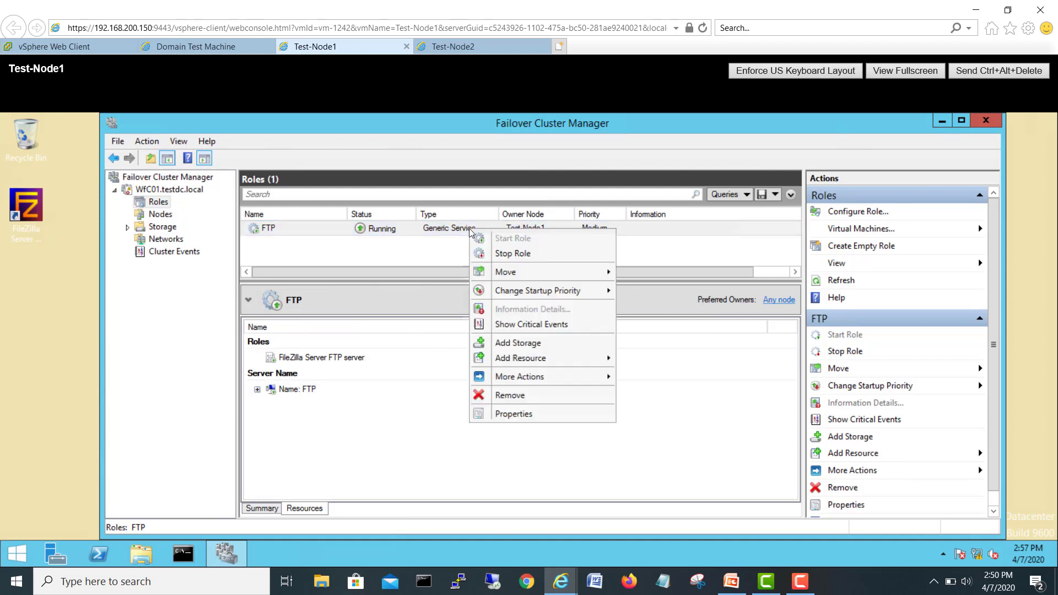
left_click(513, 413)
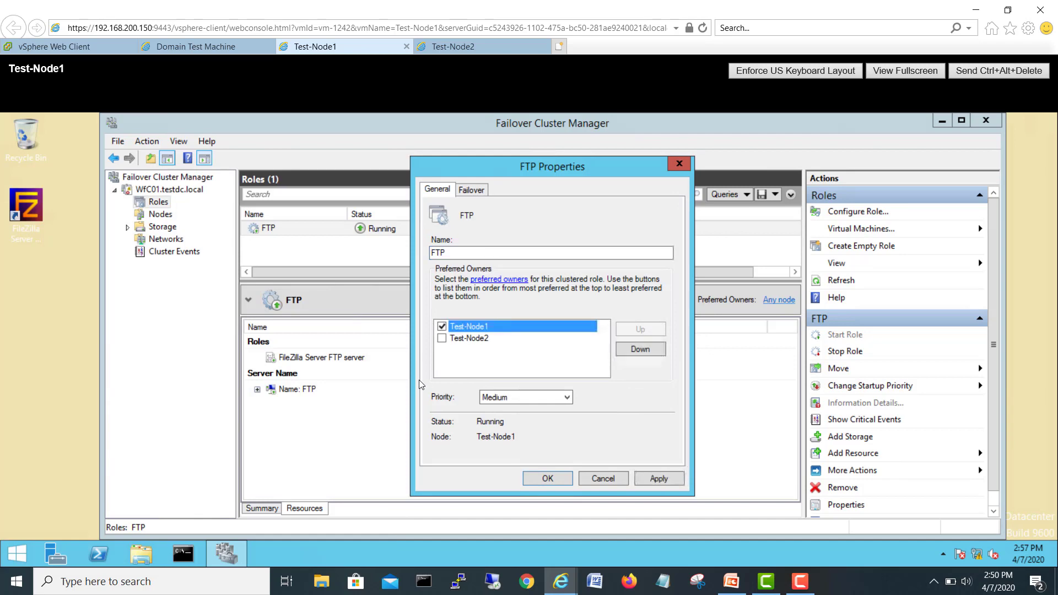
left_click(470, 189)
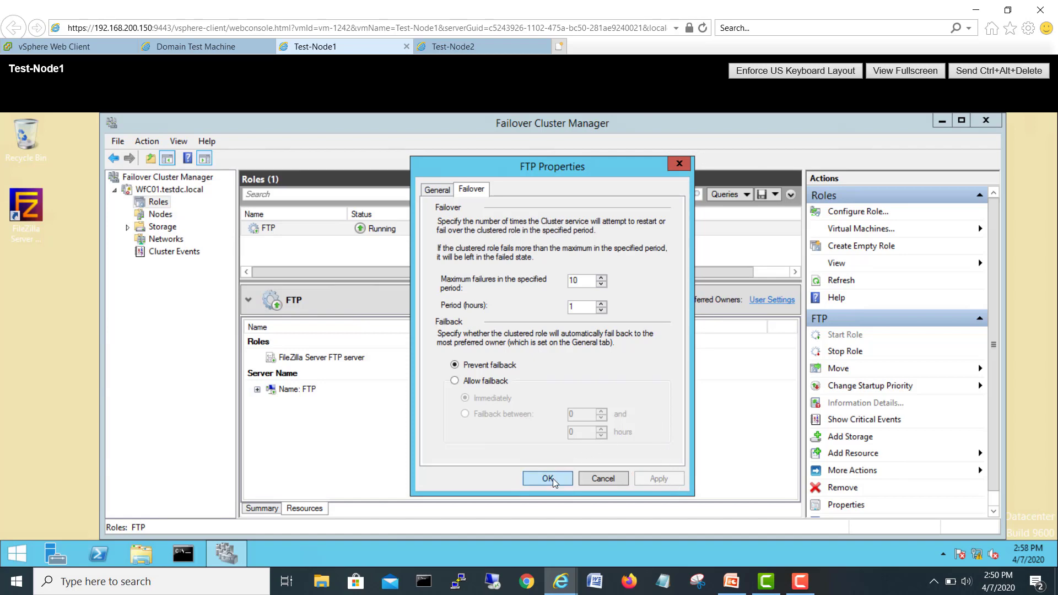
left_click(547, 479)
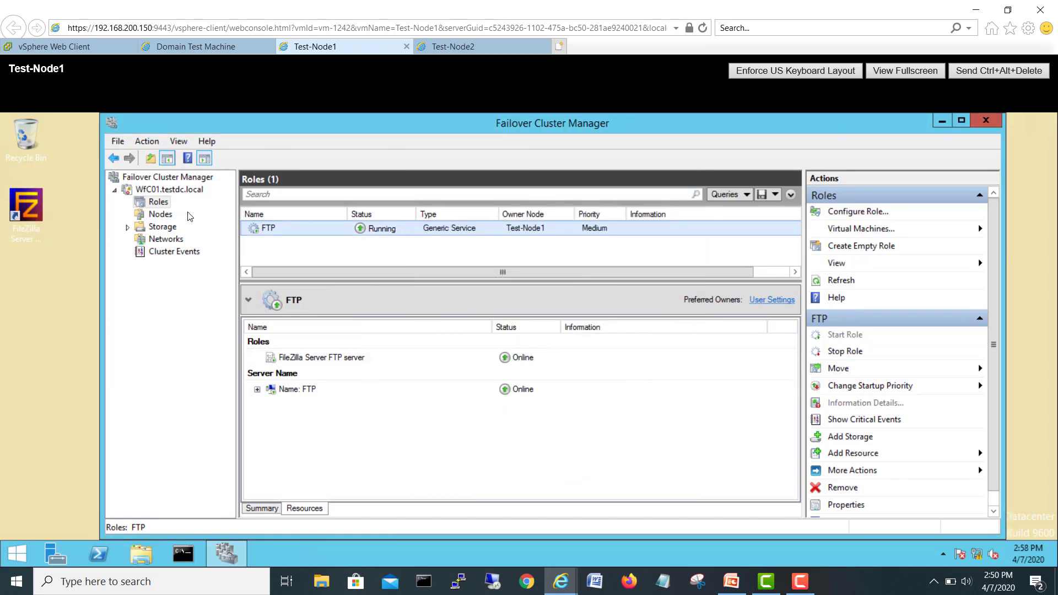
mouse_move(519, 235)
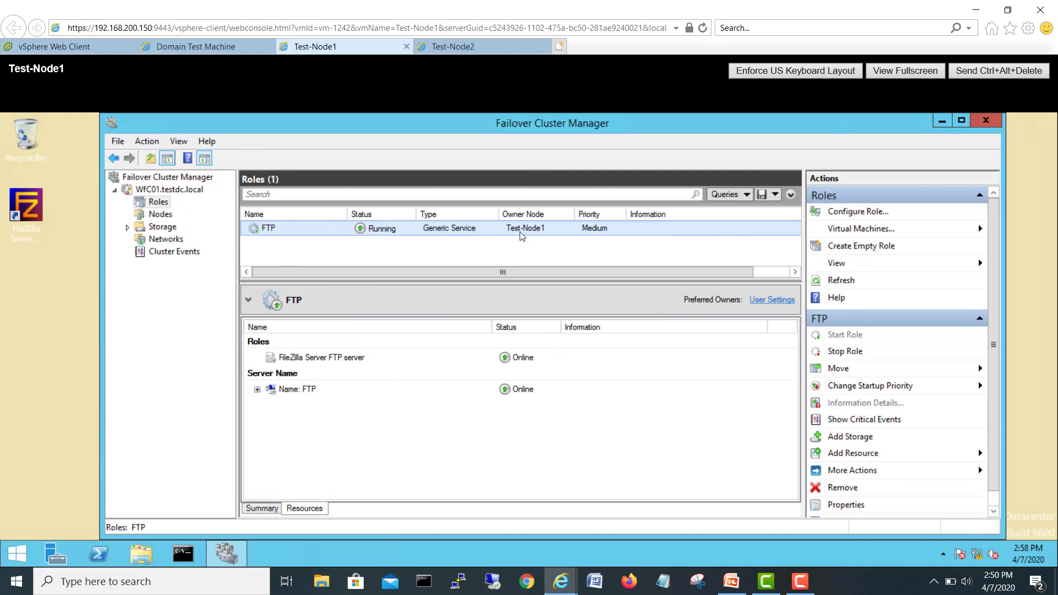
left_click(453, 46)
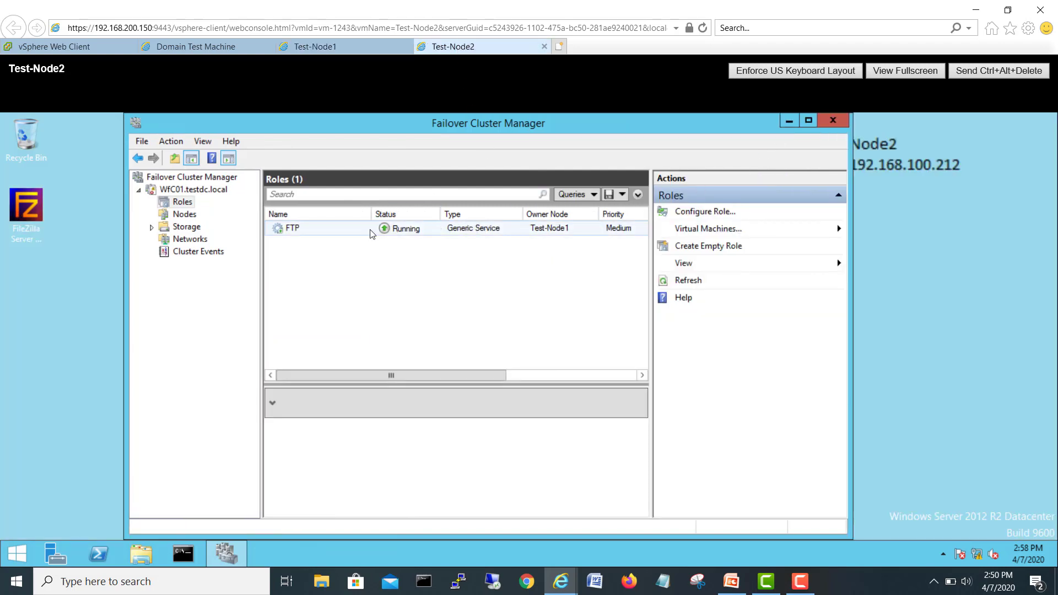
Step: Open the Services console on Test-Node2 and compare it with Test-Node1's list
left_click(292, 228)
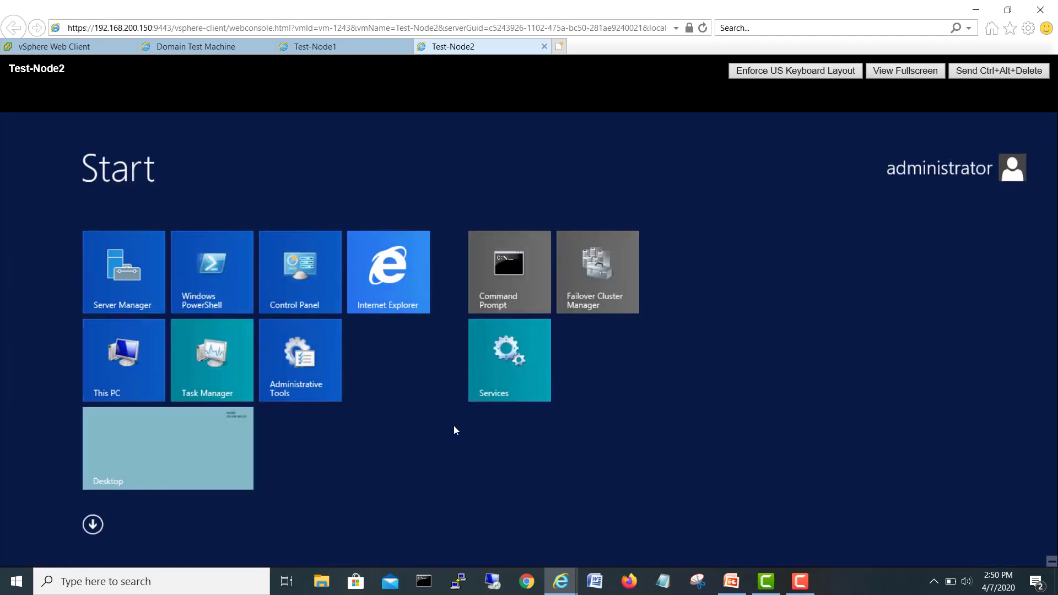
left_click(509, 359)
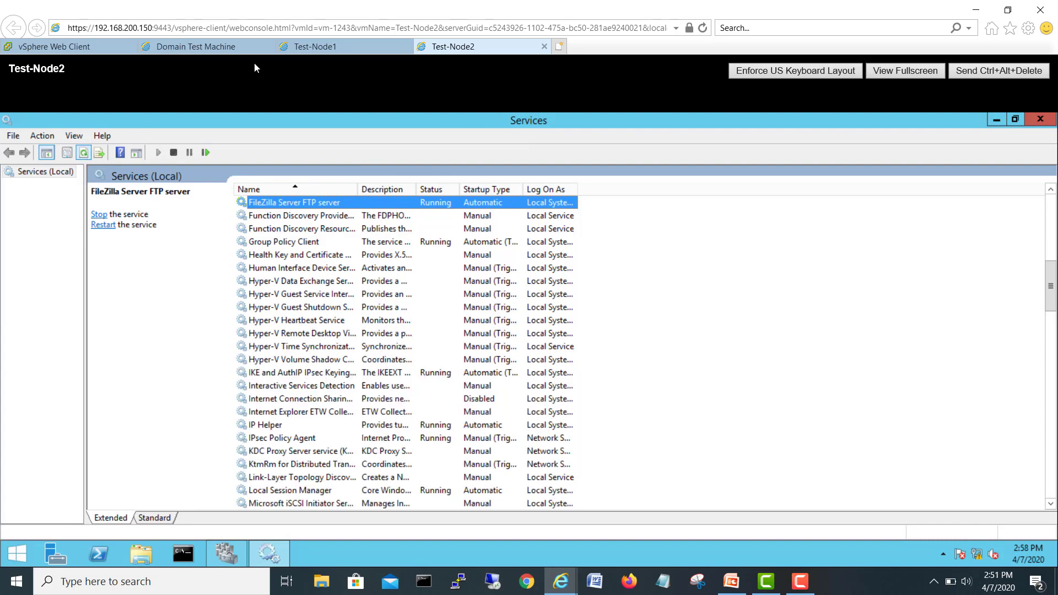
left_click(315, 46)
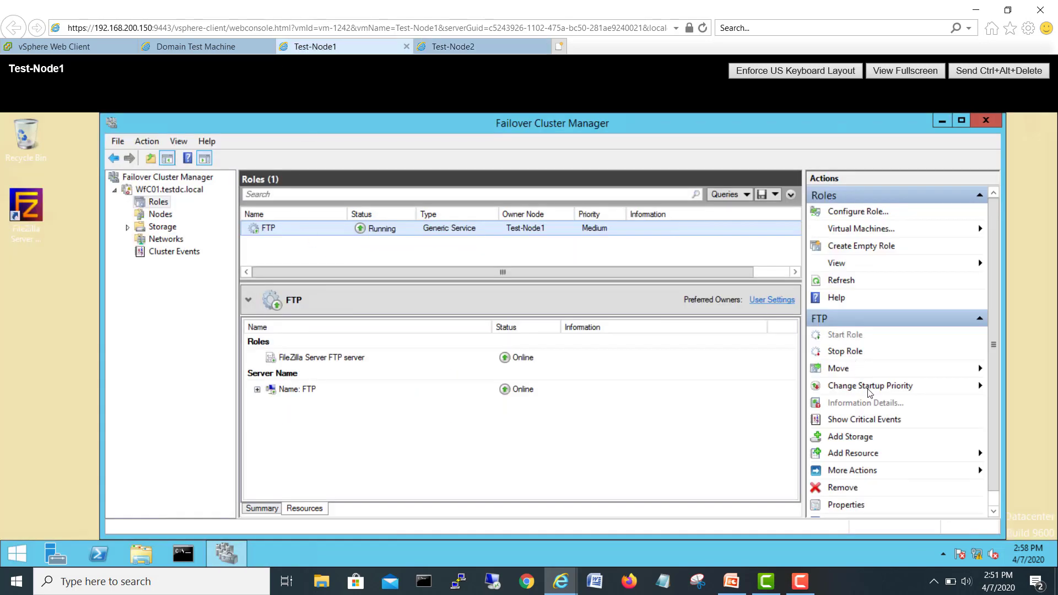
mouse_move(841, 280)
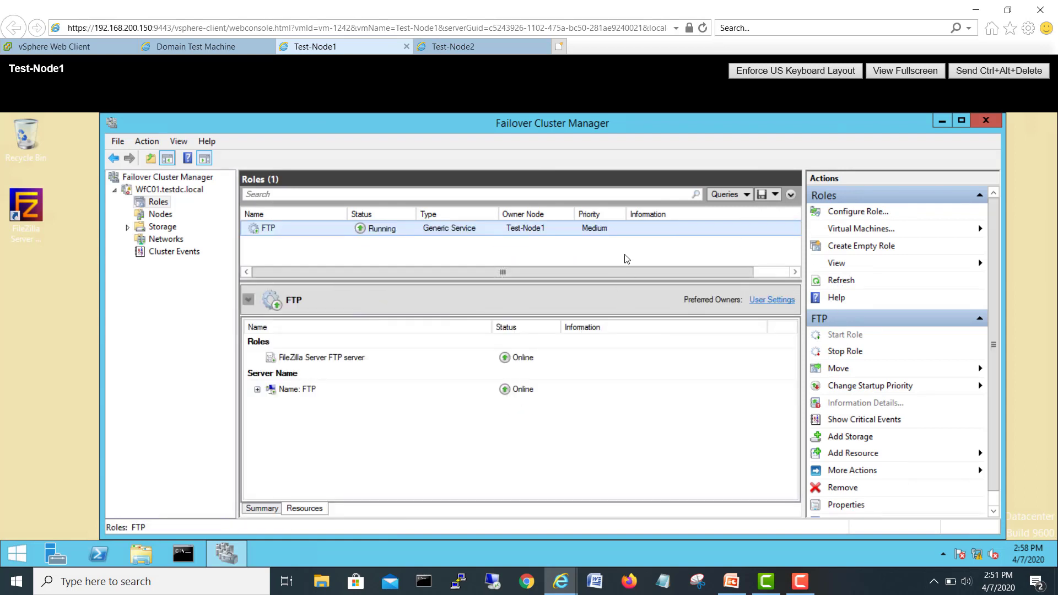
left_click(453, 47)
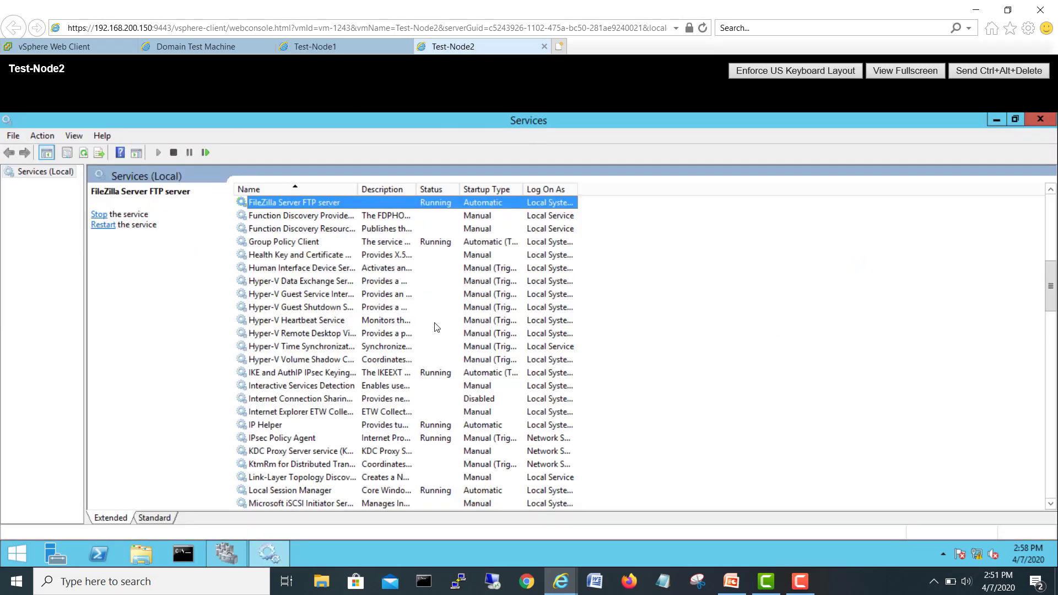
mouse_move(322, 316)
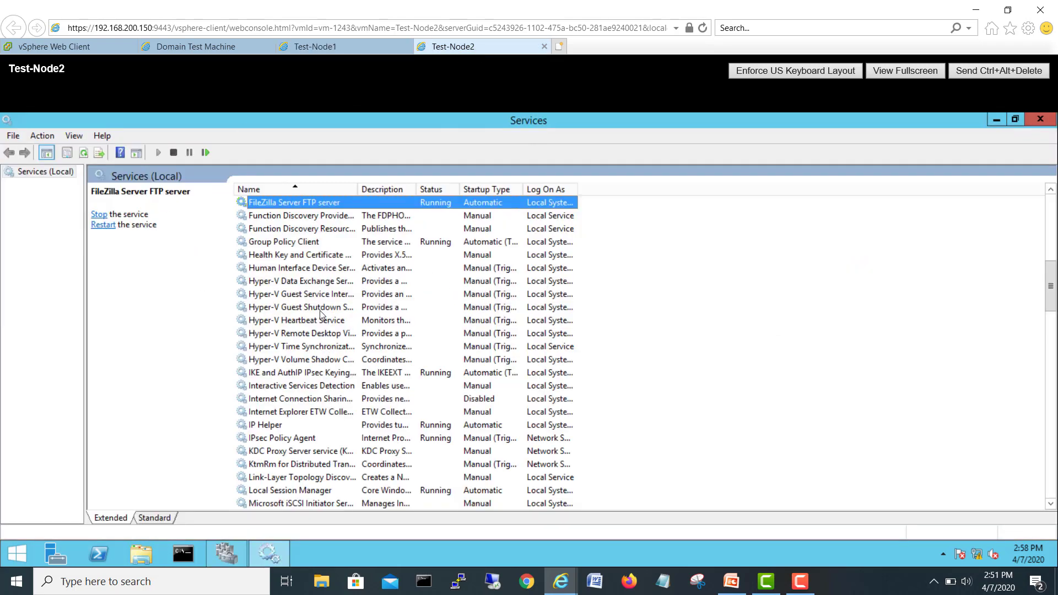
Step: Locate FileZilla Server FTP server on both nodes: Manual on Test-Node1, Automatic on Test-Node2
left_click(300, 307)
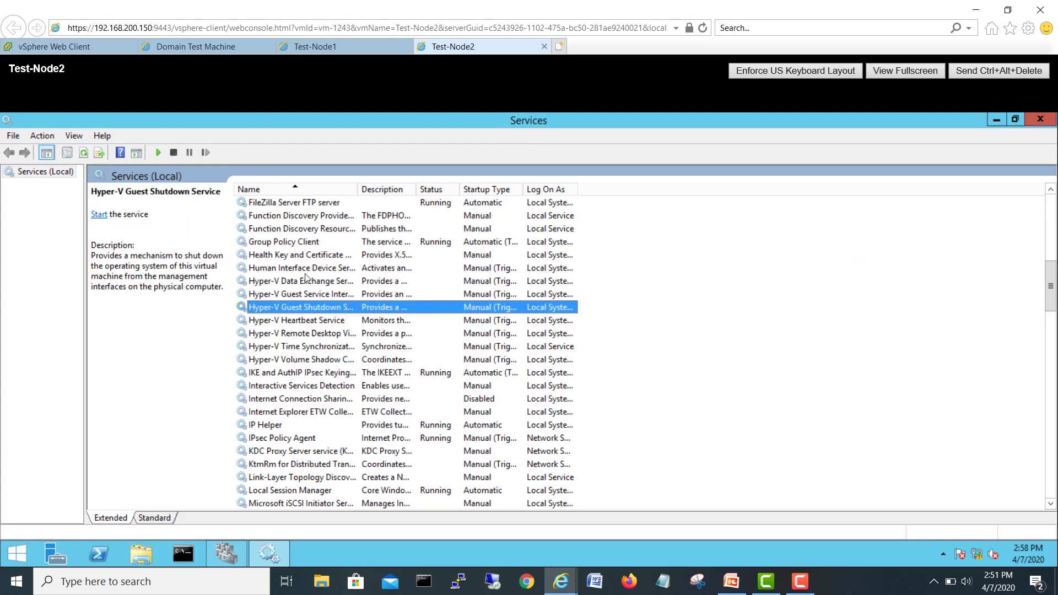
left_click(300, 229)
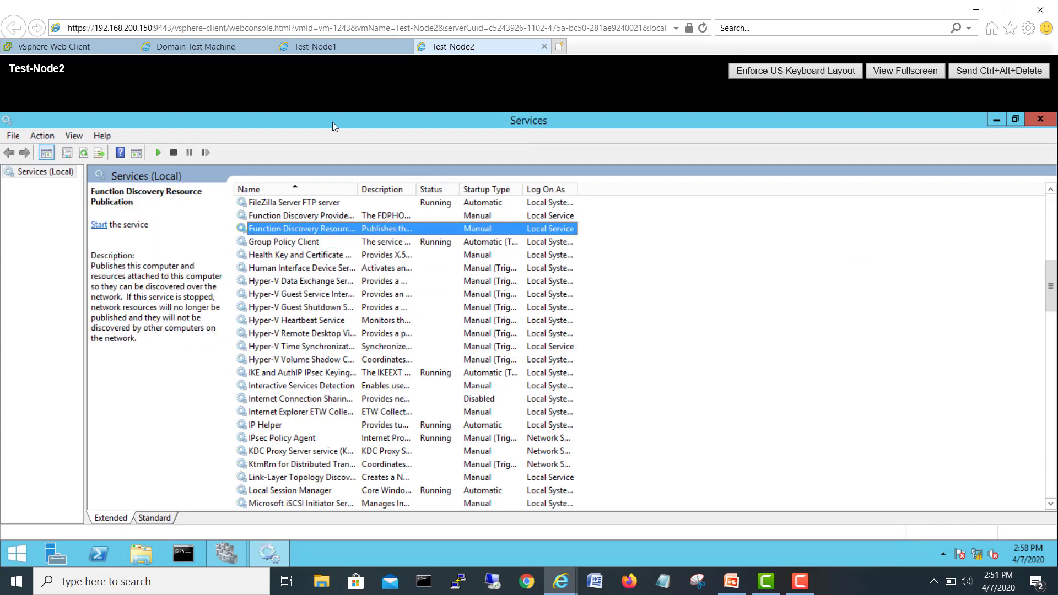
left_click(314, 46)
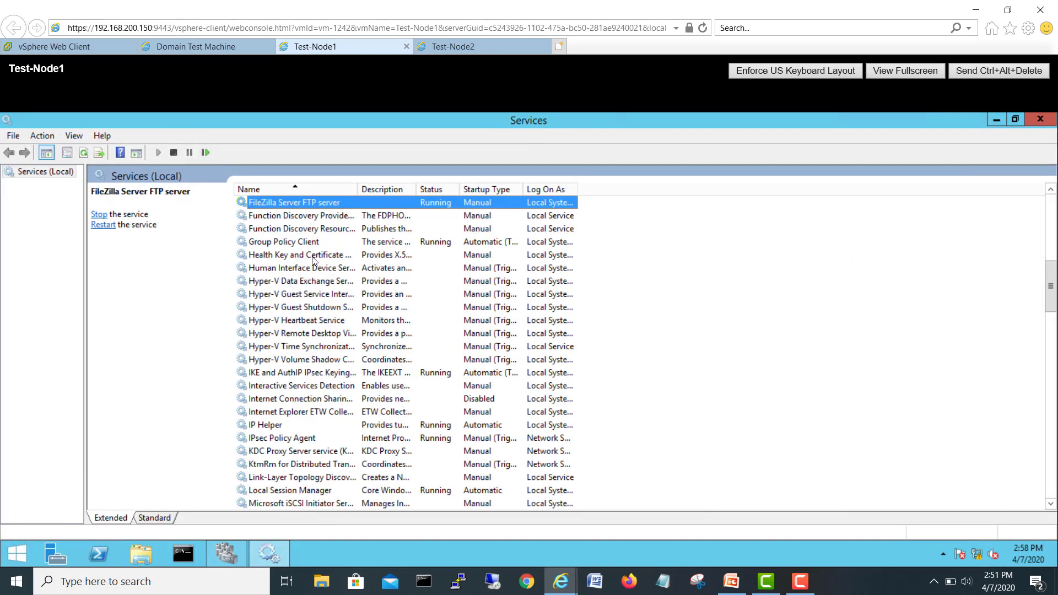
mouse_move(389, 81)
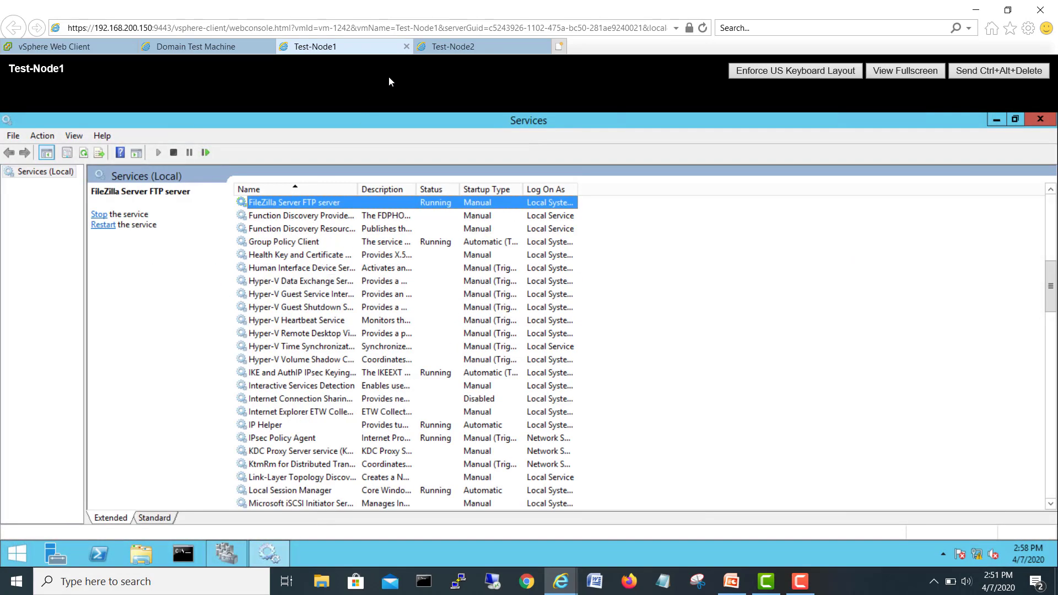
left_click(452, 47)
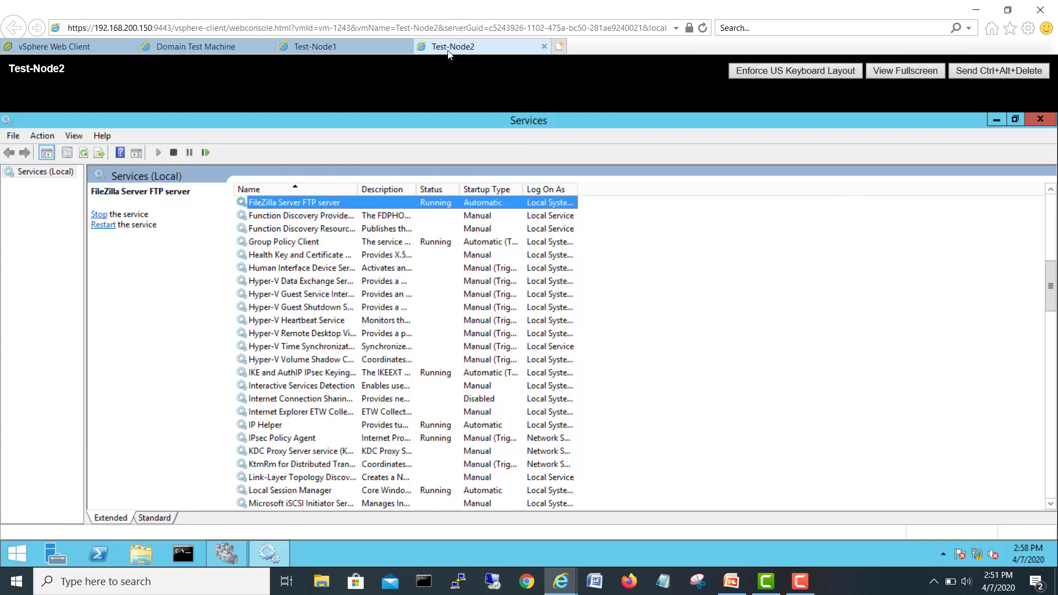
mouse_move(382, 238)
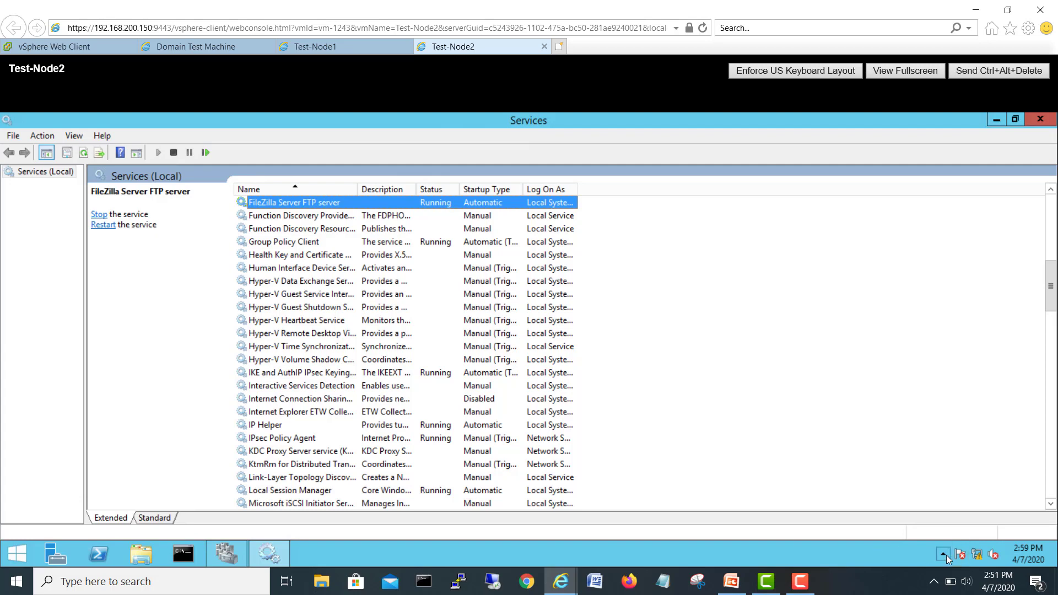
left_click(943, 553)
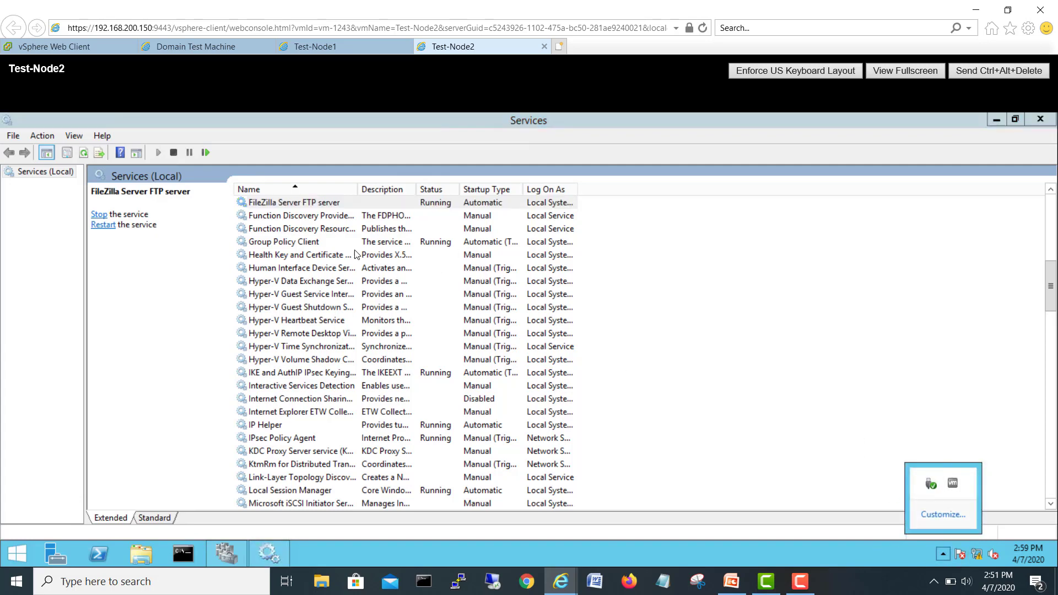
left_click(296, 203)
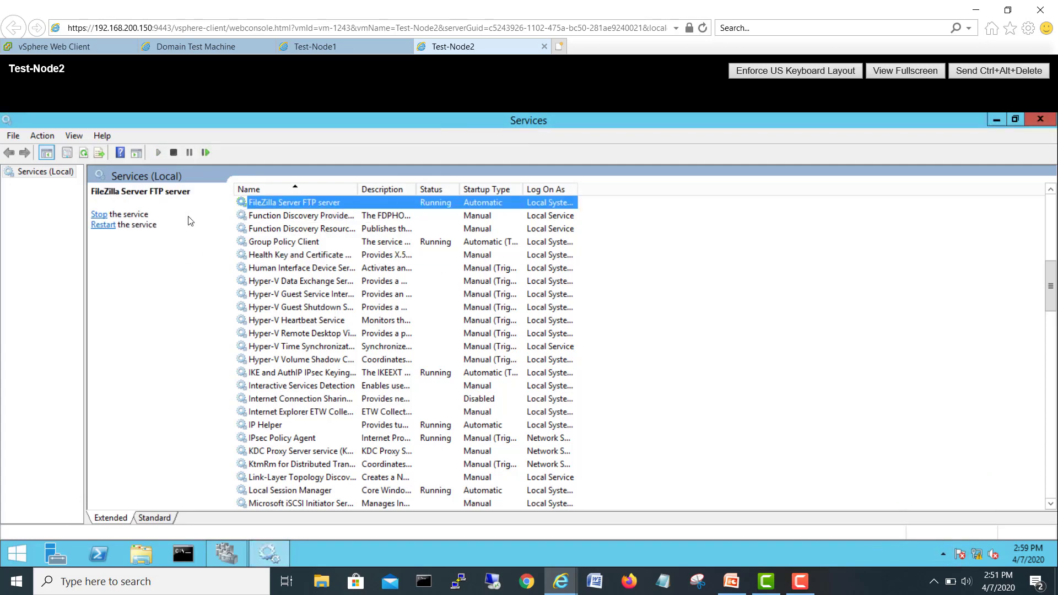
mouse_move(477, 295)
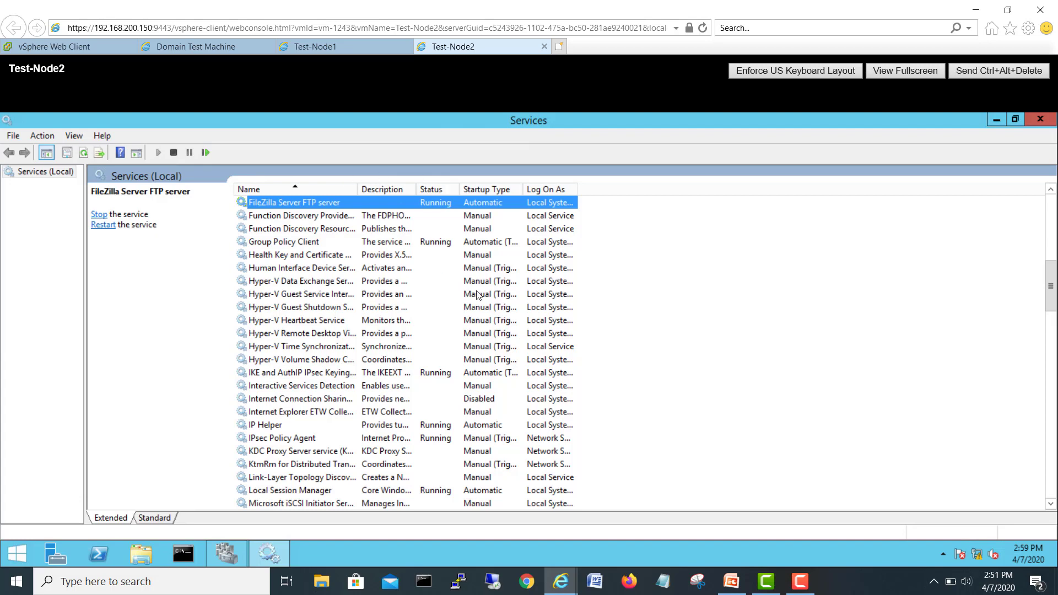
Step: View the FileZilla Server FTP server service properties and its startup type choices, leaving Automatic
right_click(295, 202)
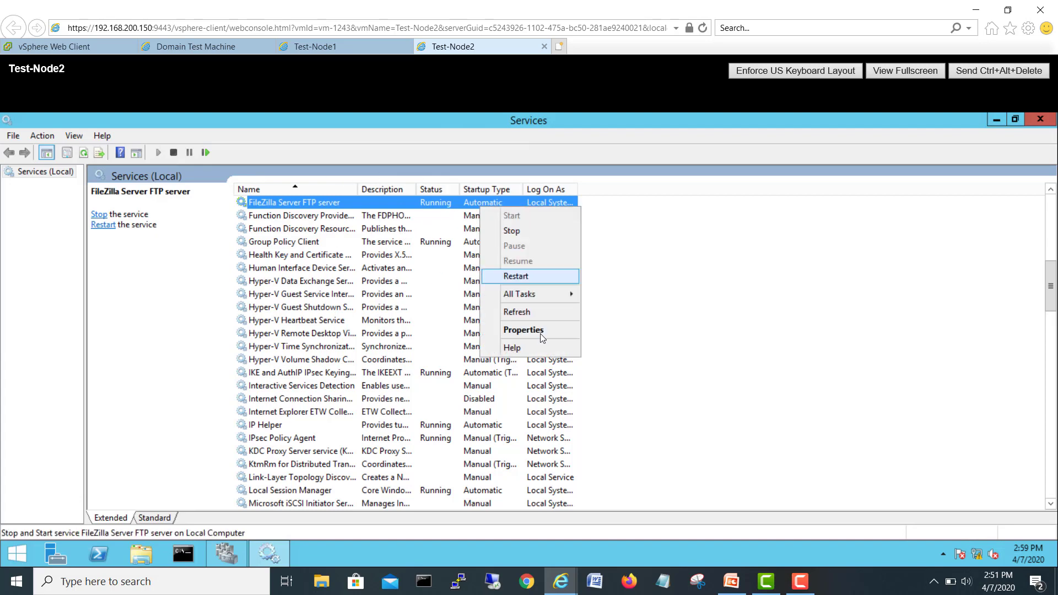
left_click(524, 330)
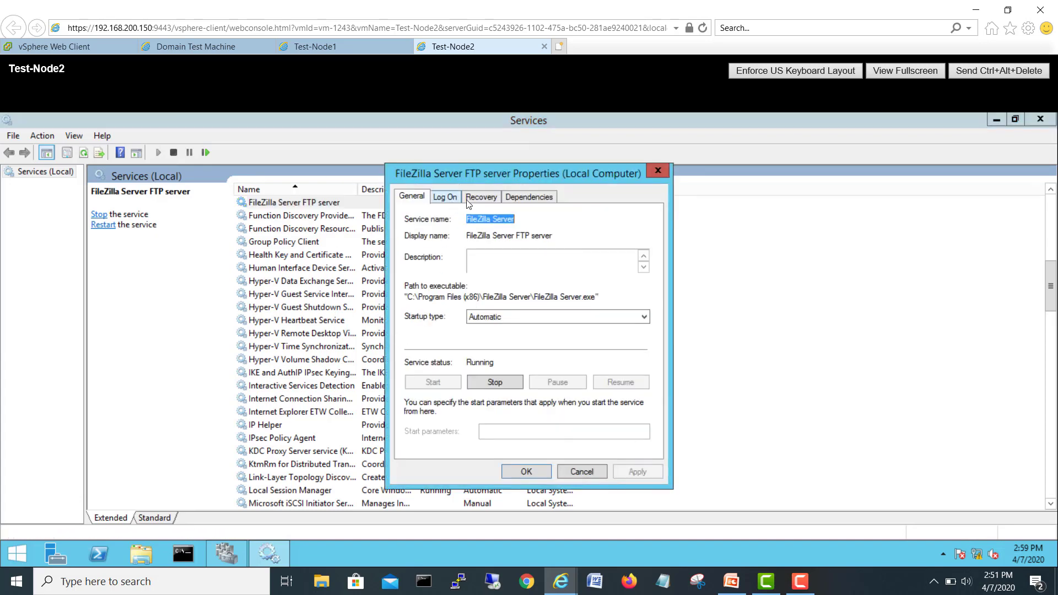
left_click(641, 316)
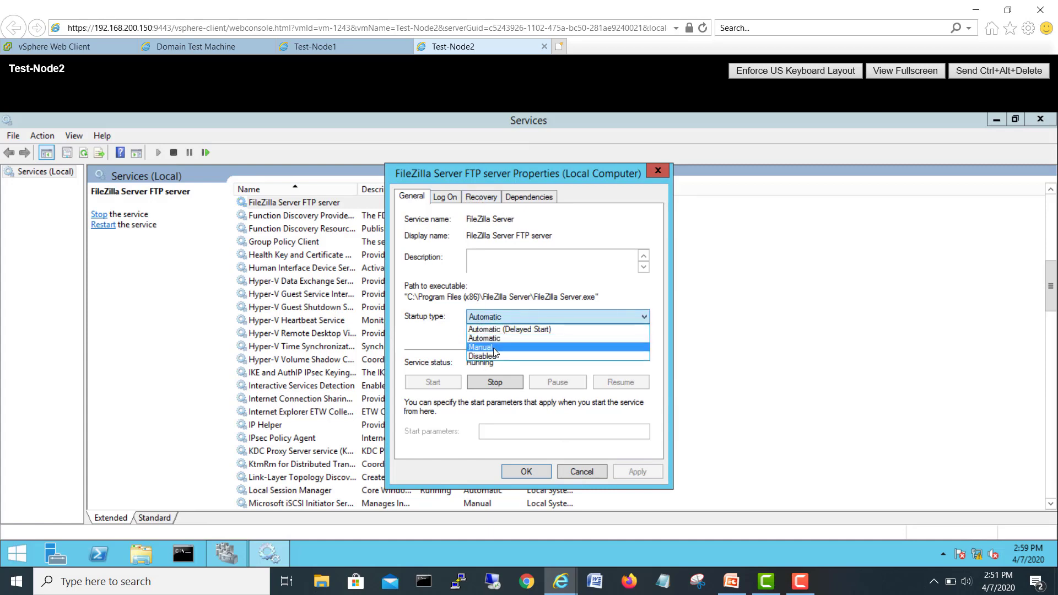
left_click(482, 338)
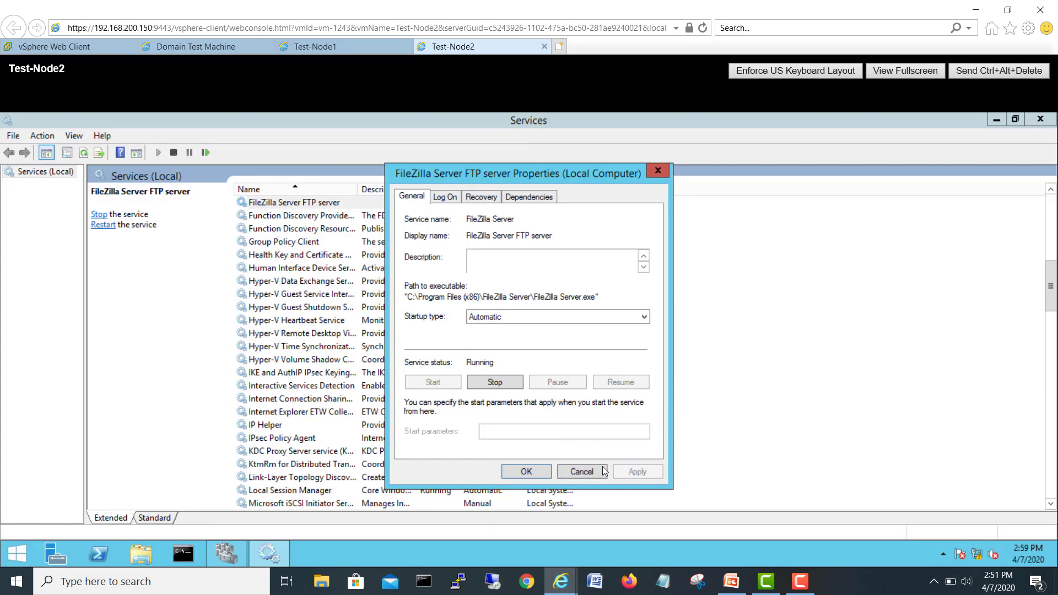
Step: After comparing with Test-Node1, set the FileZilla service on Test-Node2 to Manual startup
left_click(581, 471)
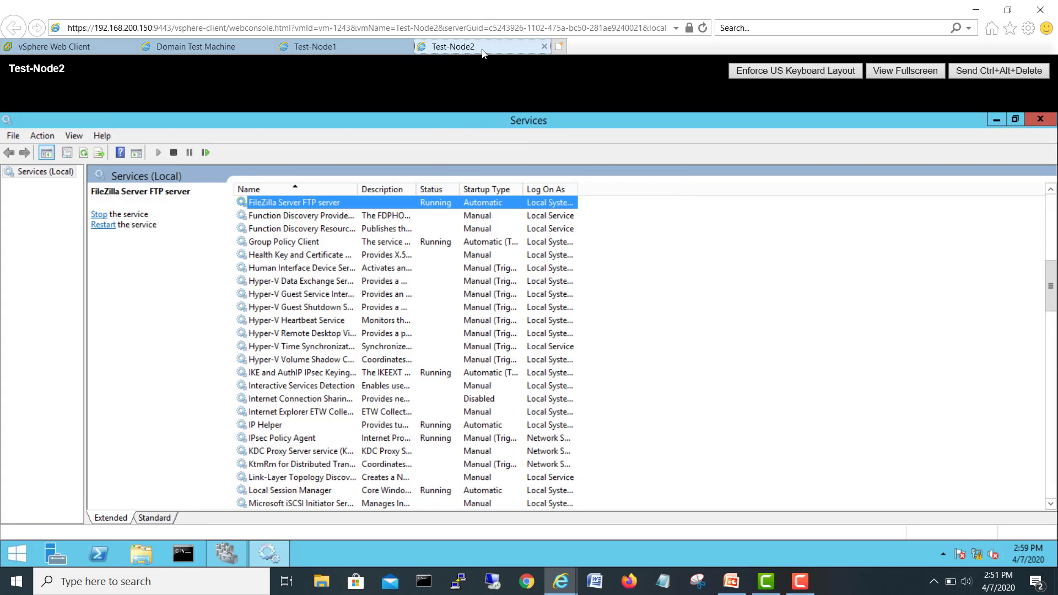
left_click(317, 46)
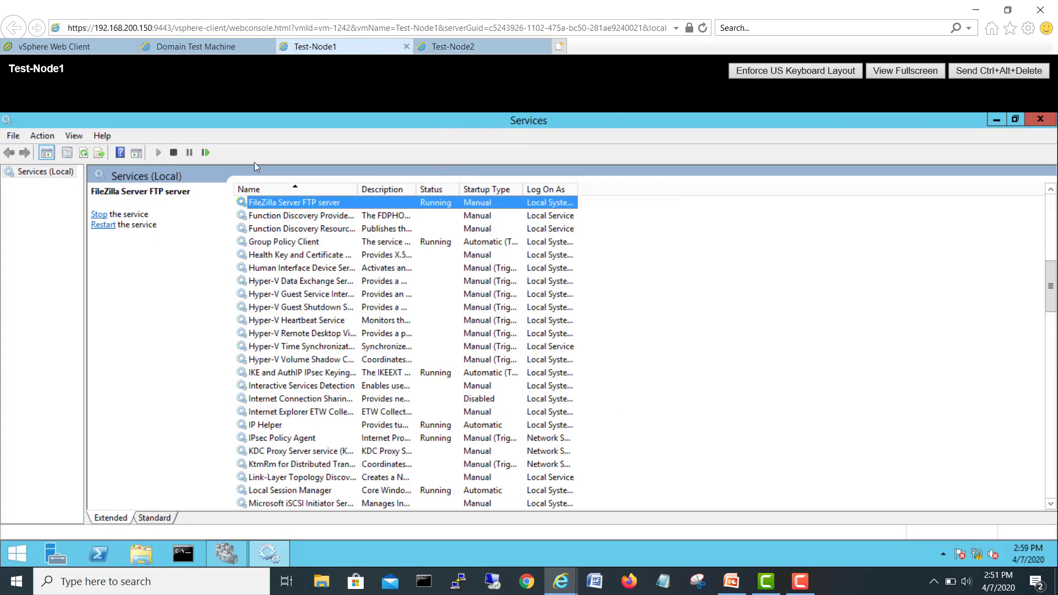
mouse_move(420, 190)
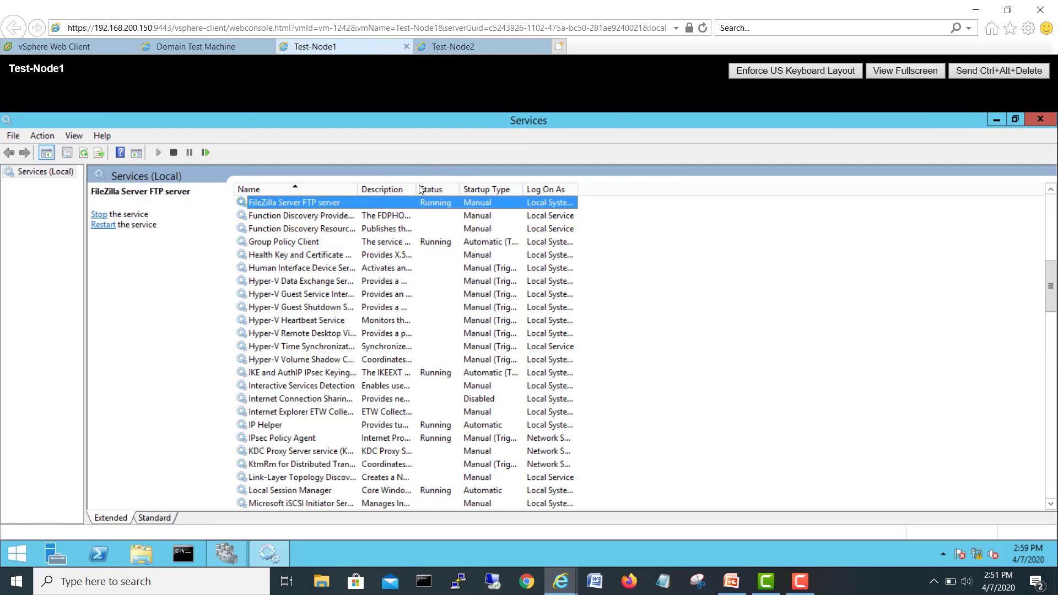
left_click(474, 47)
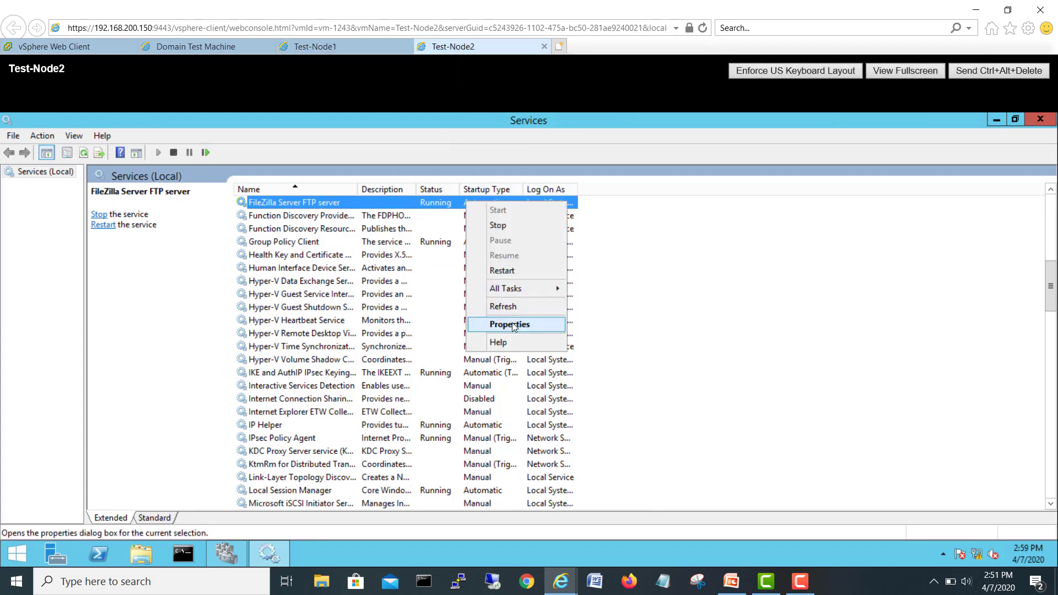
left_click(509, 324)
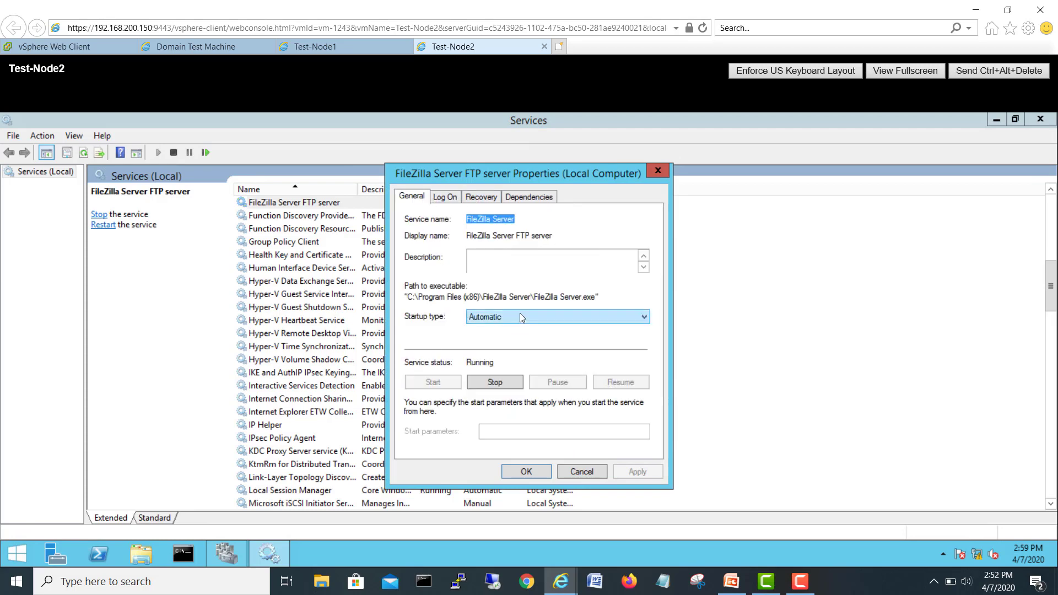
left_click(556, 316)
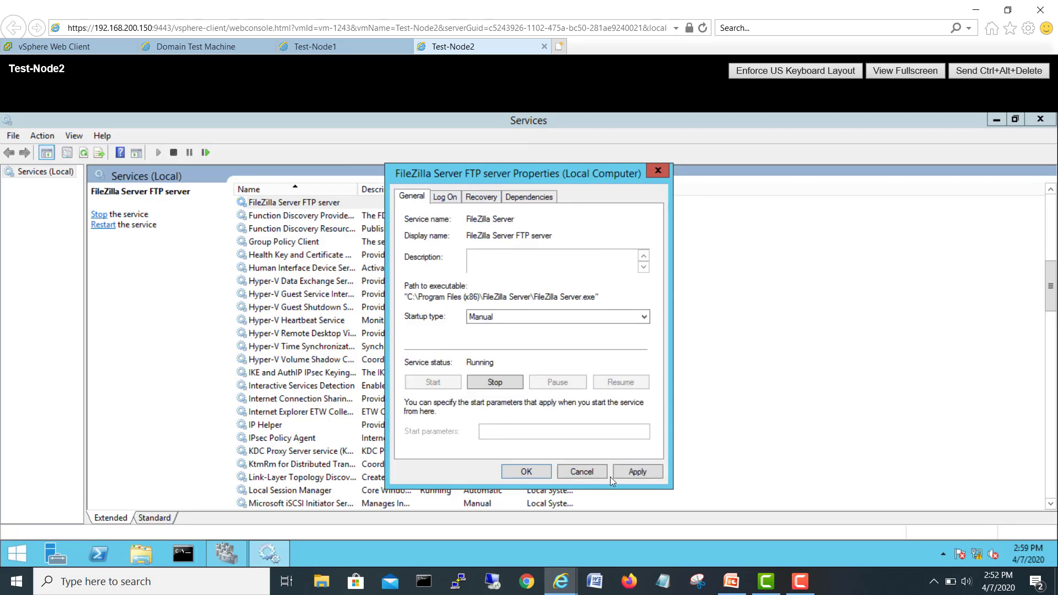
left_click(580, 471)
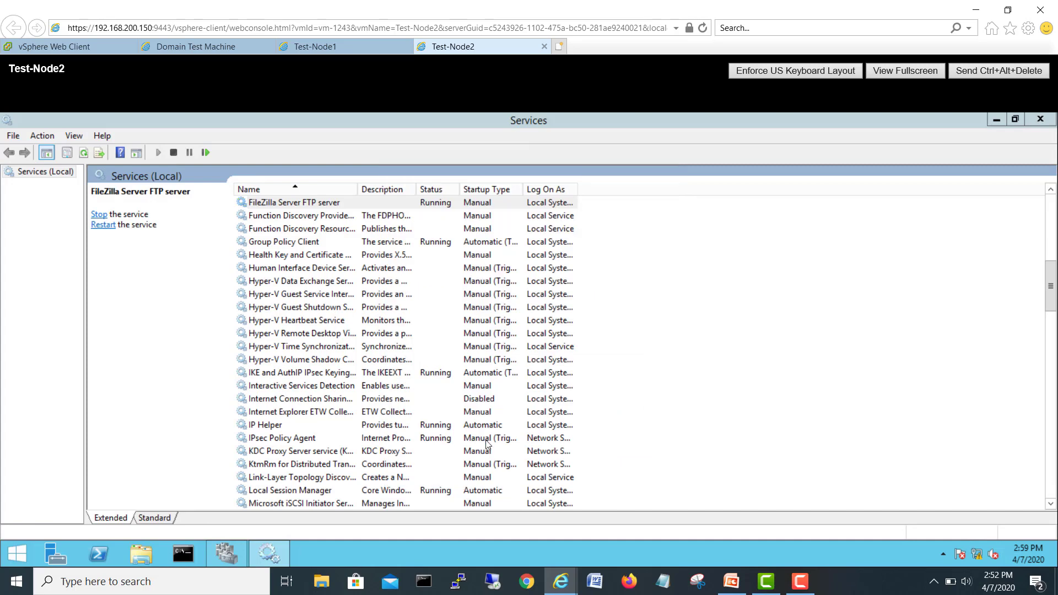
Step: Stop the FileZilla service on Test-Node2 and return to the Test-Node1 console
left_click(98, 214)
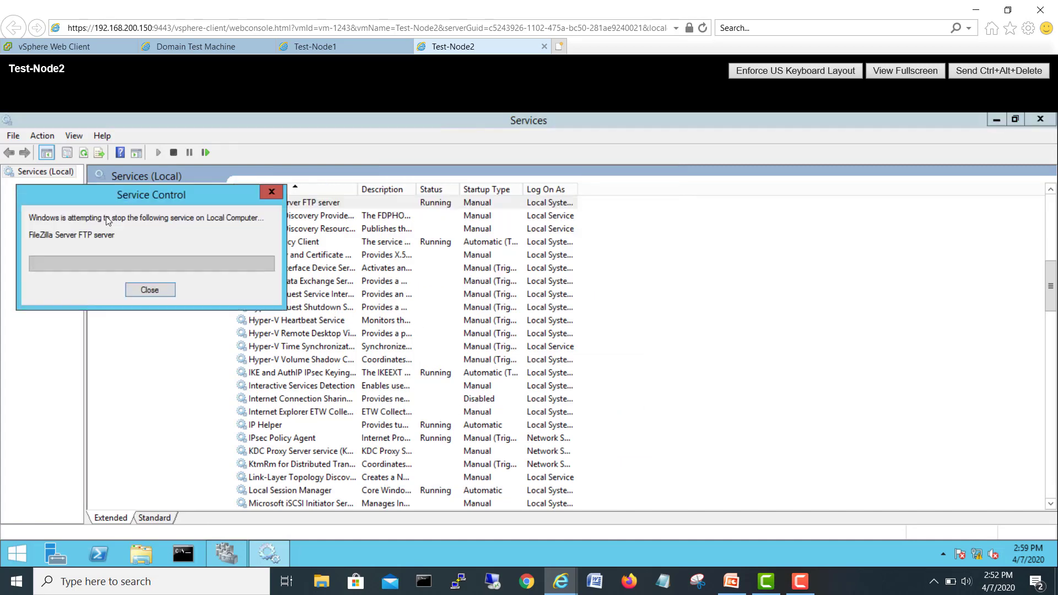
left_click(150, 290)
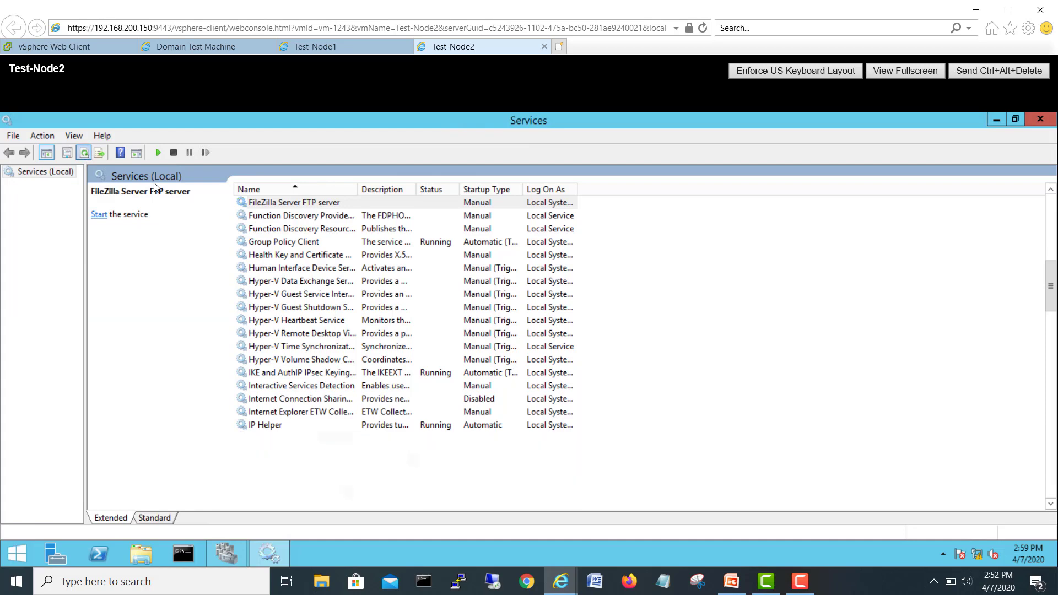
left_click(943, 554)
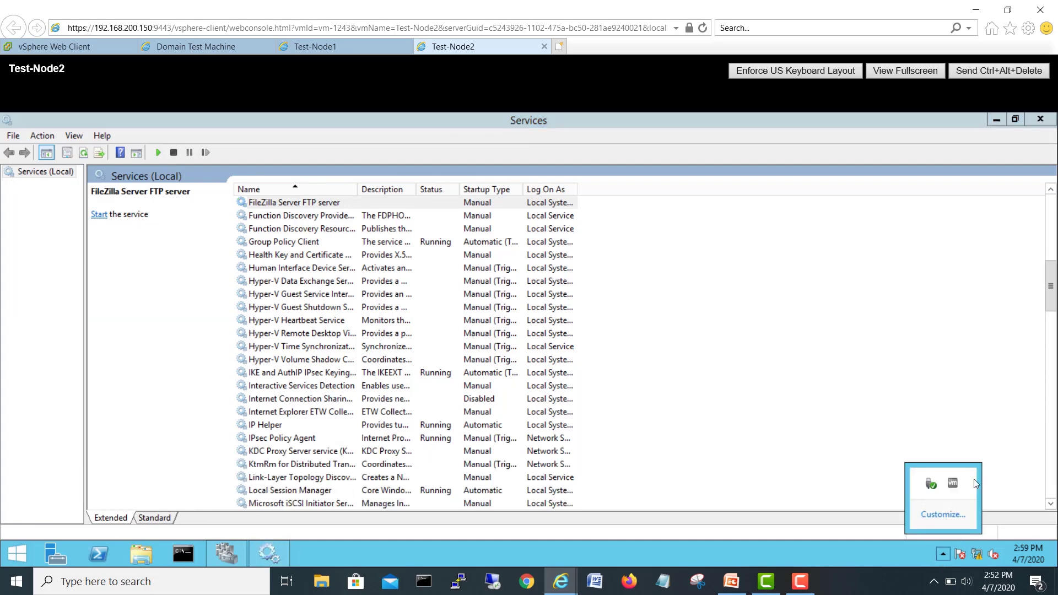
left_click(302, 229)
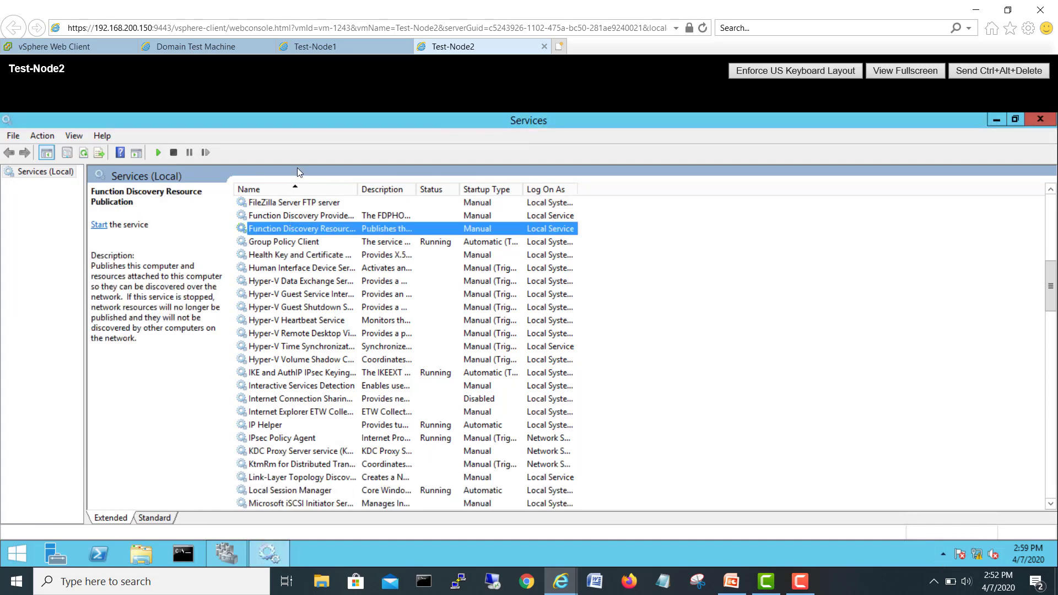
left_click(318, 46)
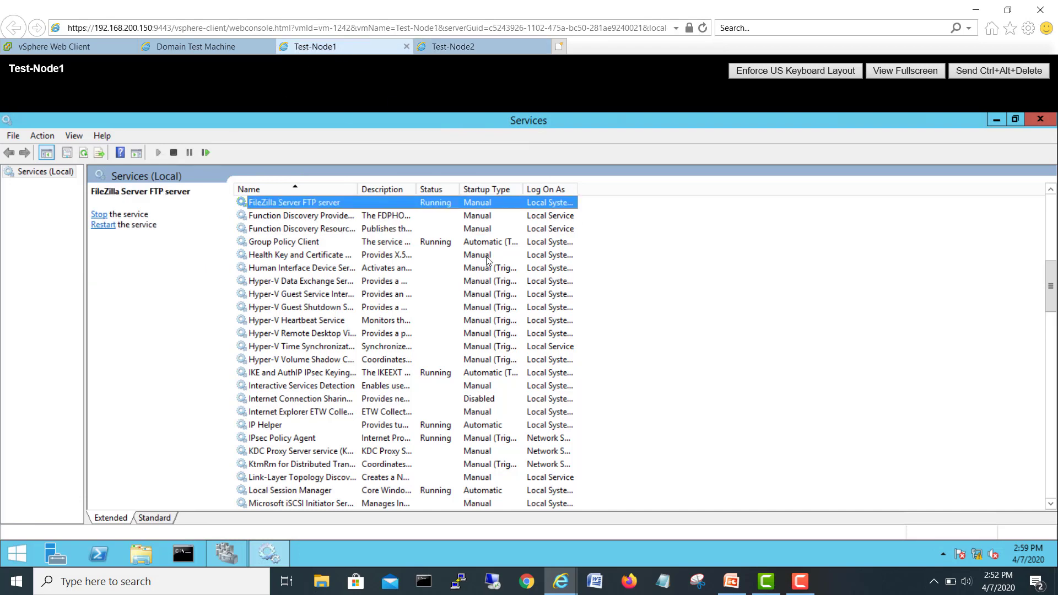
mouse_move(1043, 119)
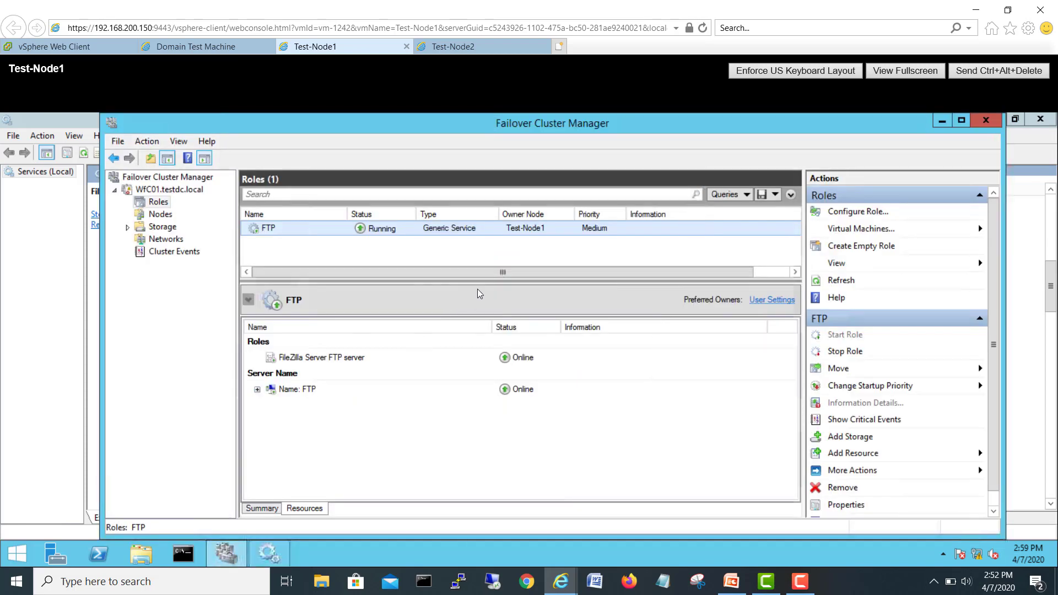
Step: Move the FTP cluster role from Test-Node1 to the best possible node, Test-Node2
right_click(268, 228)
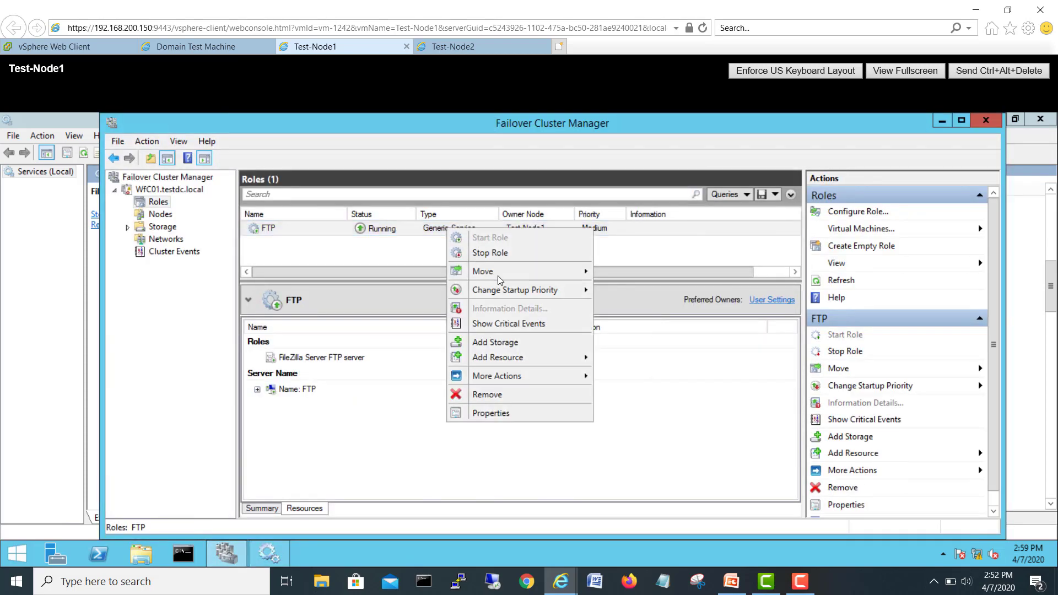
left_click(489, 253)
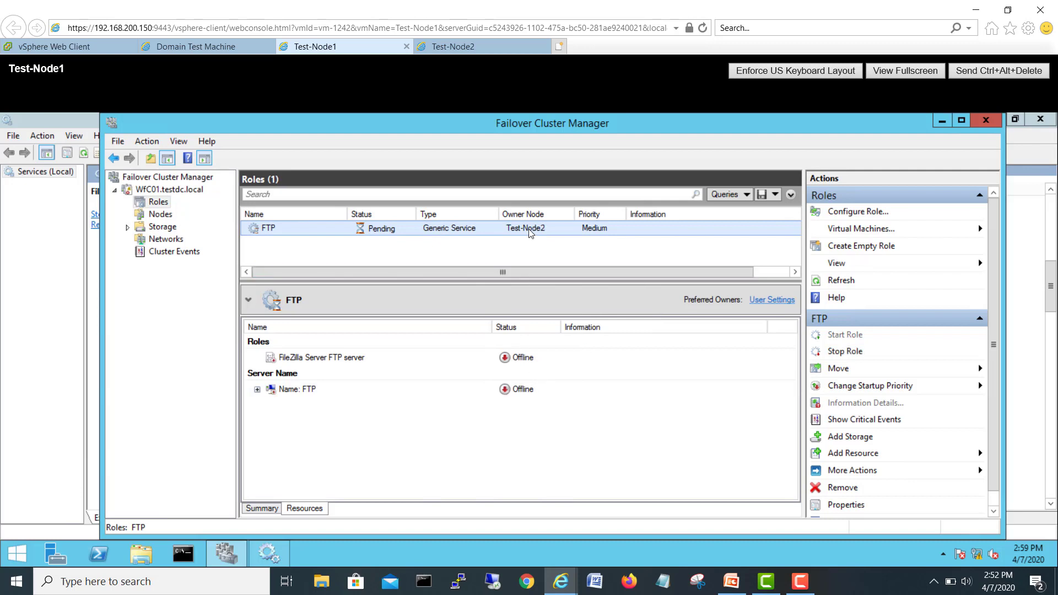
mouse_move(536, 238)
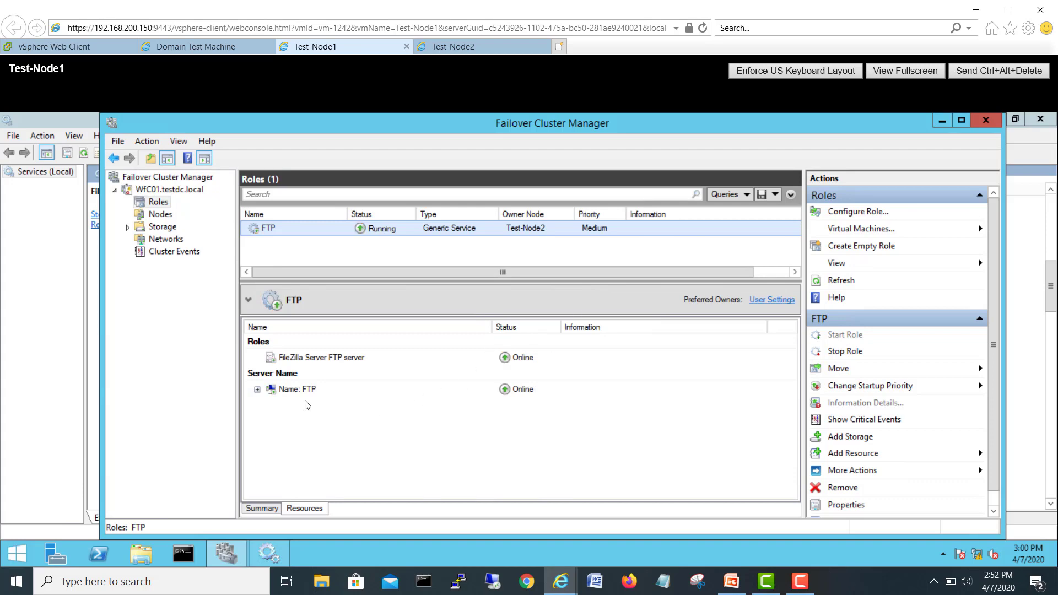
mouse_move(533, 236)
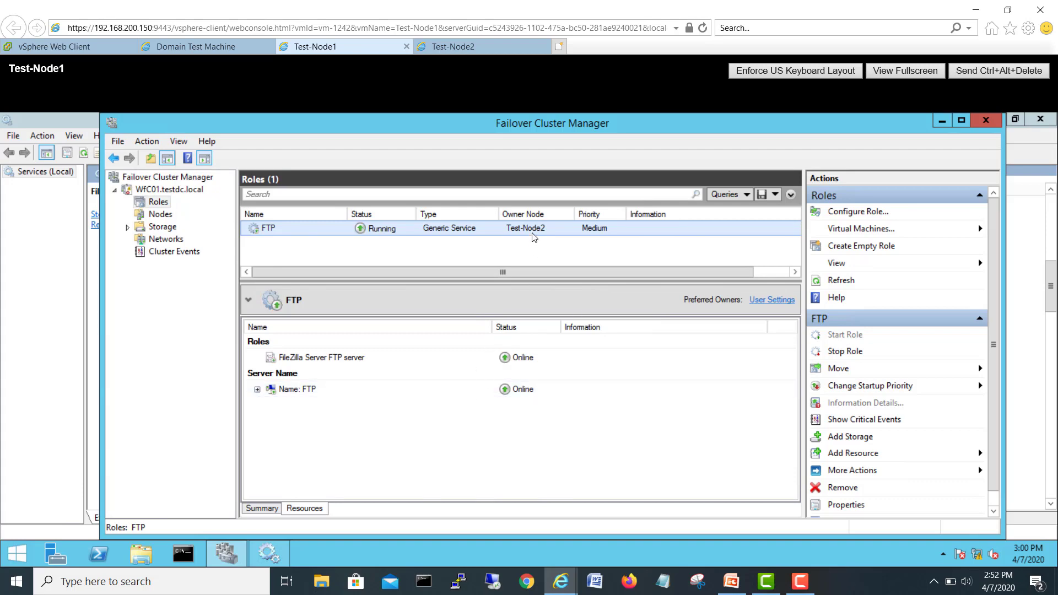
Step: Refresh Services on Test-Node2 to see FileZilla running, and compare with Test-Node1 where it is stopped
left_click(453, 46)
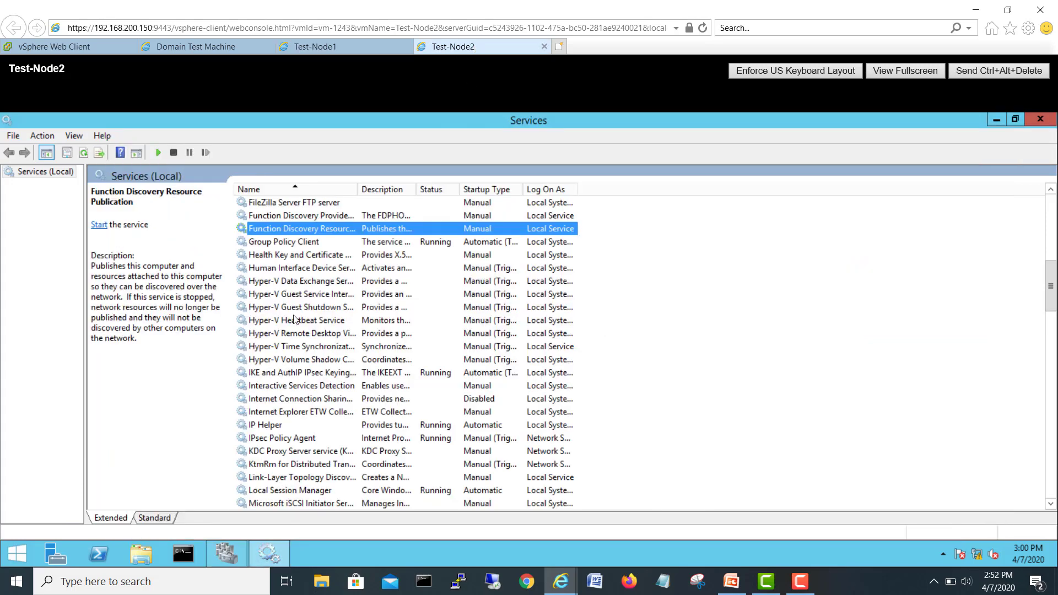
left_click(83, 152)
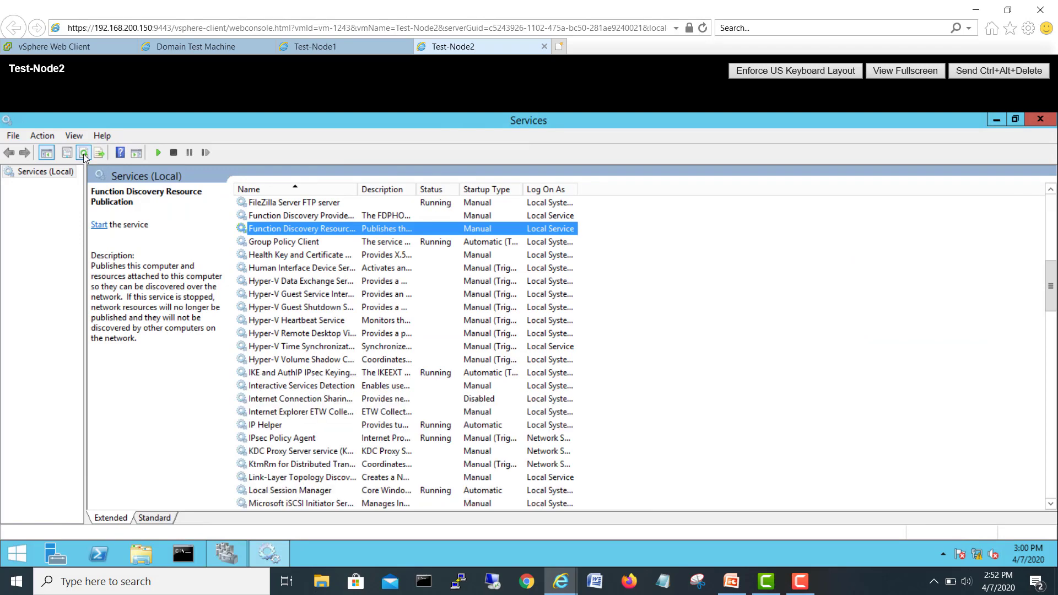
left_click(293, 203)
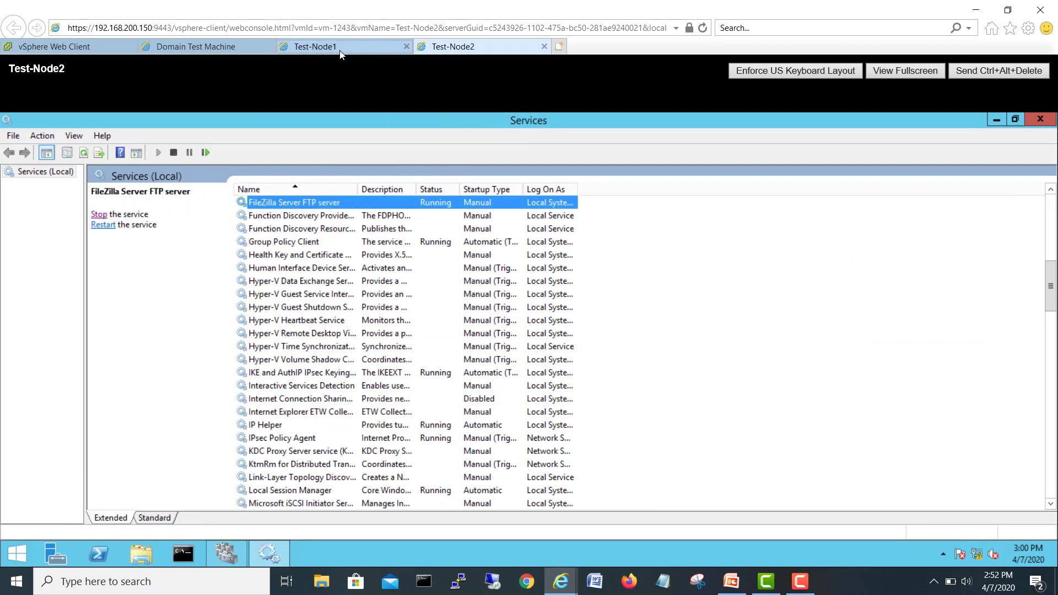
left_click(315, 46)
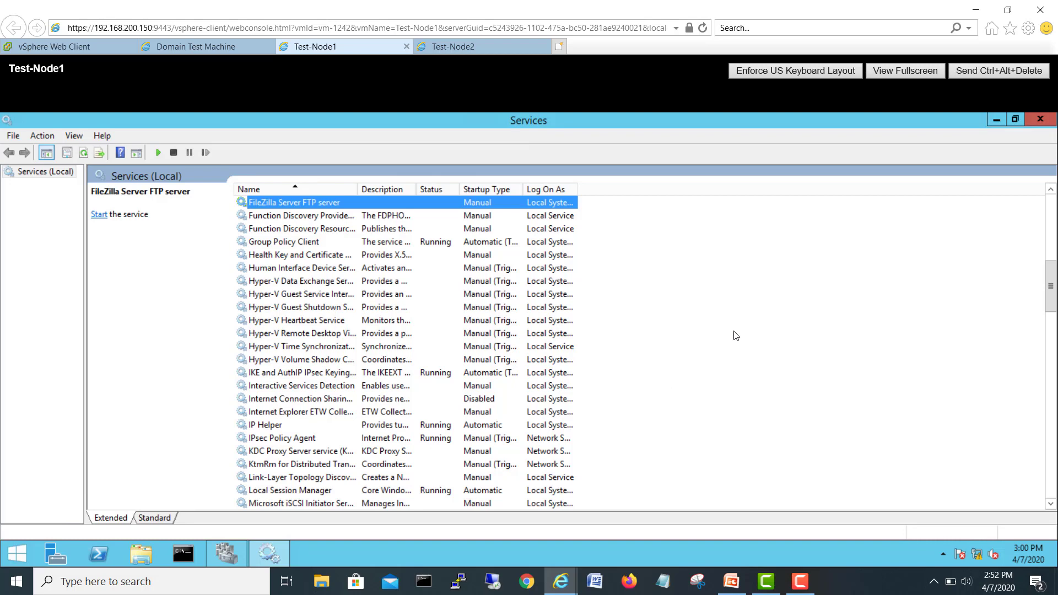
mouse_move(534, 230)
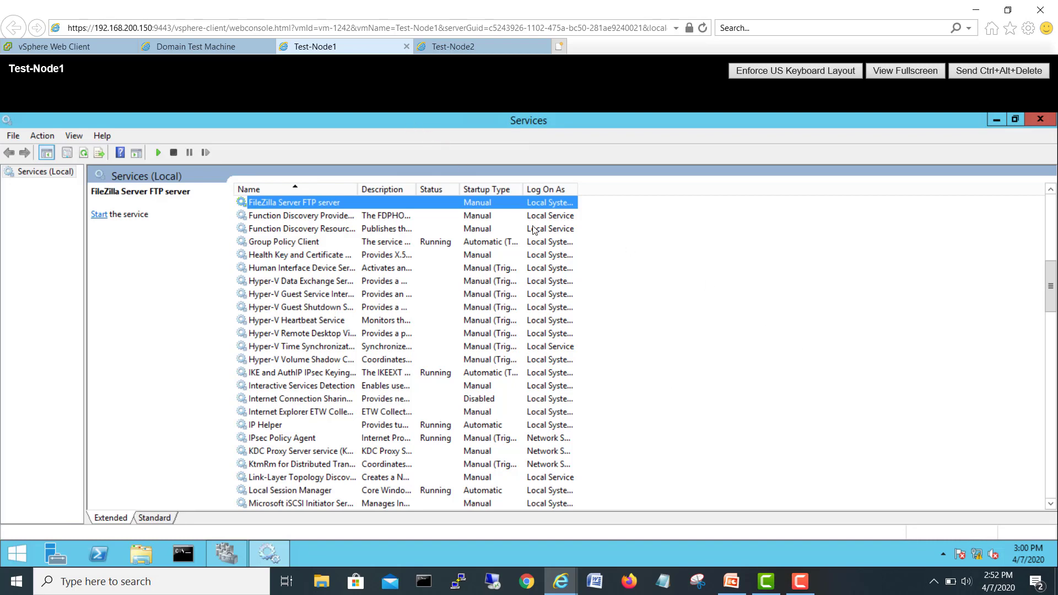
mouse_move(468, 320)
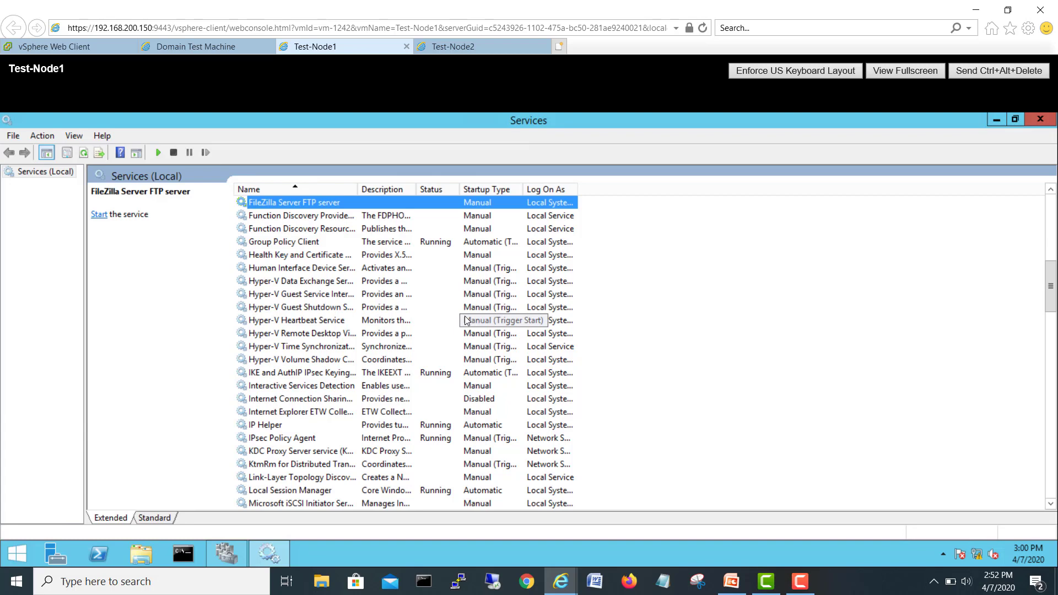
left_click(483, 47)
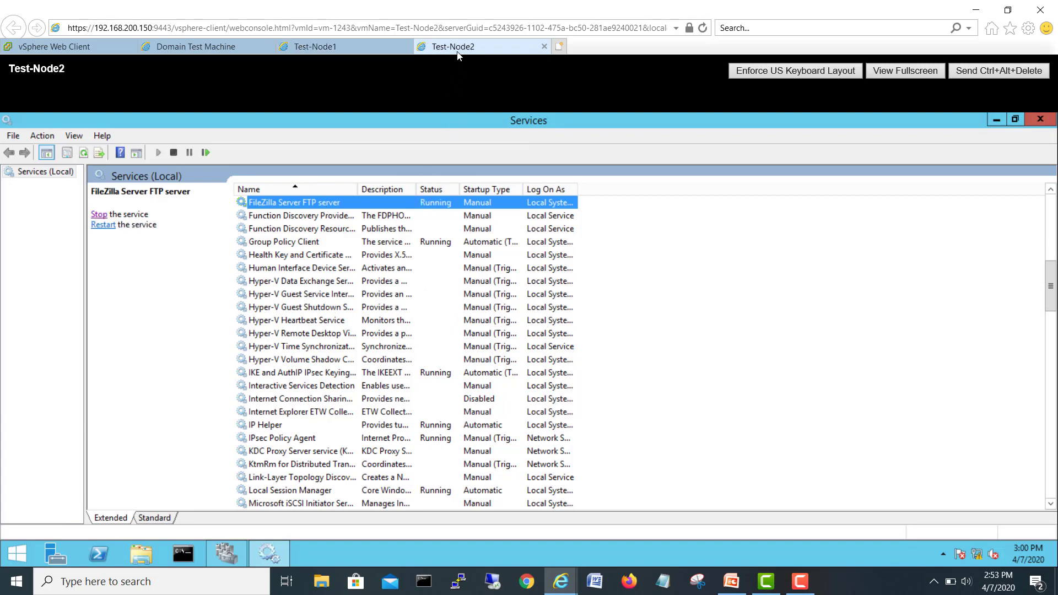
mouse_move(621, 140)
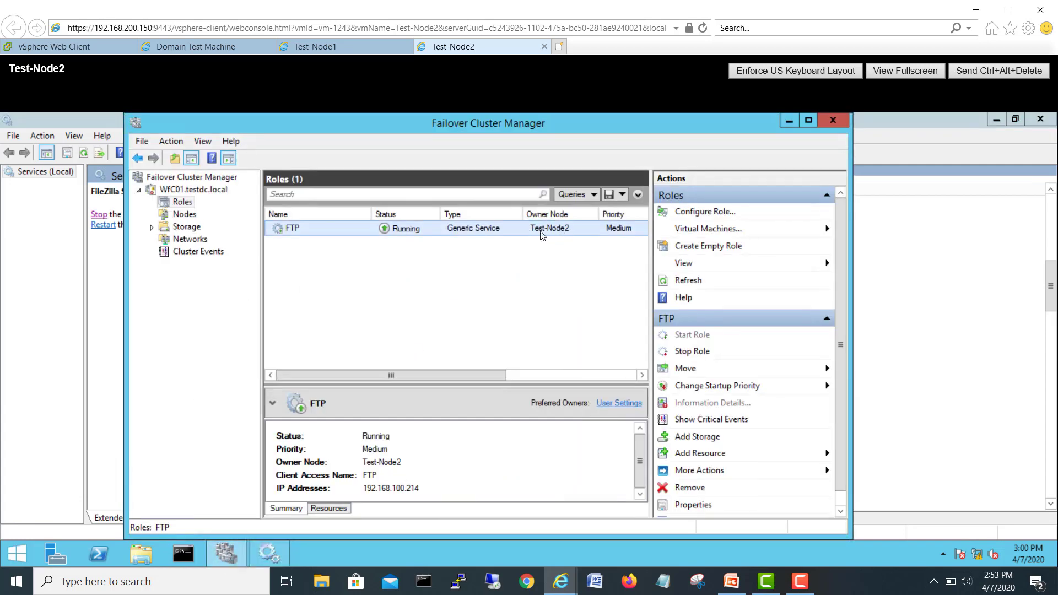
left_click(315, 46)
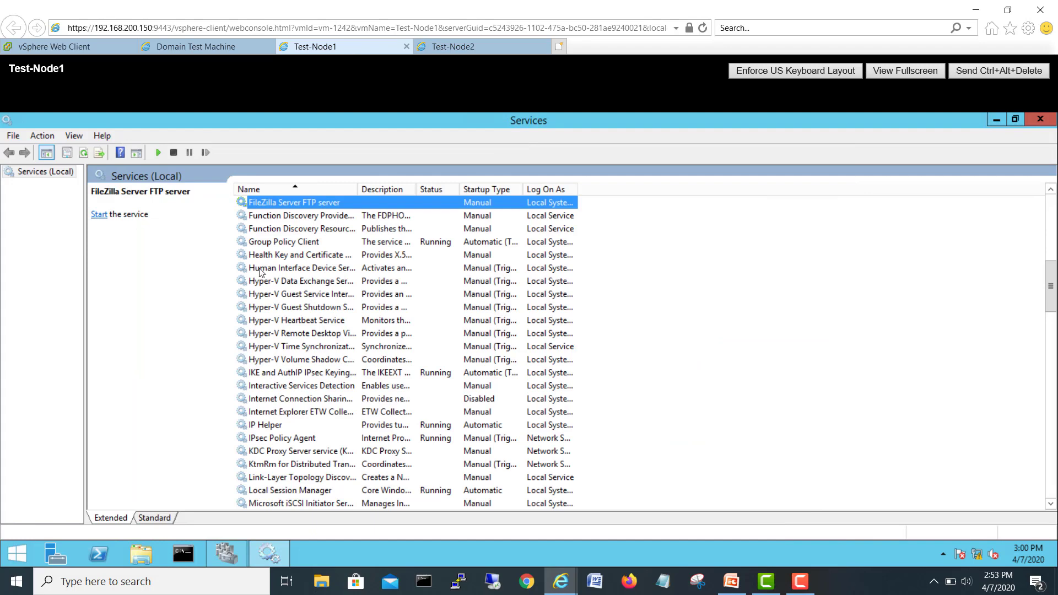
mouse_move(242, 553)
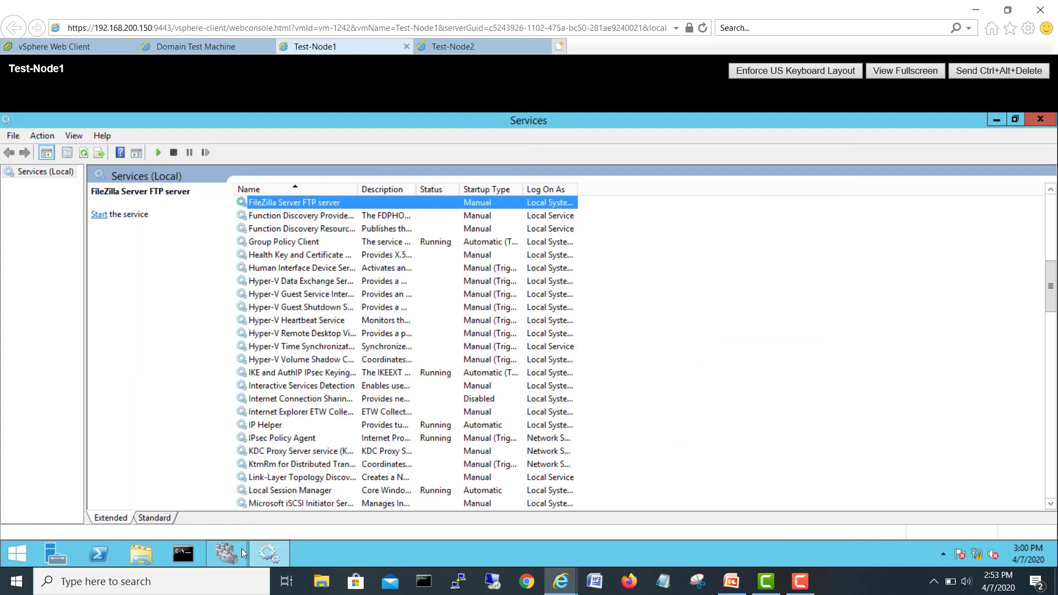
mouse_move(225, 552)
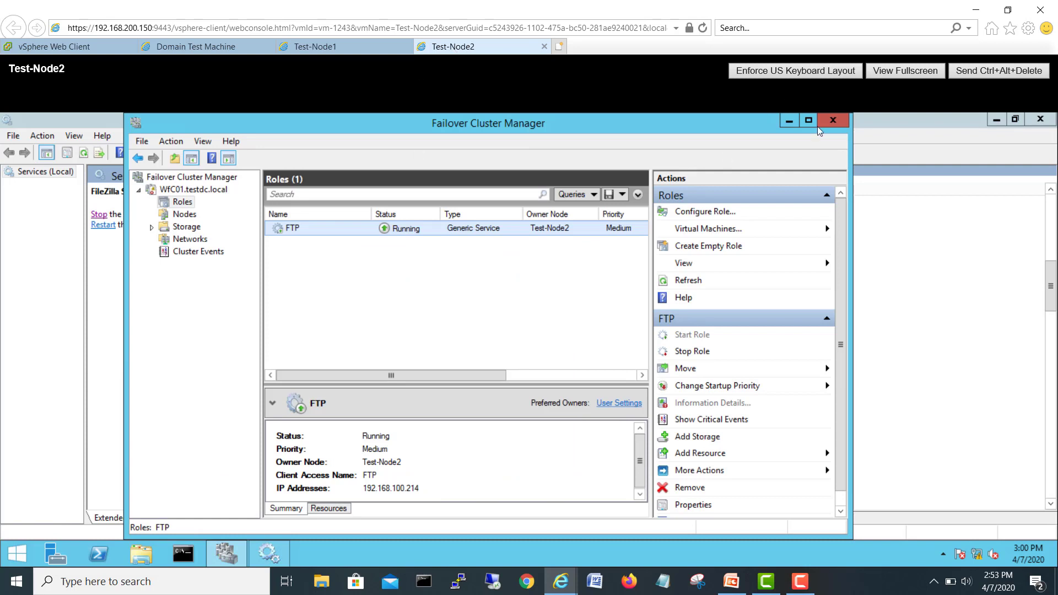
mouse_move(314, 194)
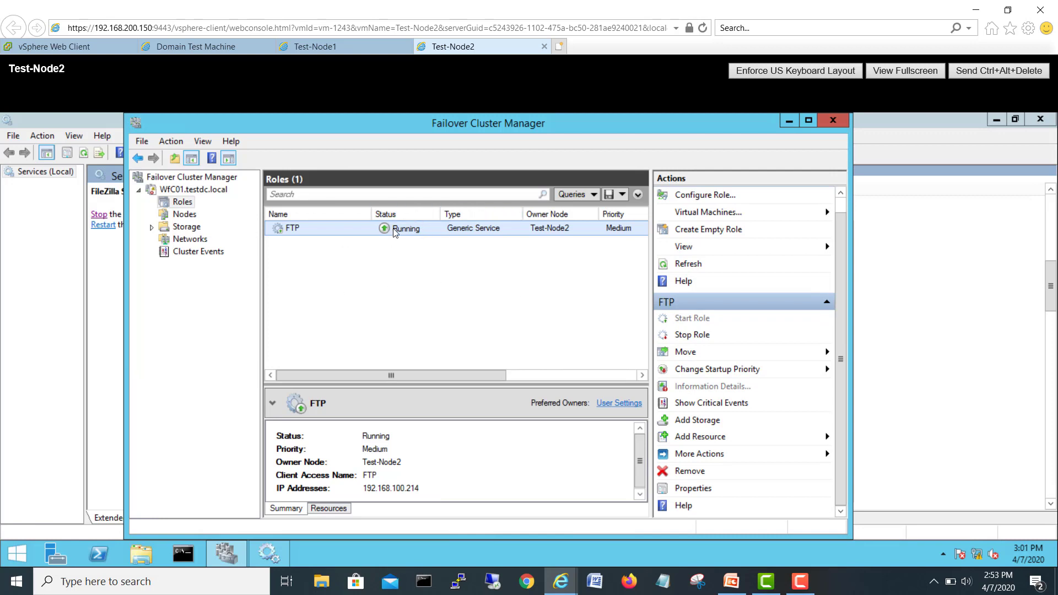
Step: On the Domain Test Machine, locate the FTP computer object in Windows 2012 Servers, then return to Test-Node1
left_click(196, 46)
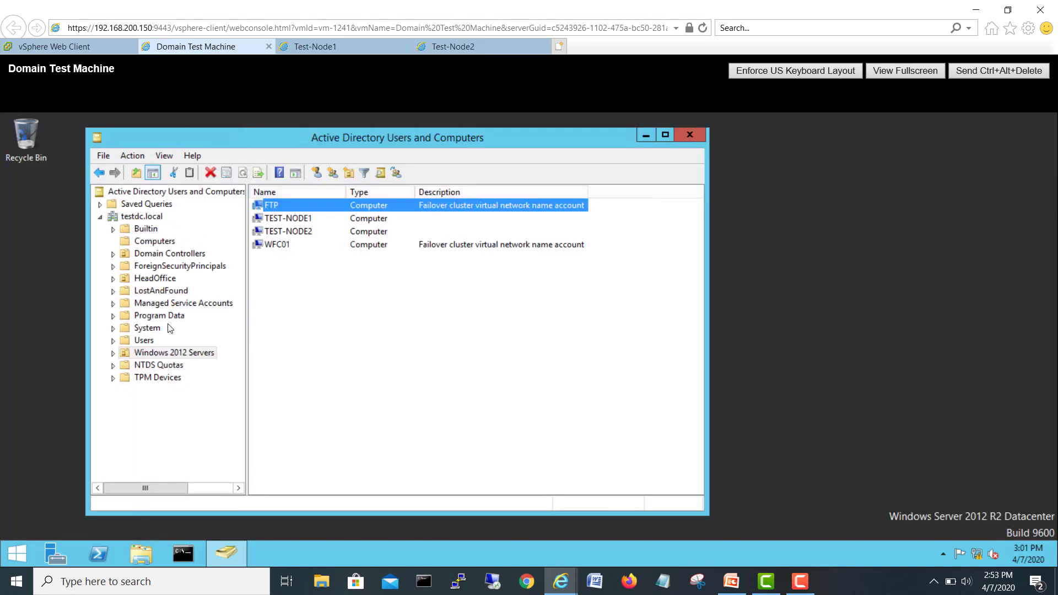
left_click(173, 352)
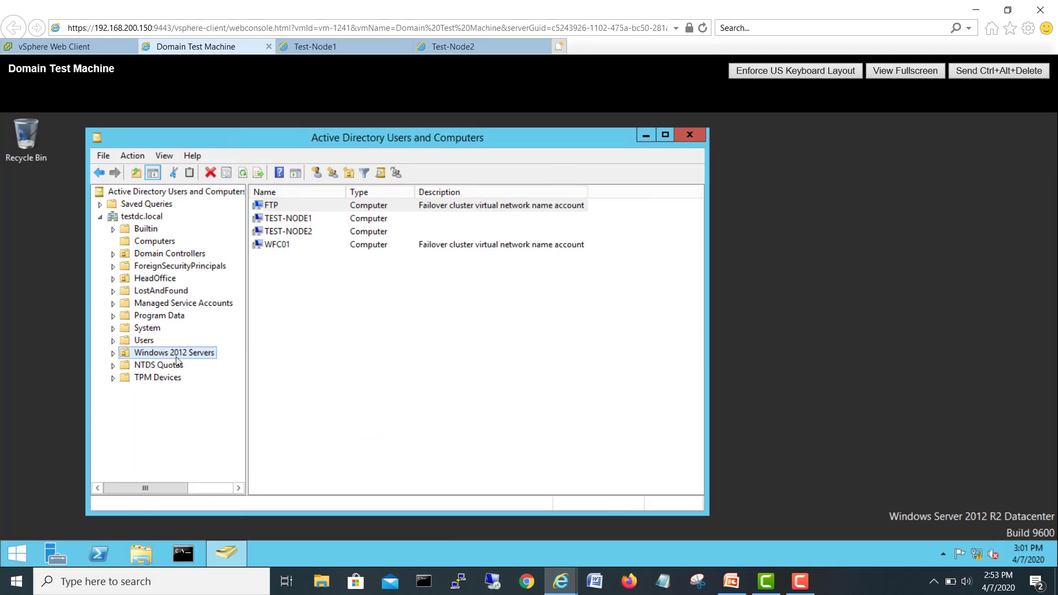
left_click(154, 241)
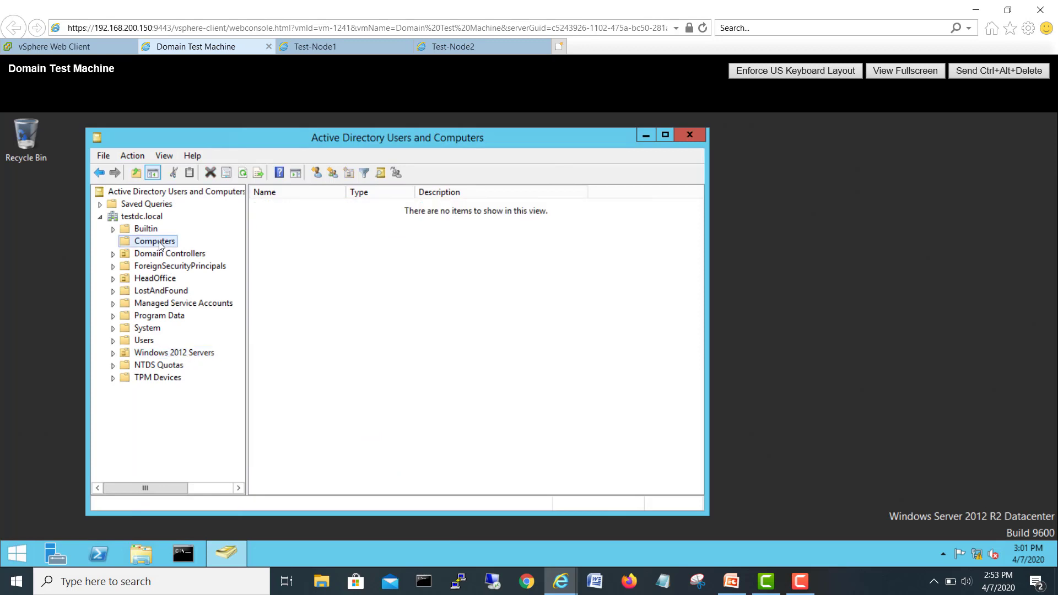
left_click(173, 352)
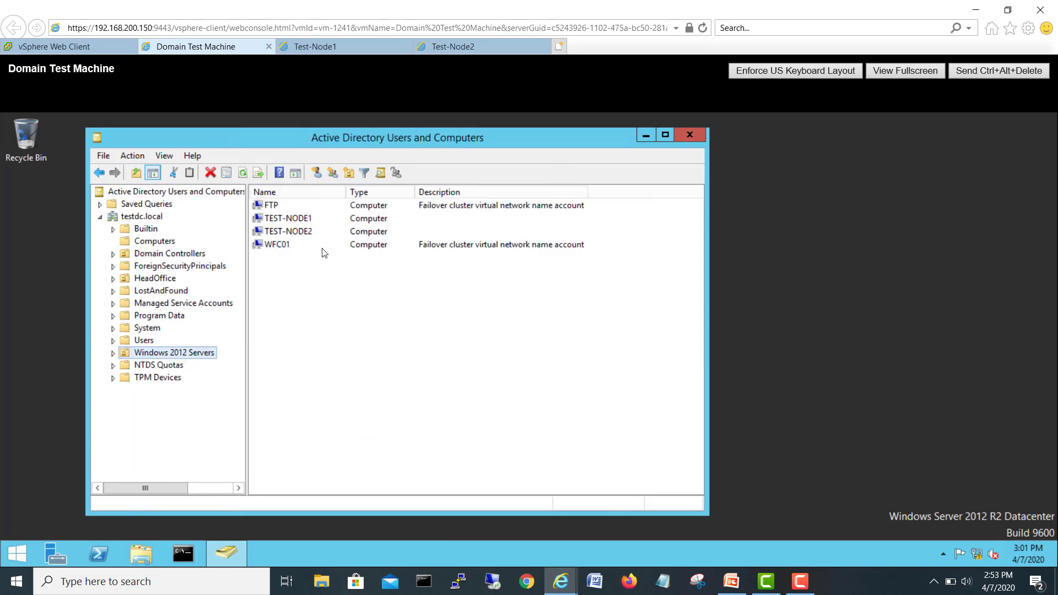
left_click(271, 205)
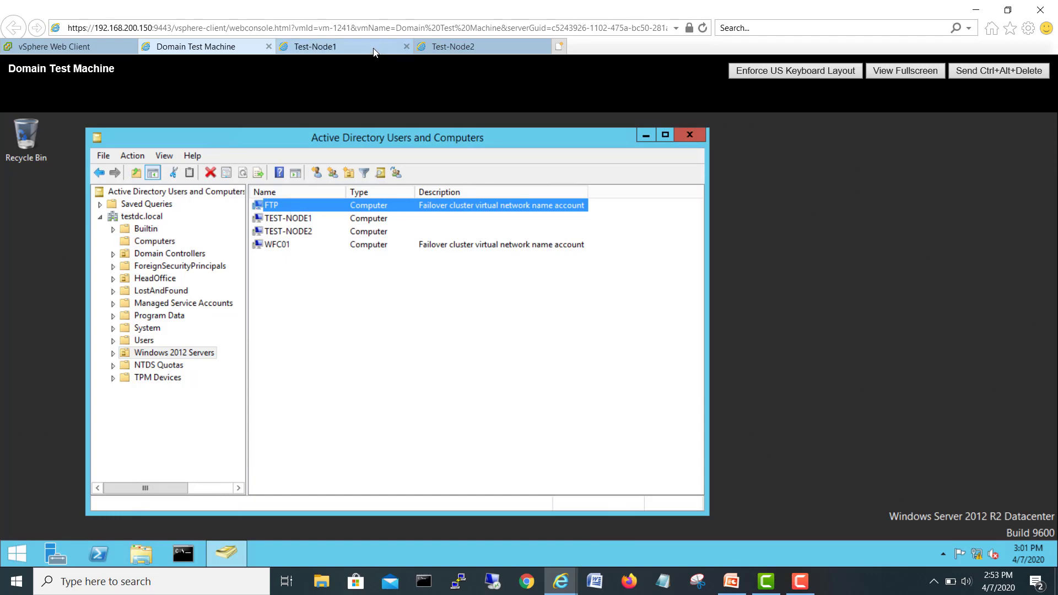
left_click(314, 46)
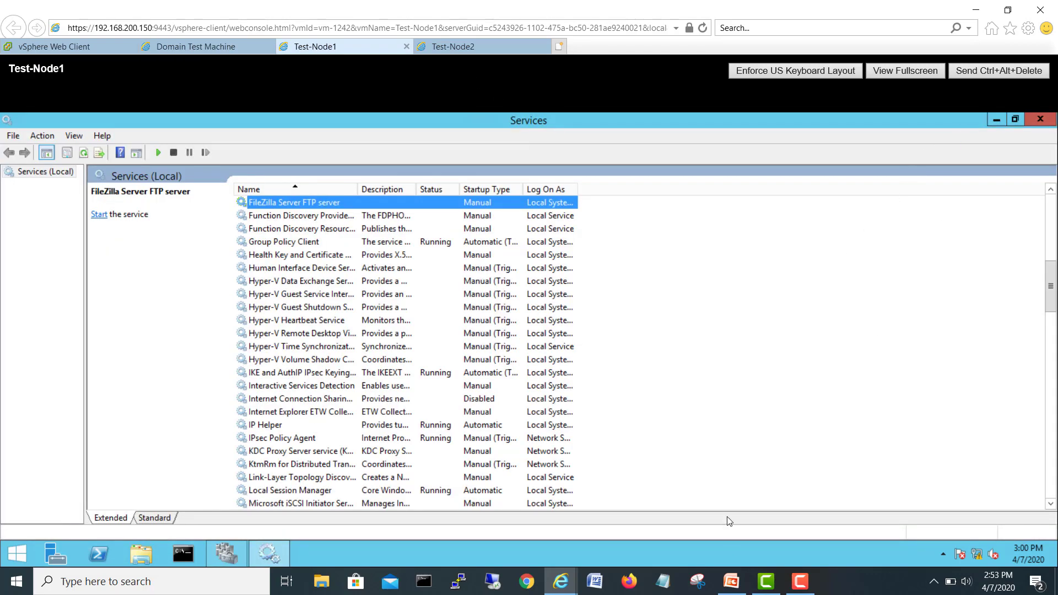
Step: Return to slide 5, Adding a Role to Failover Cluster, in the PowerPoint presentation
left_click(730, 580)
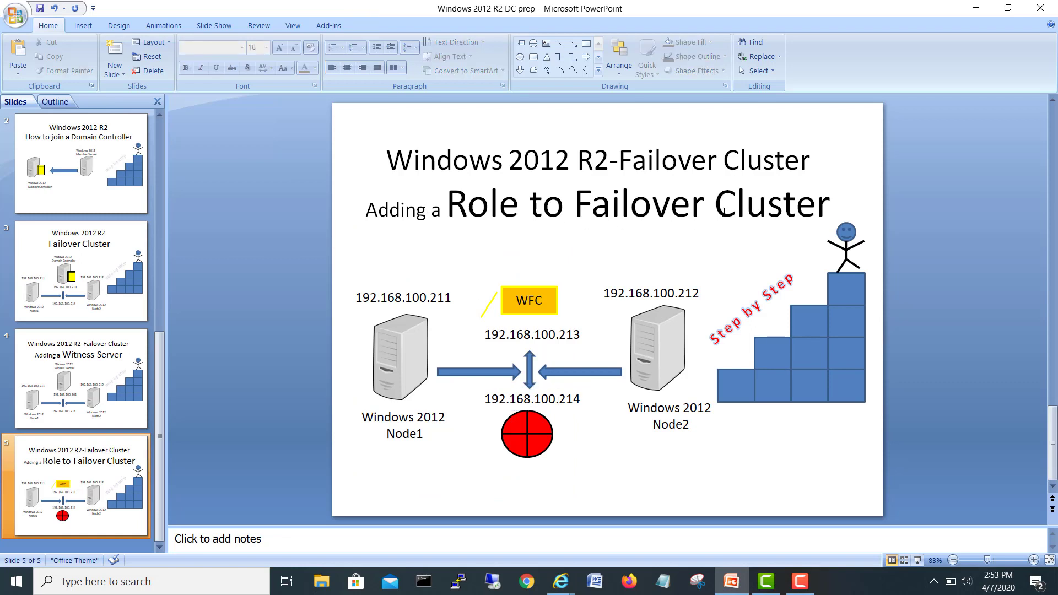
mouse_move(801, 439)
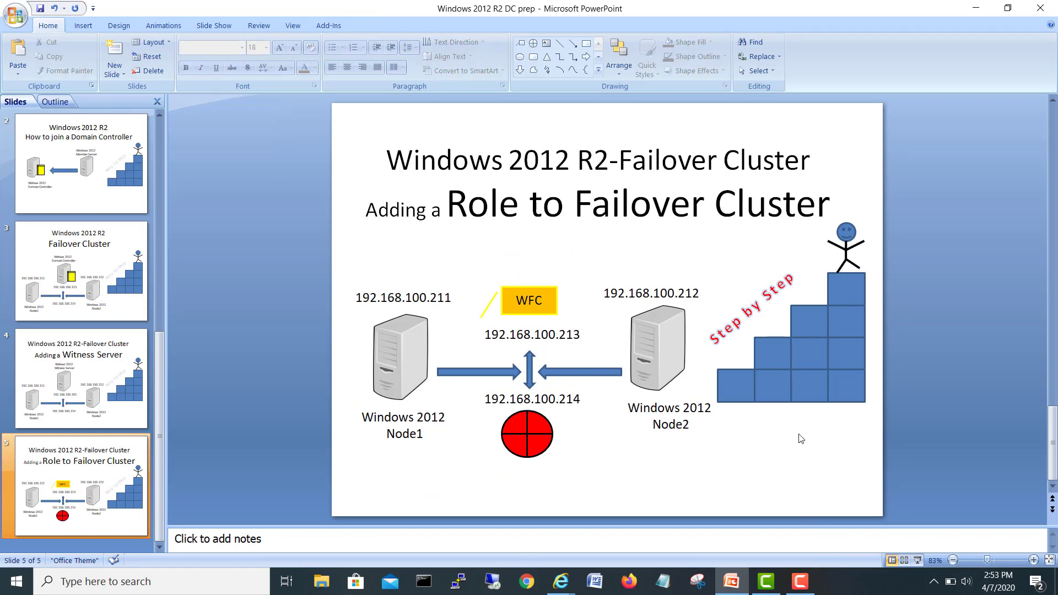
mouse_move(817, 440)
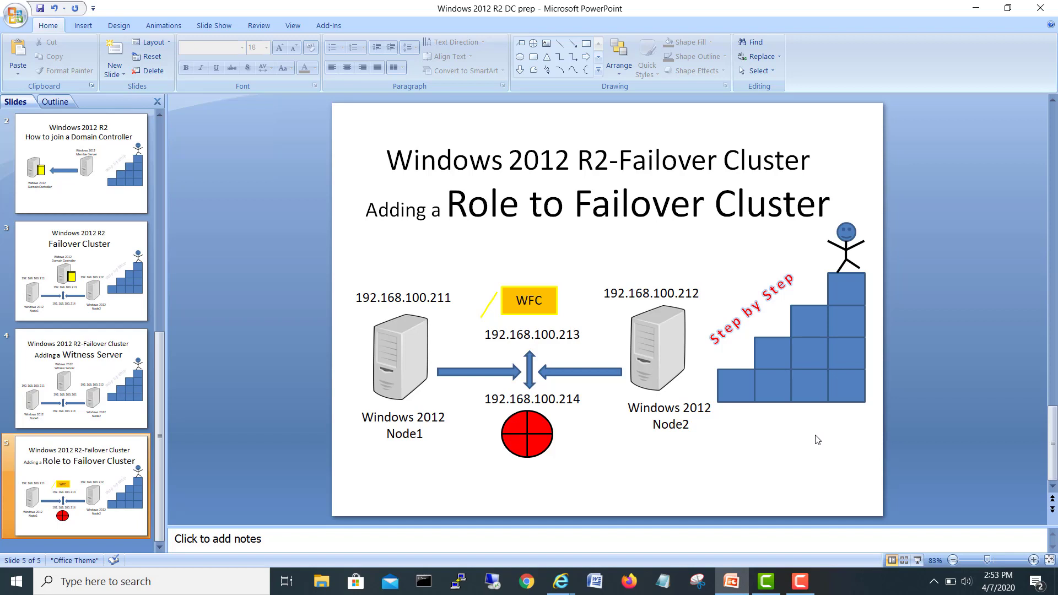